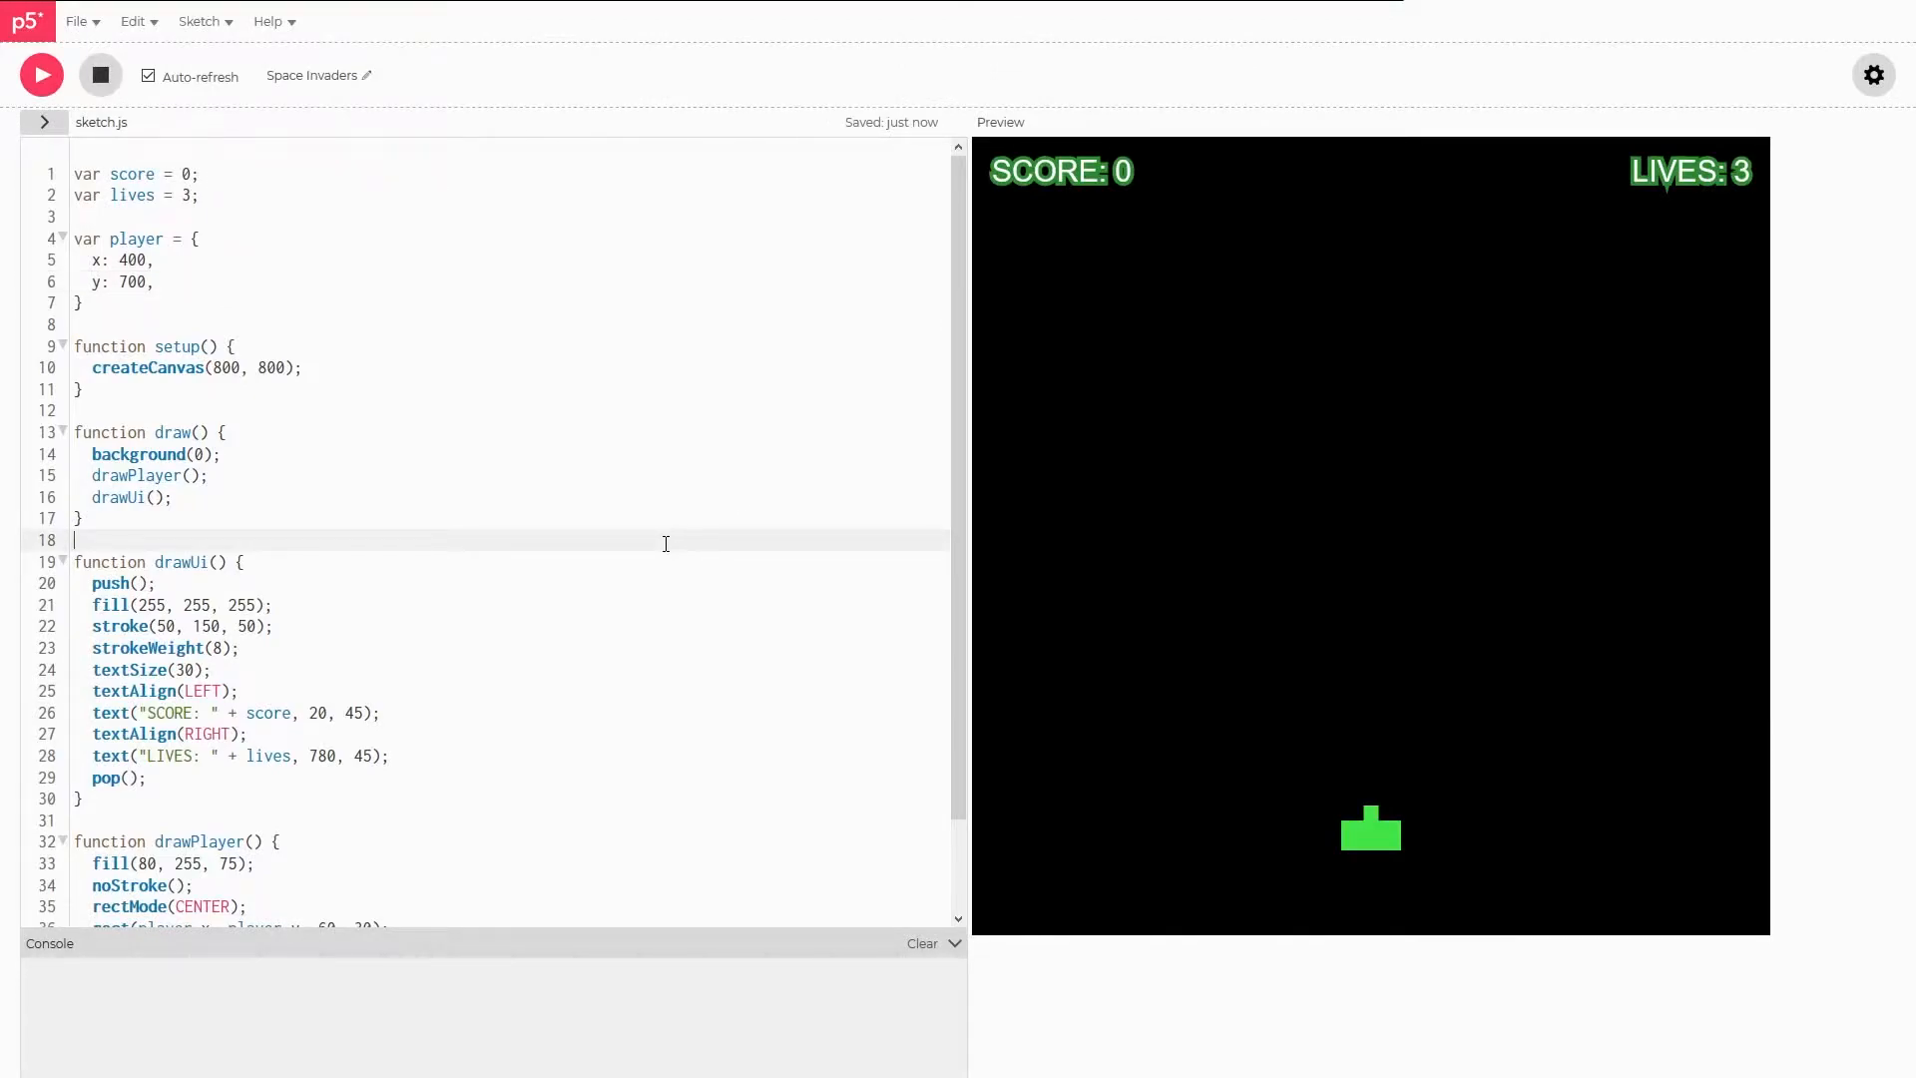
mouse_move(611, 582)
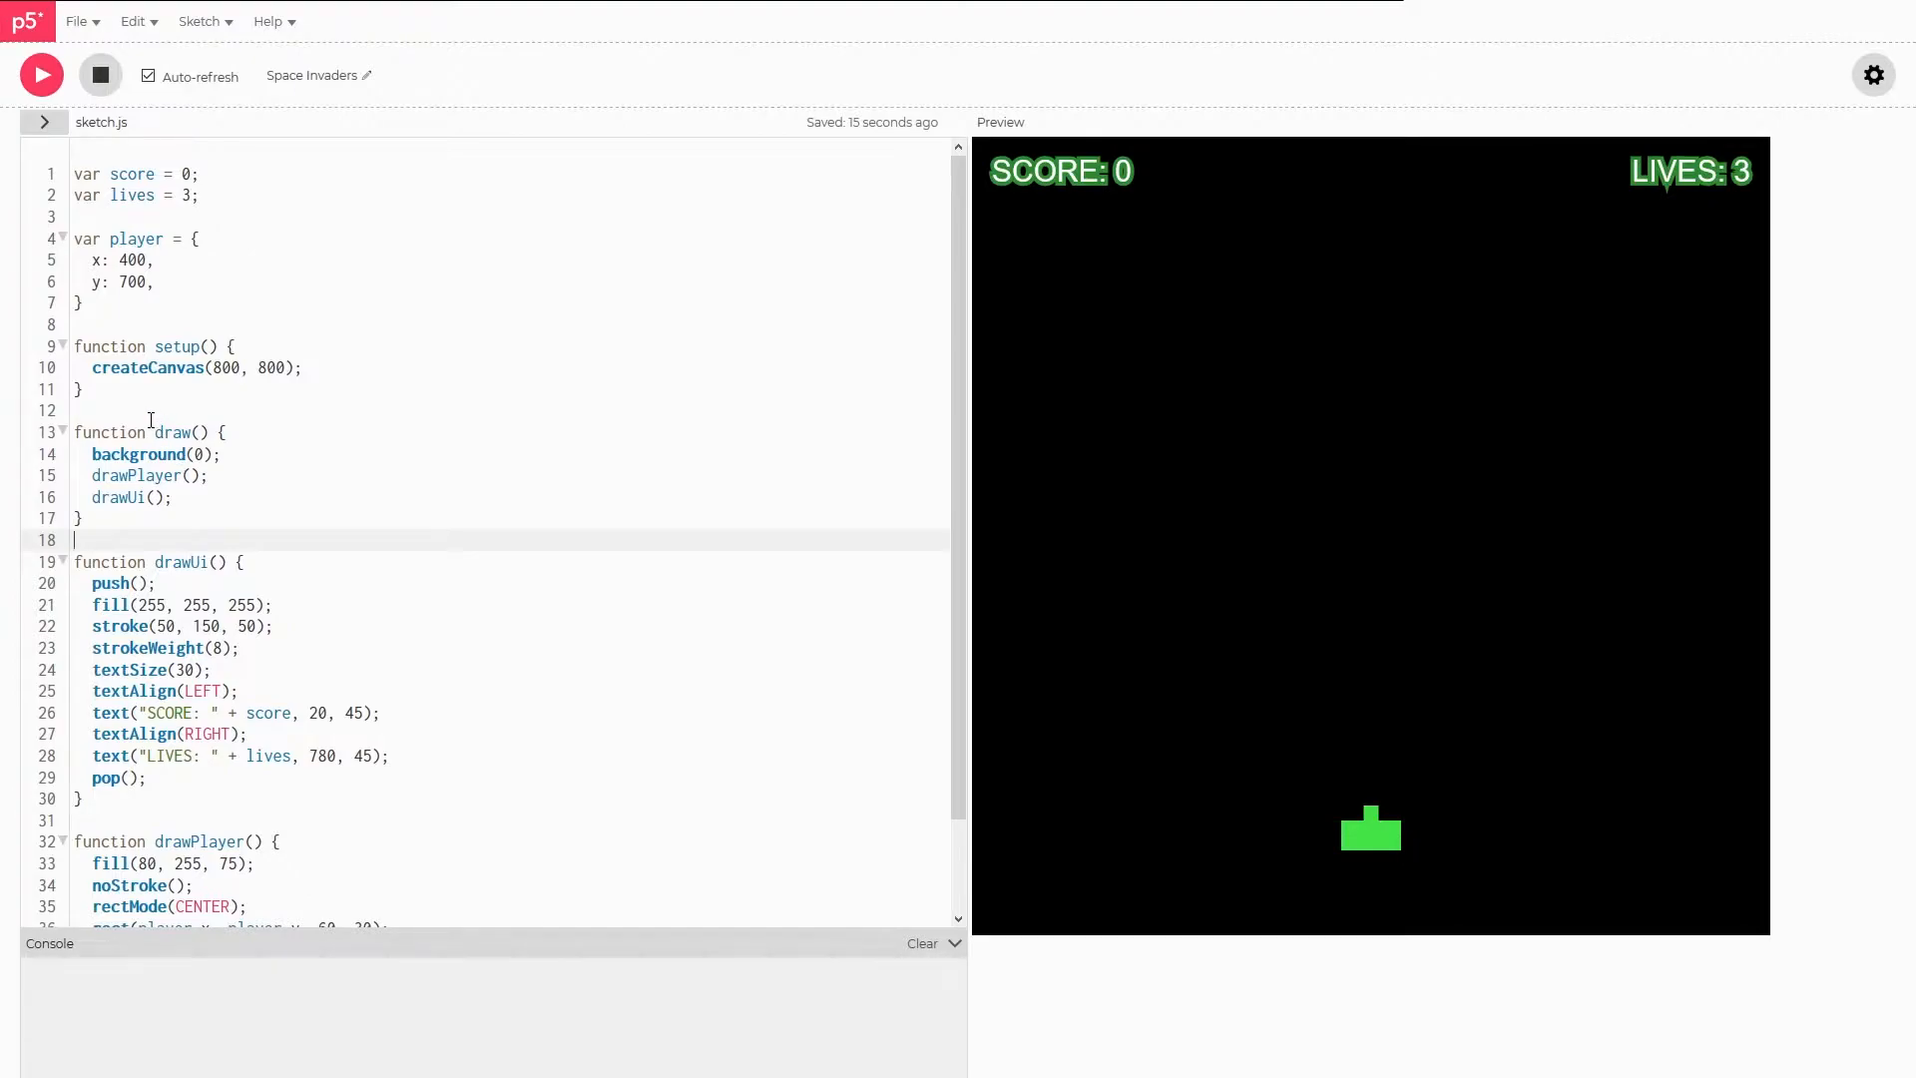
mouse_move(1103, 648)
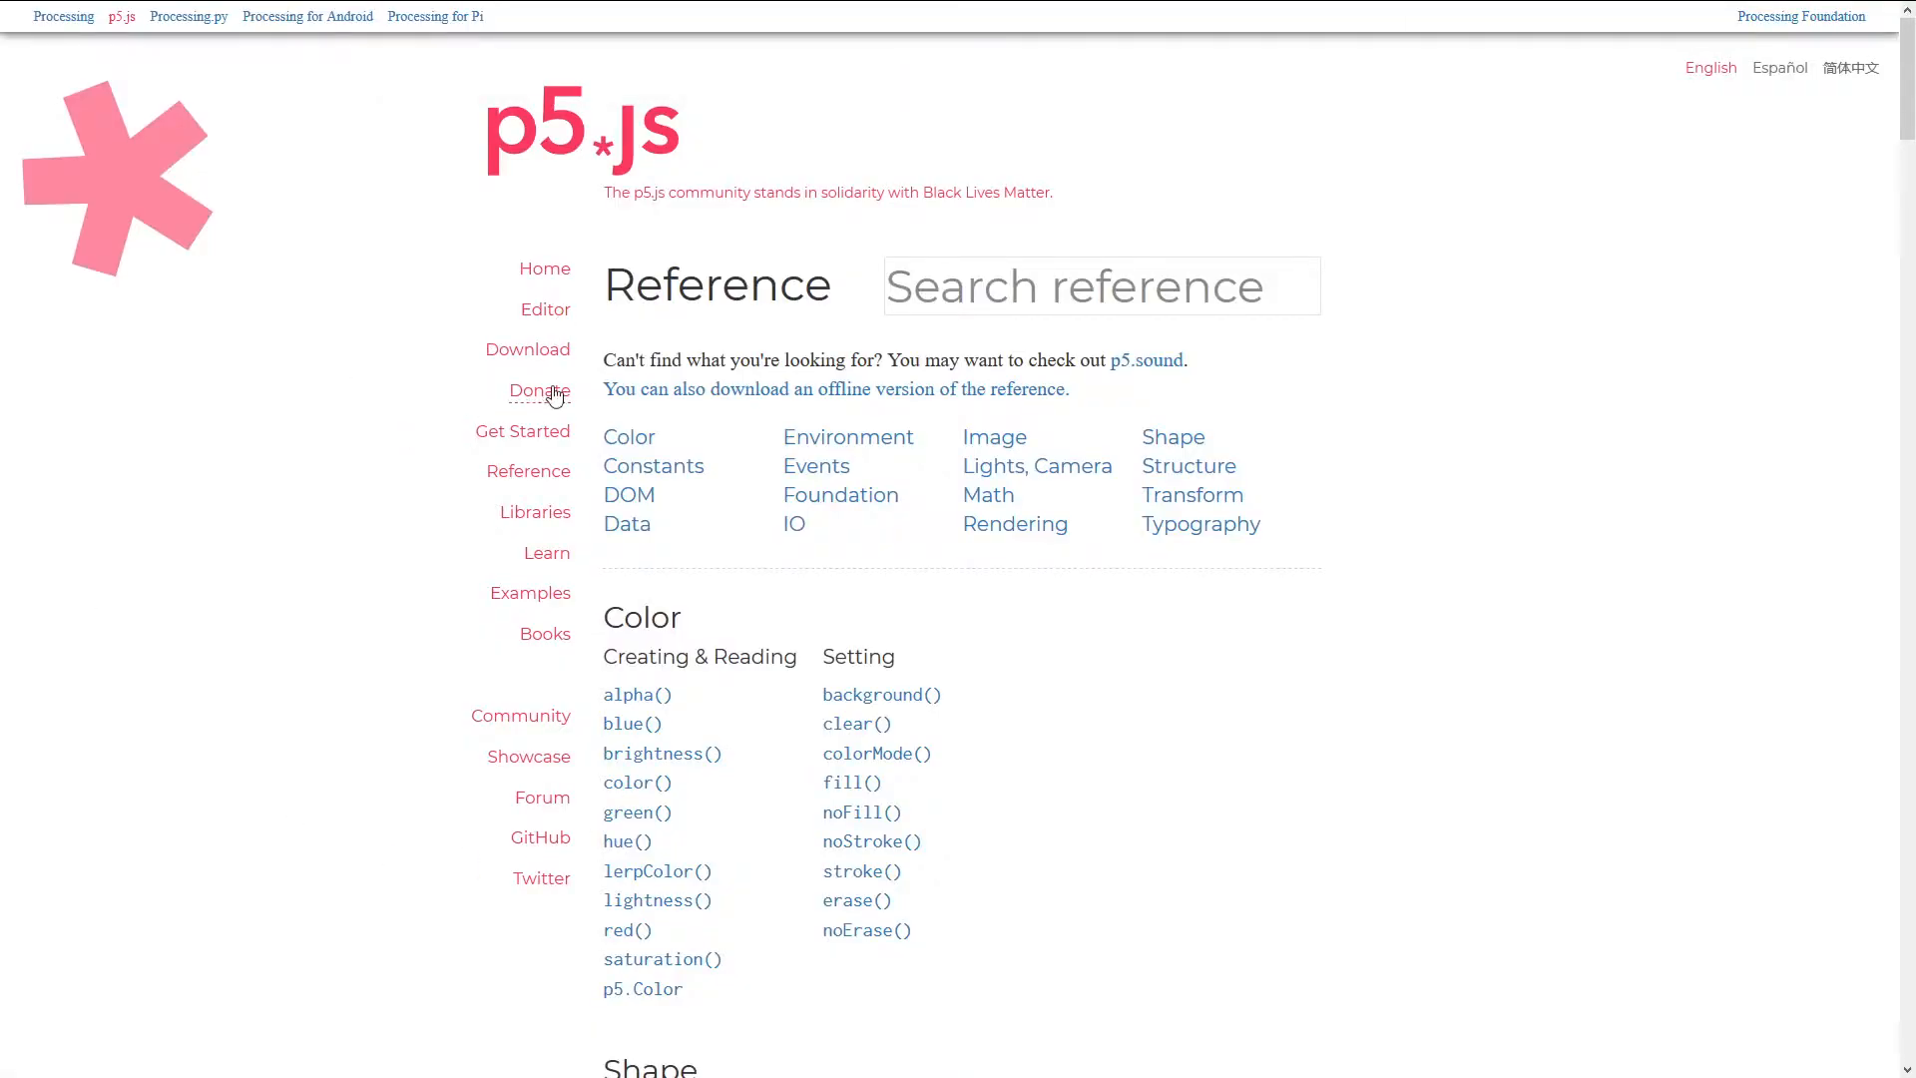
- Scroll the p5.js Reference down to the Events keyboard functions, including keyIsDown()
scroll(down, 3)
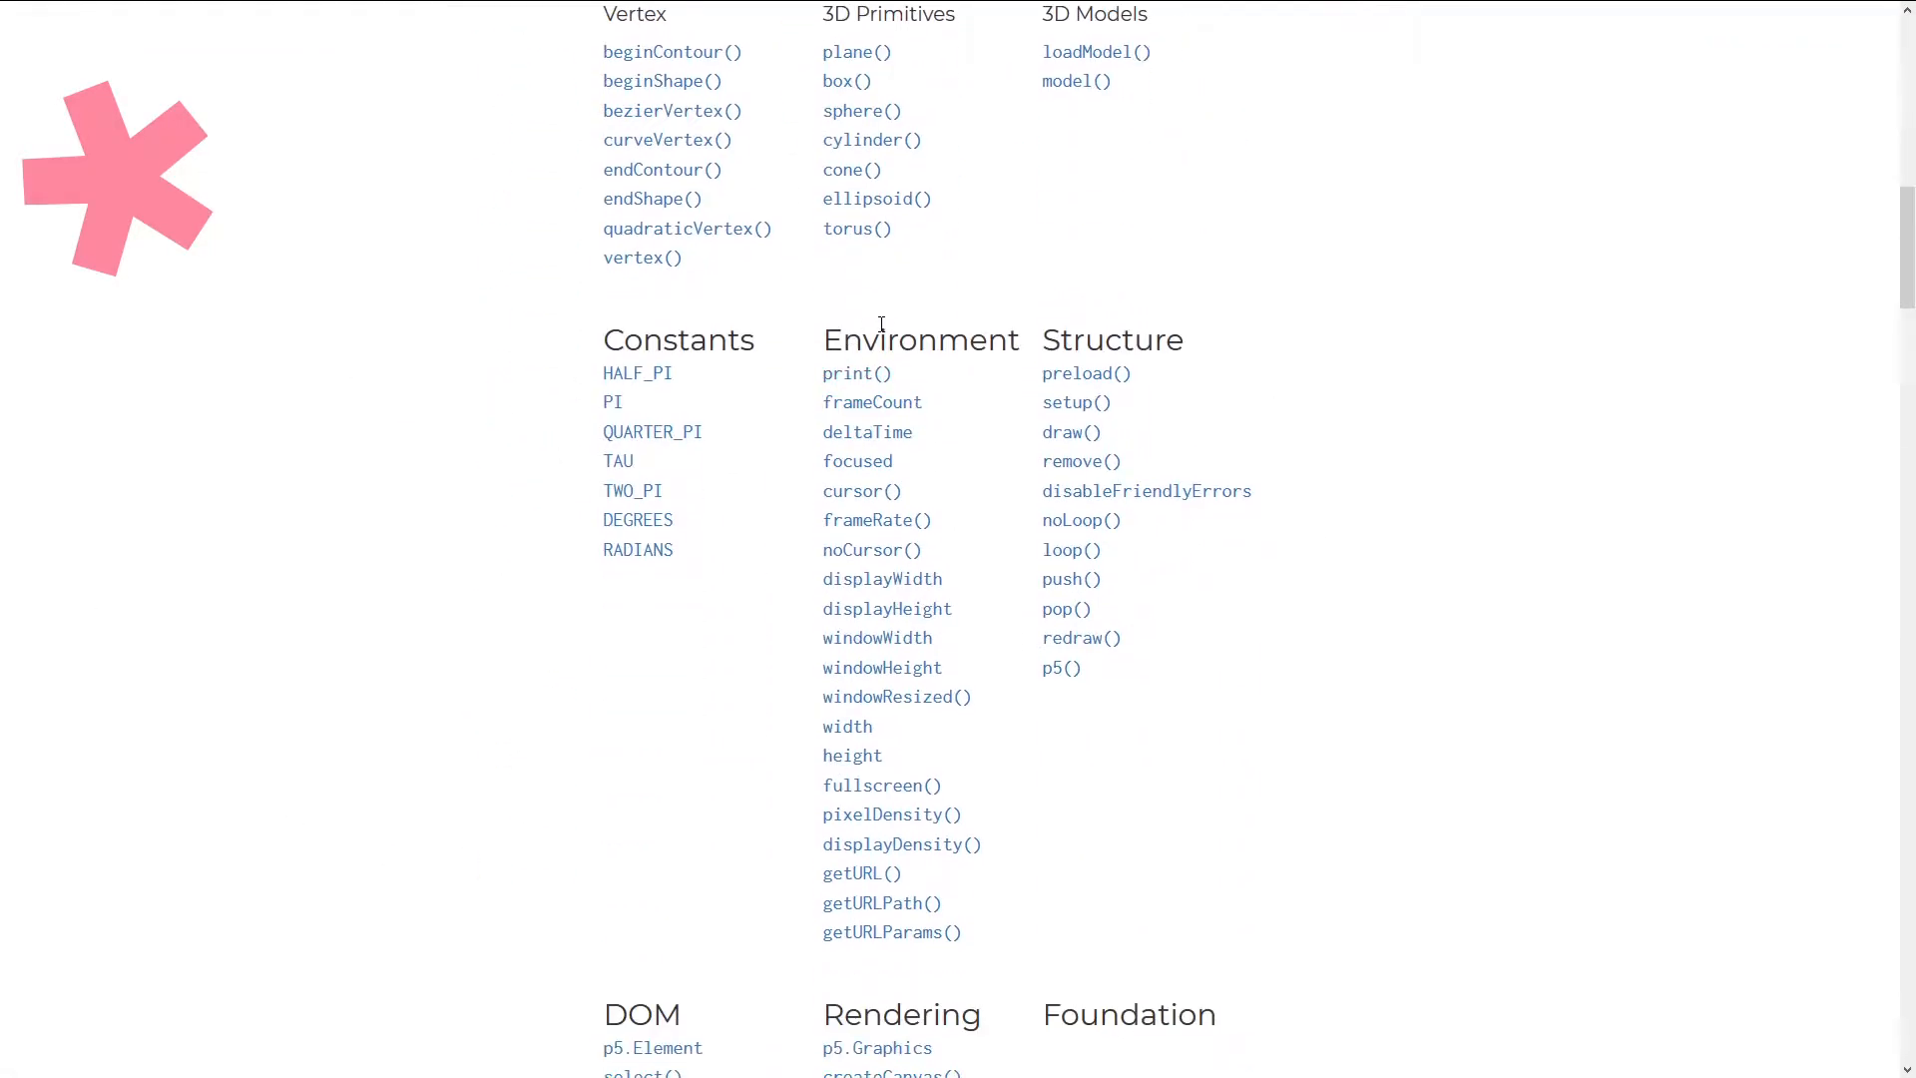
scroll(down, 3)
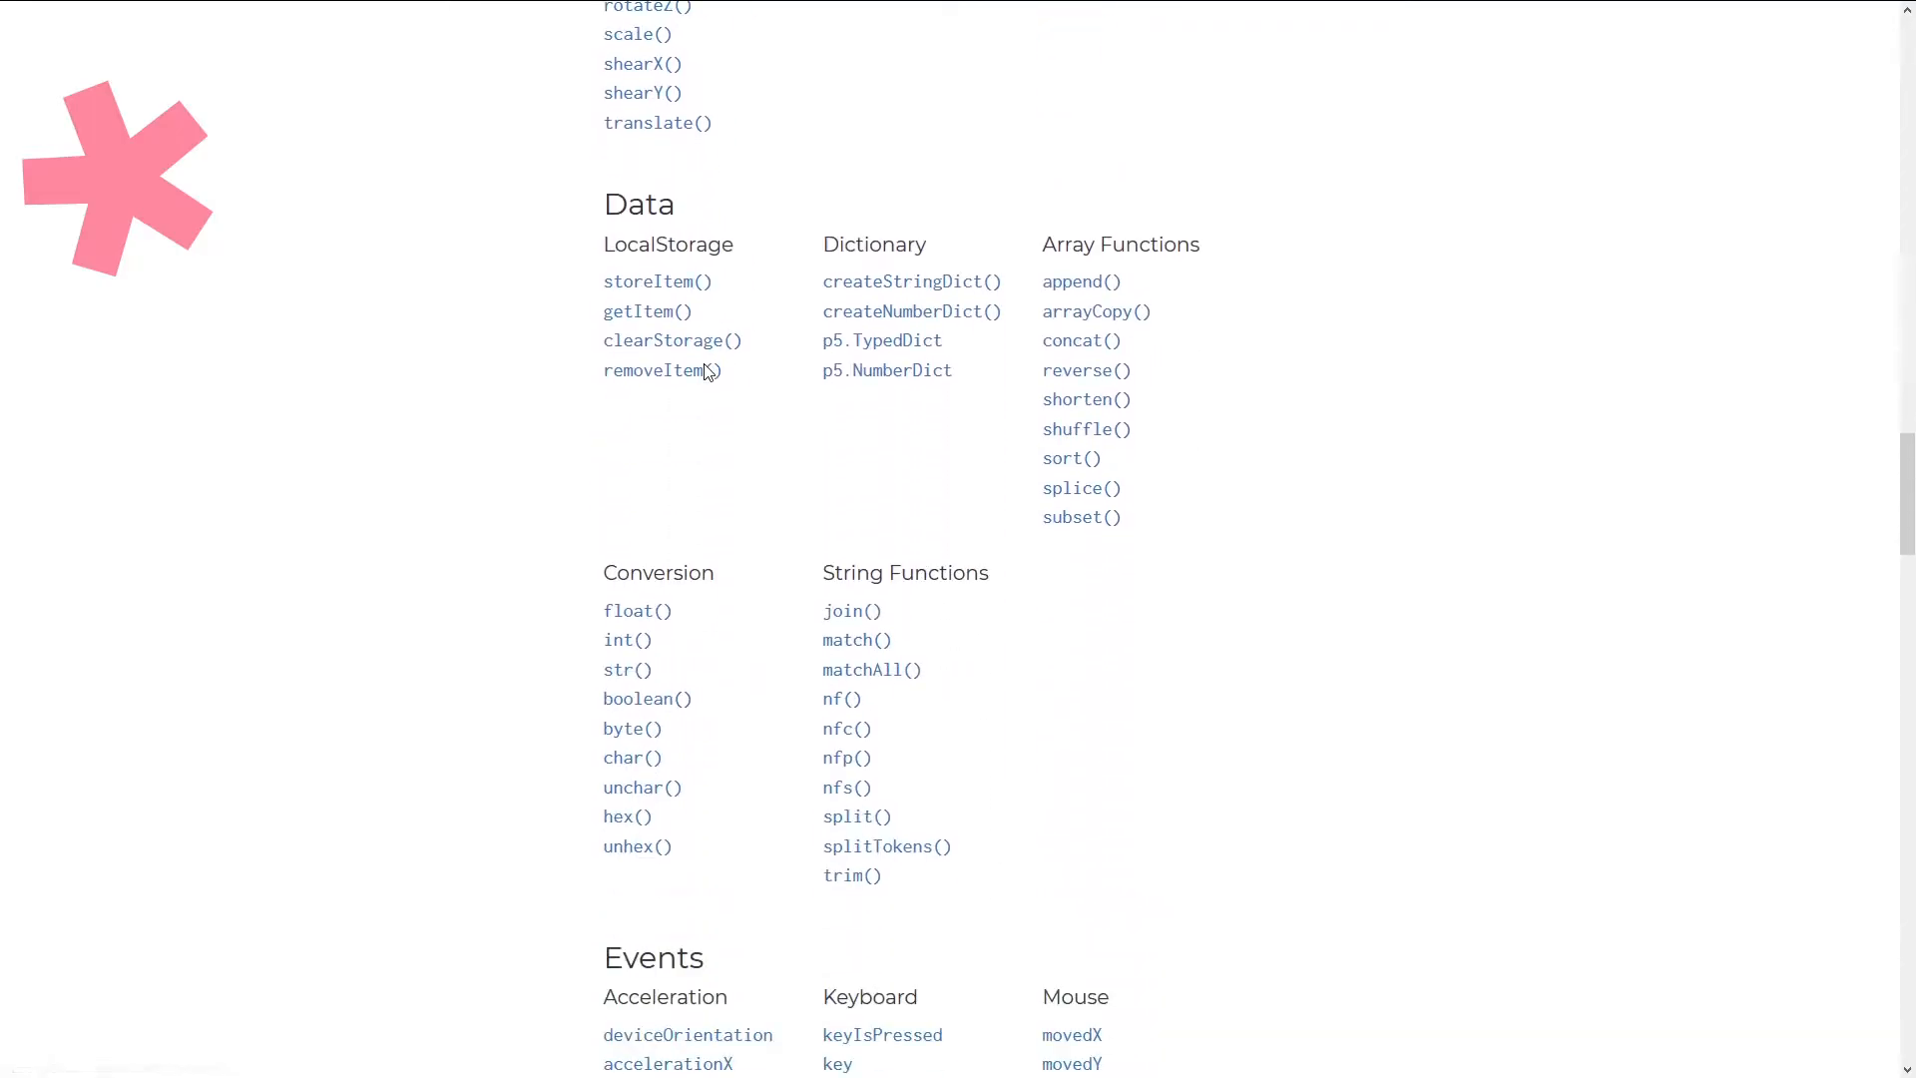
scroll(down, 3)
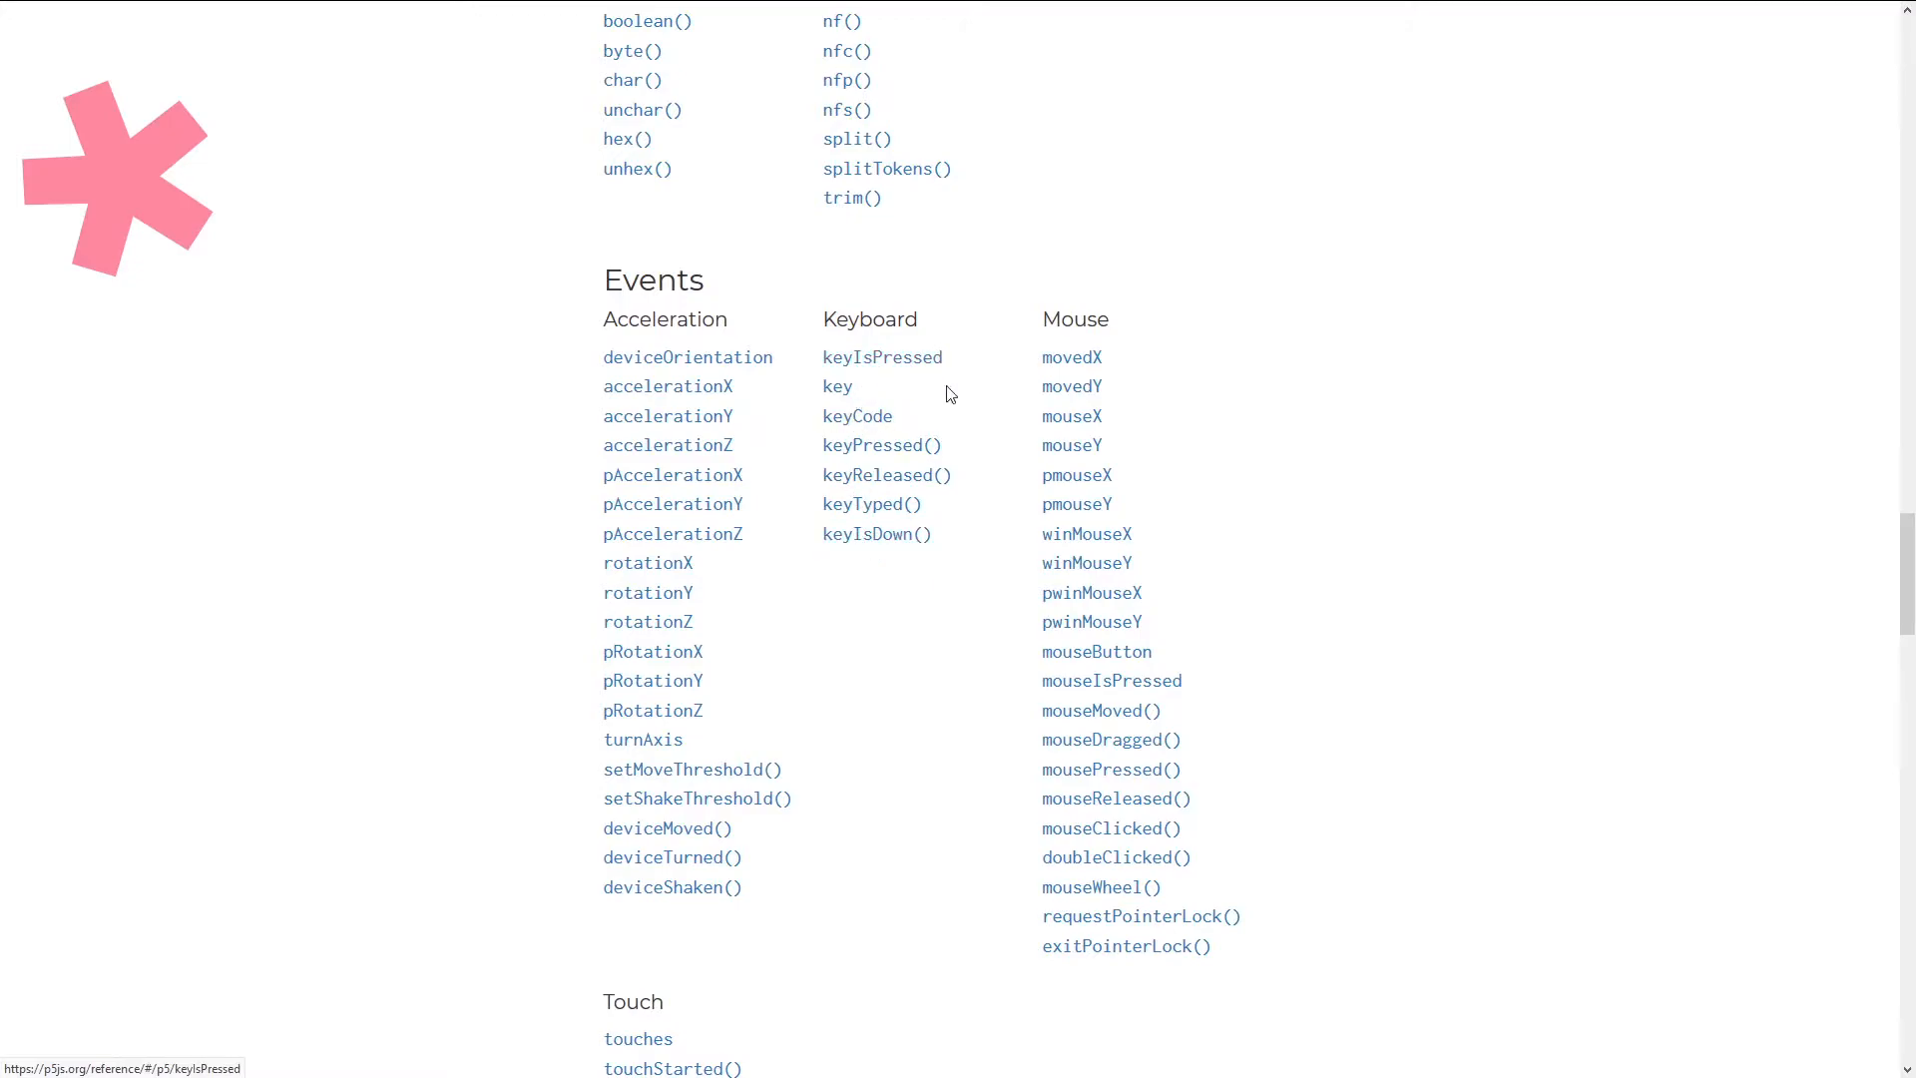
mouse_move(886, 475)
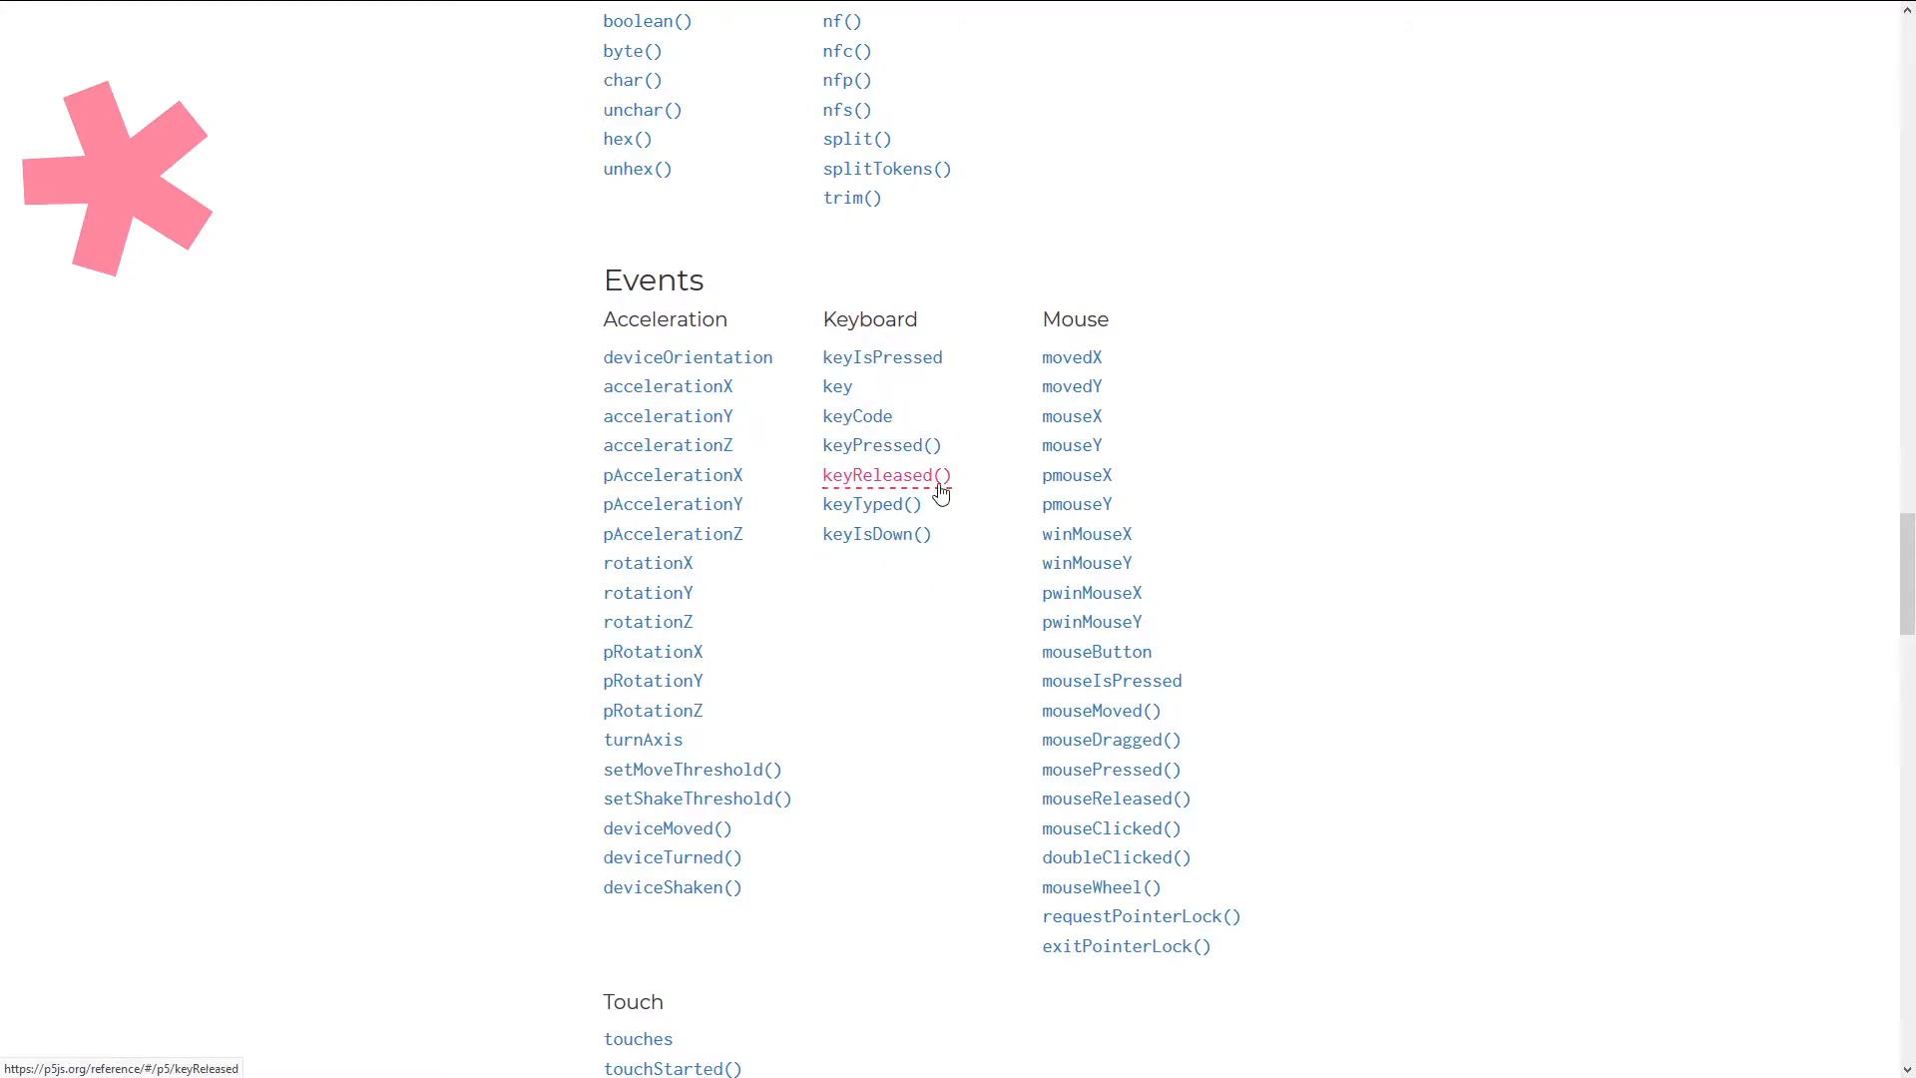
mouse_move(877, 534)
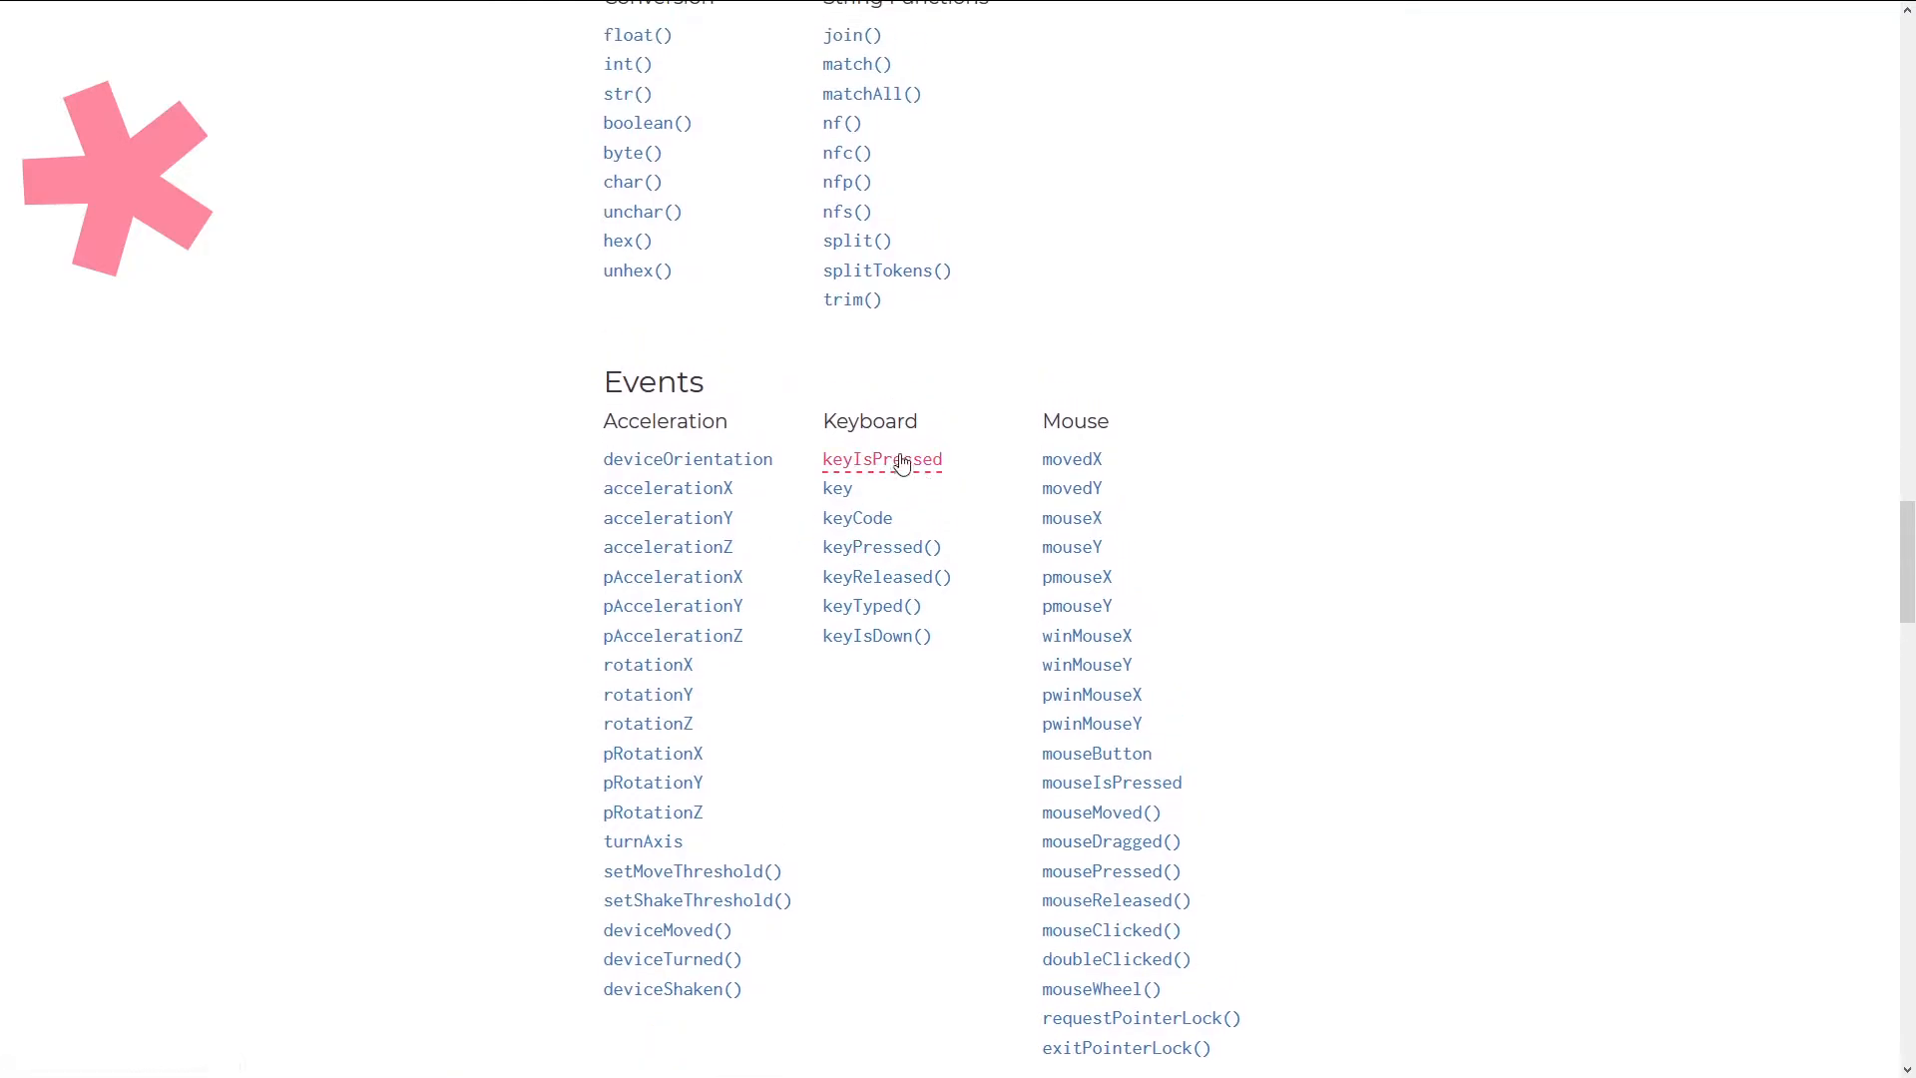
mouse_move(876, 636)
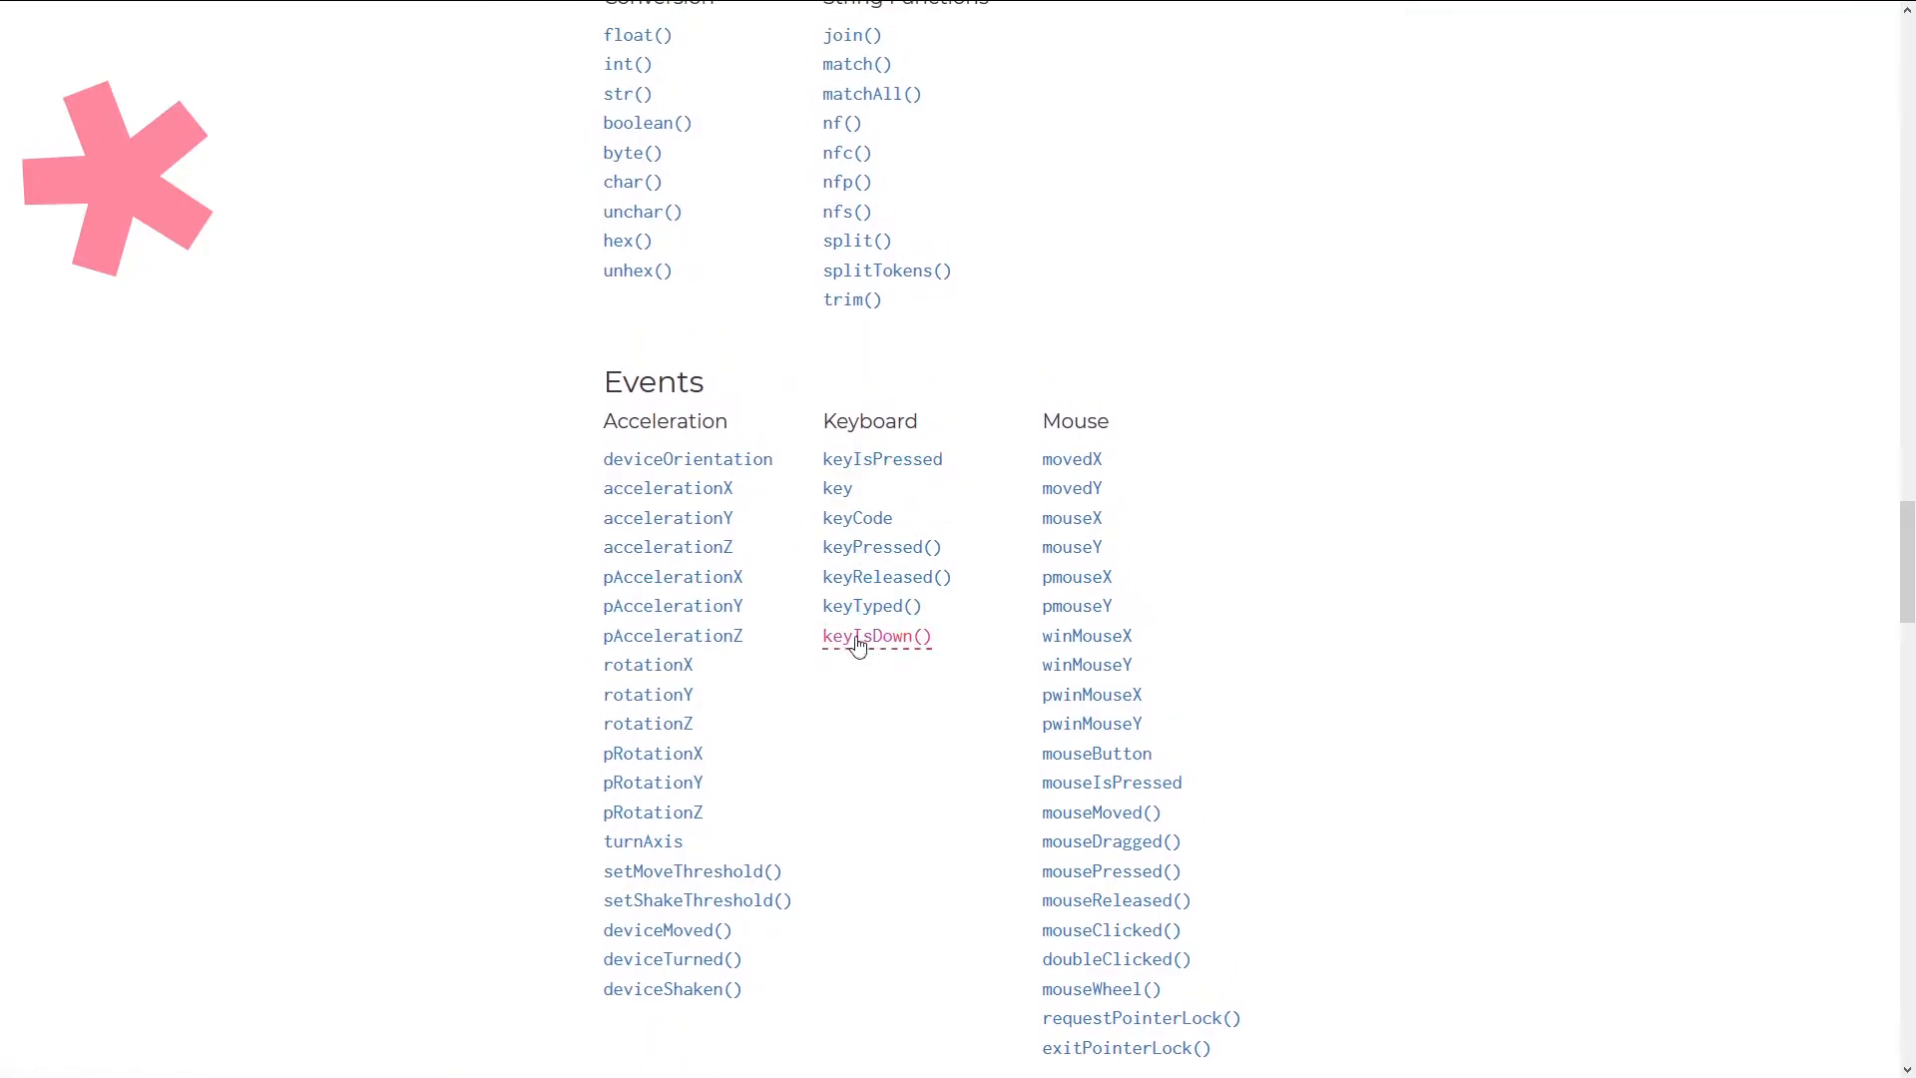
mouse_move(918, 659)
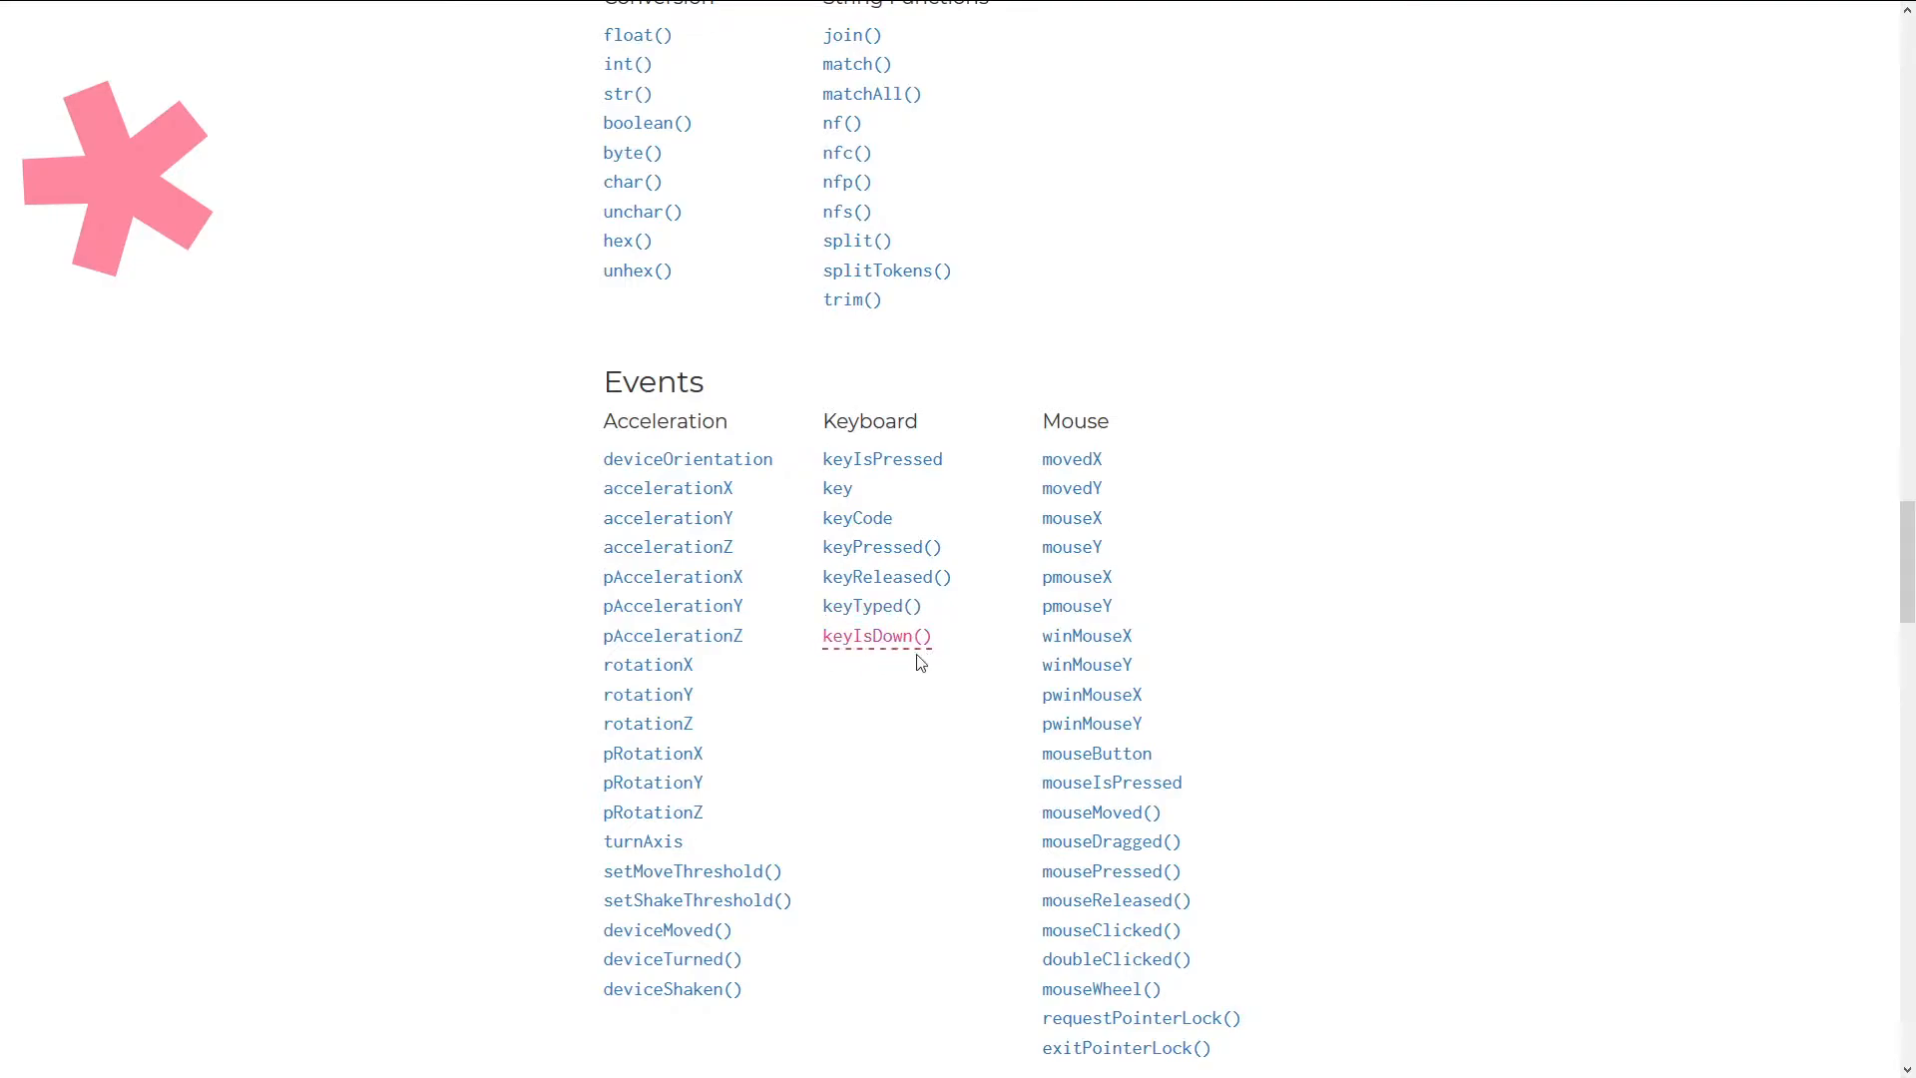
mouse_move(767, 596)
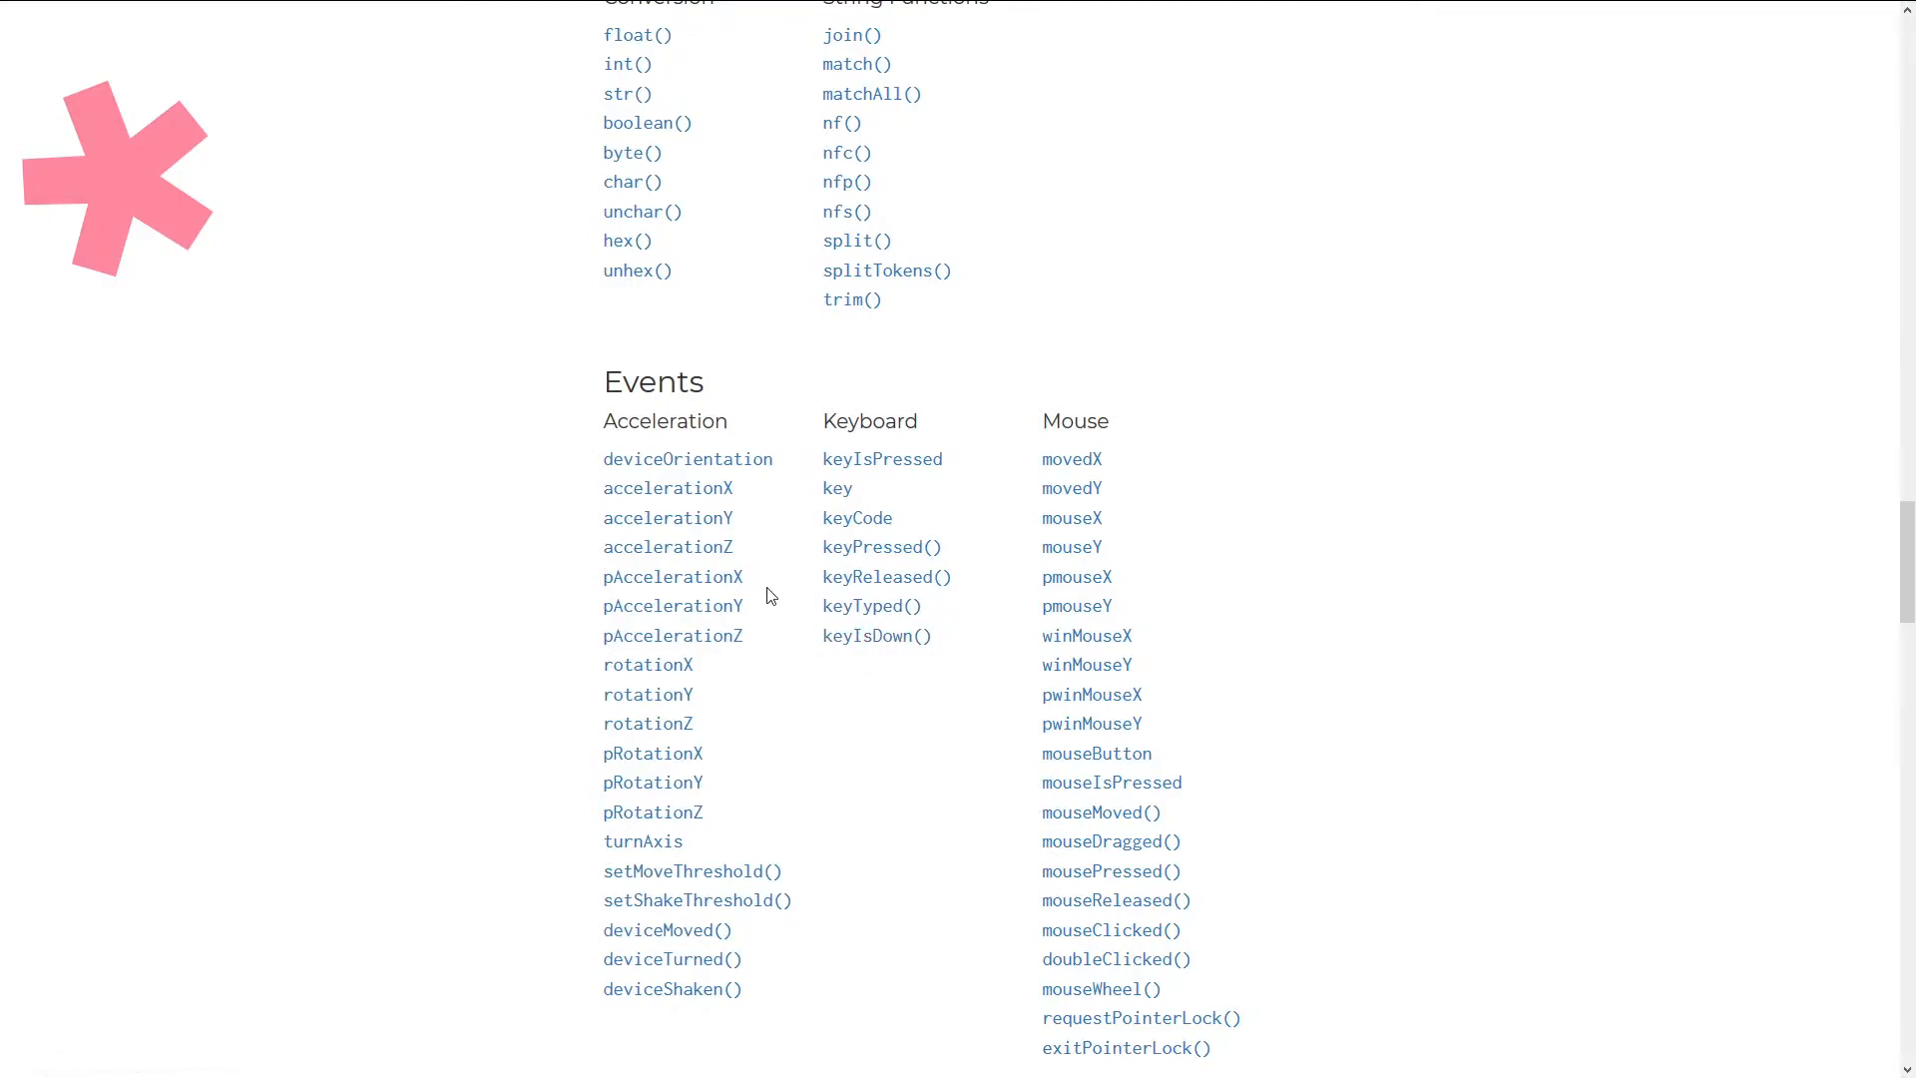
mouse_move(880, 546)
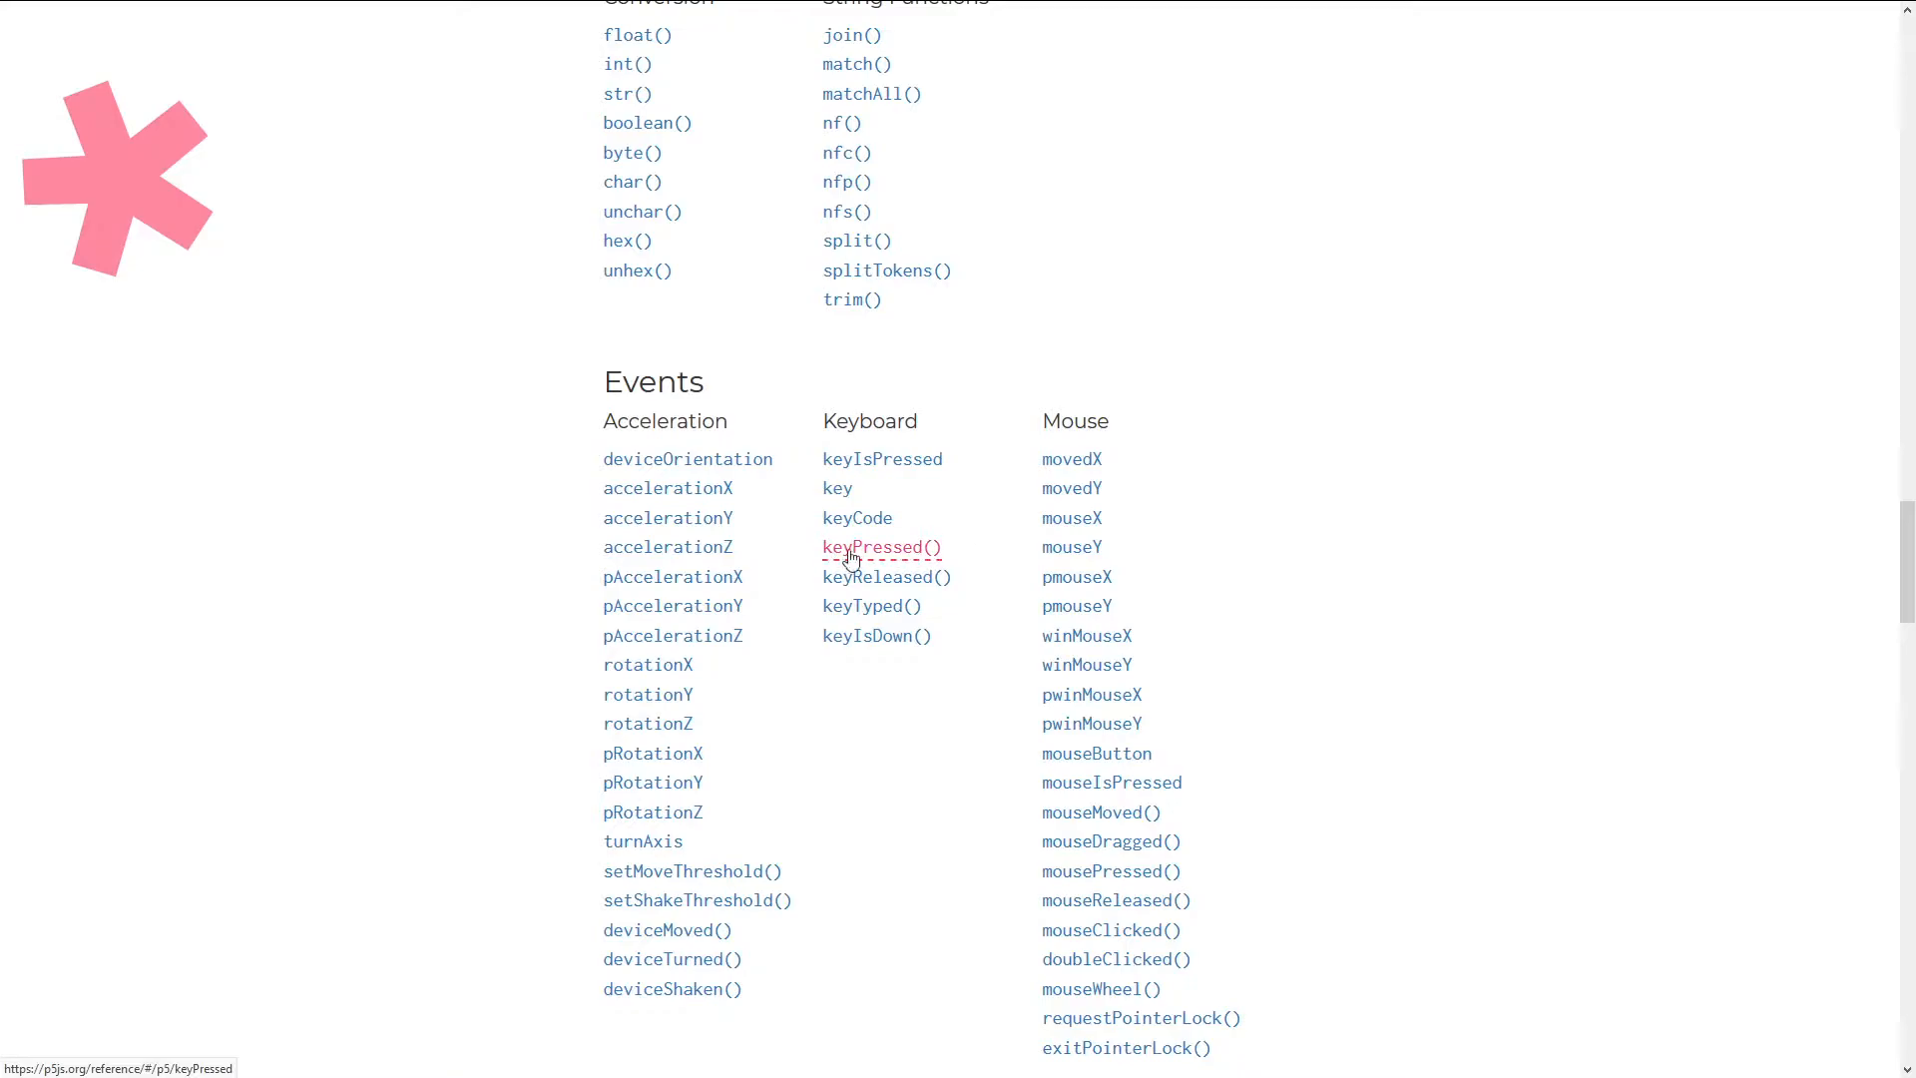
mouse_move(889, 572)
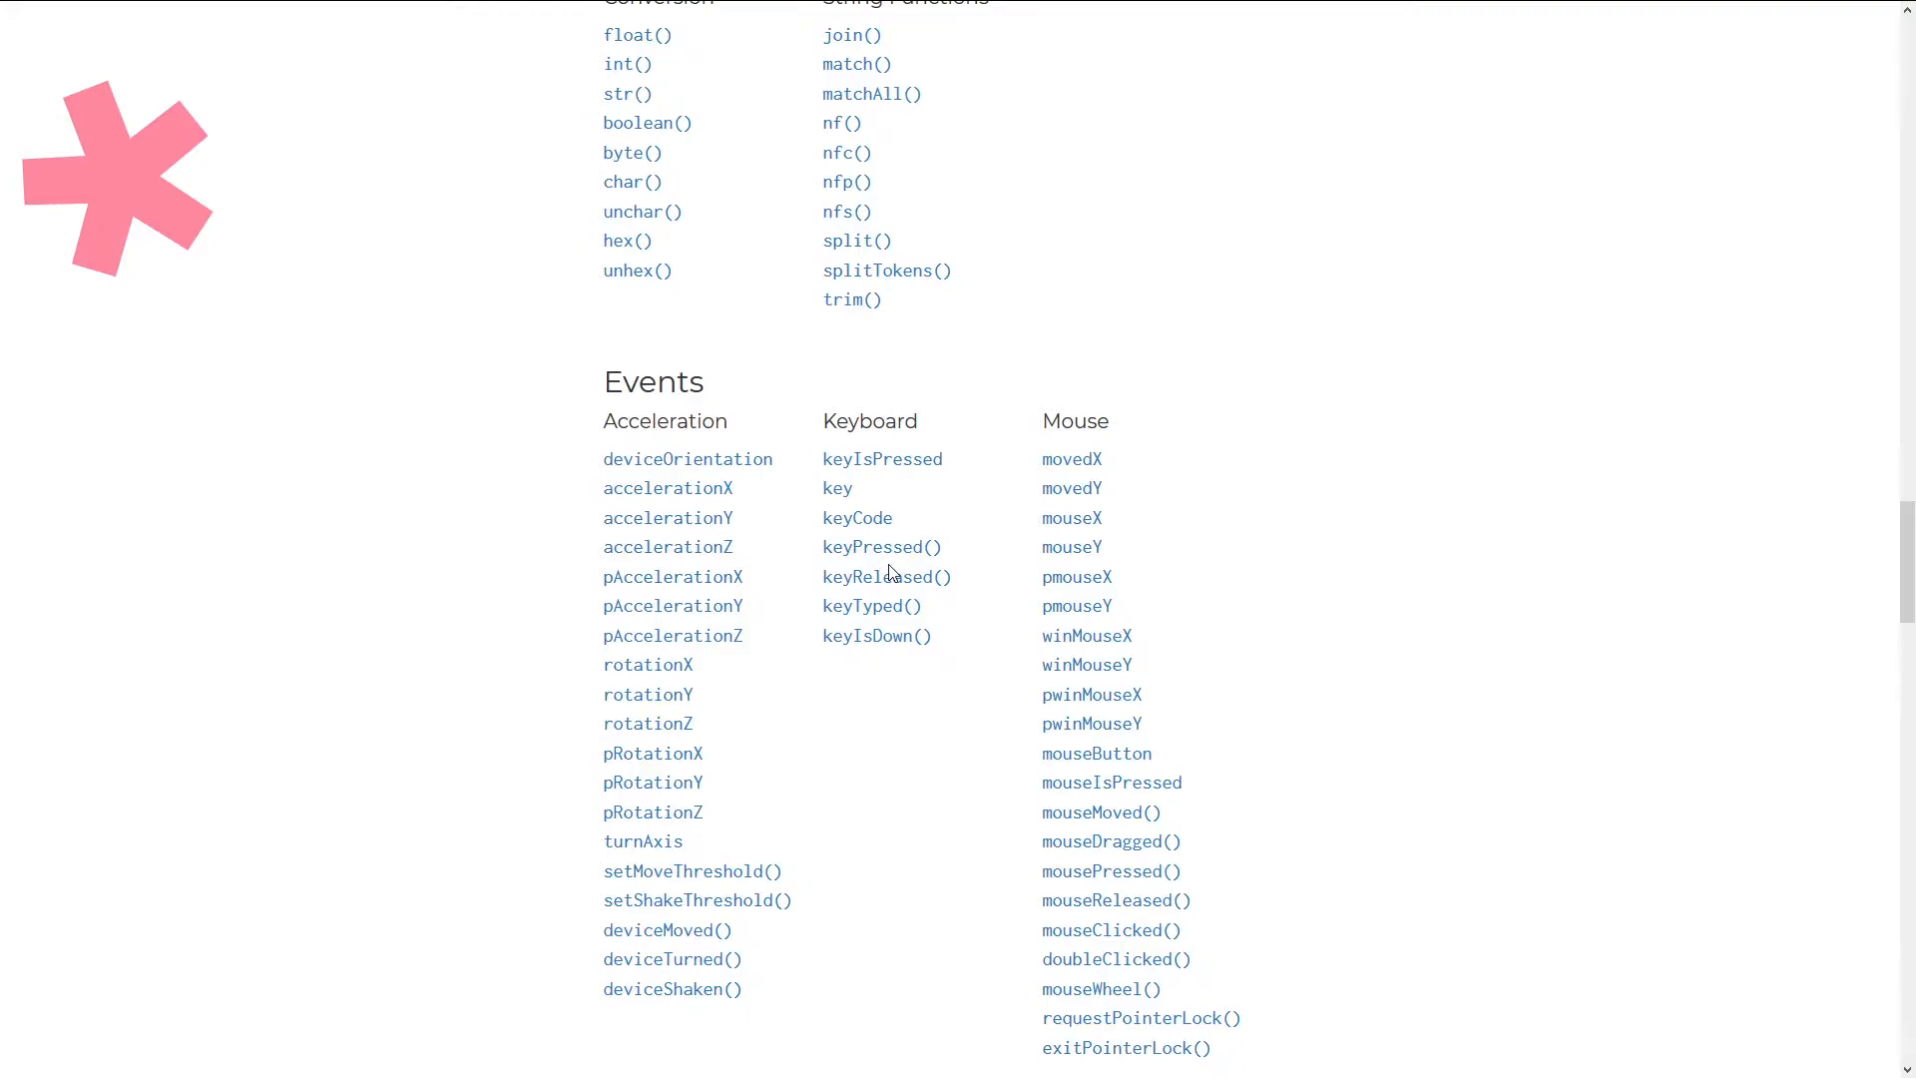
mouse_move(772, 598)
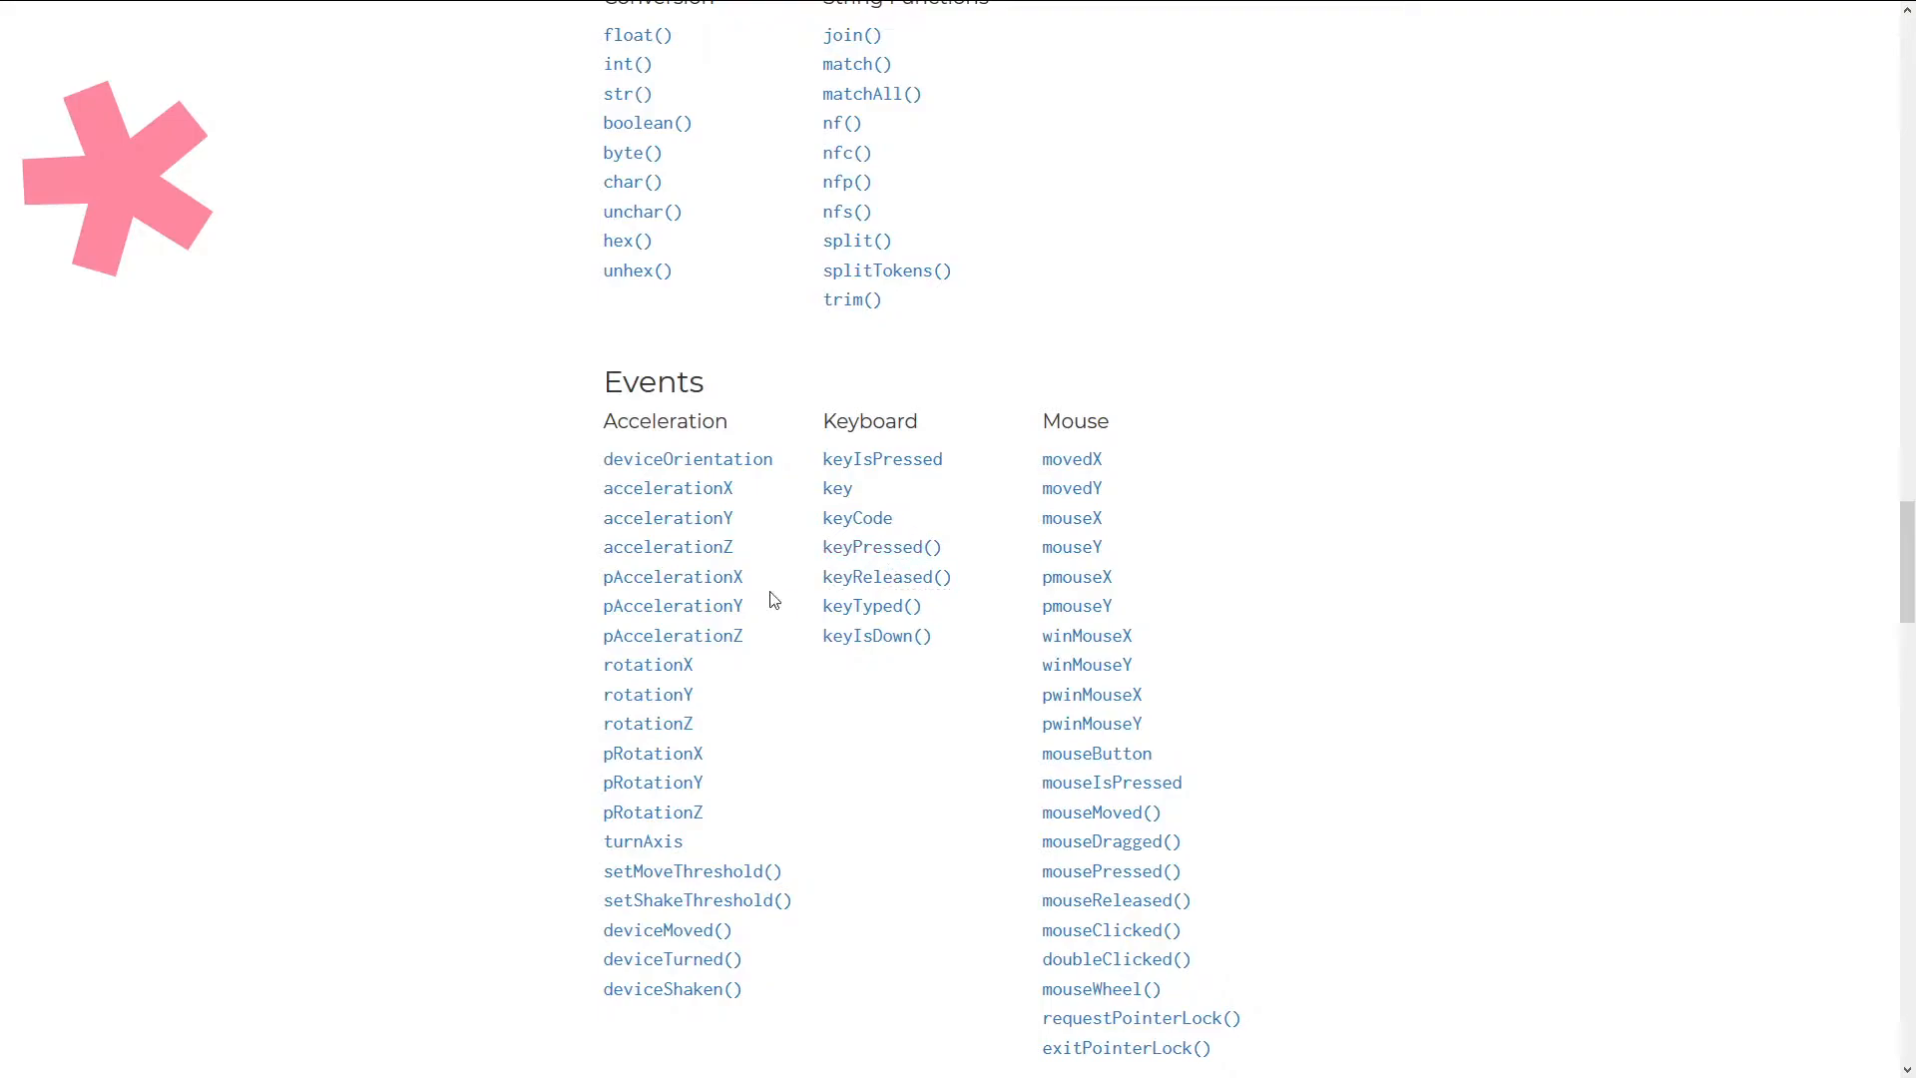
mouse_move(794, 636)
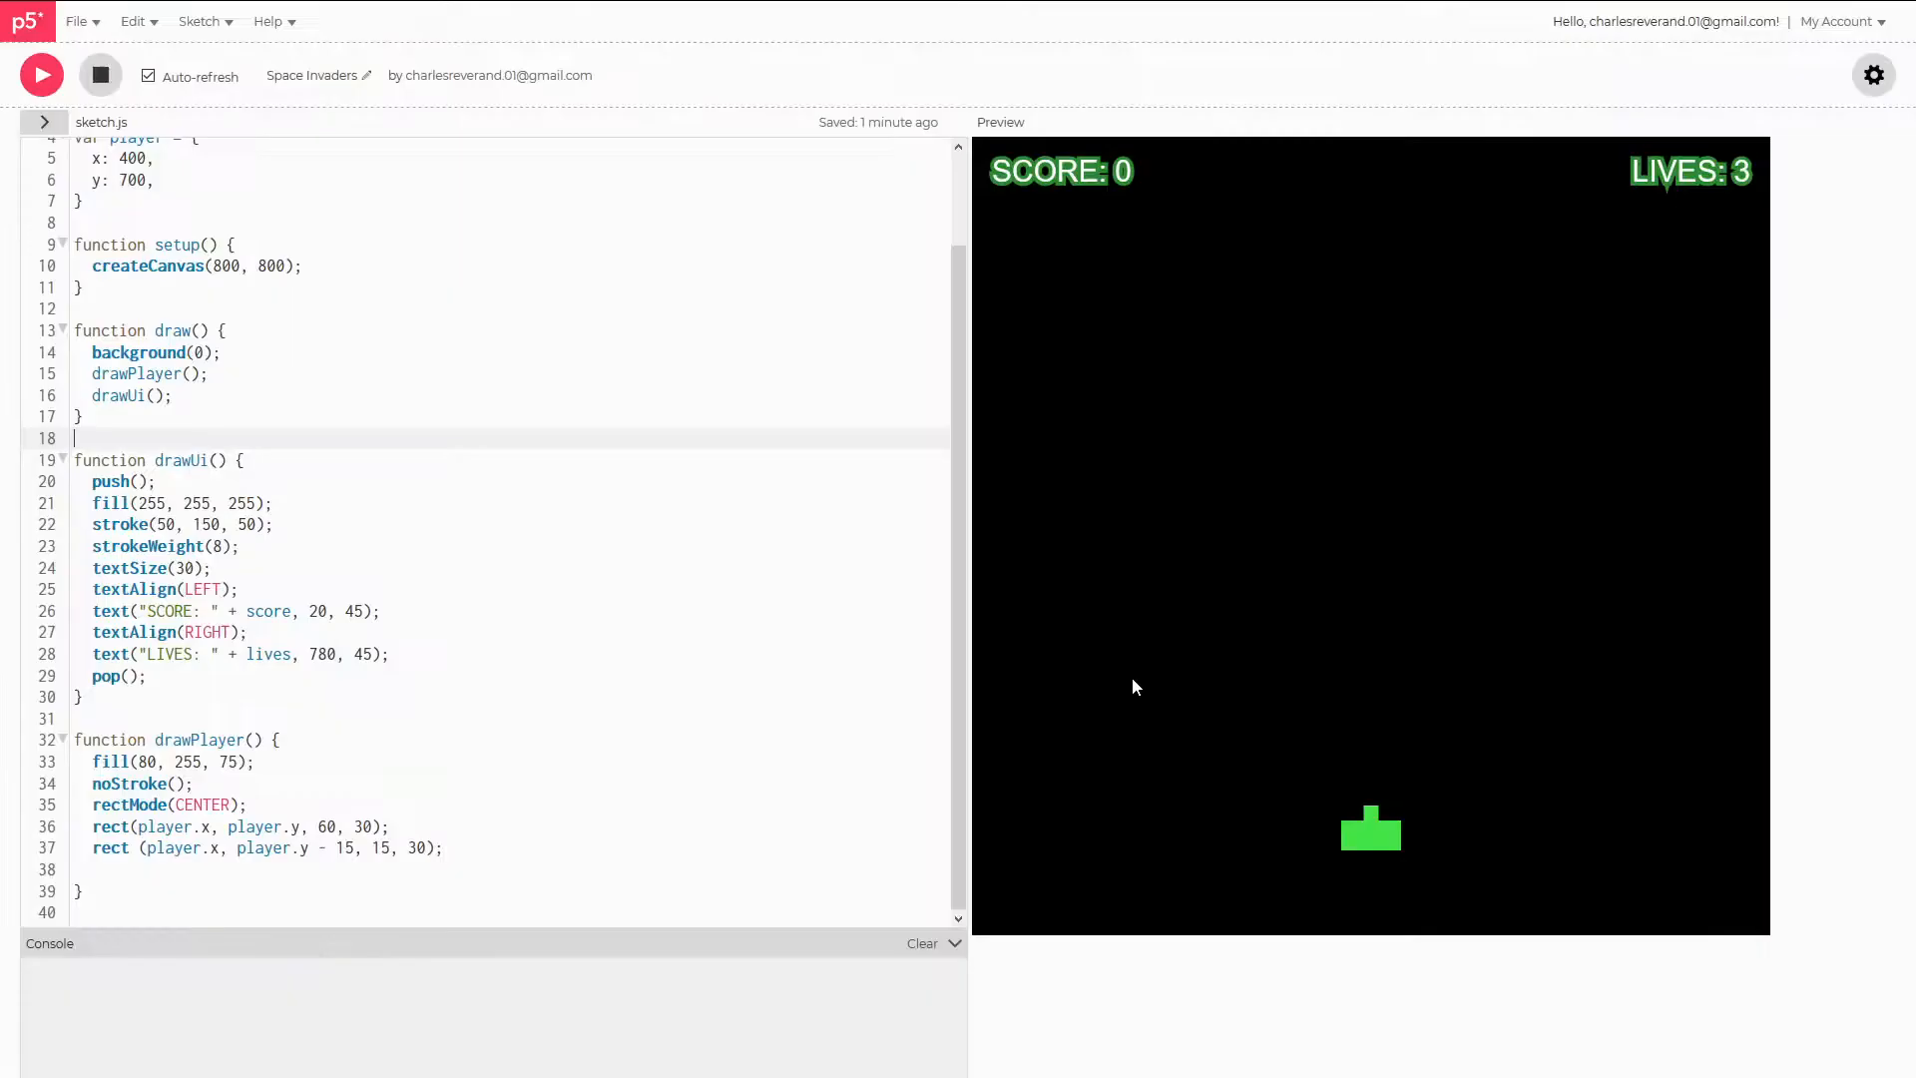
mouse_move(1601, 864)
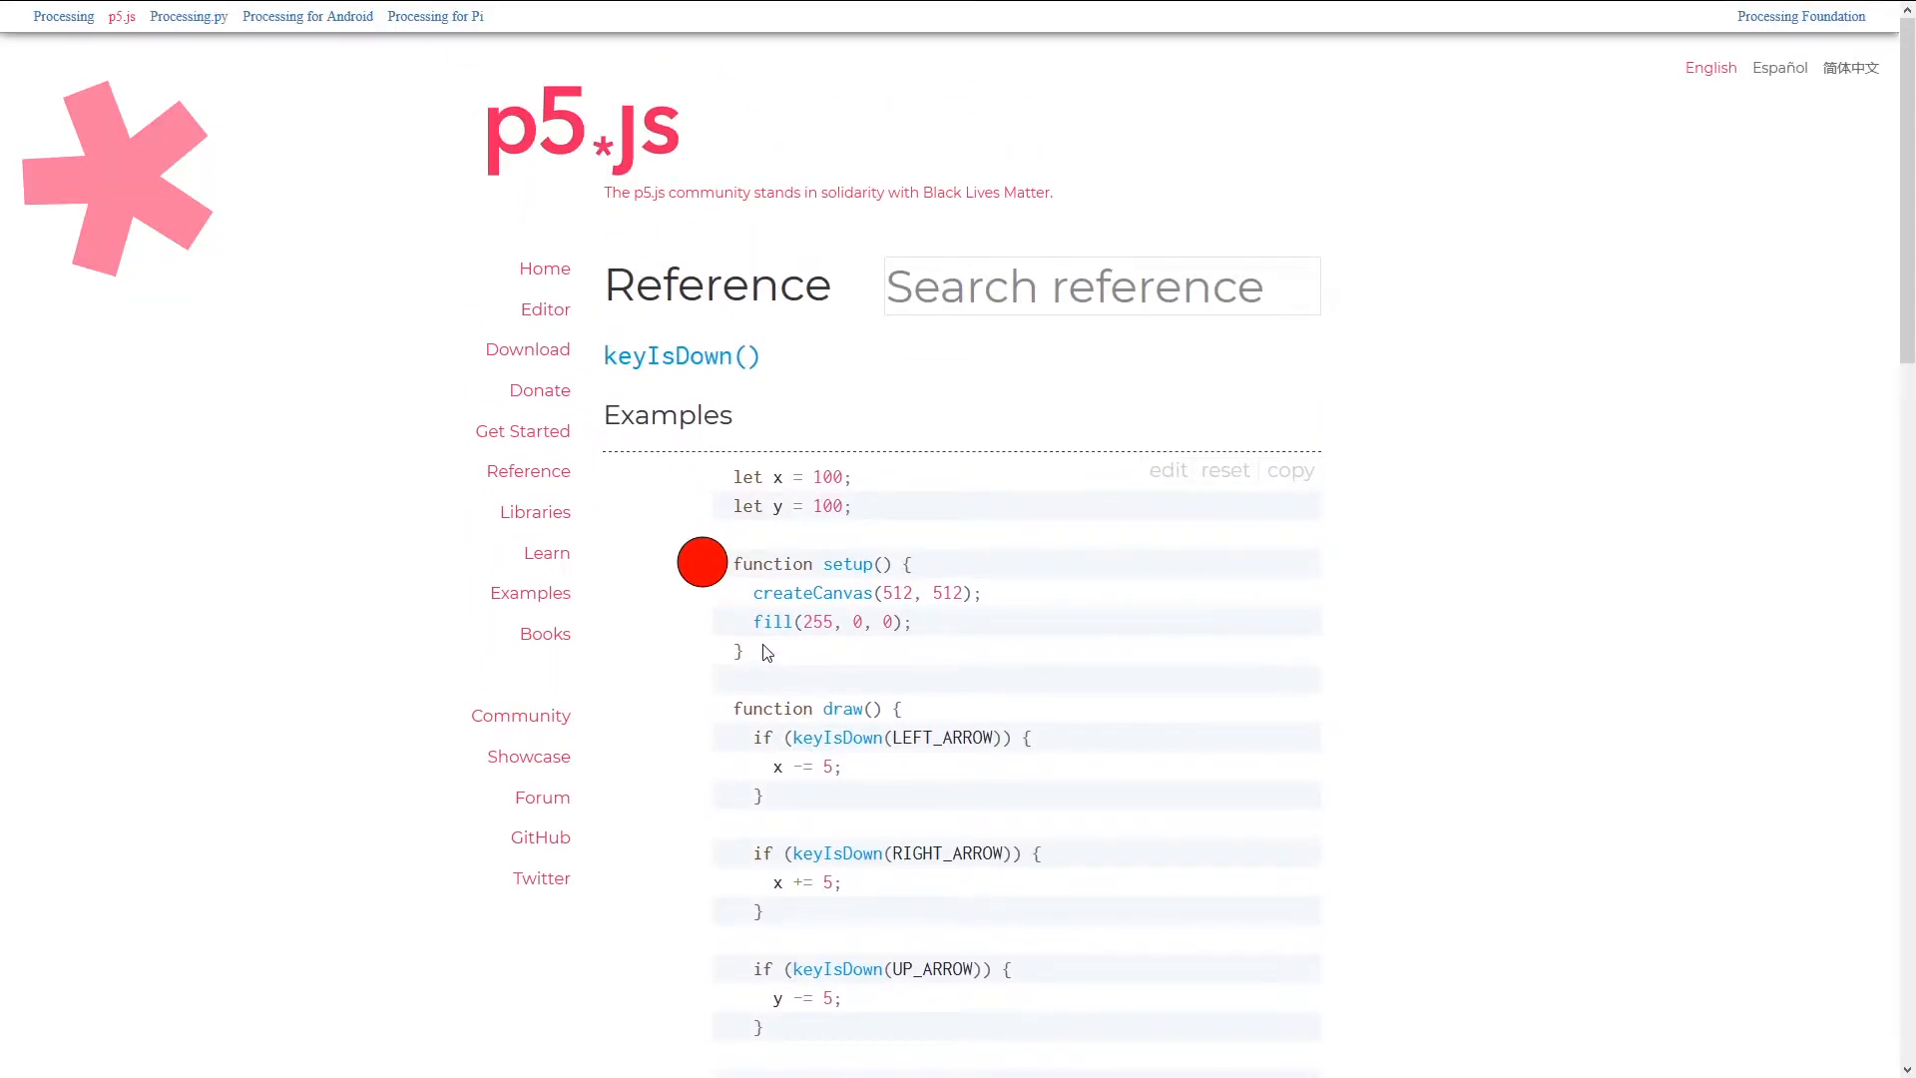
scroll(down, 3)
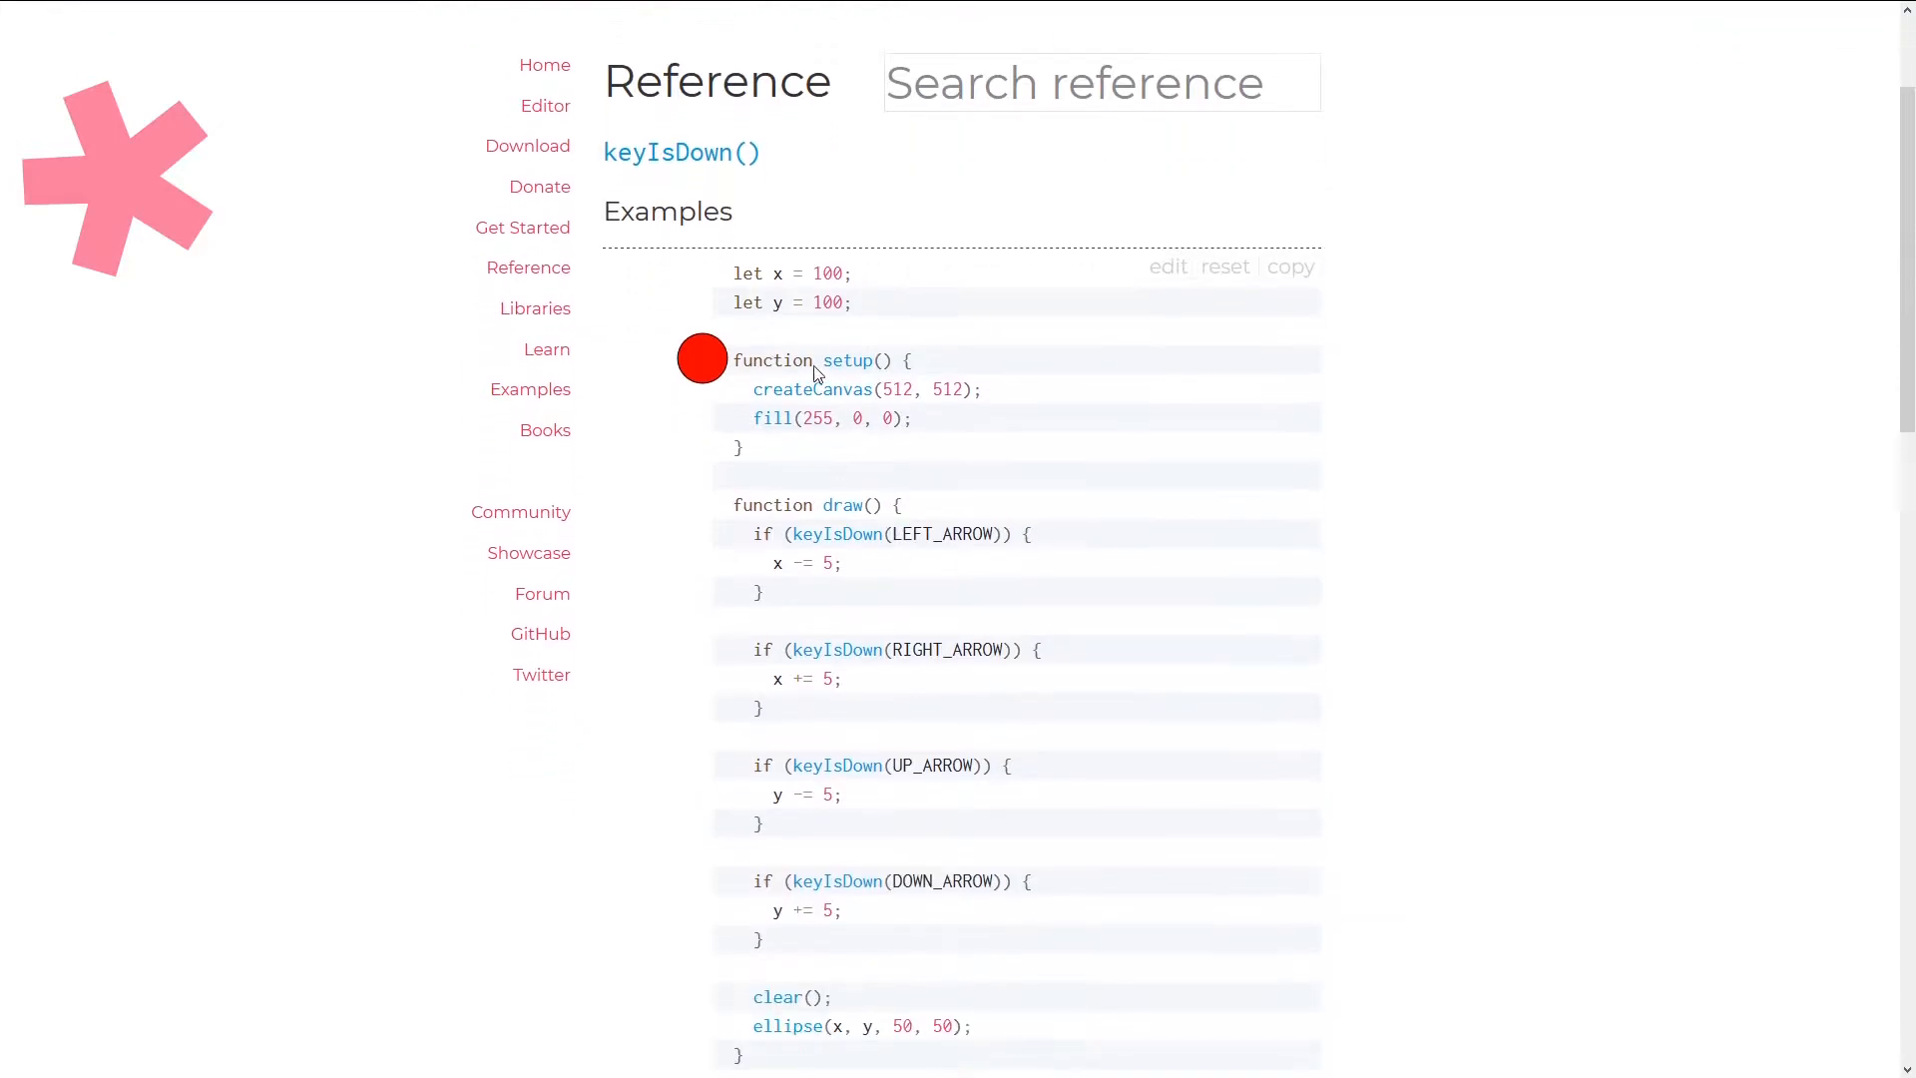
mouse_move(867, 571)
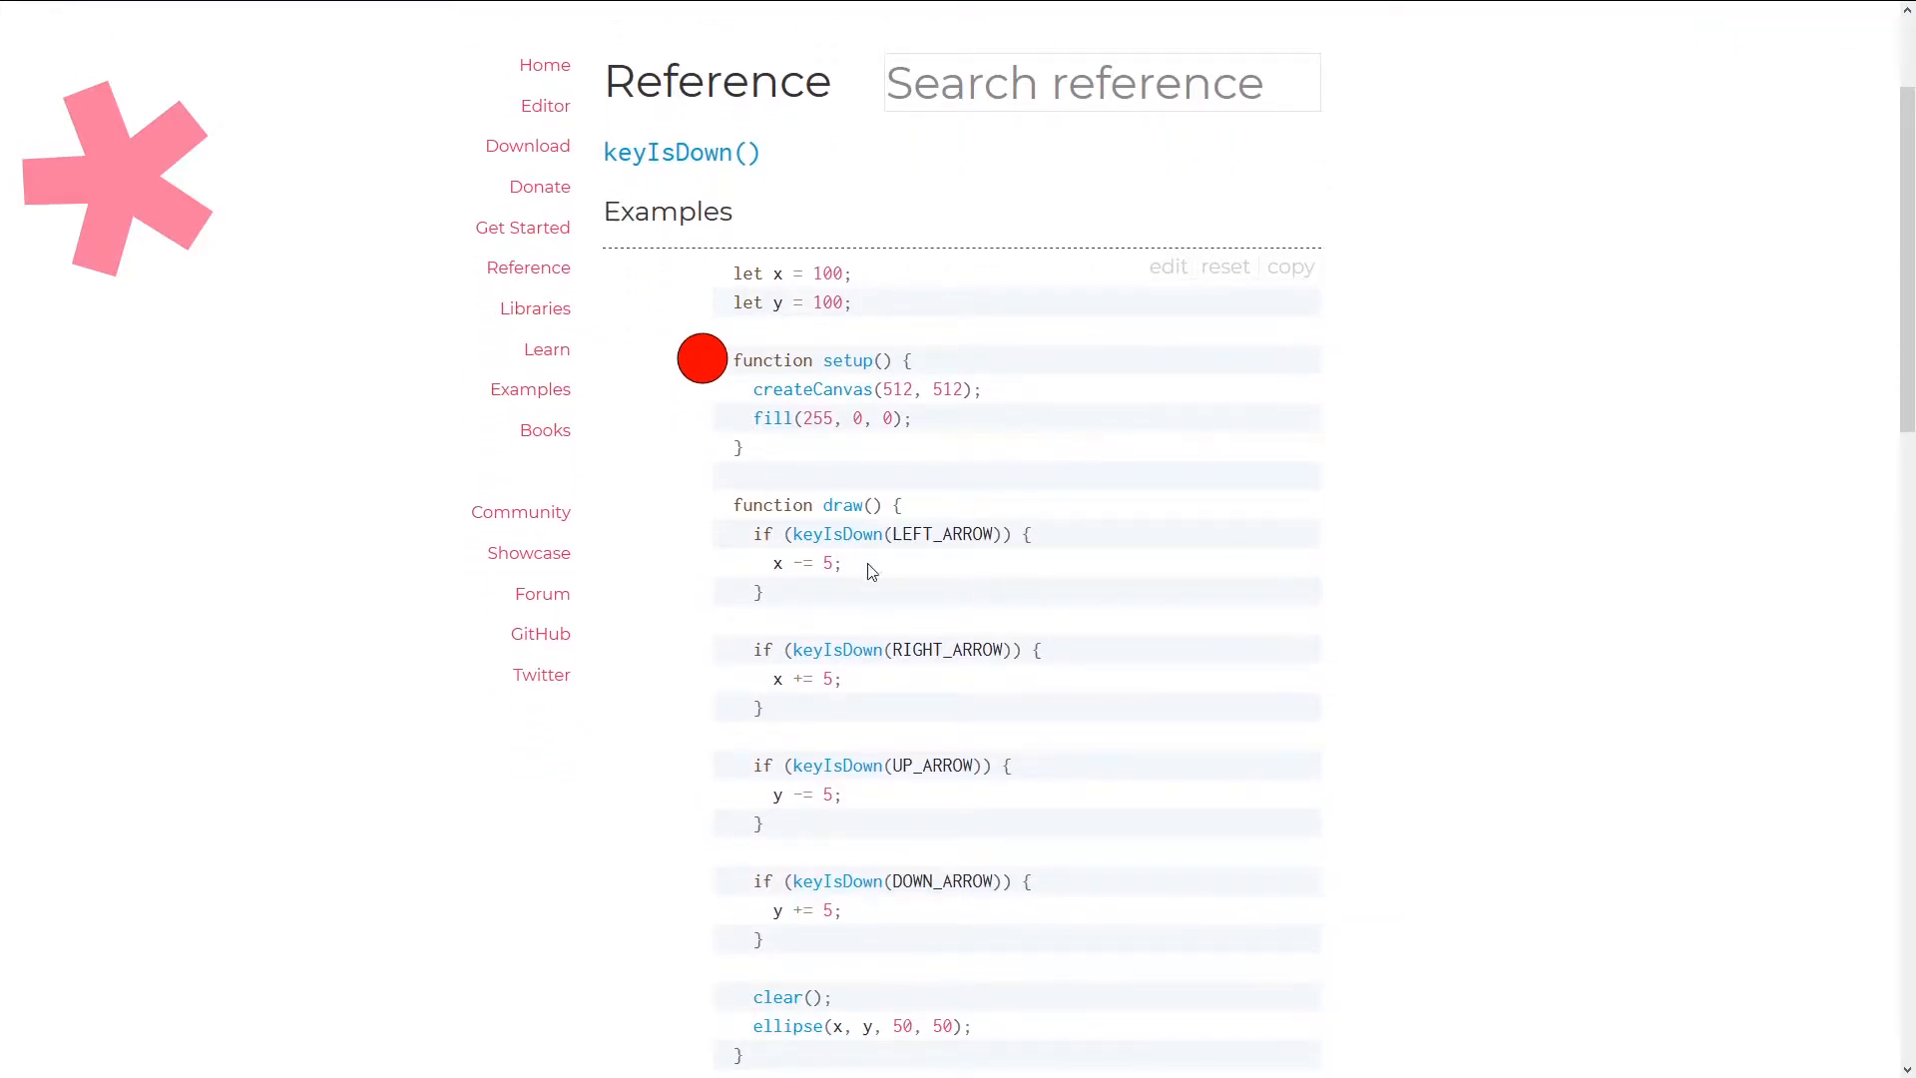
scroll(down, 3)
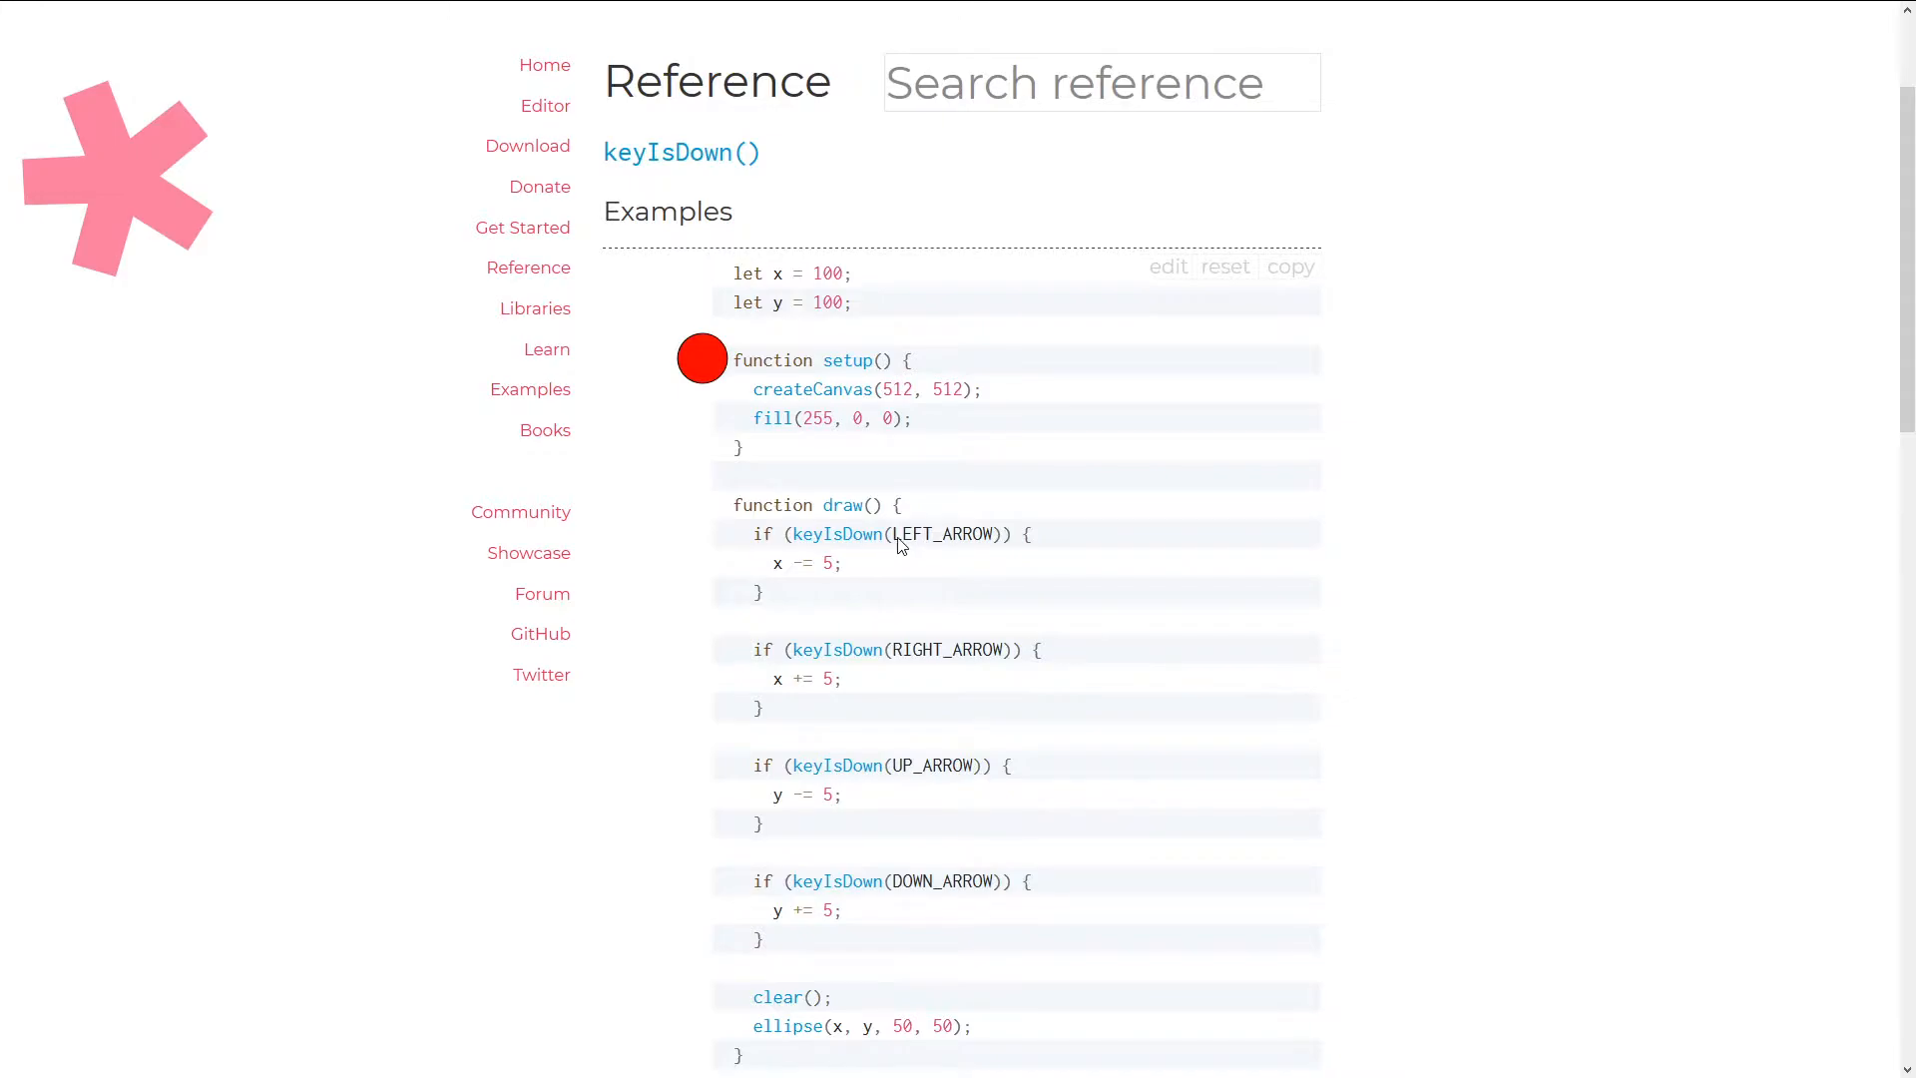
scroll(down, 3)
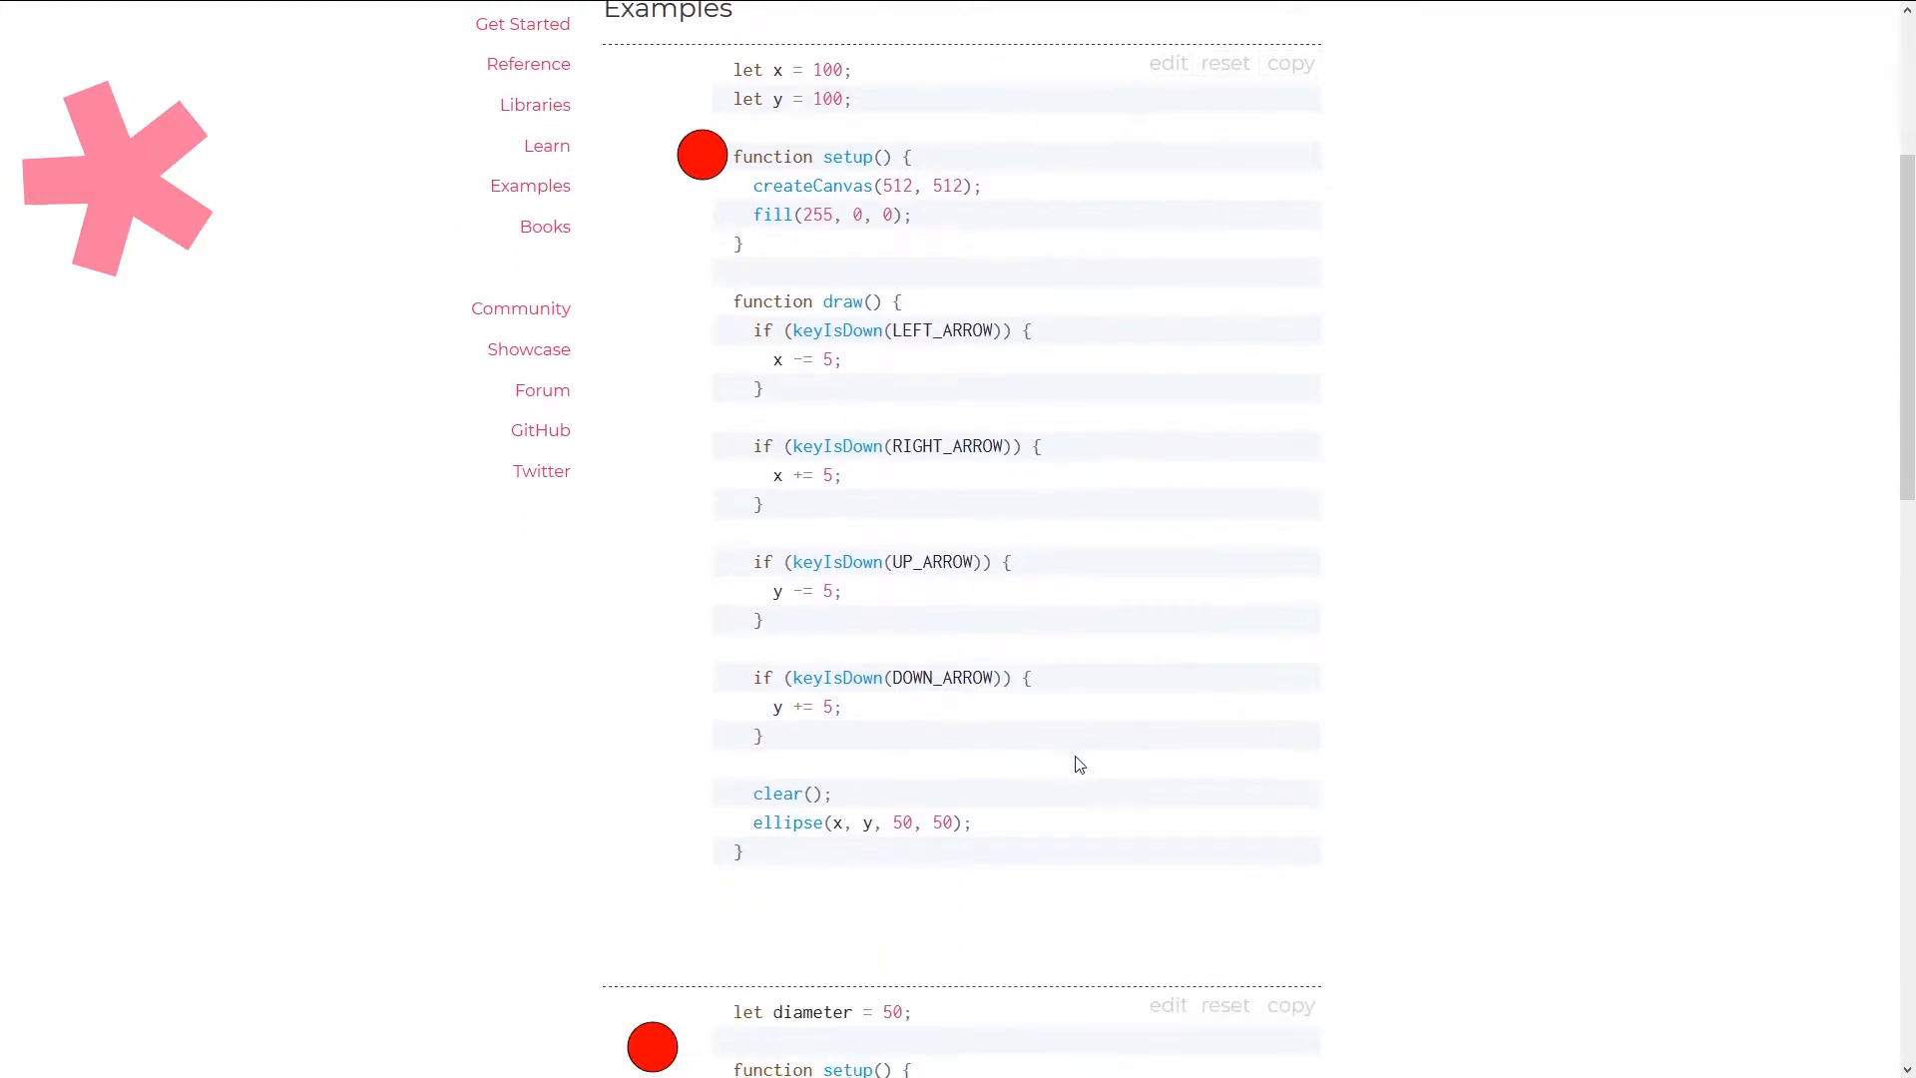
scroll(down, 3)
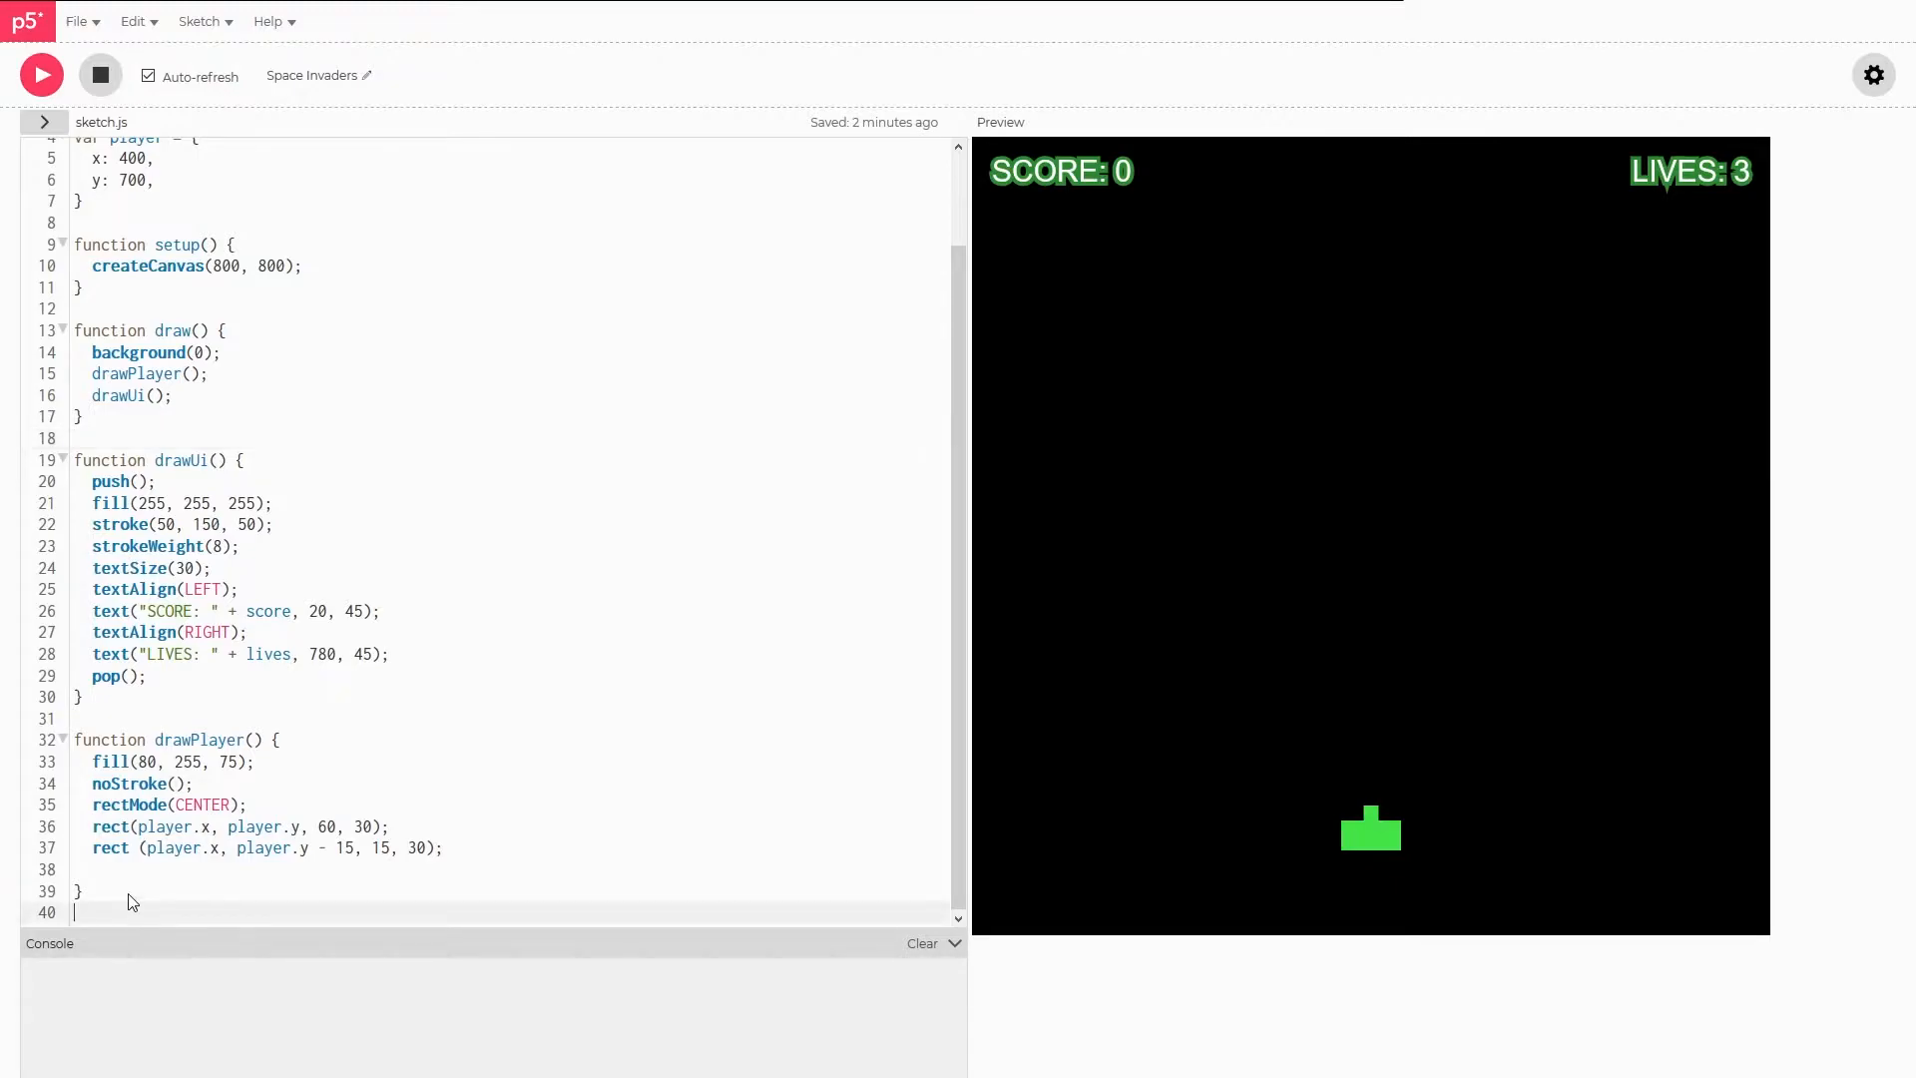
- Add if (keyIsDown(LEFT_ARROW)) and else if (keyIsDown(RIGHT_ARROW)) branches, fixing the misspelled isKeyDown
text(function playerInput(0)
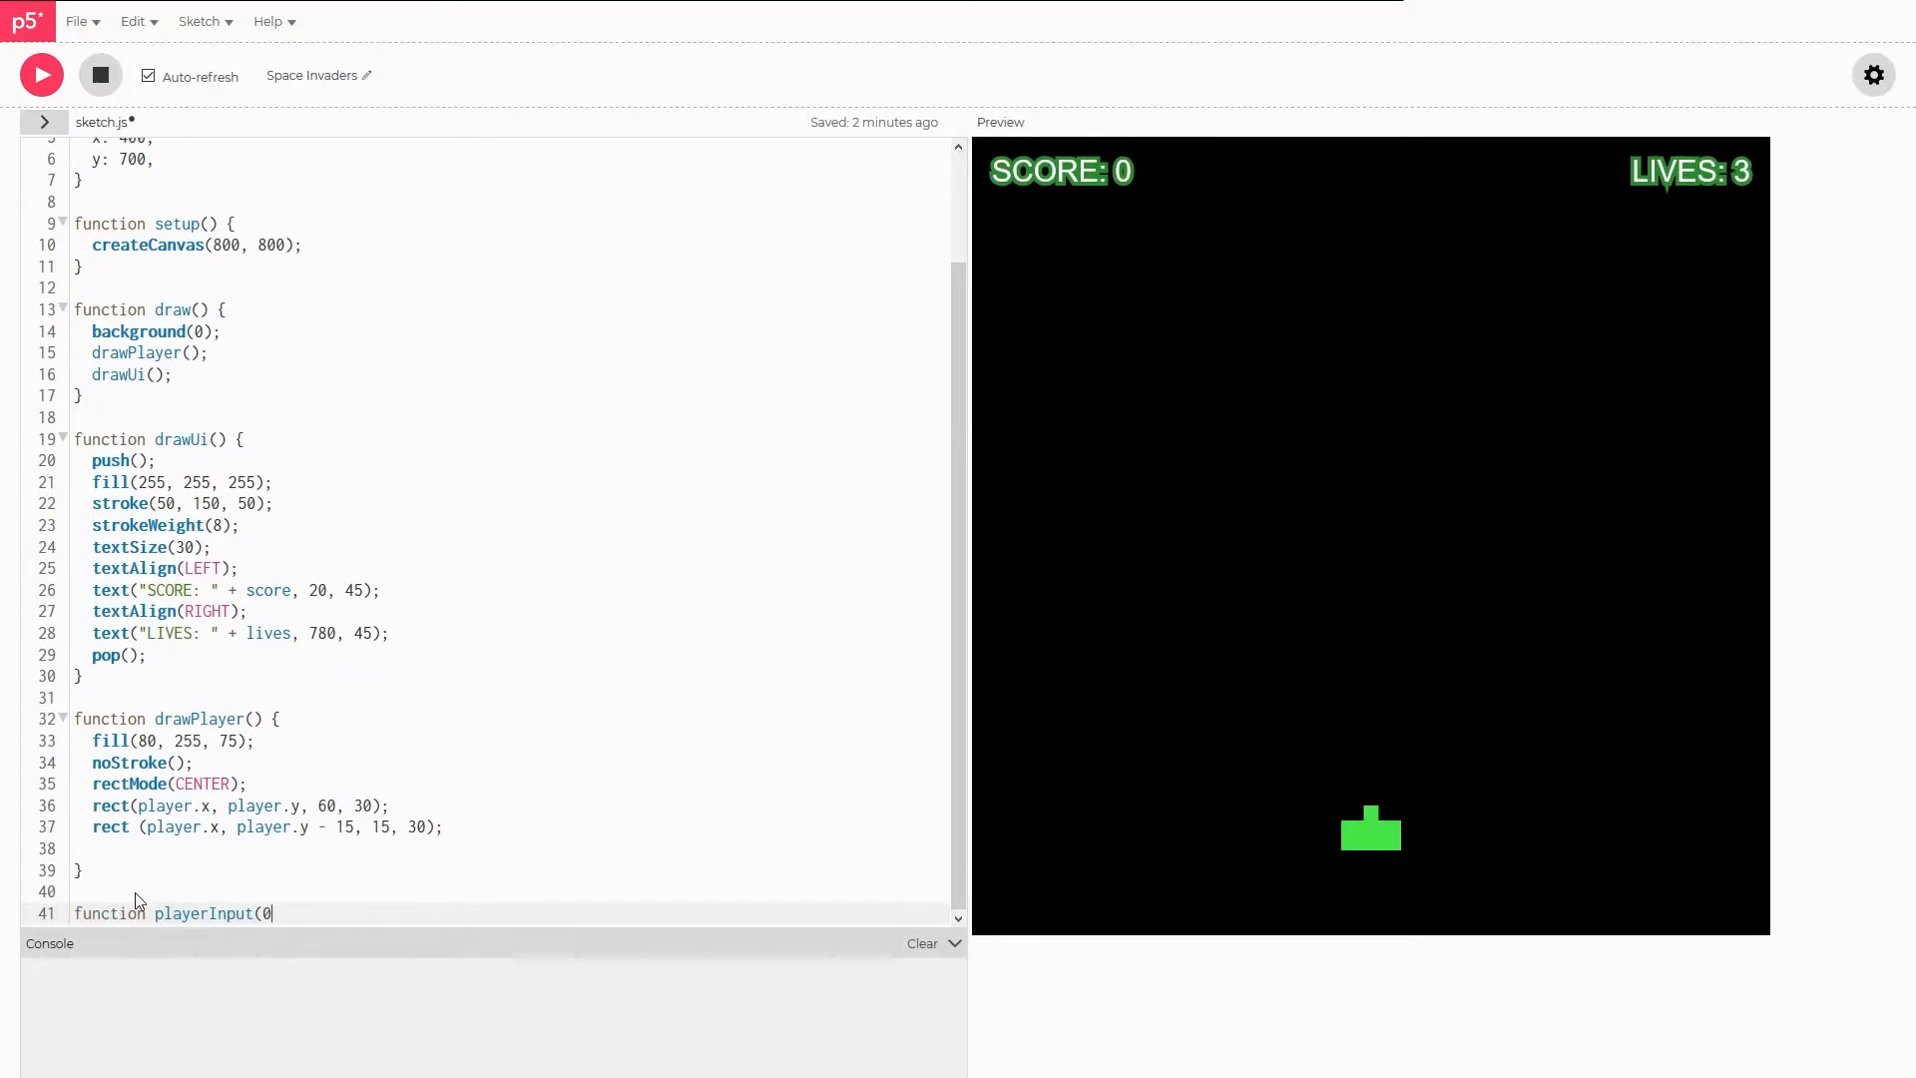
text() {})
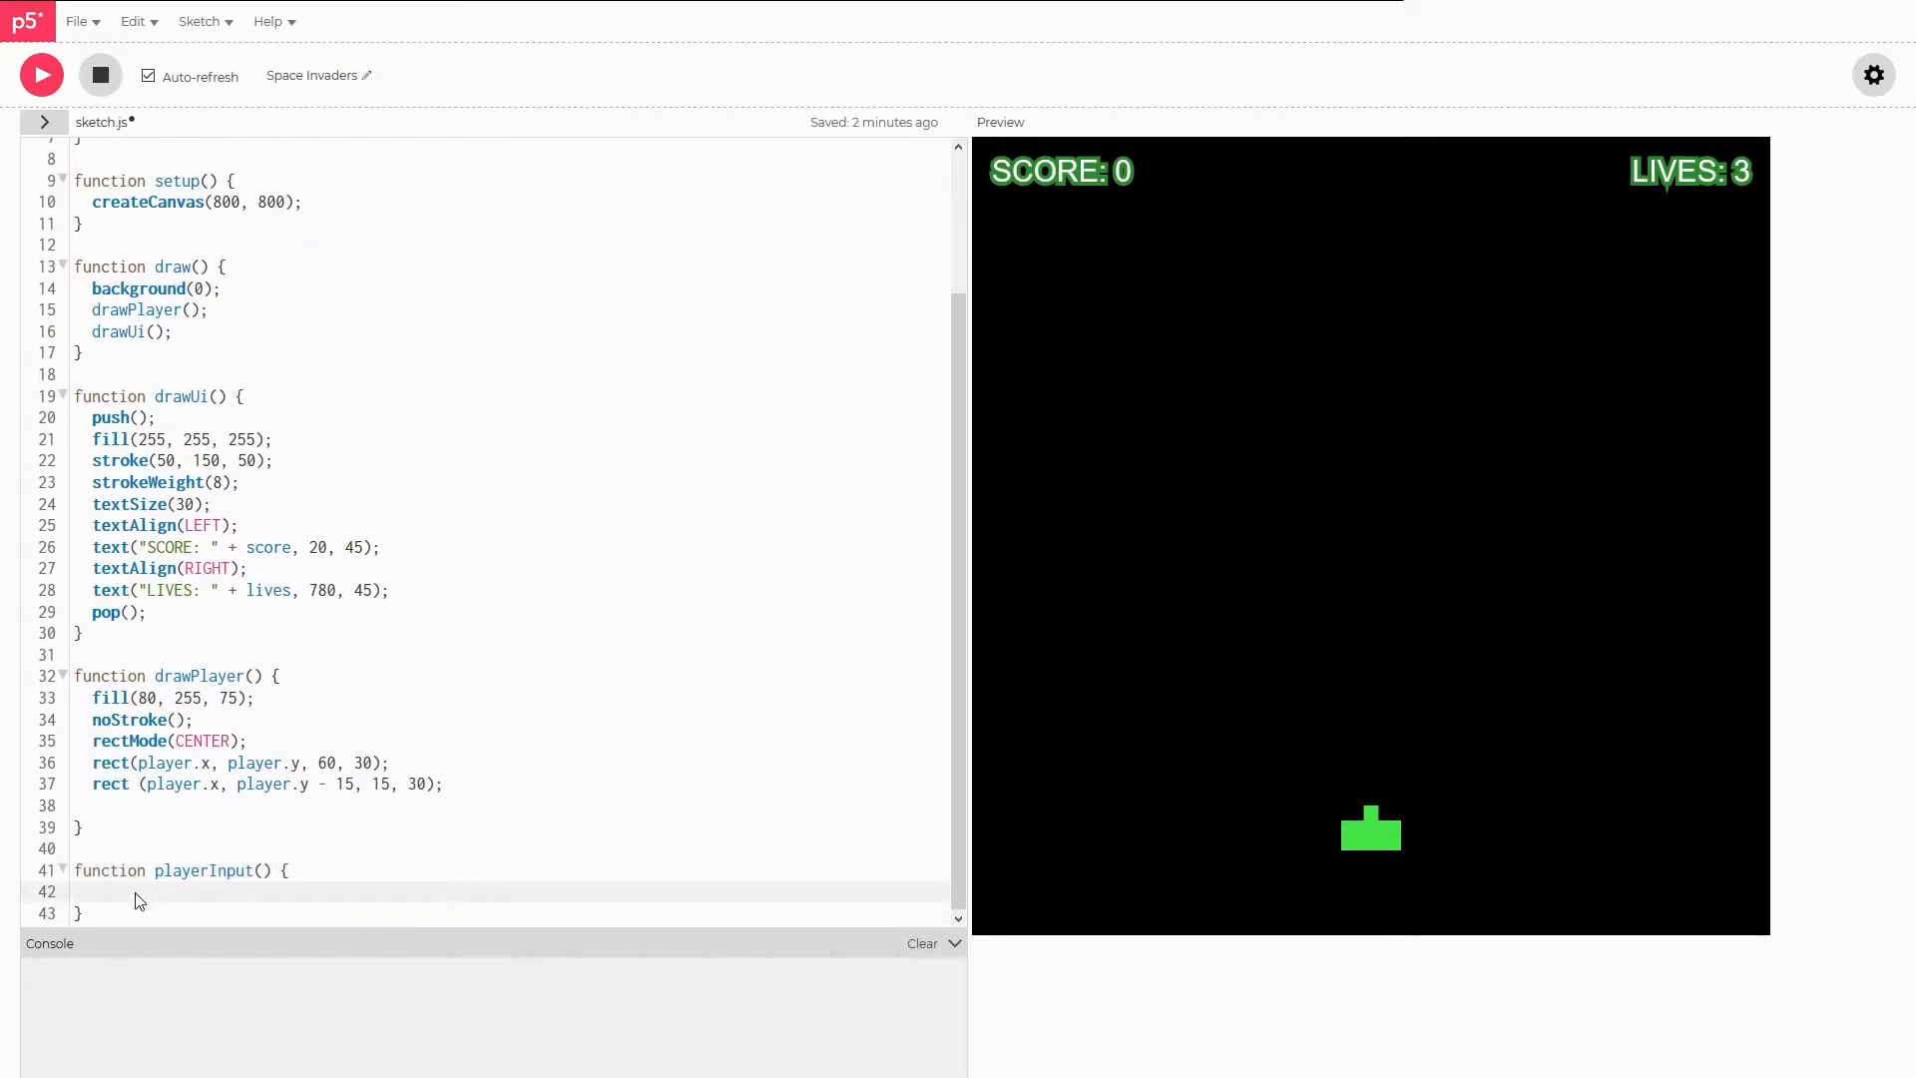
text(if)
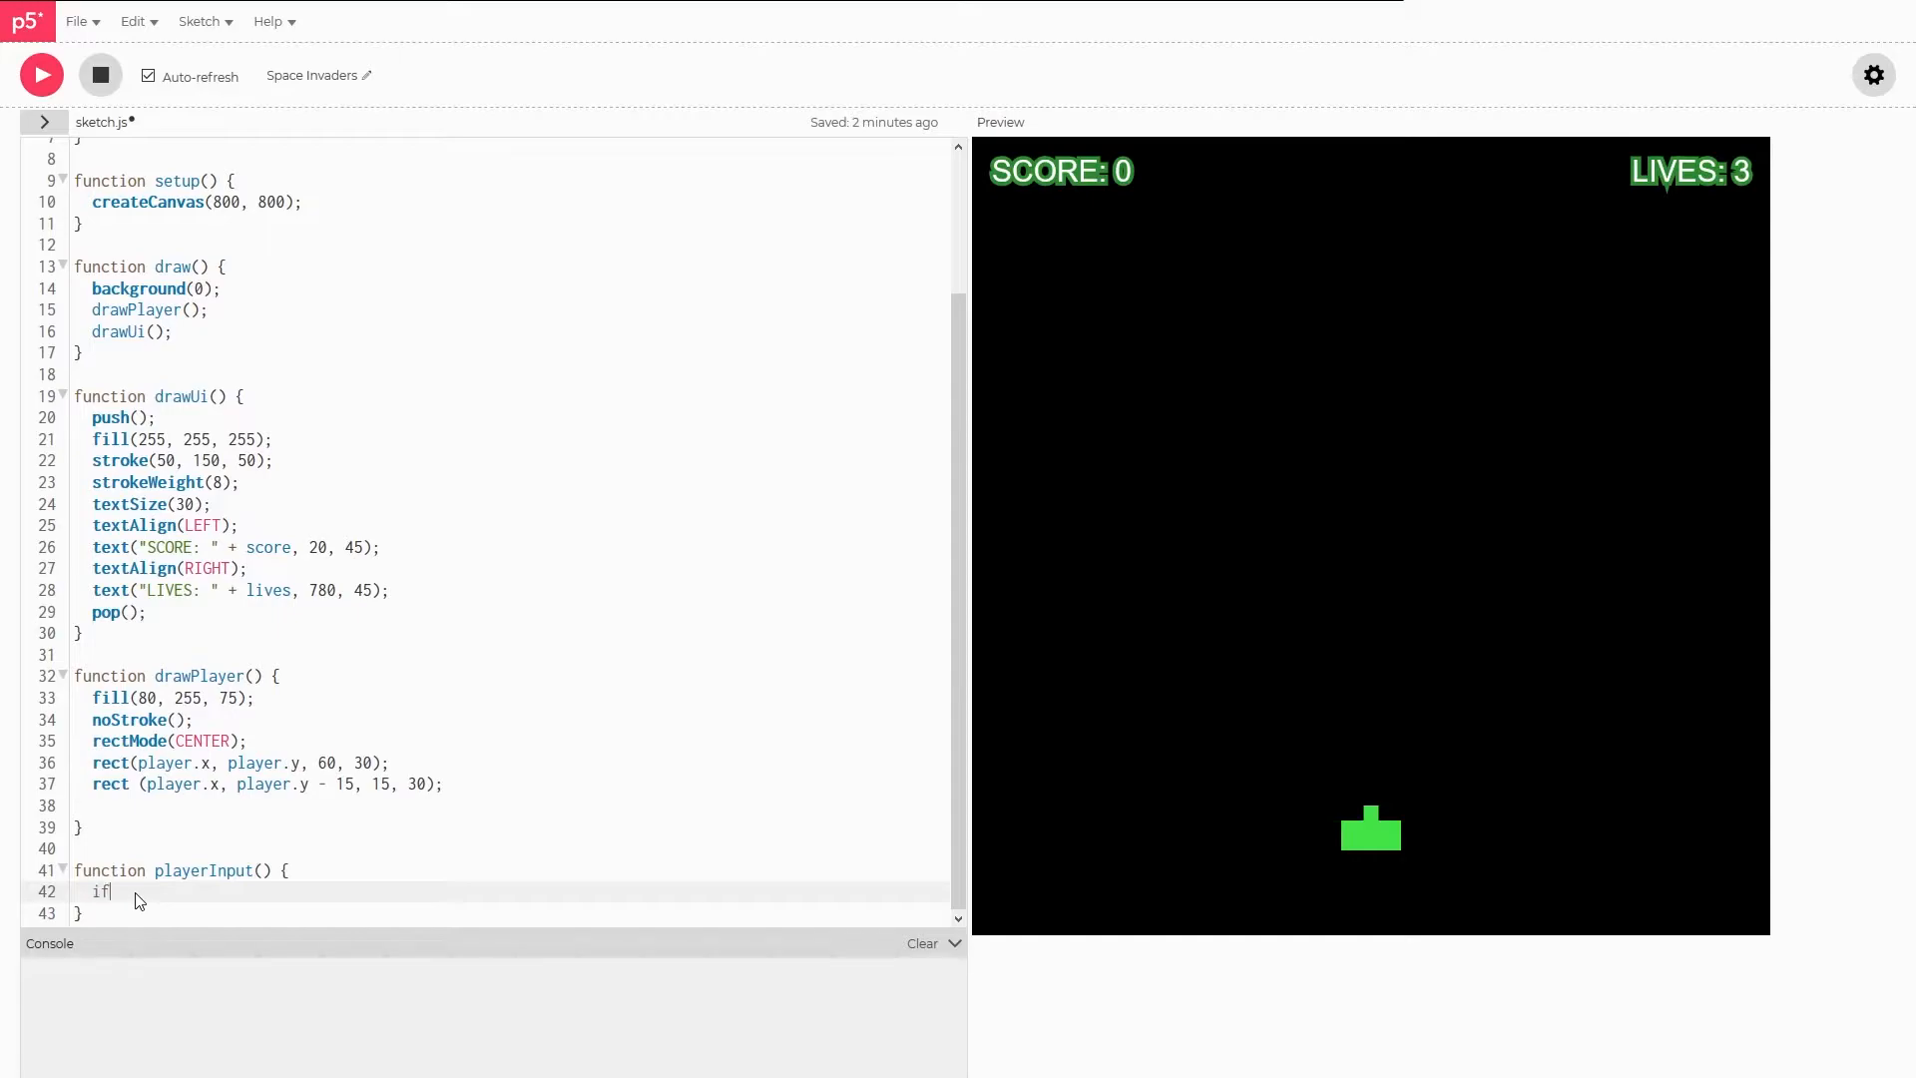
text(()
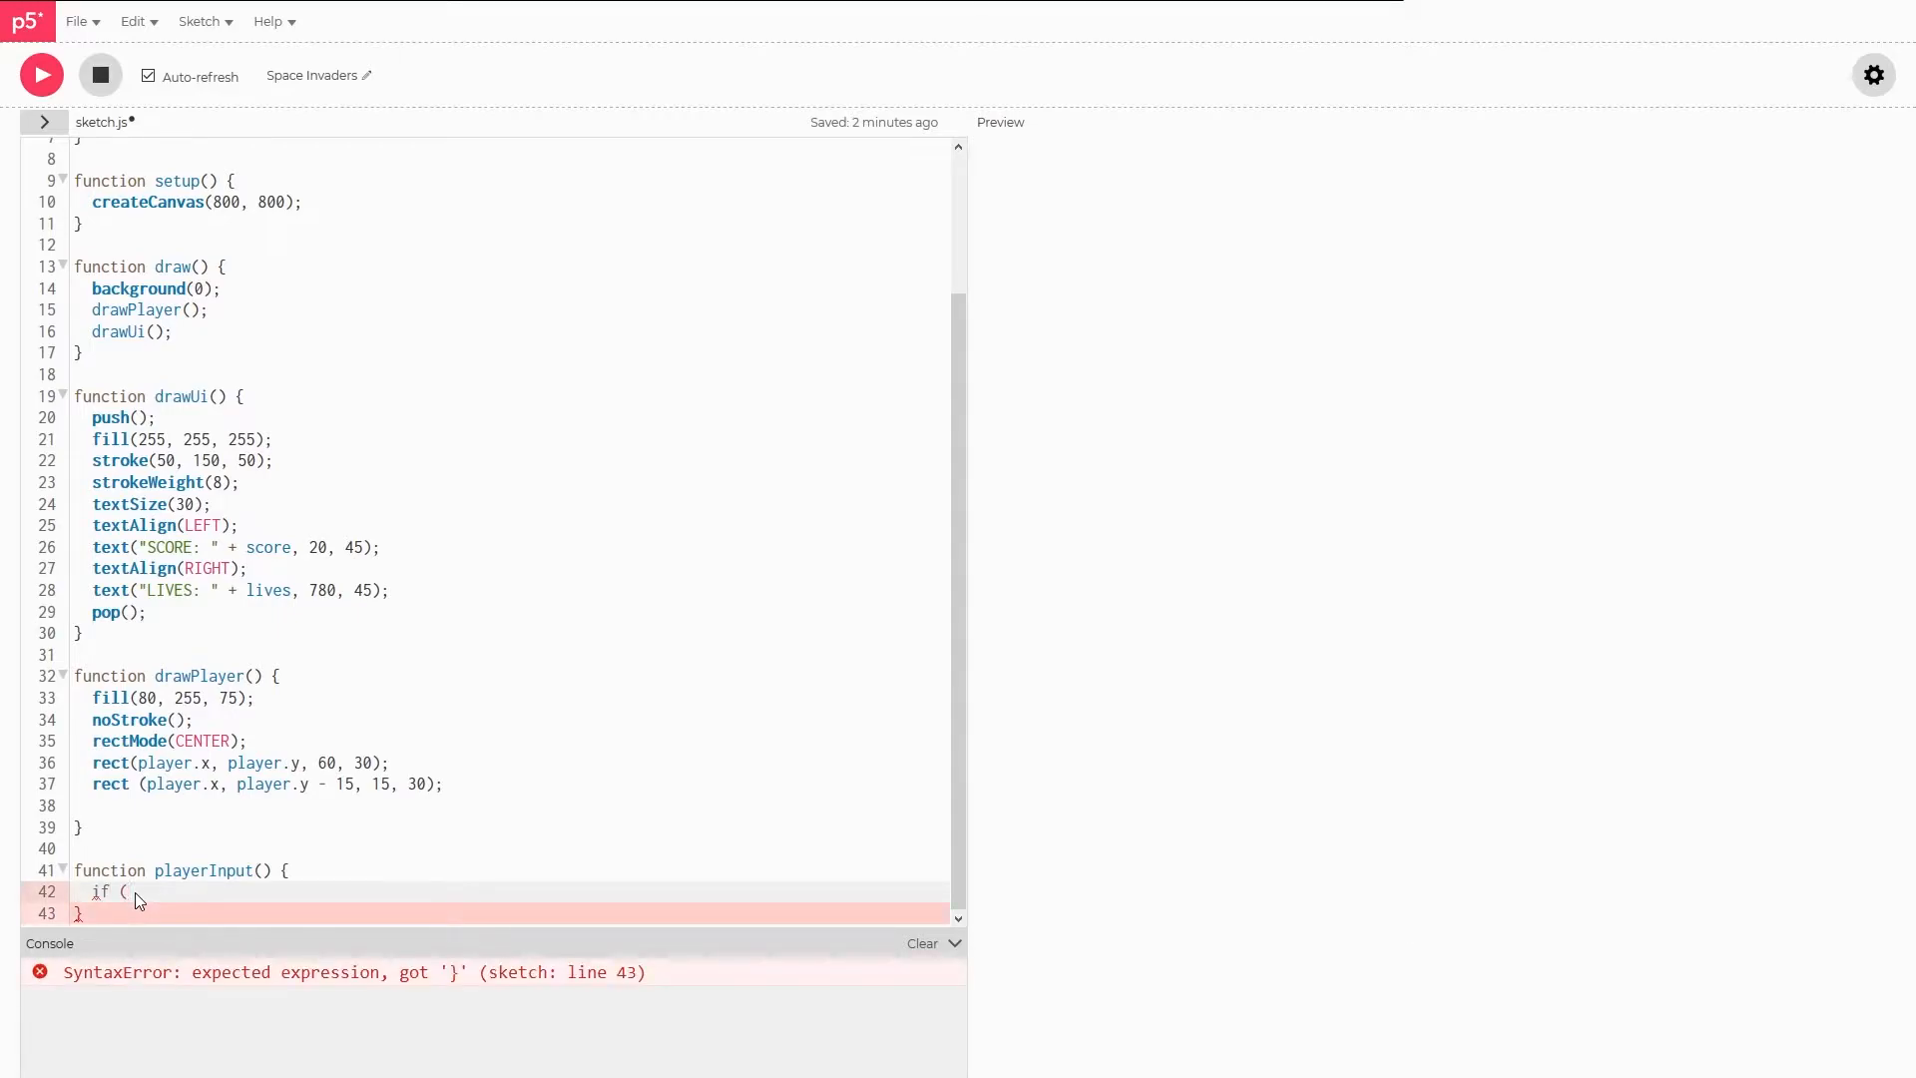
text(isKeyDown)
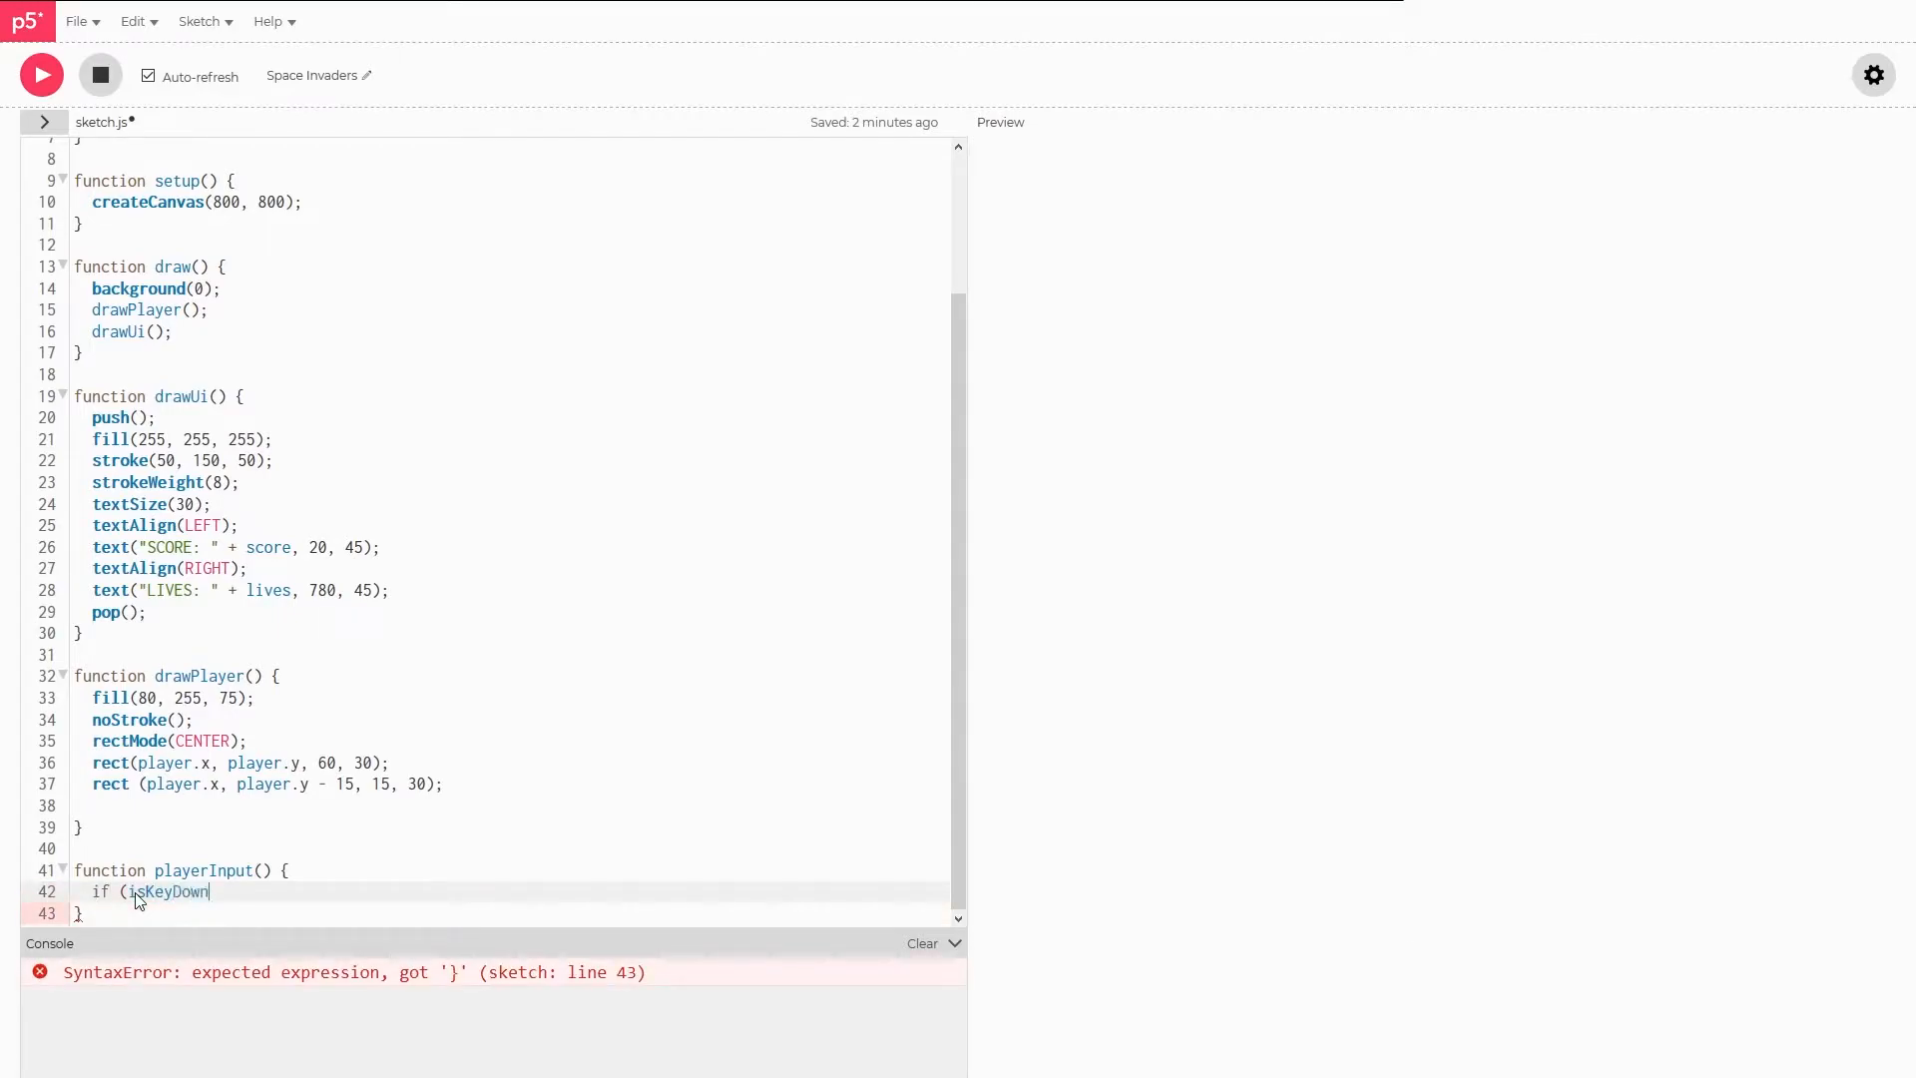
key(Backspace)
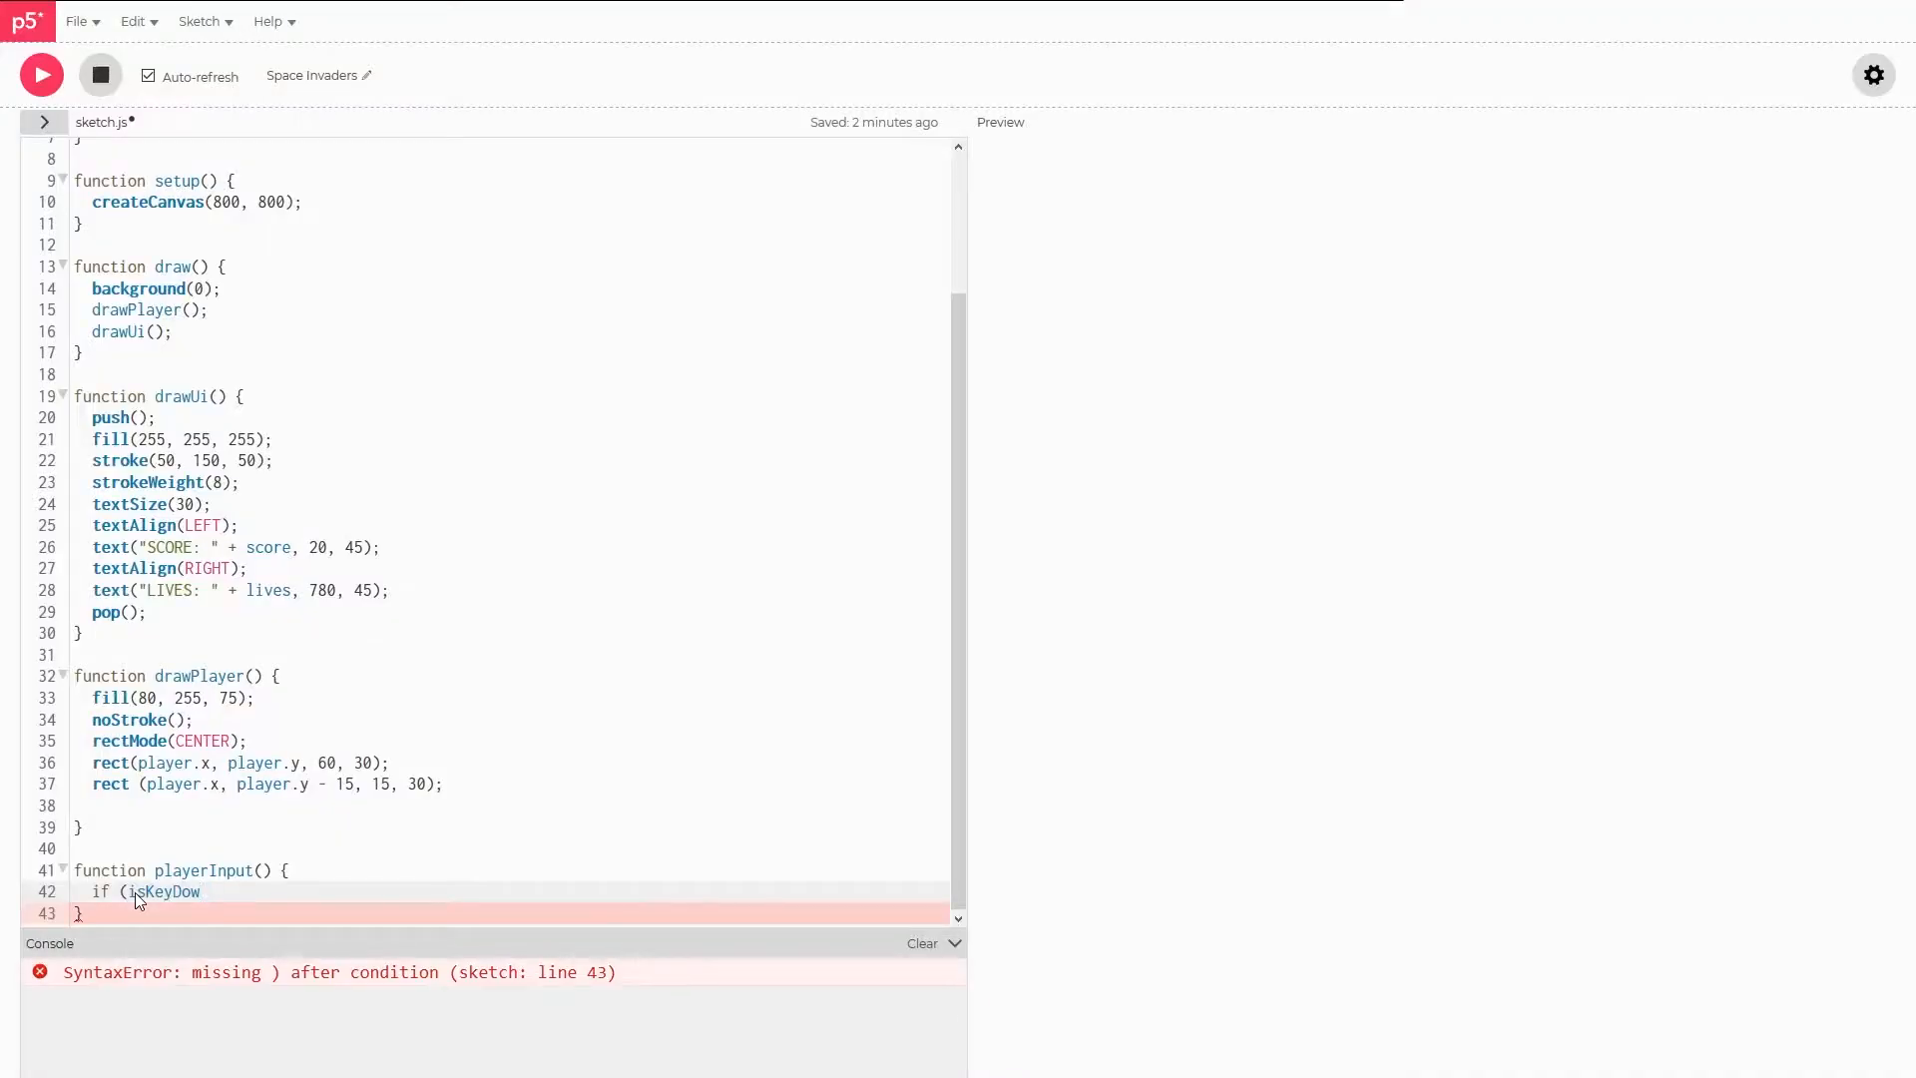
text(keyIsD)
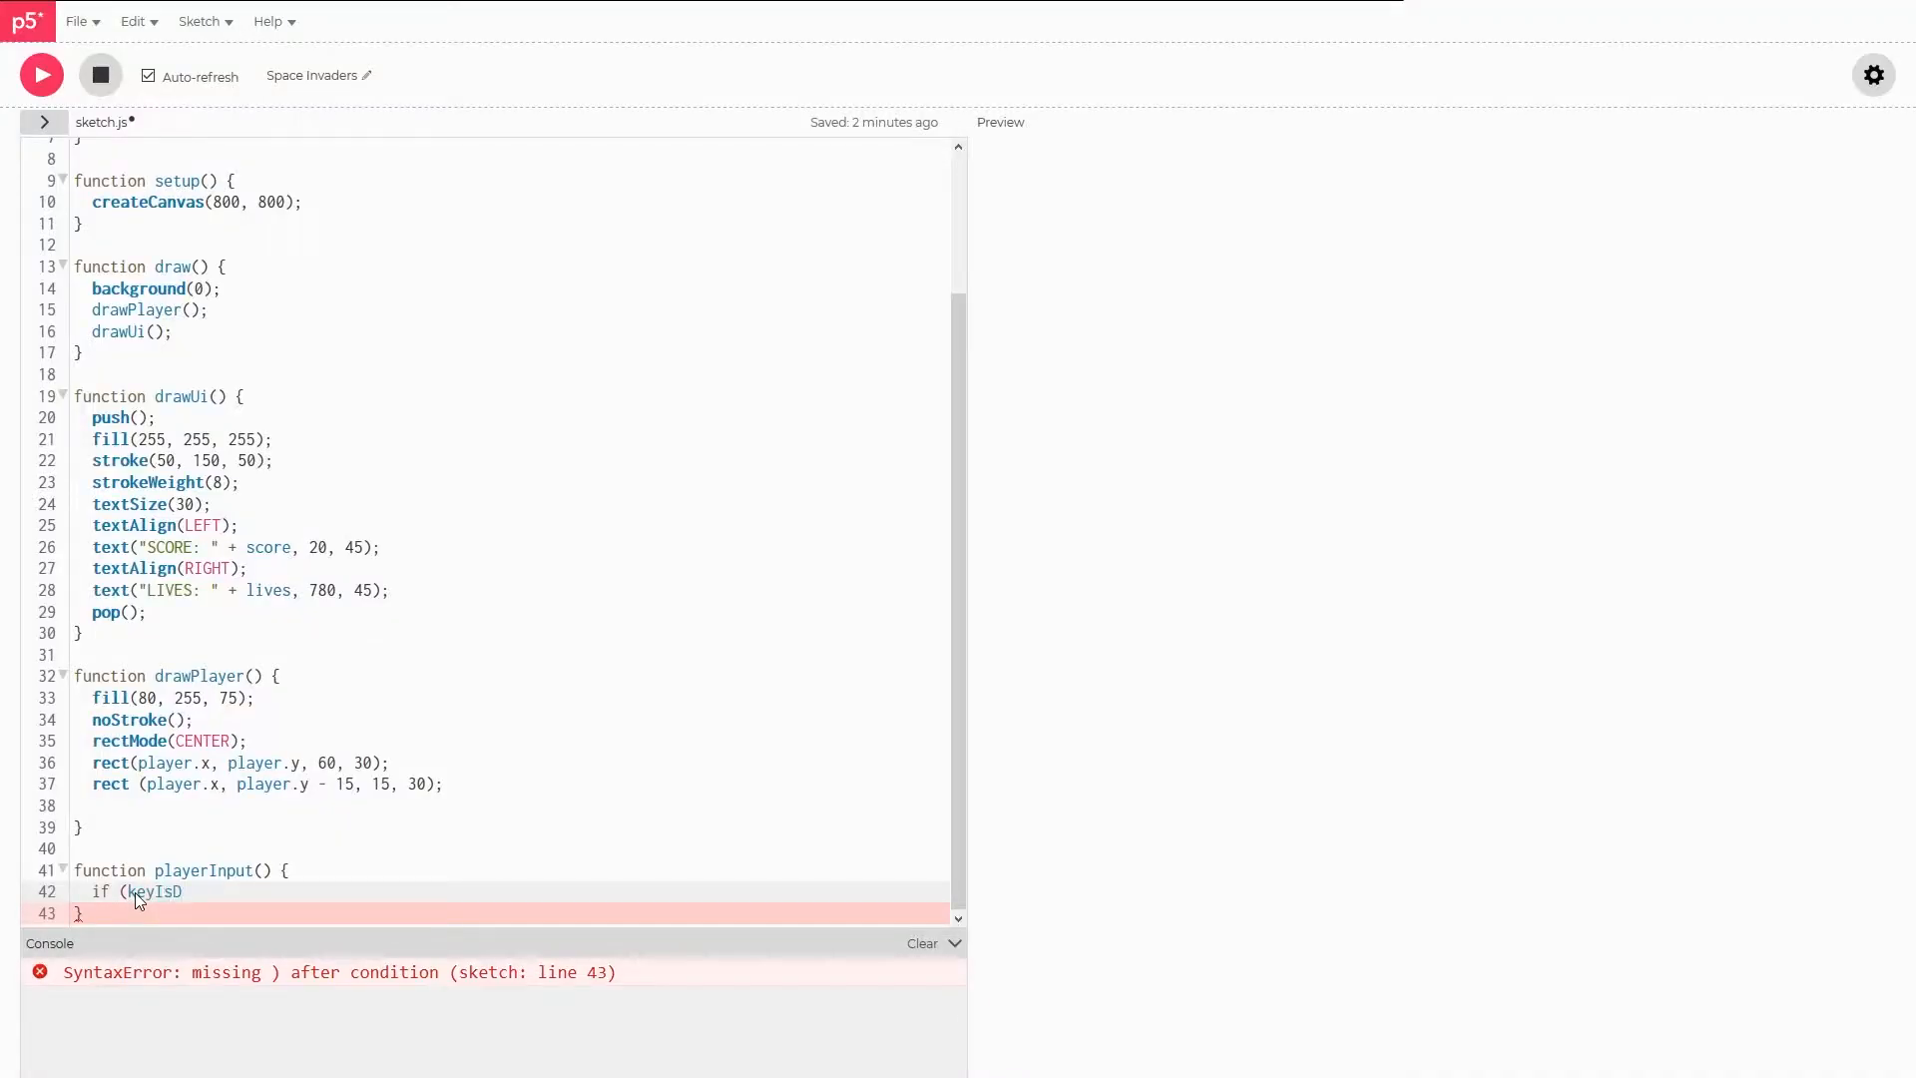
text(own(LEFT_ARROW)) {)
text(} else if (key)
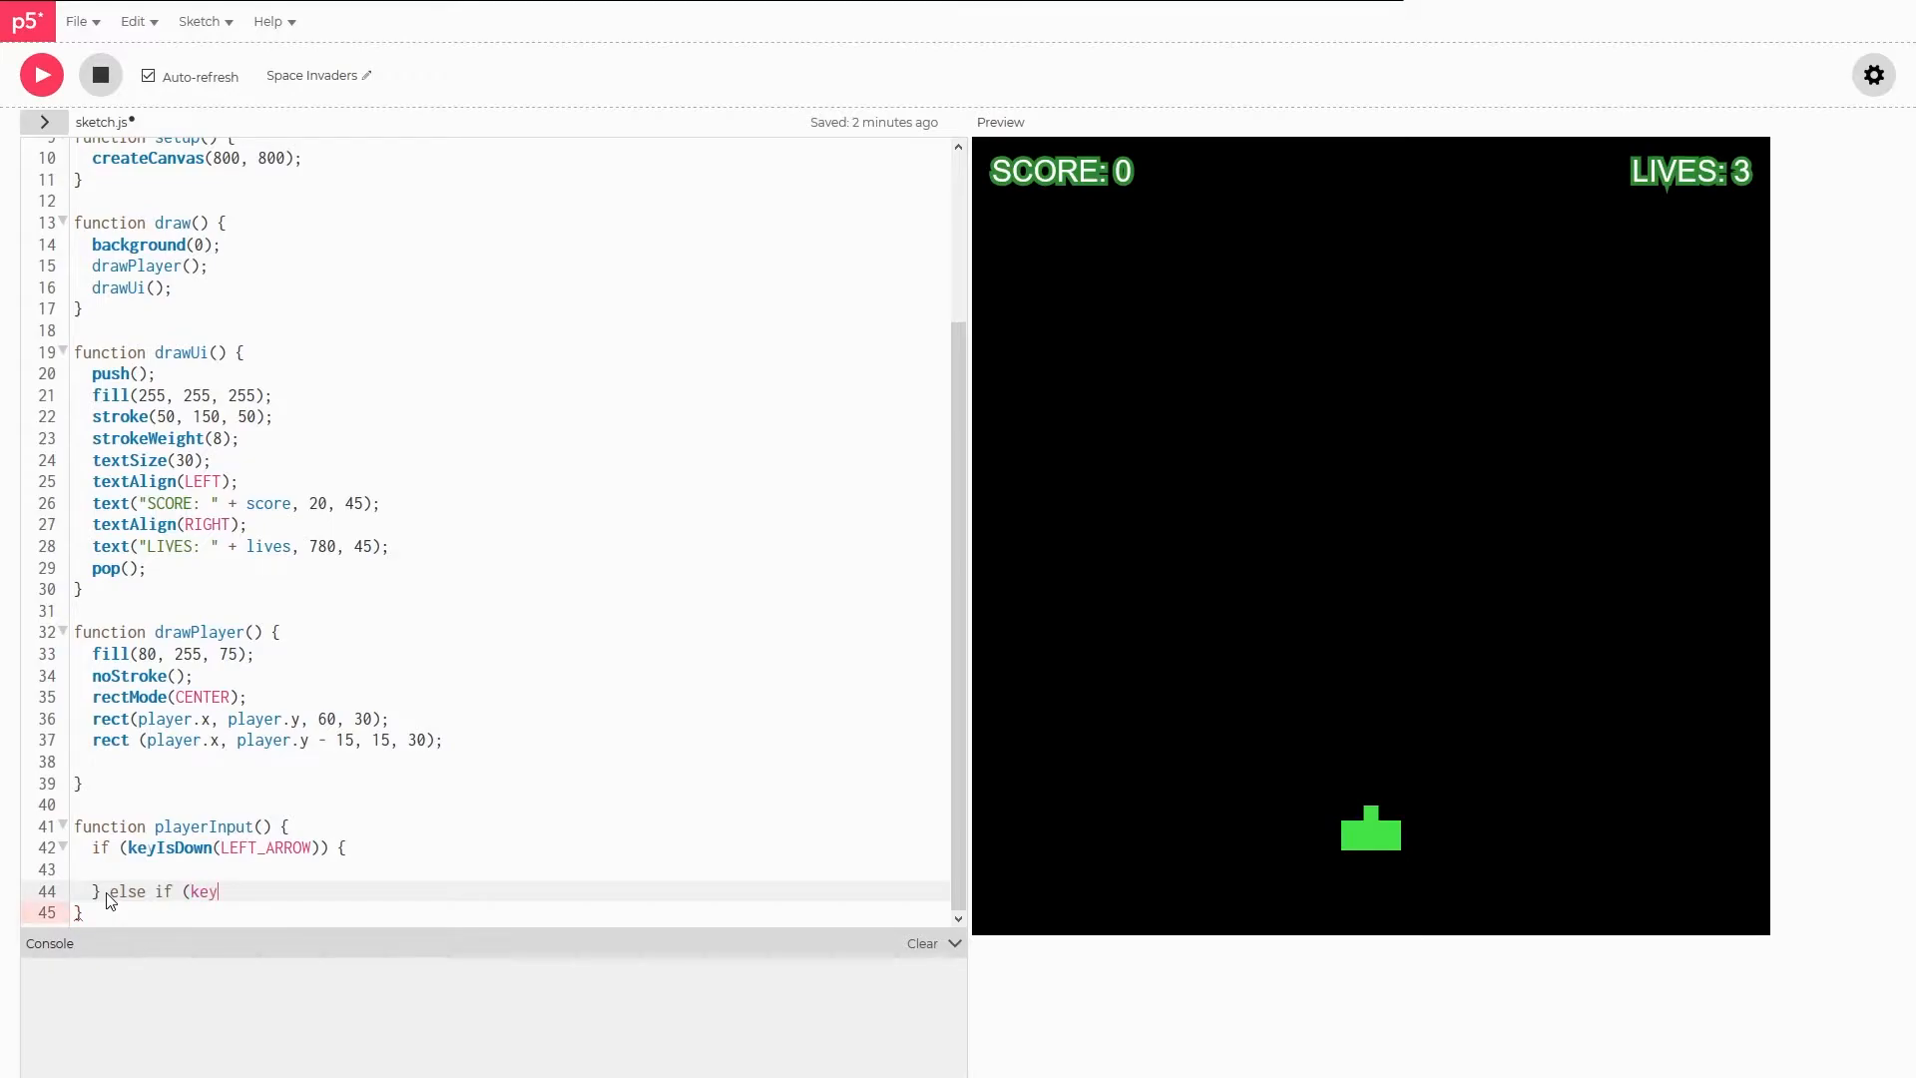
text(IsDown(RIGH)
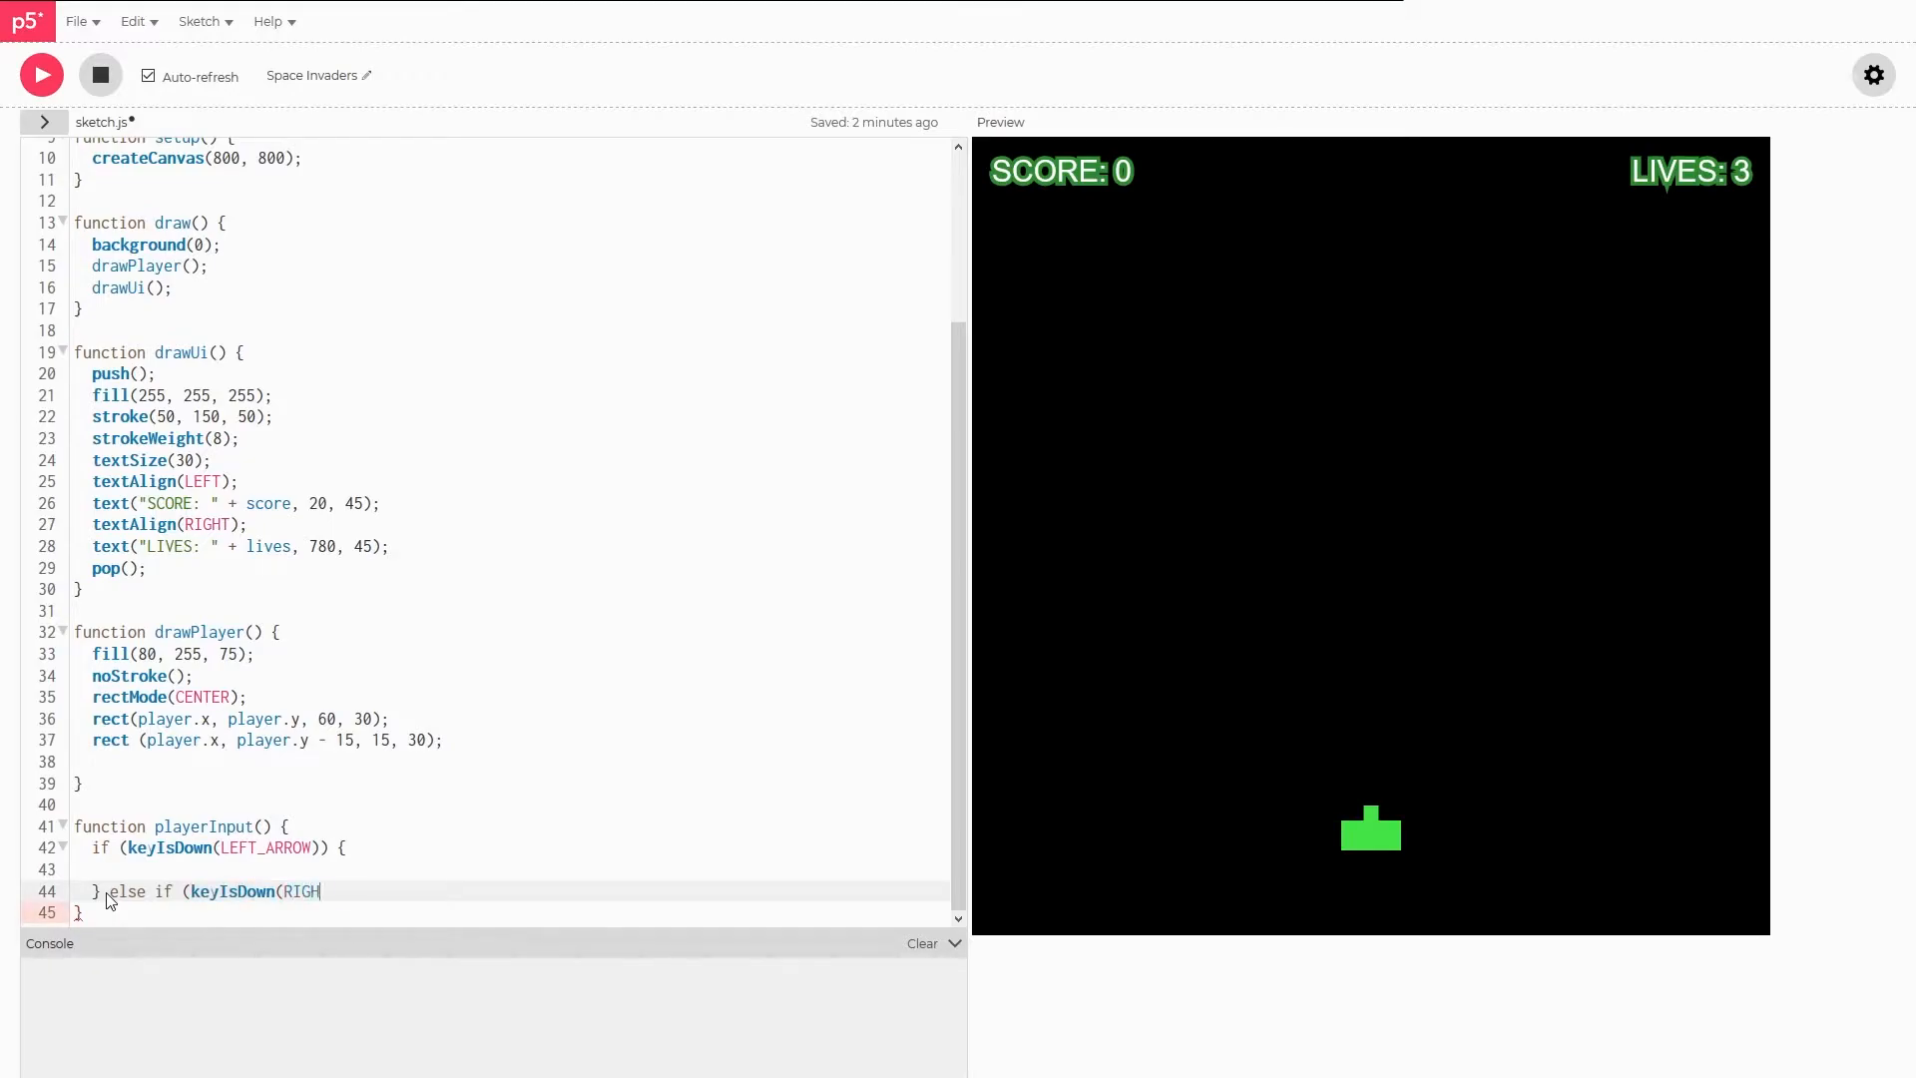
text(T_ARROW) {P)
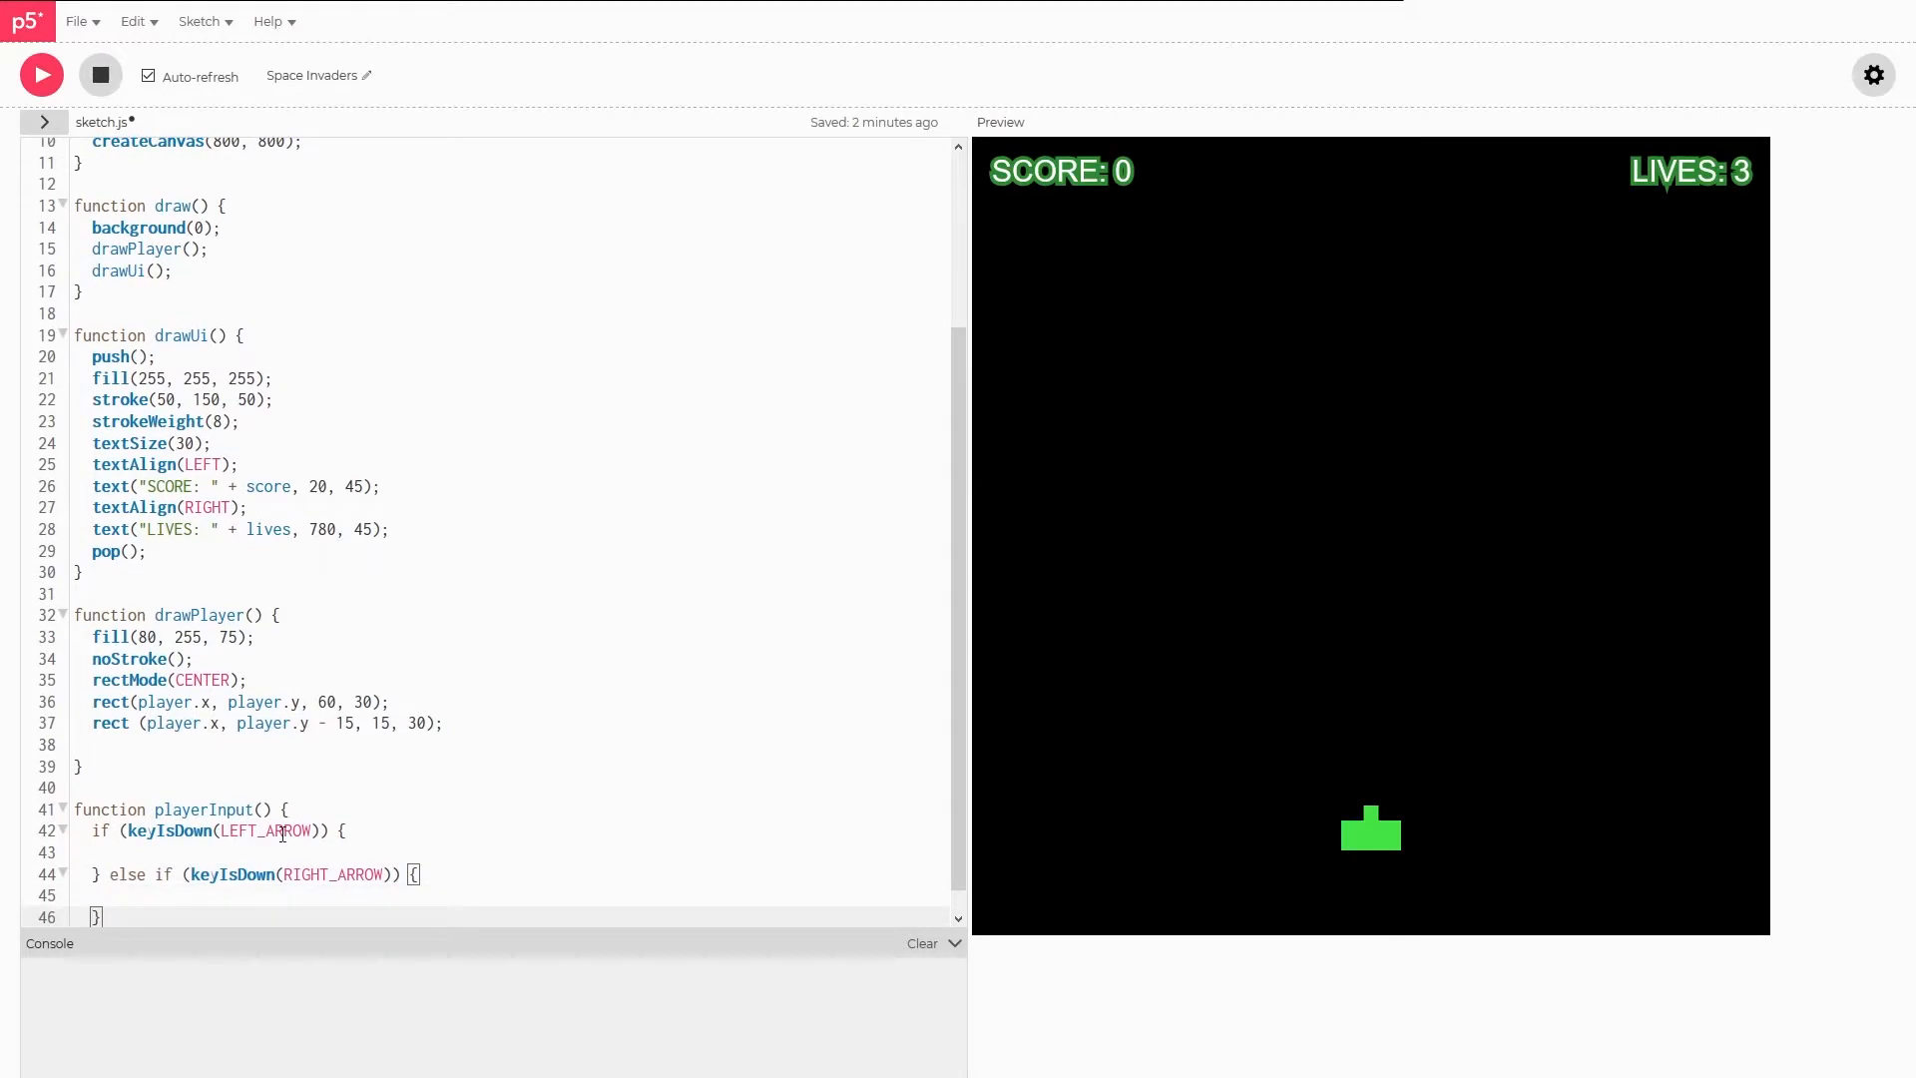
- Add speed: 4 to the player and make the left branch do player.x -= player.speed
click(284, 851)
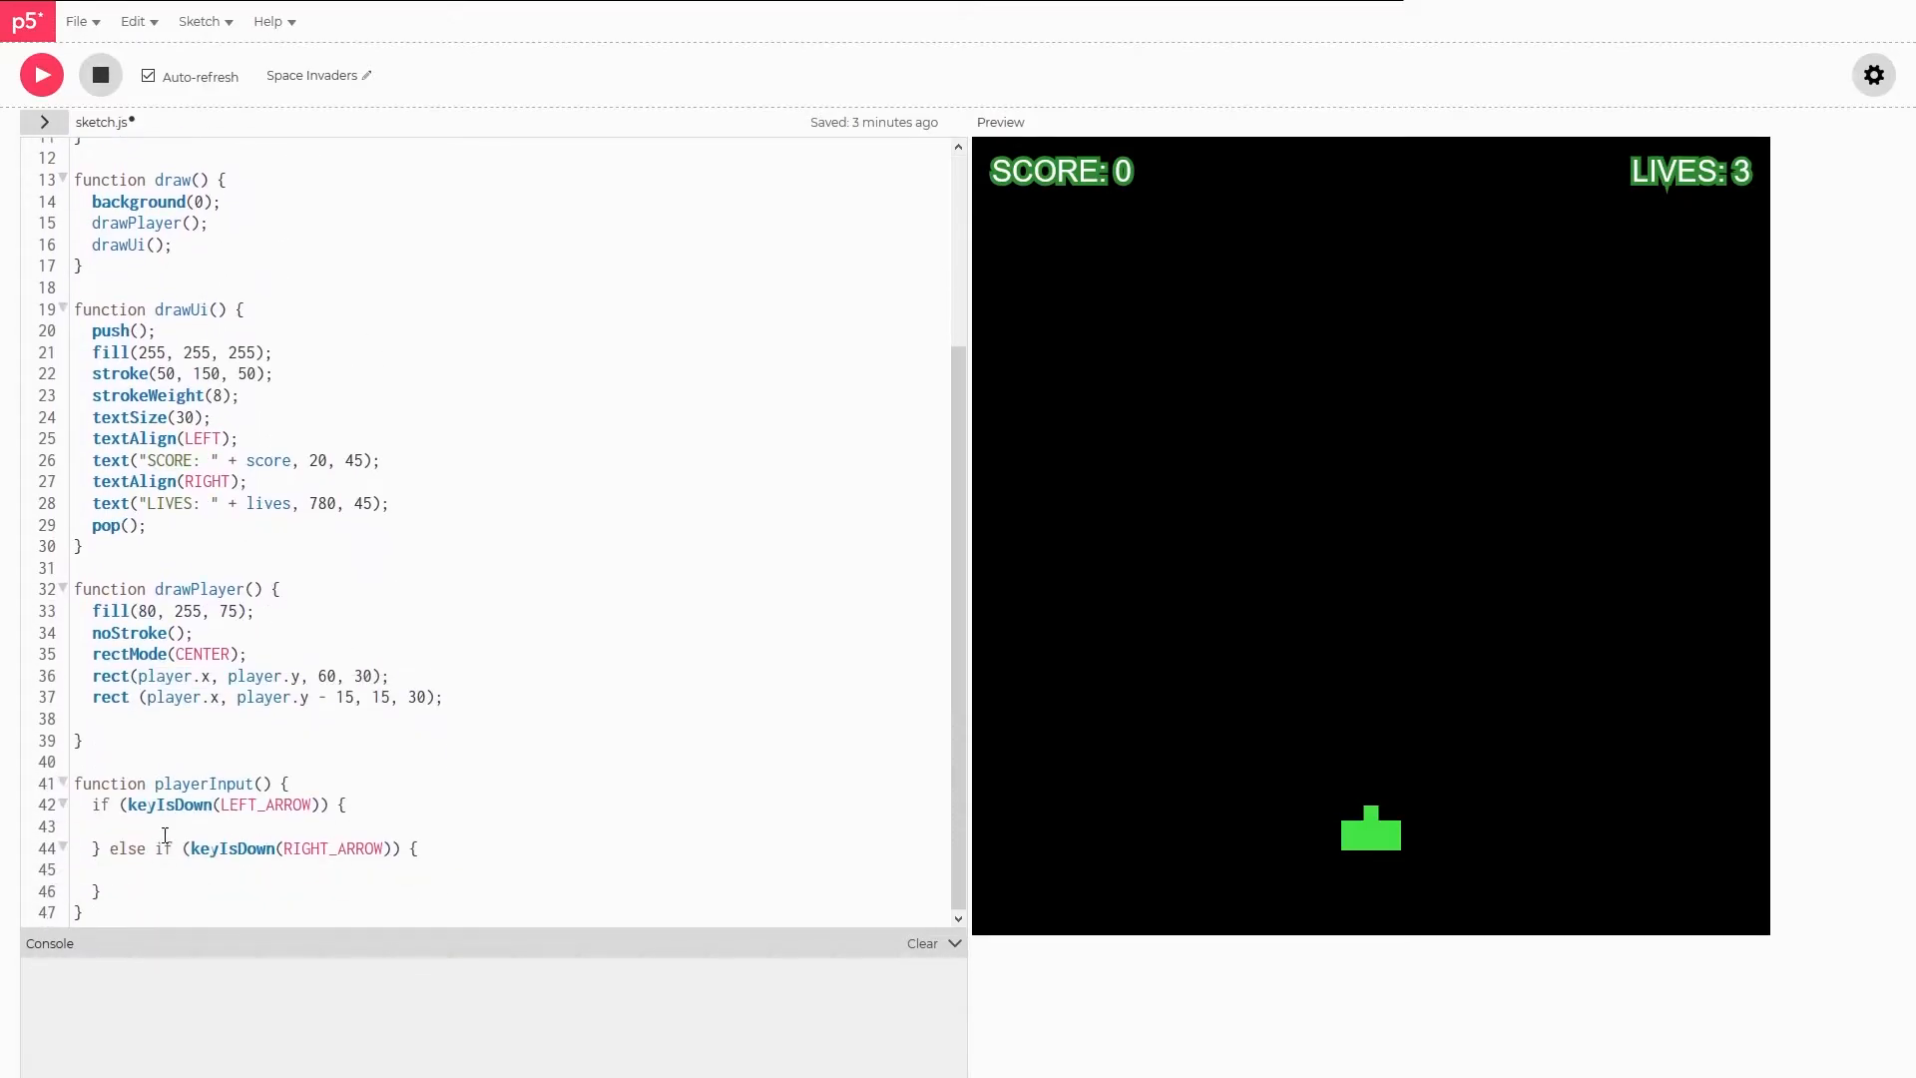
text(player.x)
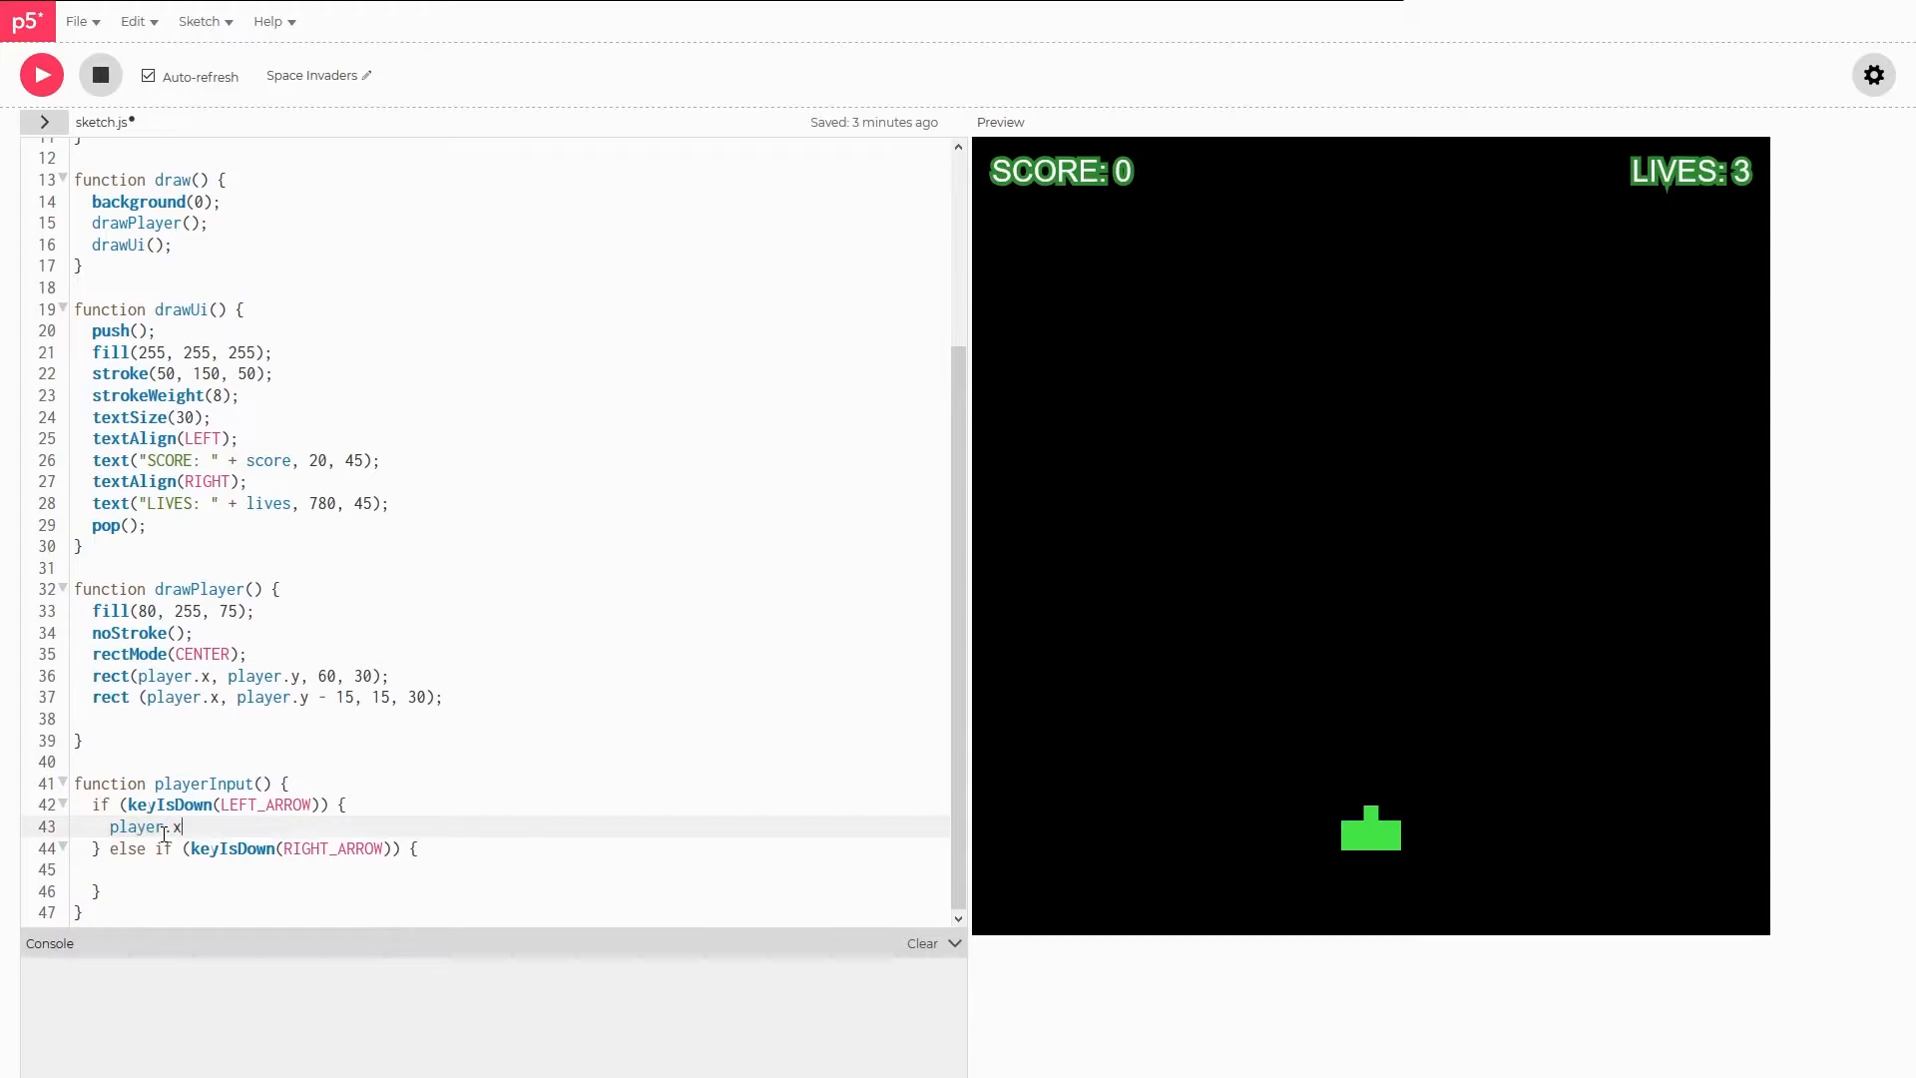
text(-=)
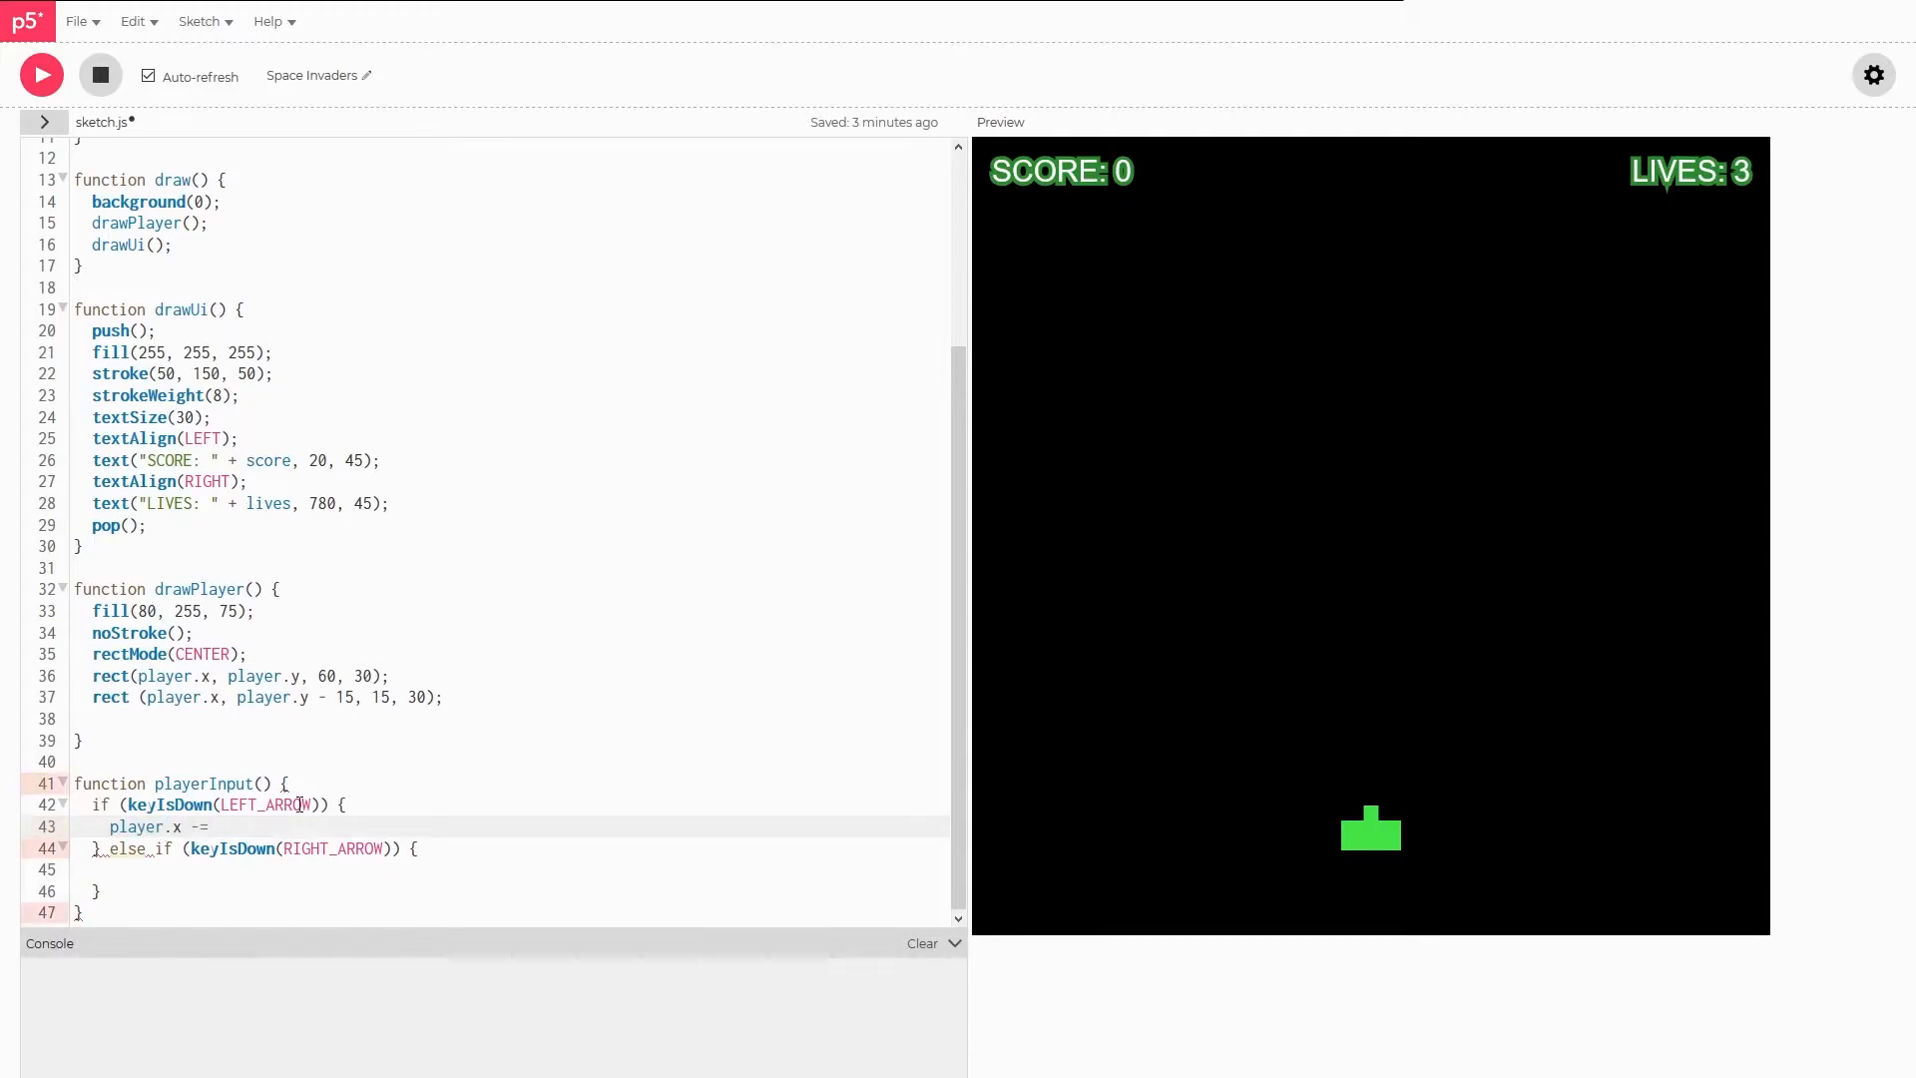
text(pla)
text(speed:)
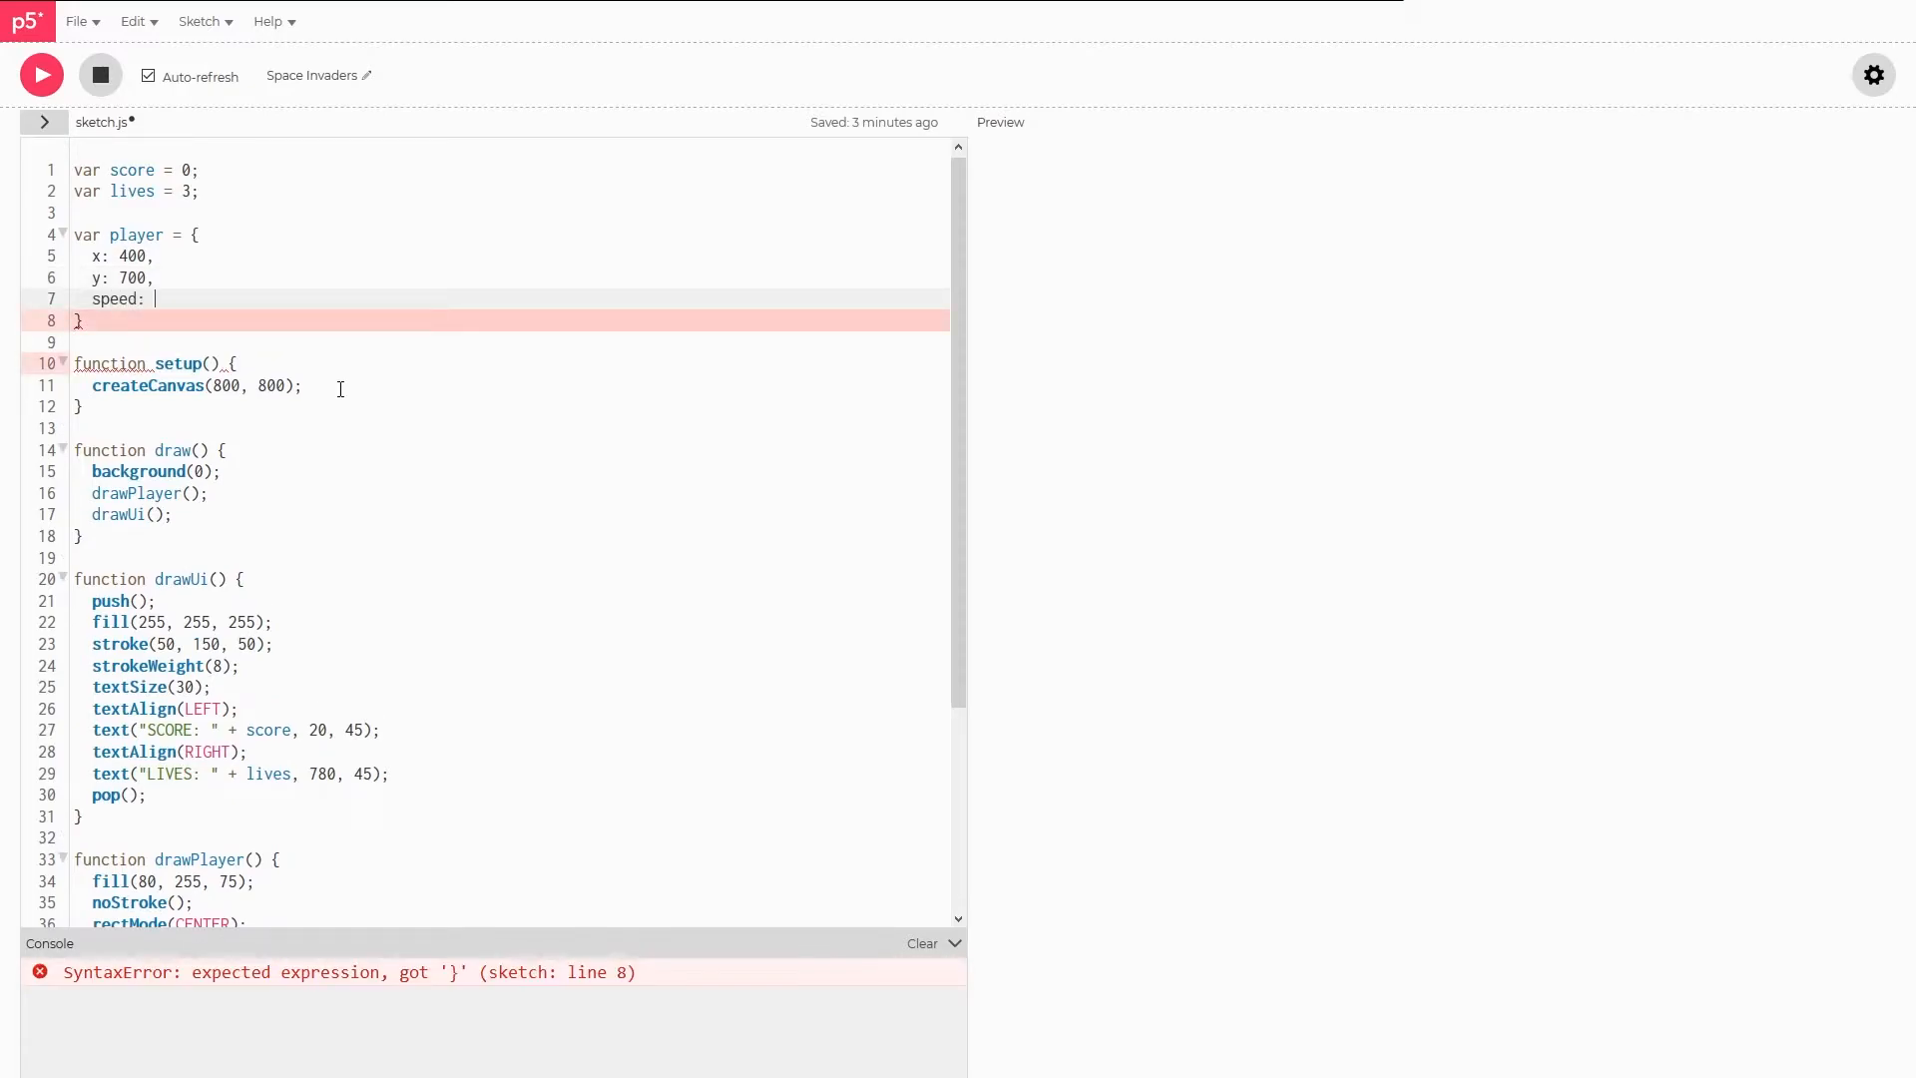
text(4)
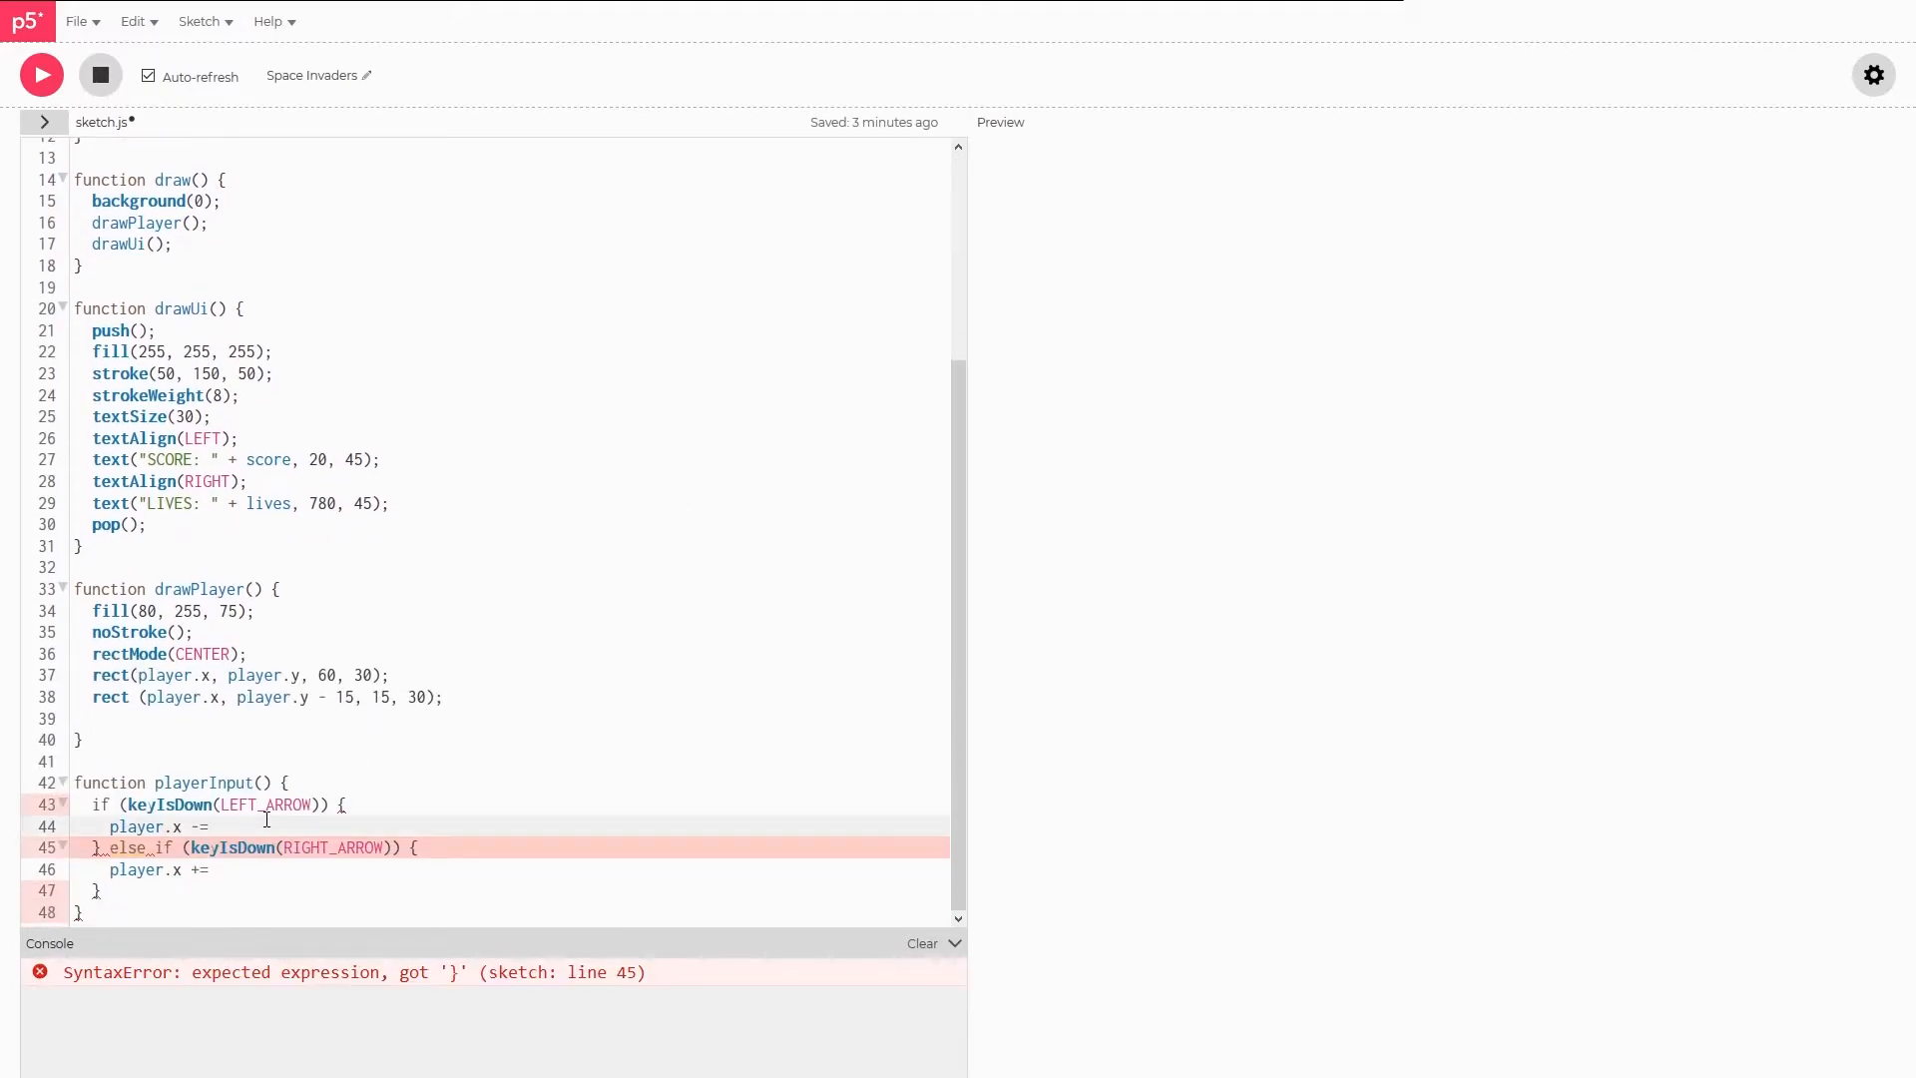
text(player.speed;)
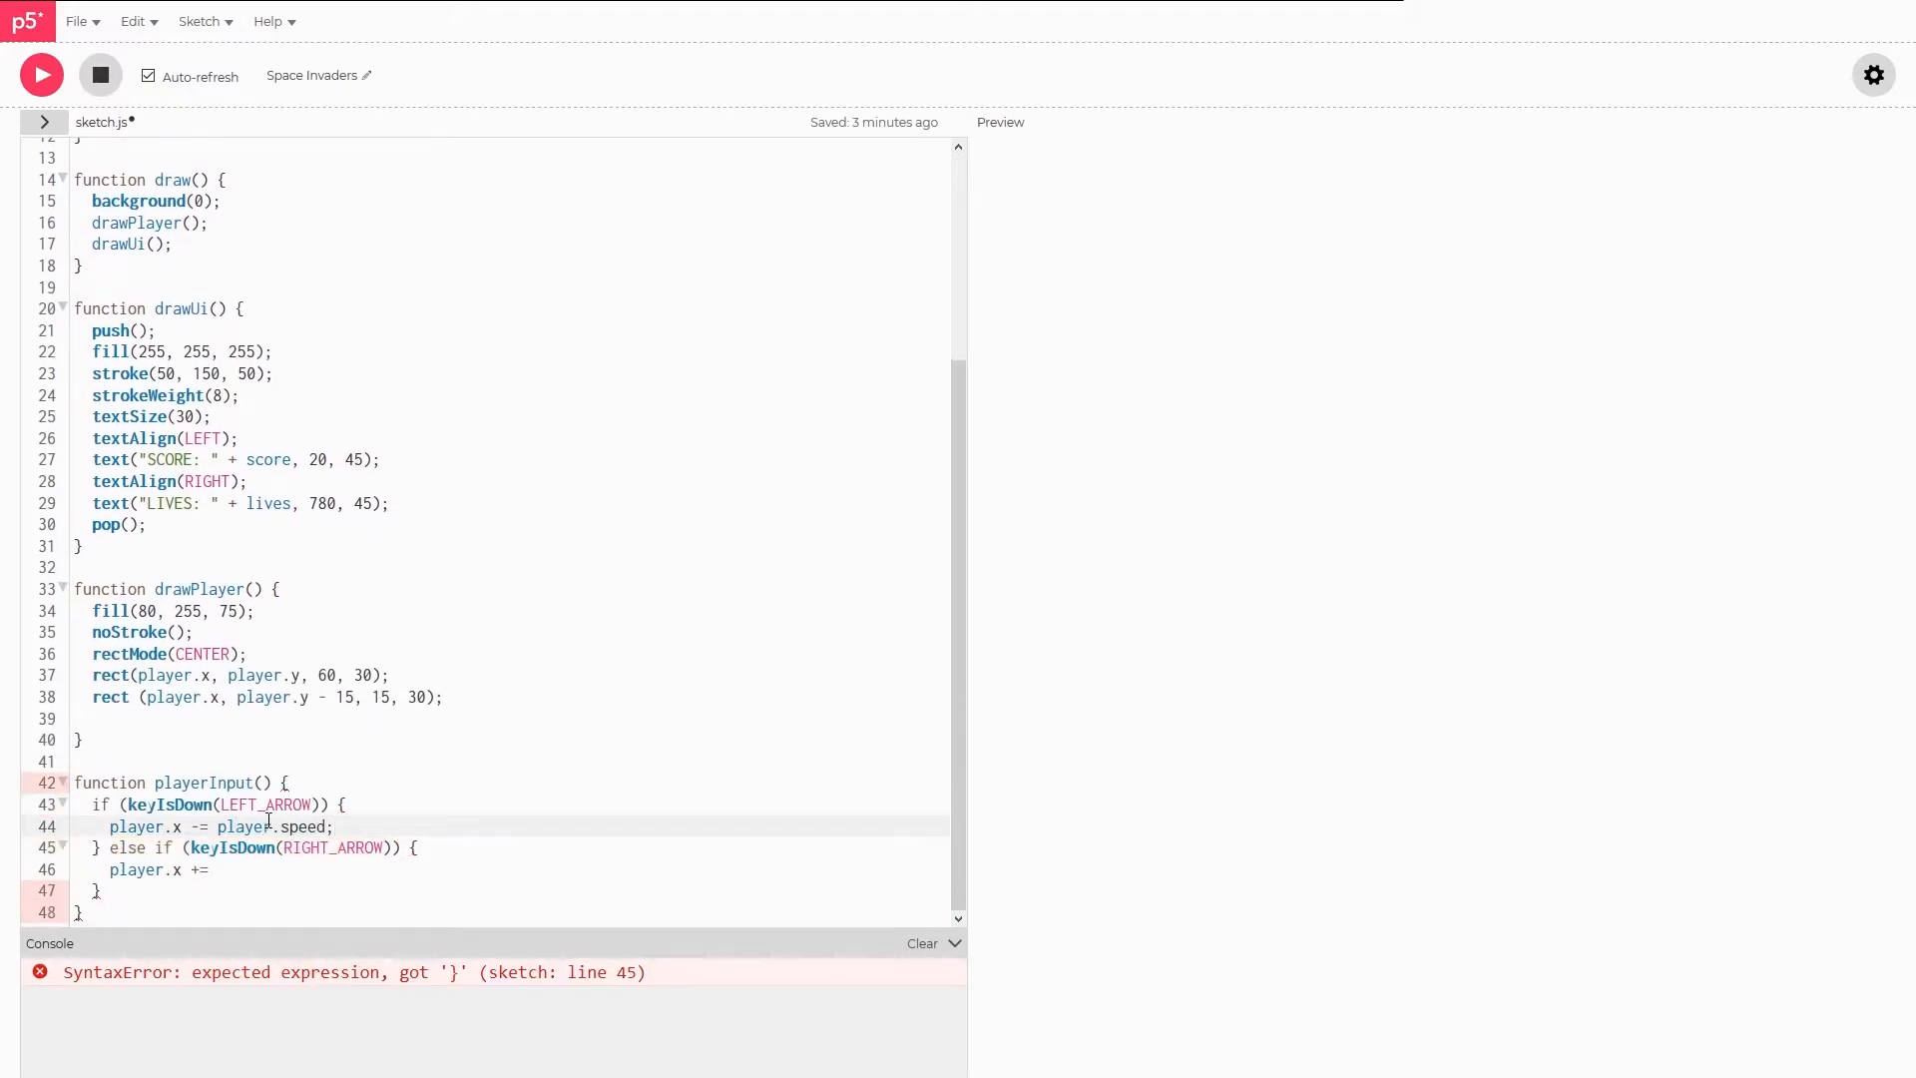
- Make the right branch add player.speed to player.x and save the sketch
text(player.)
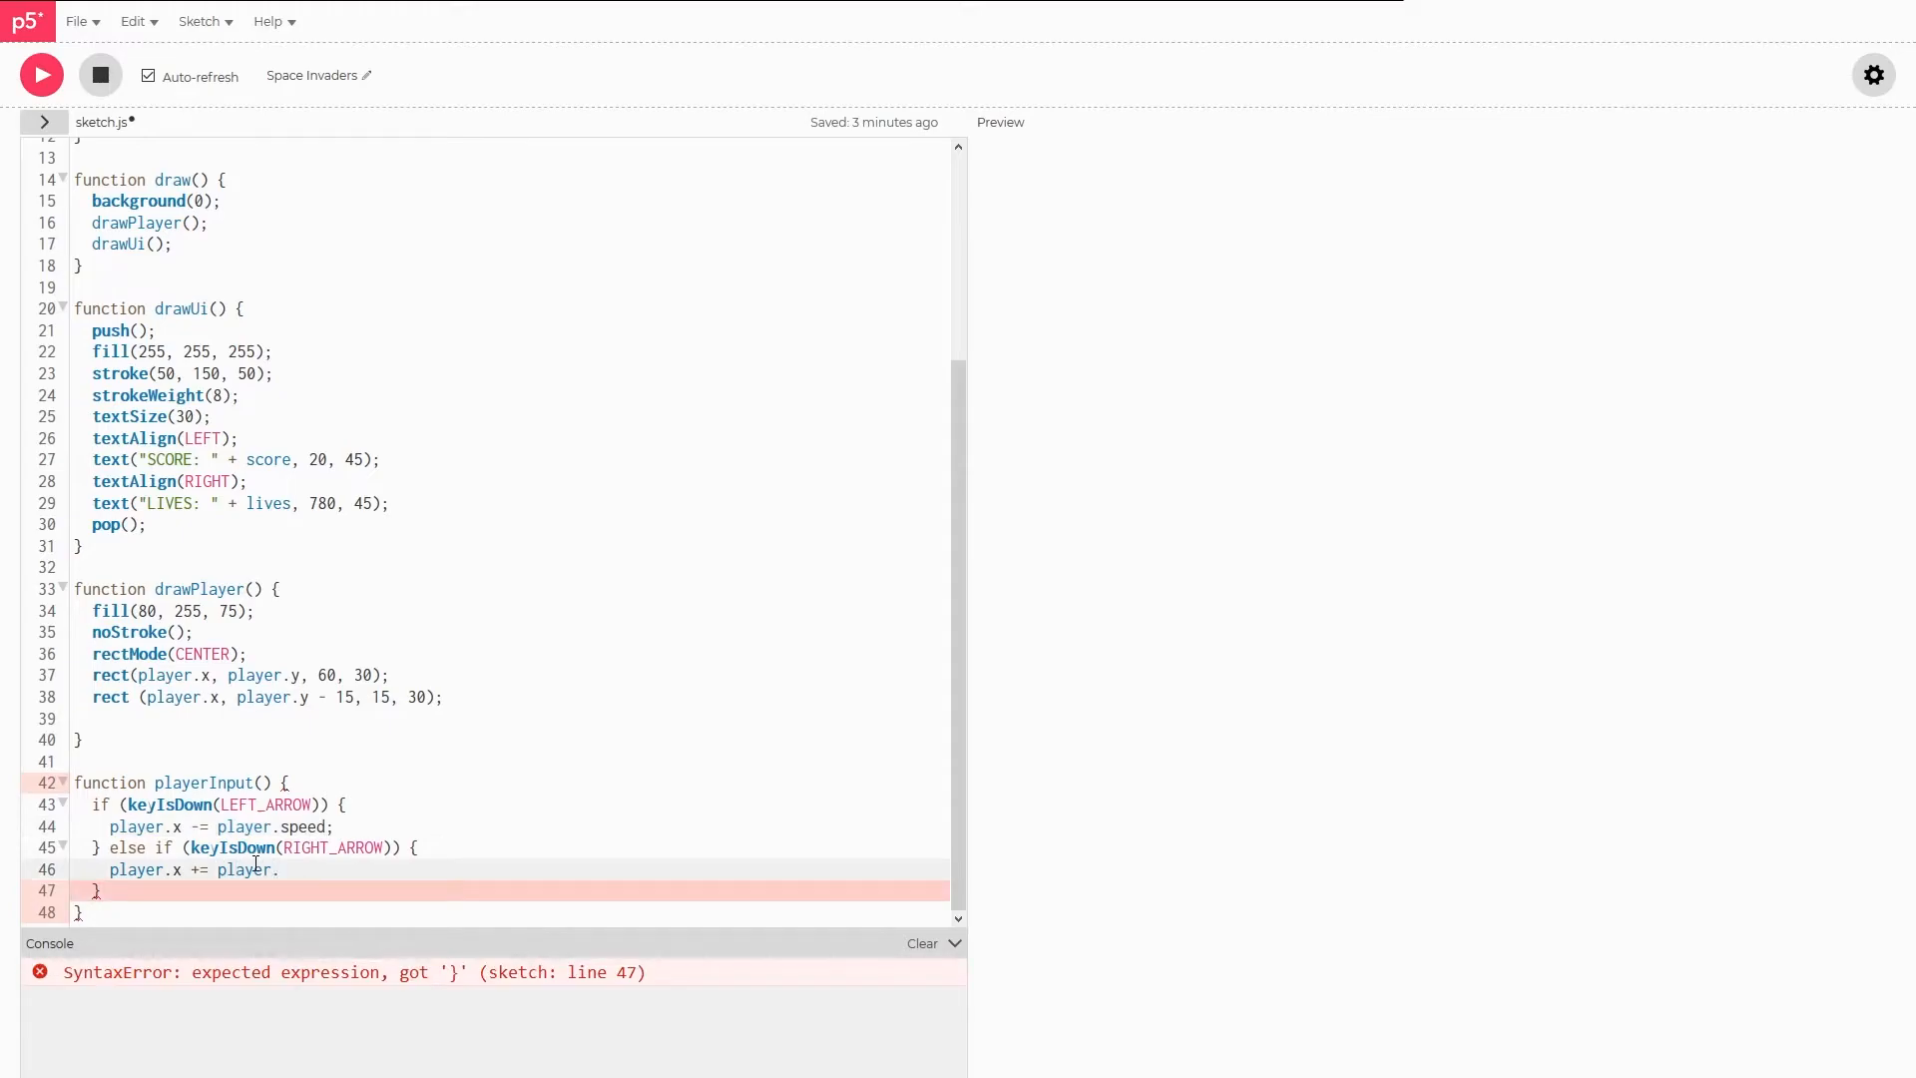
text(speed;)
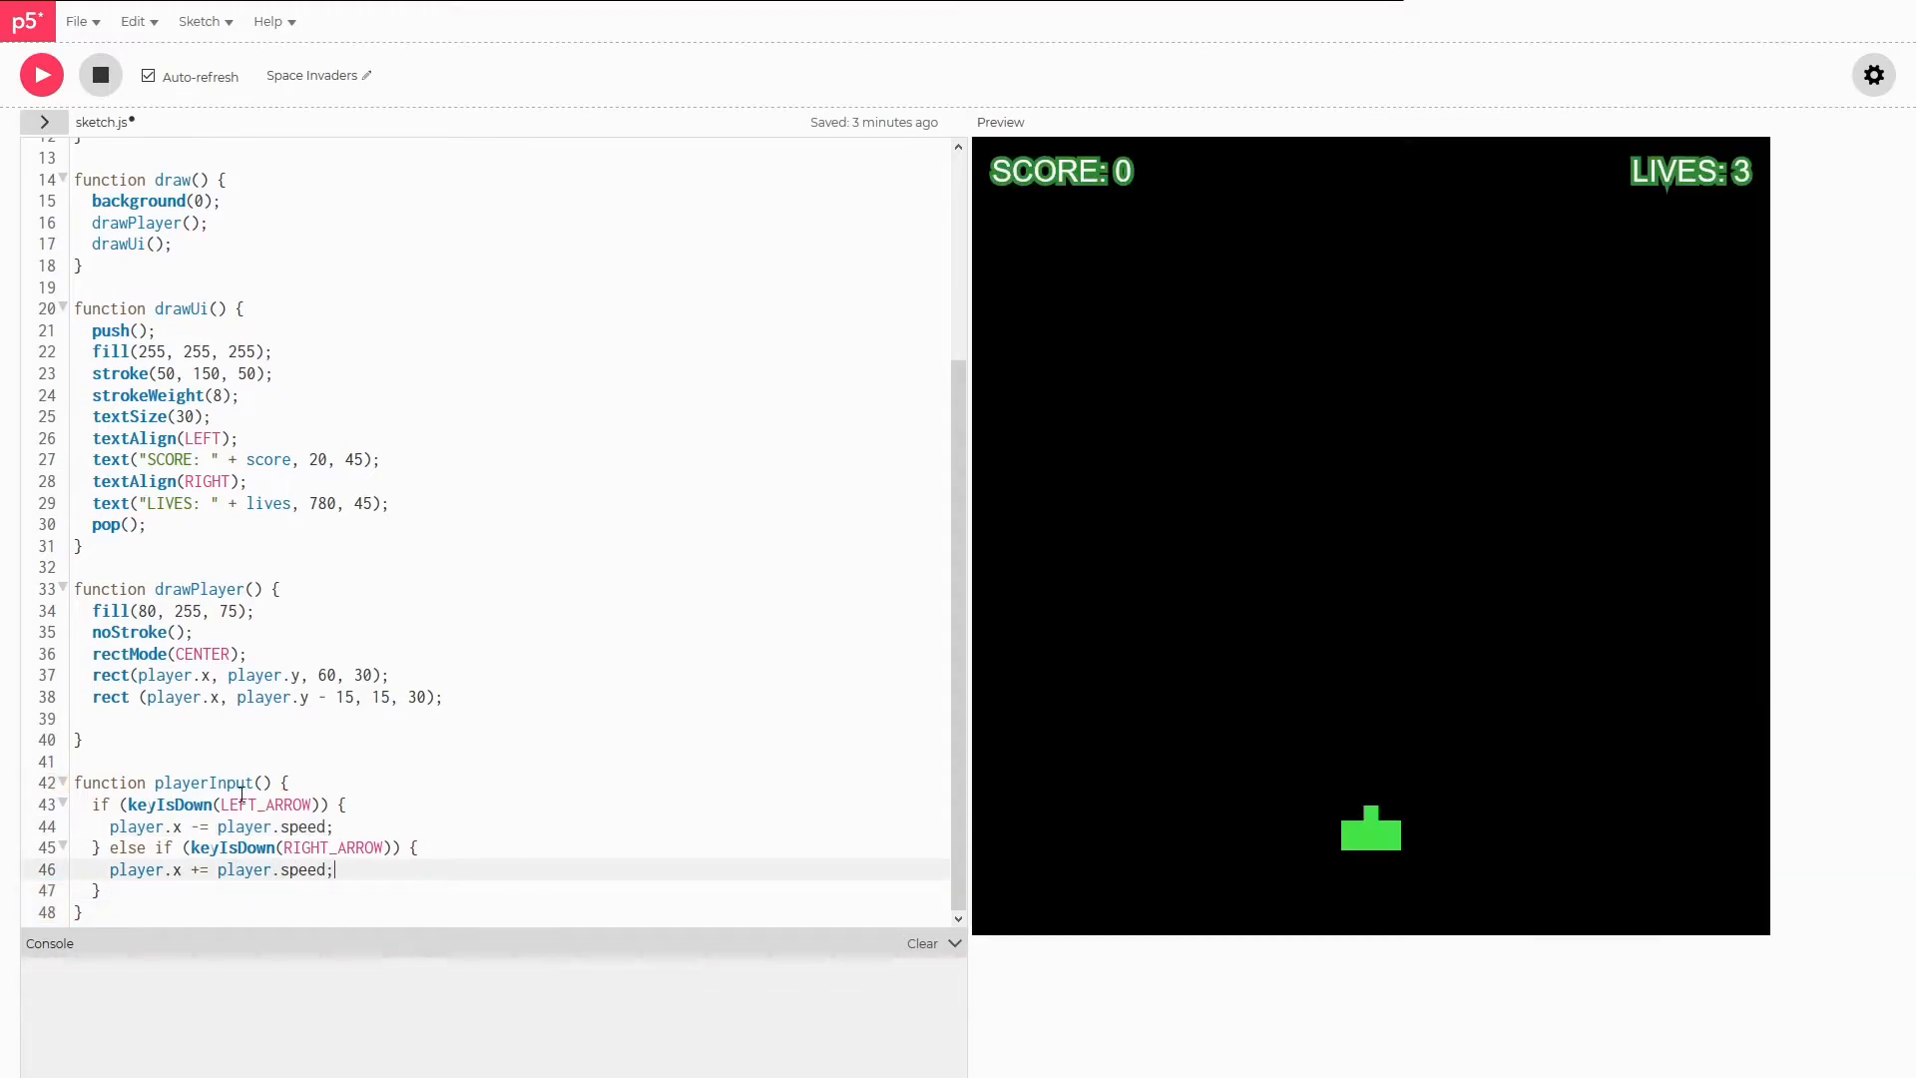
mouse_move(367, 869)
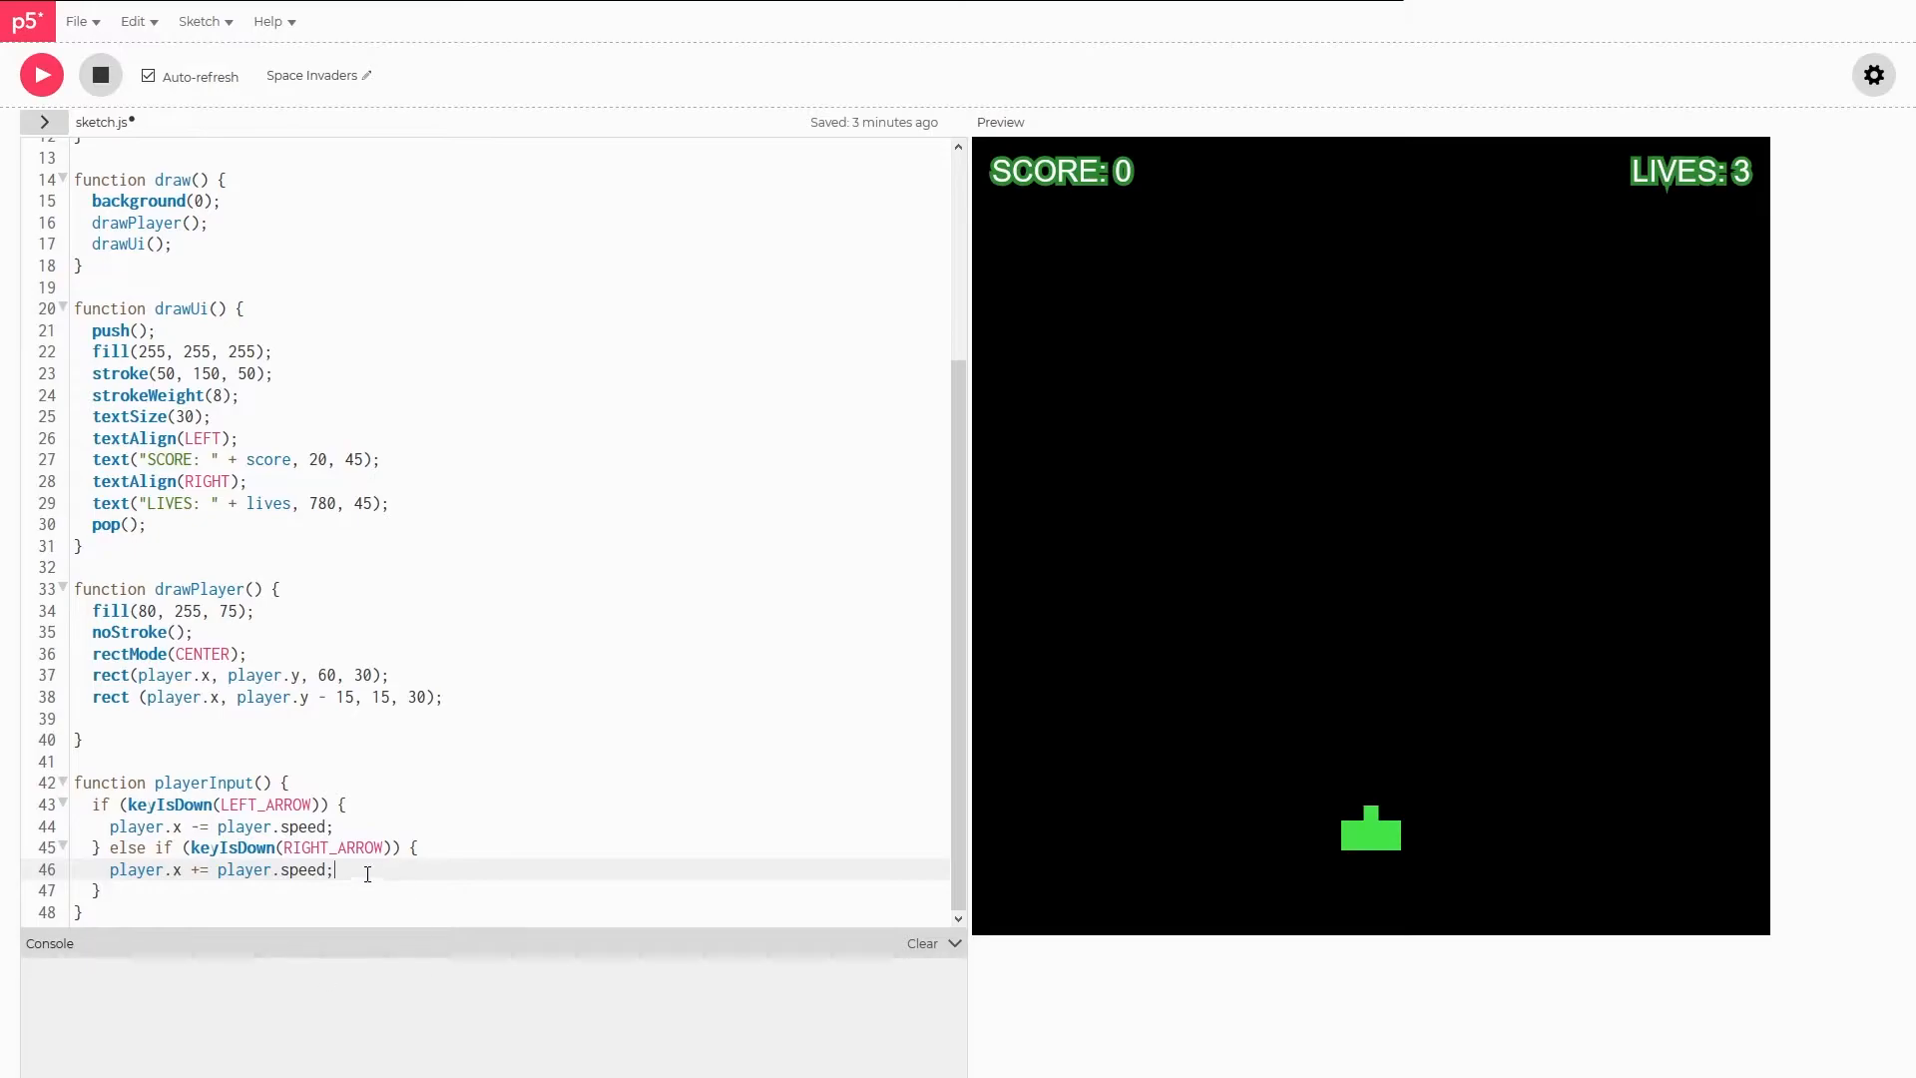
key(ctrl+s)
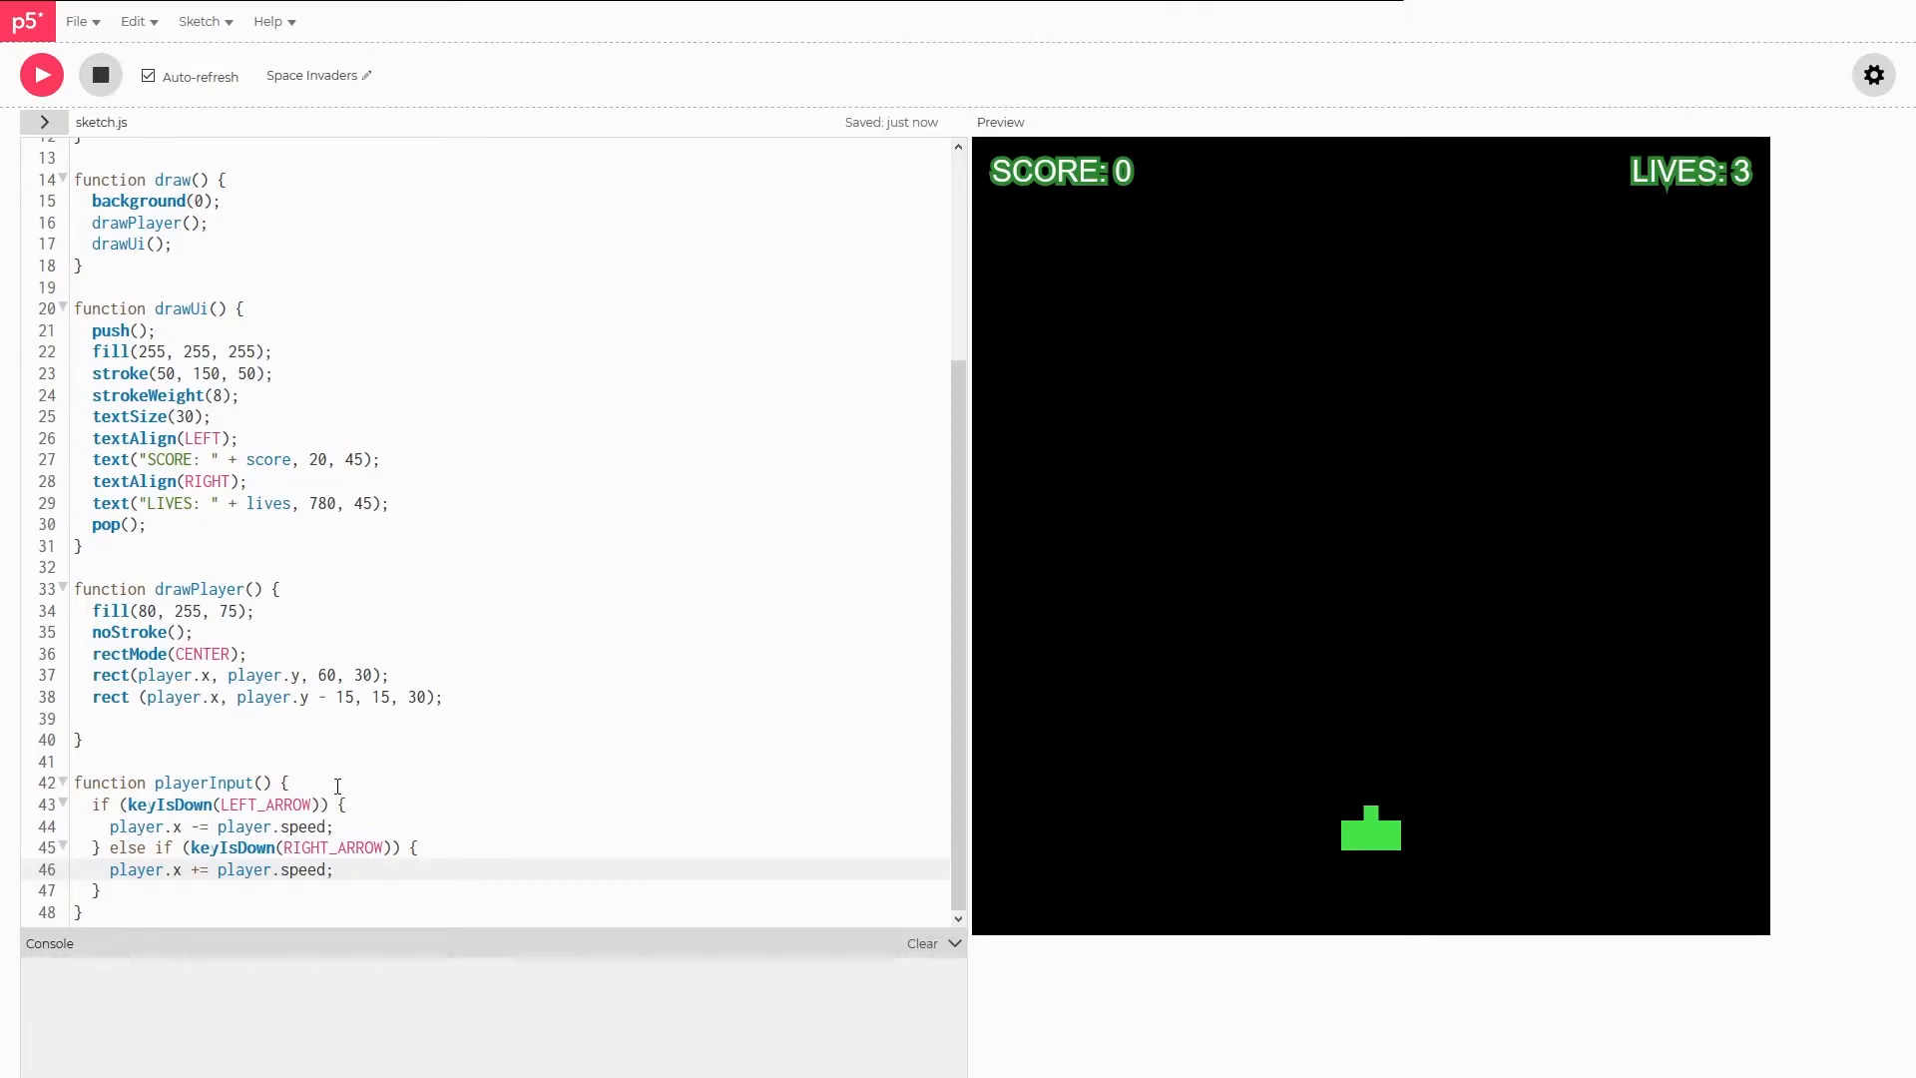
mouse_move(1513, 714)
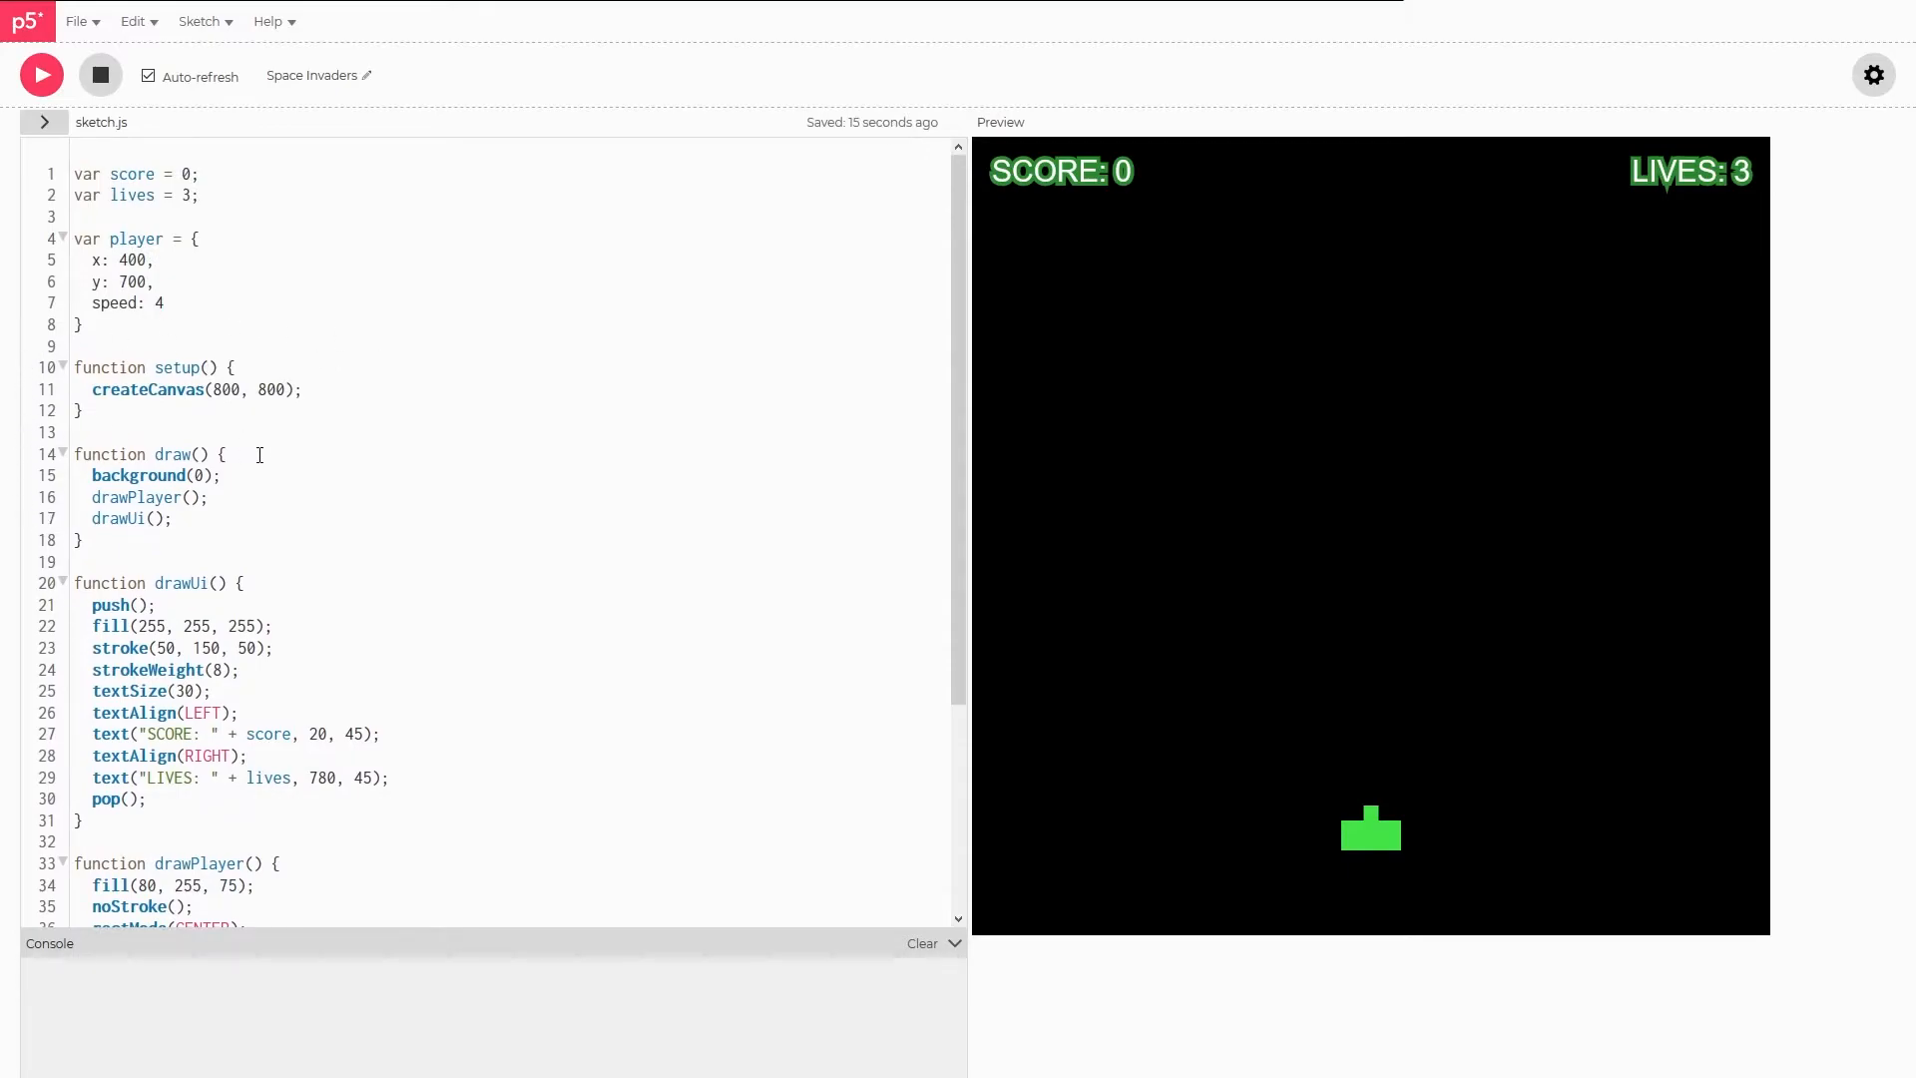
- Call playerInput(); in draw after drawPlayer() and check the ship moves in the preview
text(playerI)
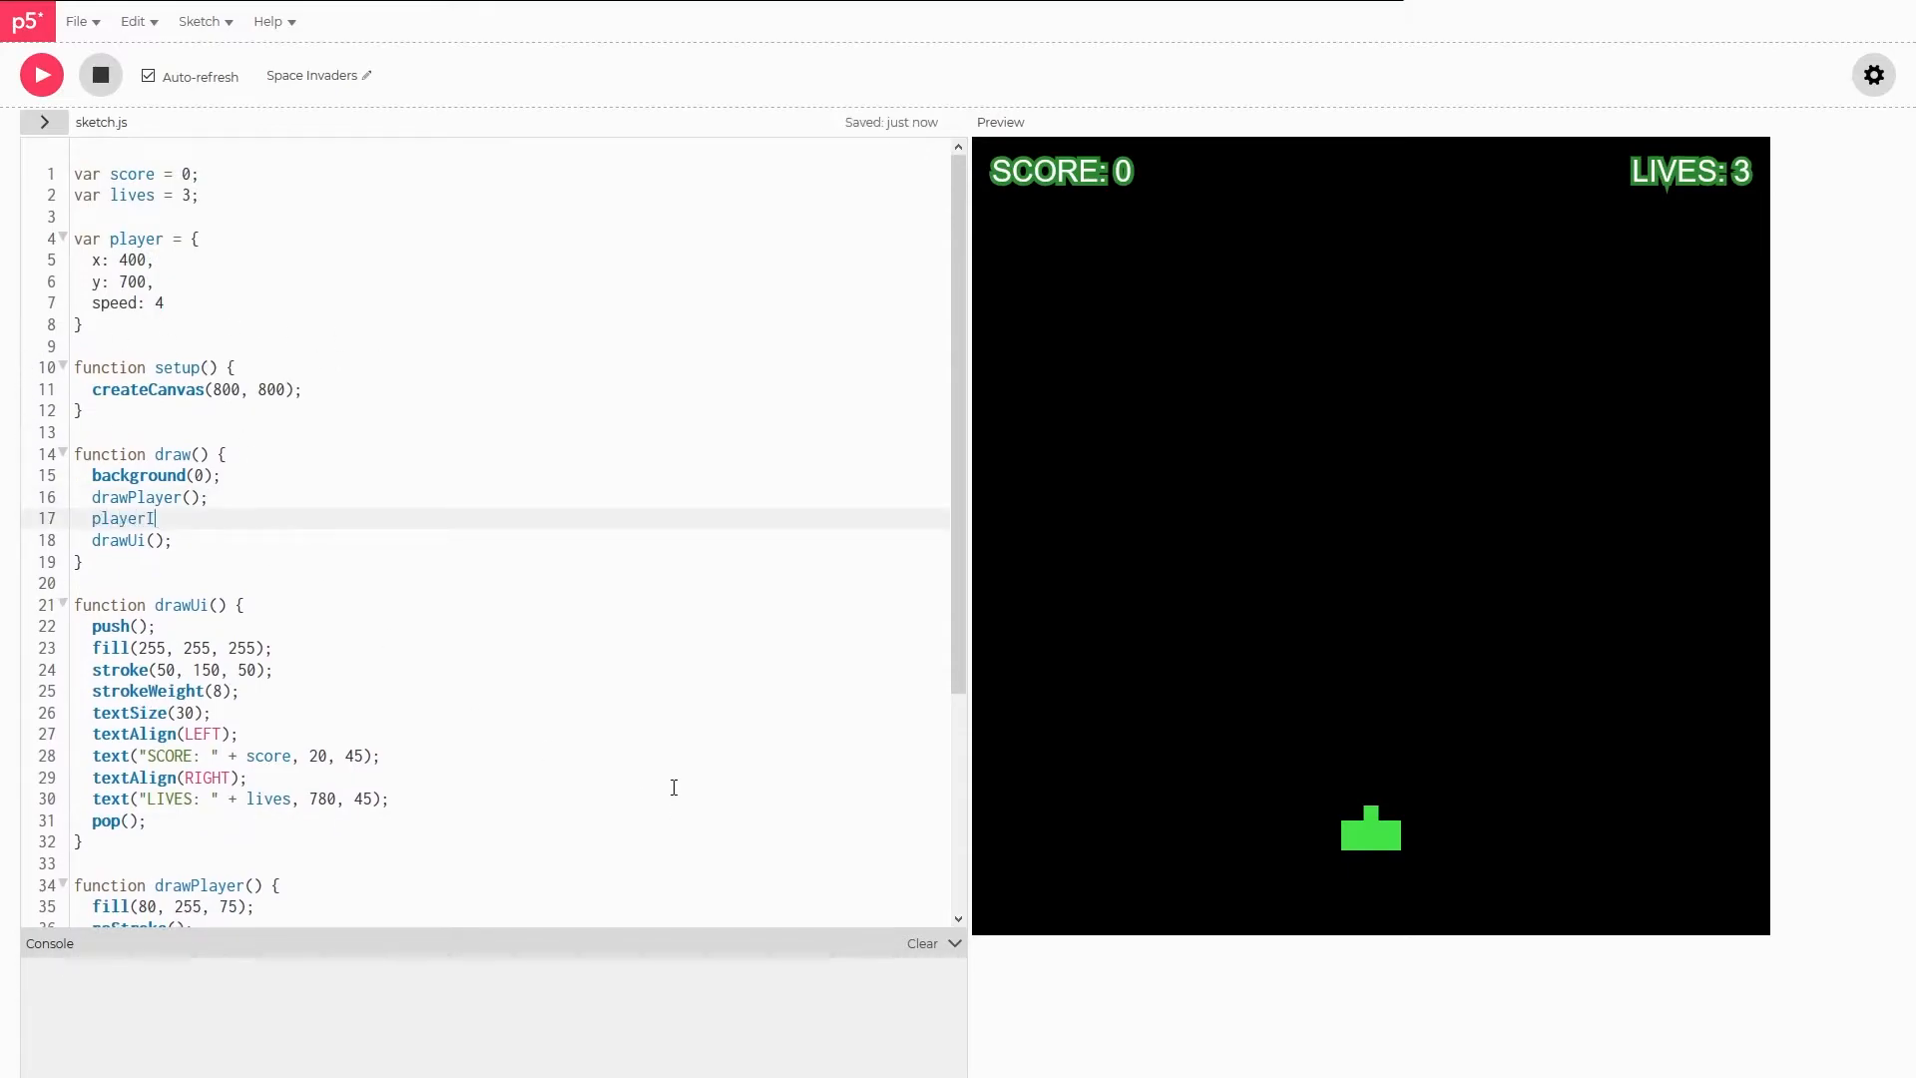
text(nput();)
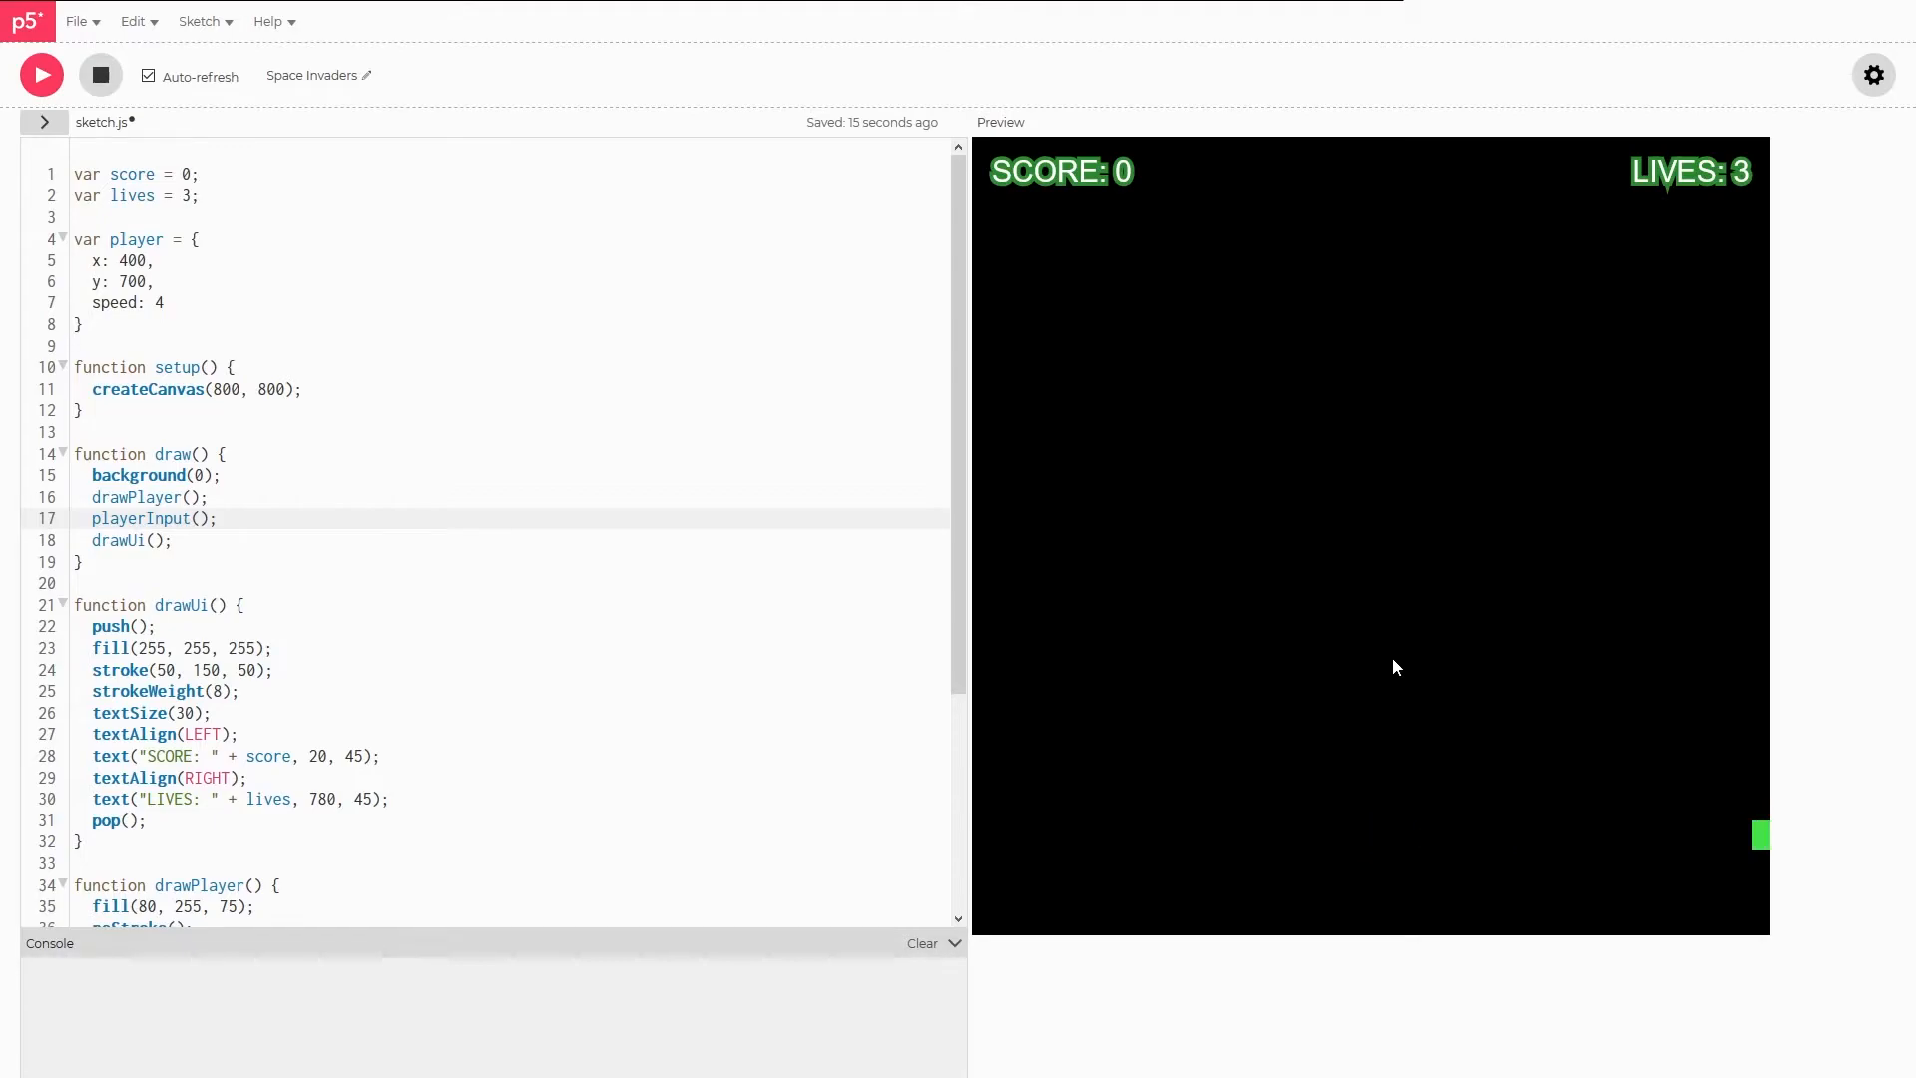
mouse_move(1814, 839)
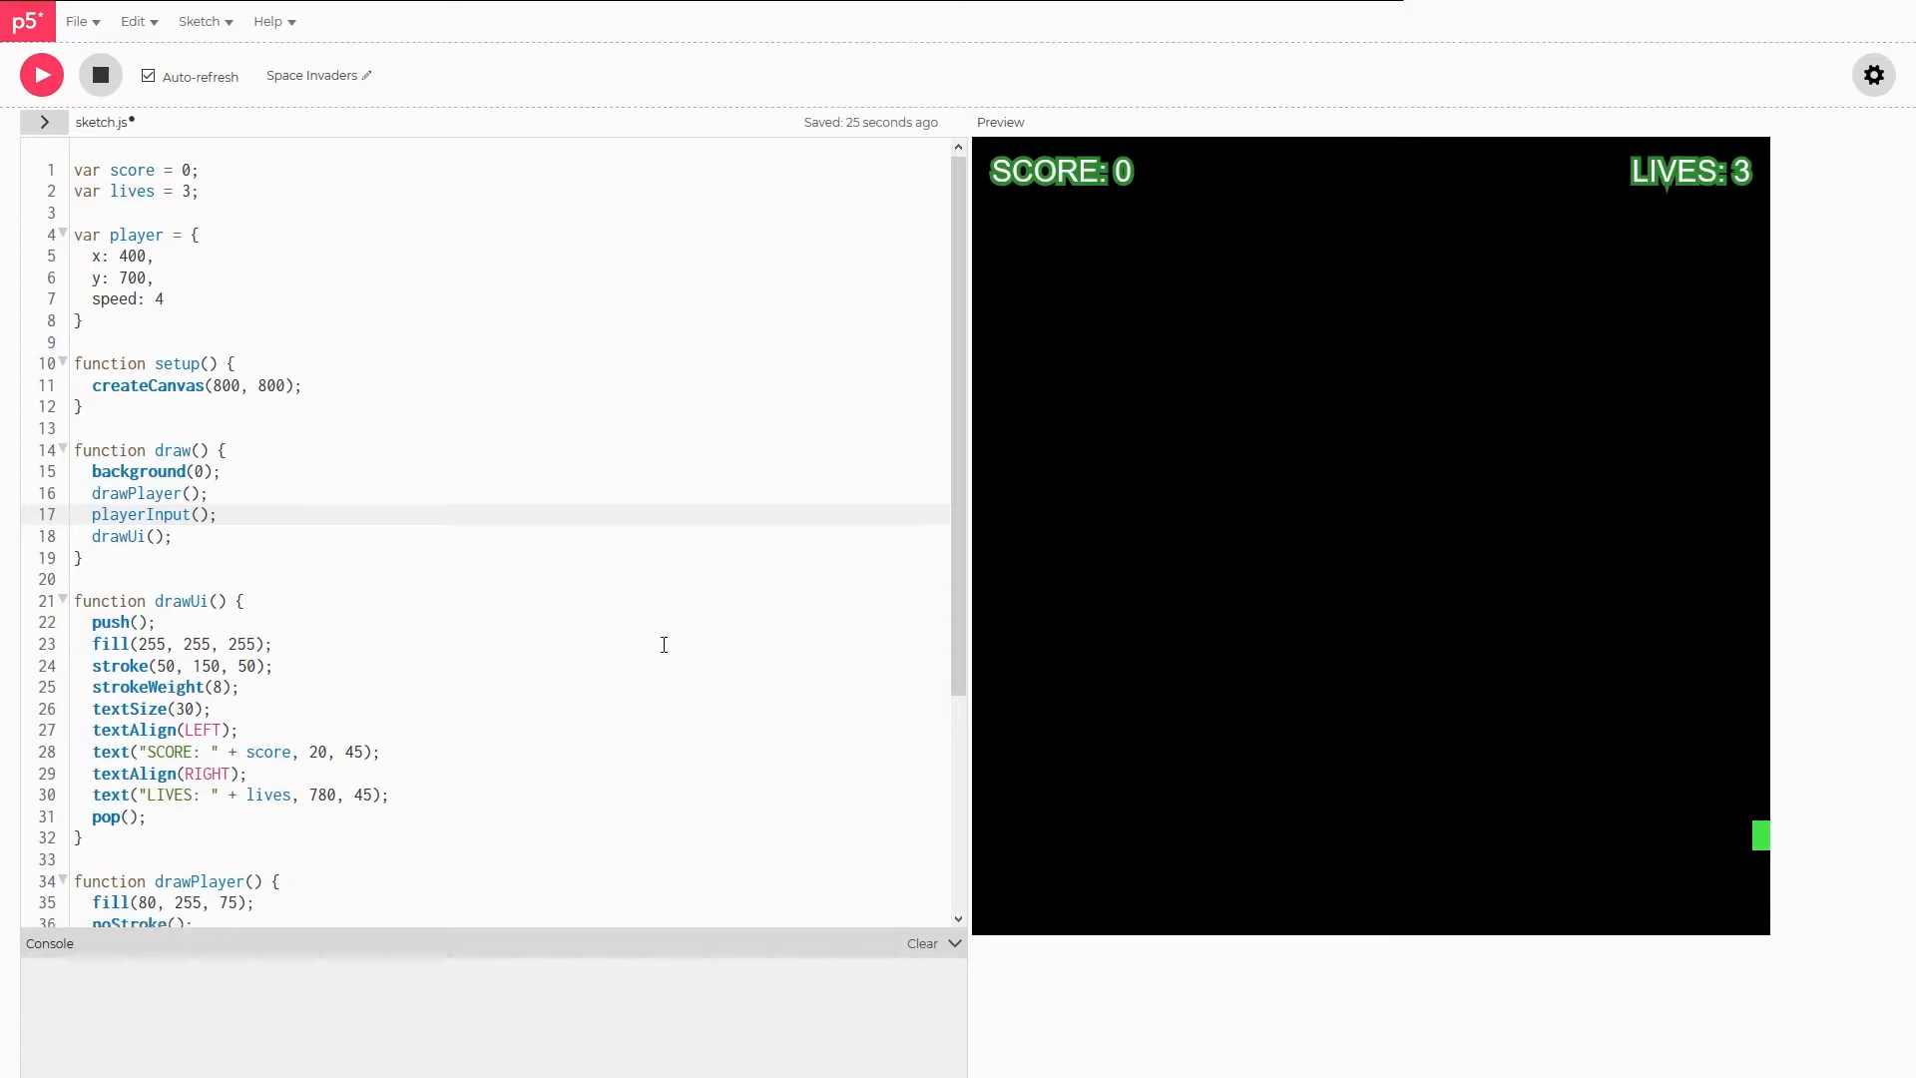
scroll(down, 3)
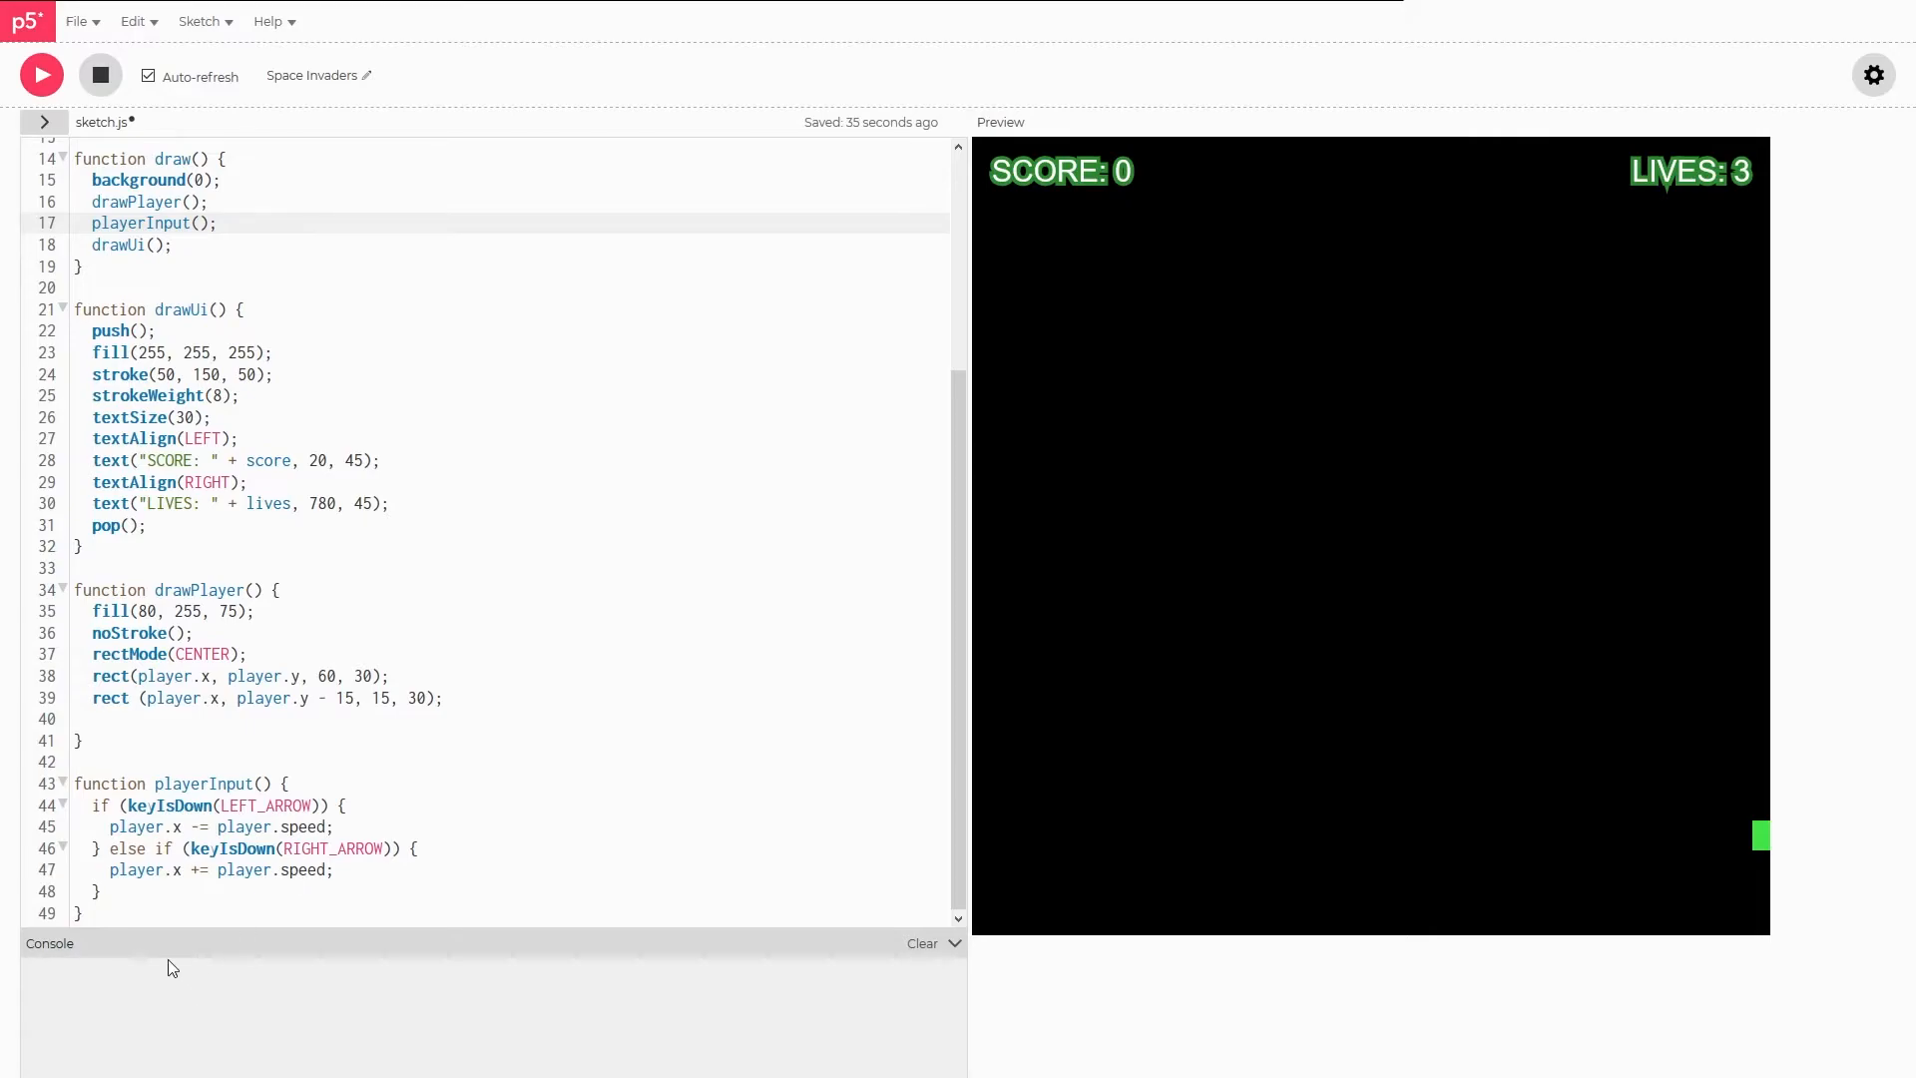
- Add if (player.x < 0) { player.x = 0 } and test with the left arrow
click(121, 891)
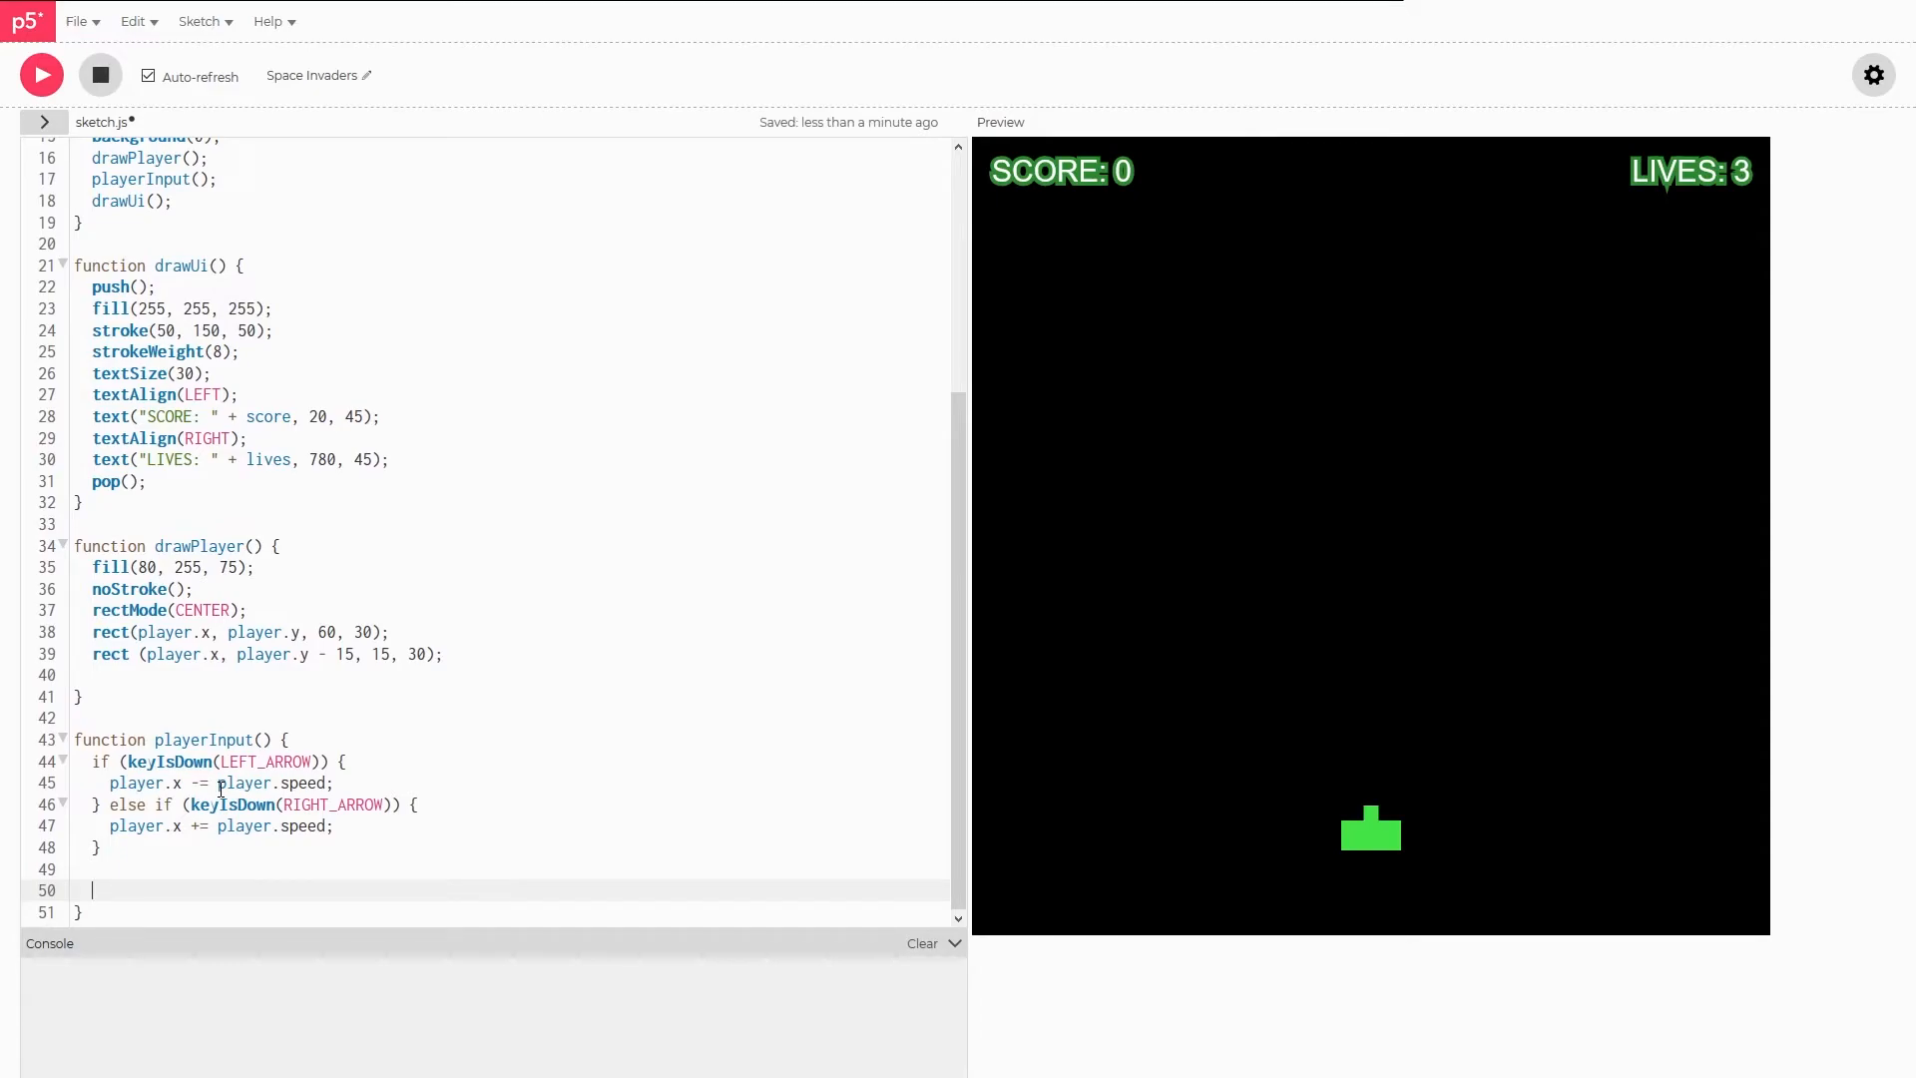
text(if ()
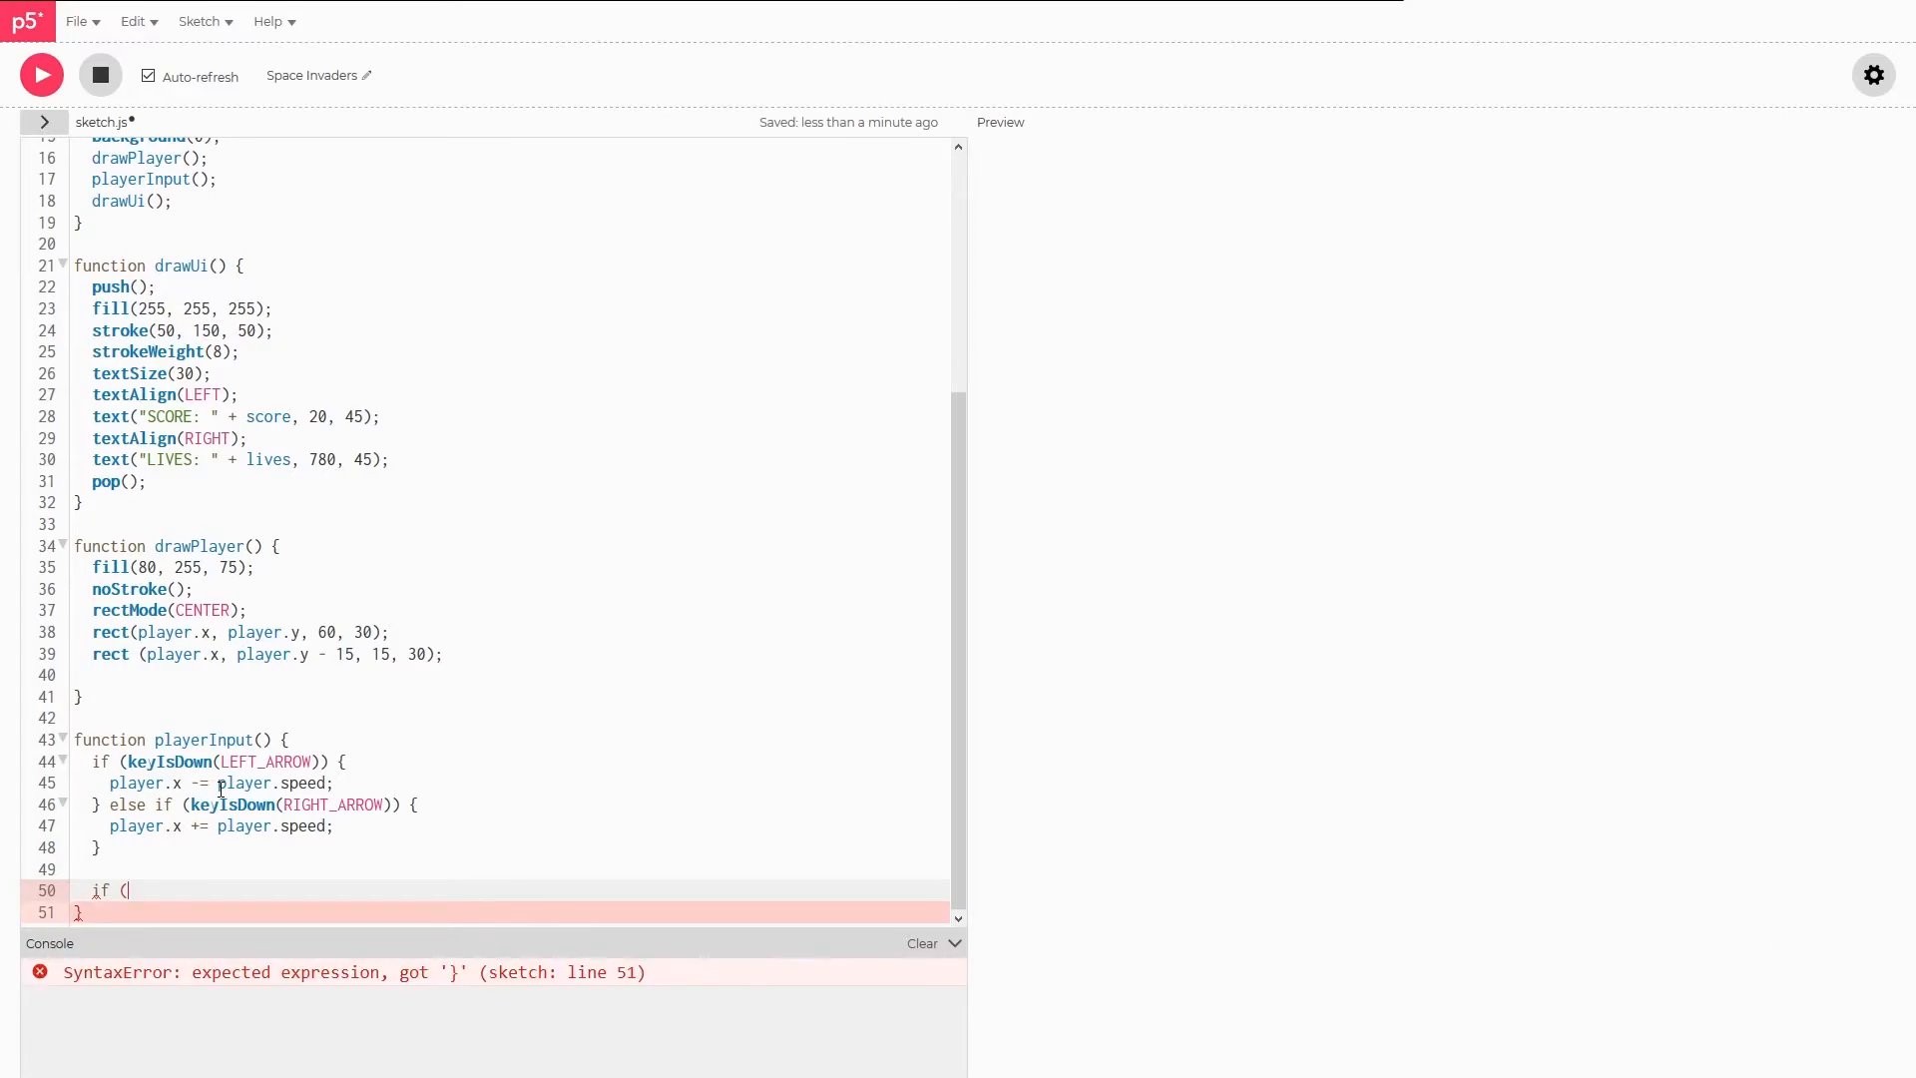
text(player.cx)
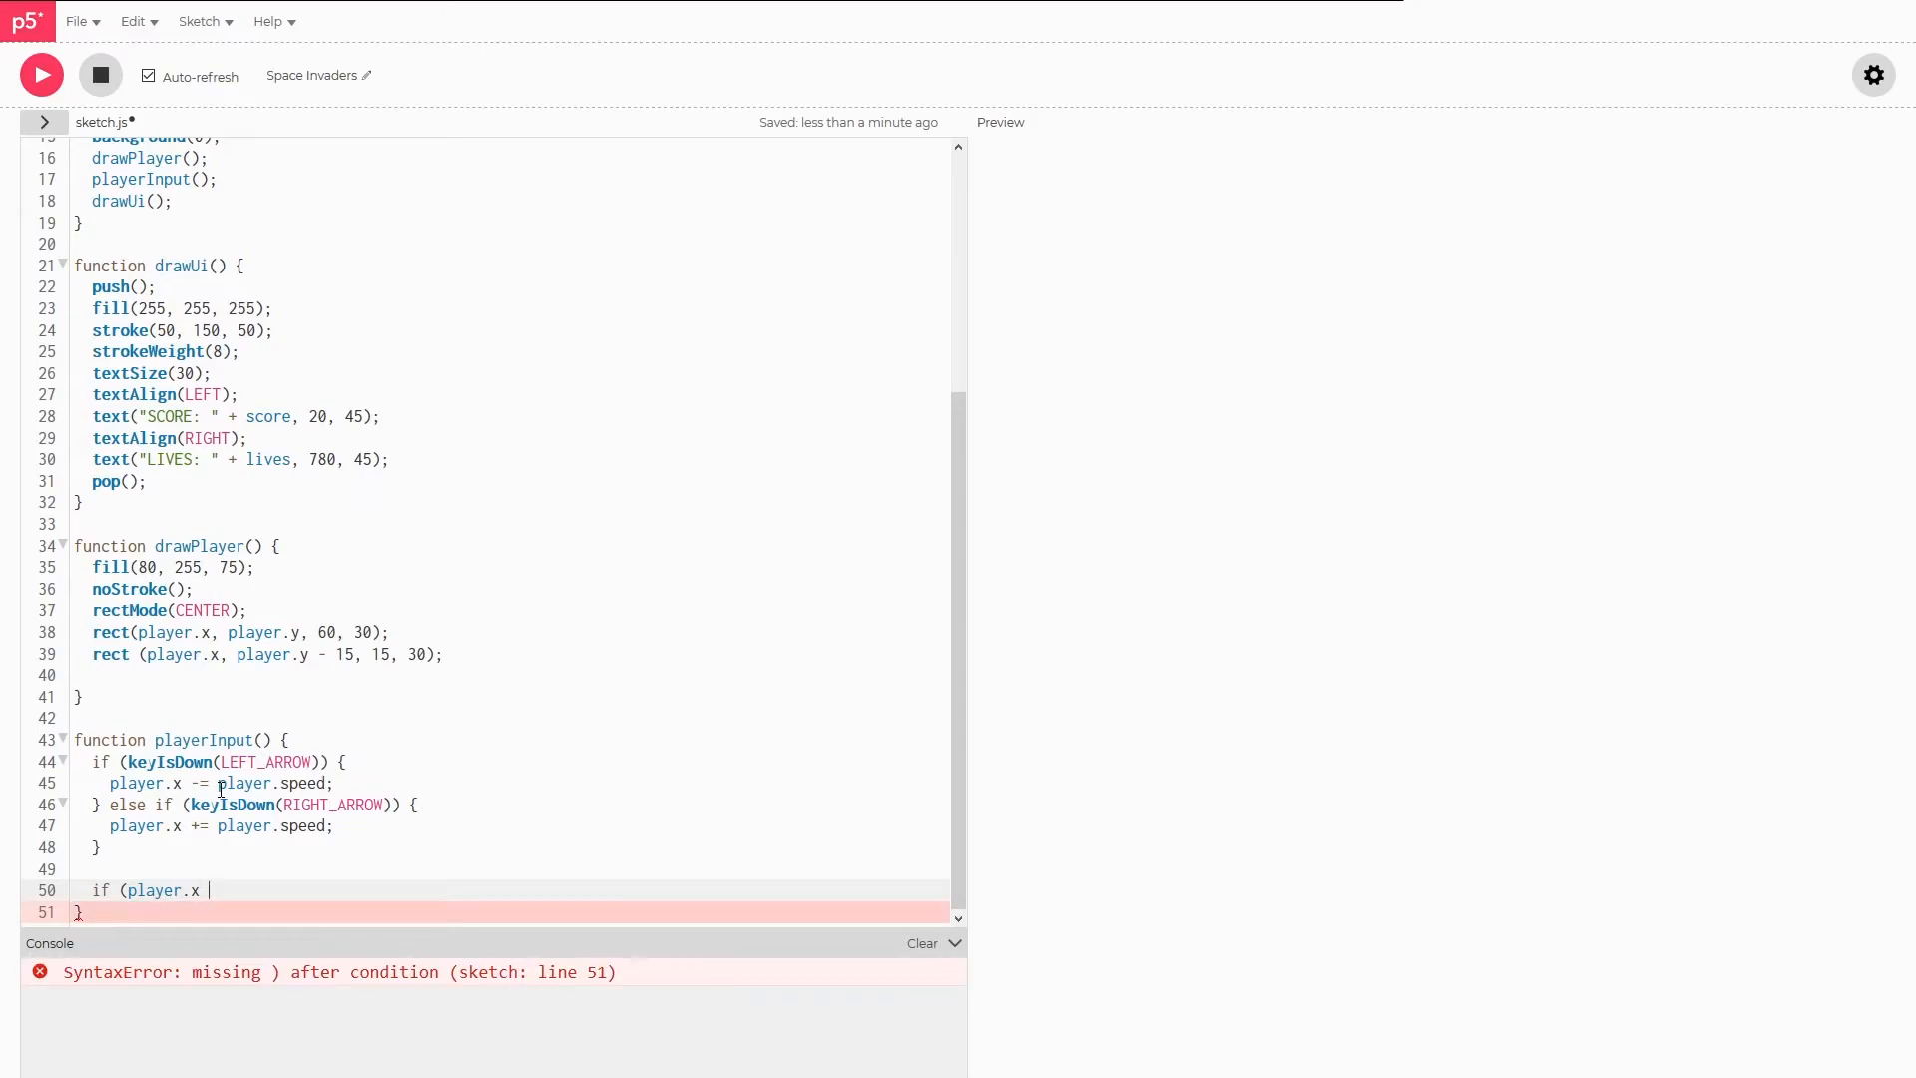
text(< 0) {)
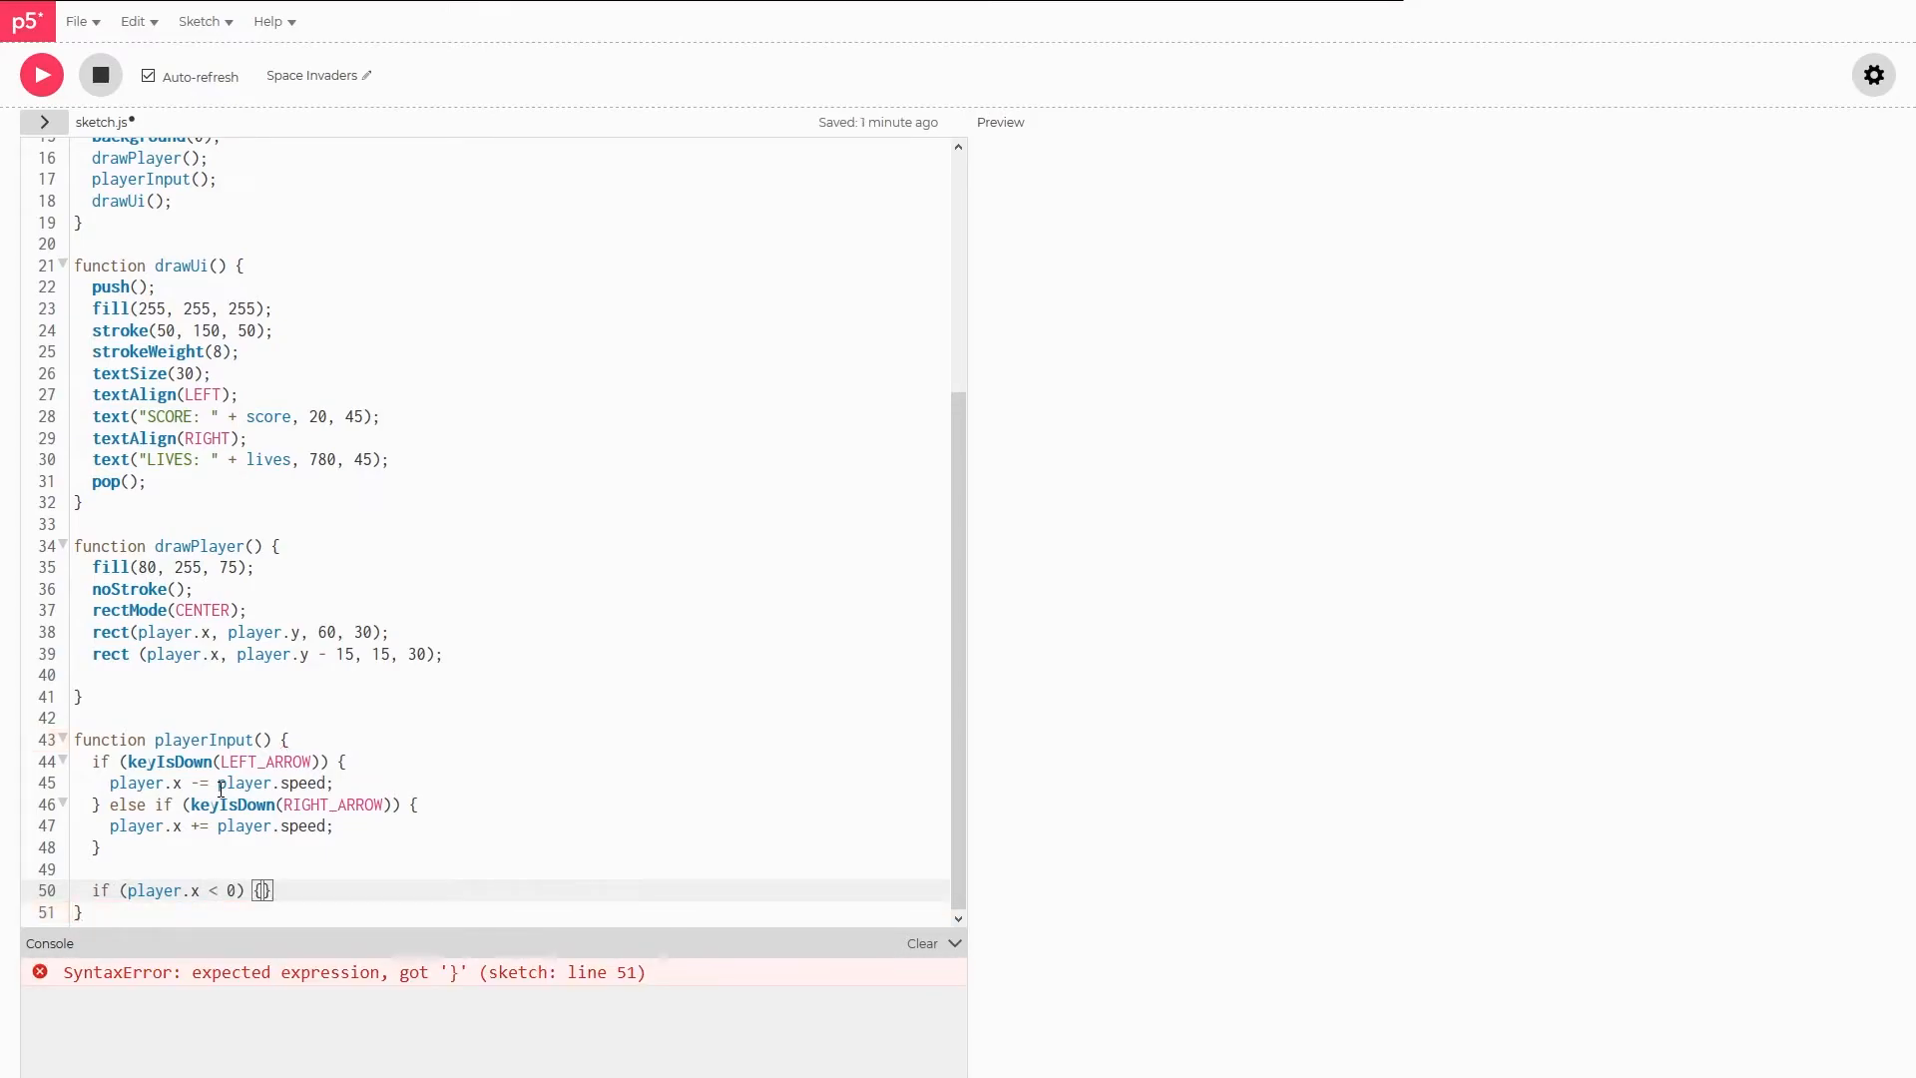
text({)
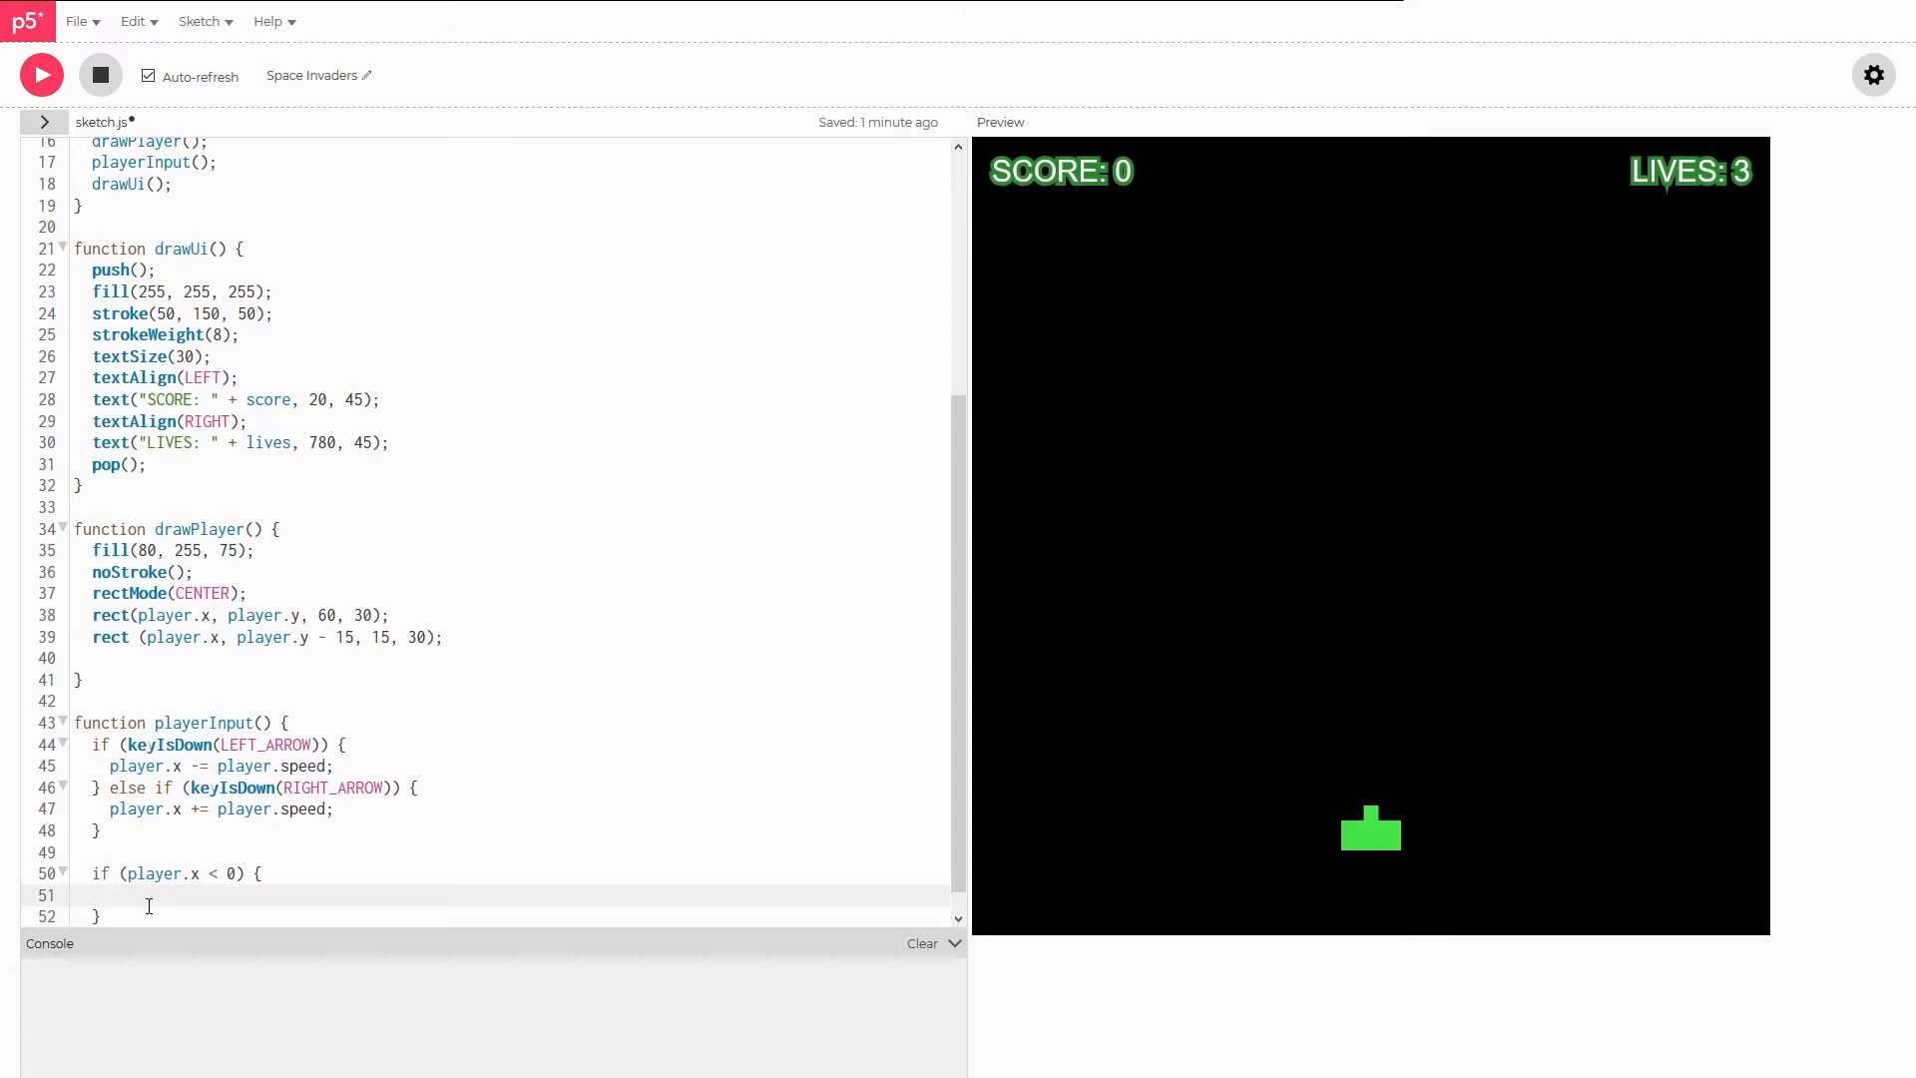
text(player.x = 0;)
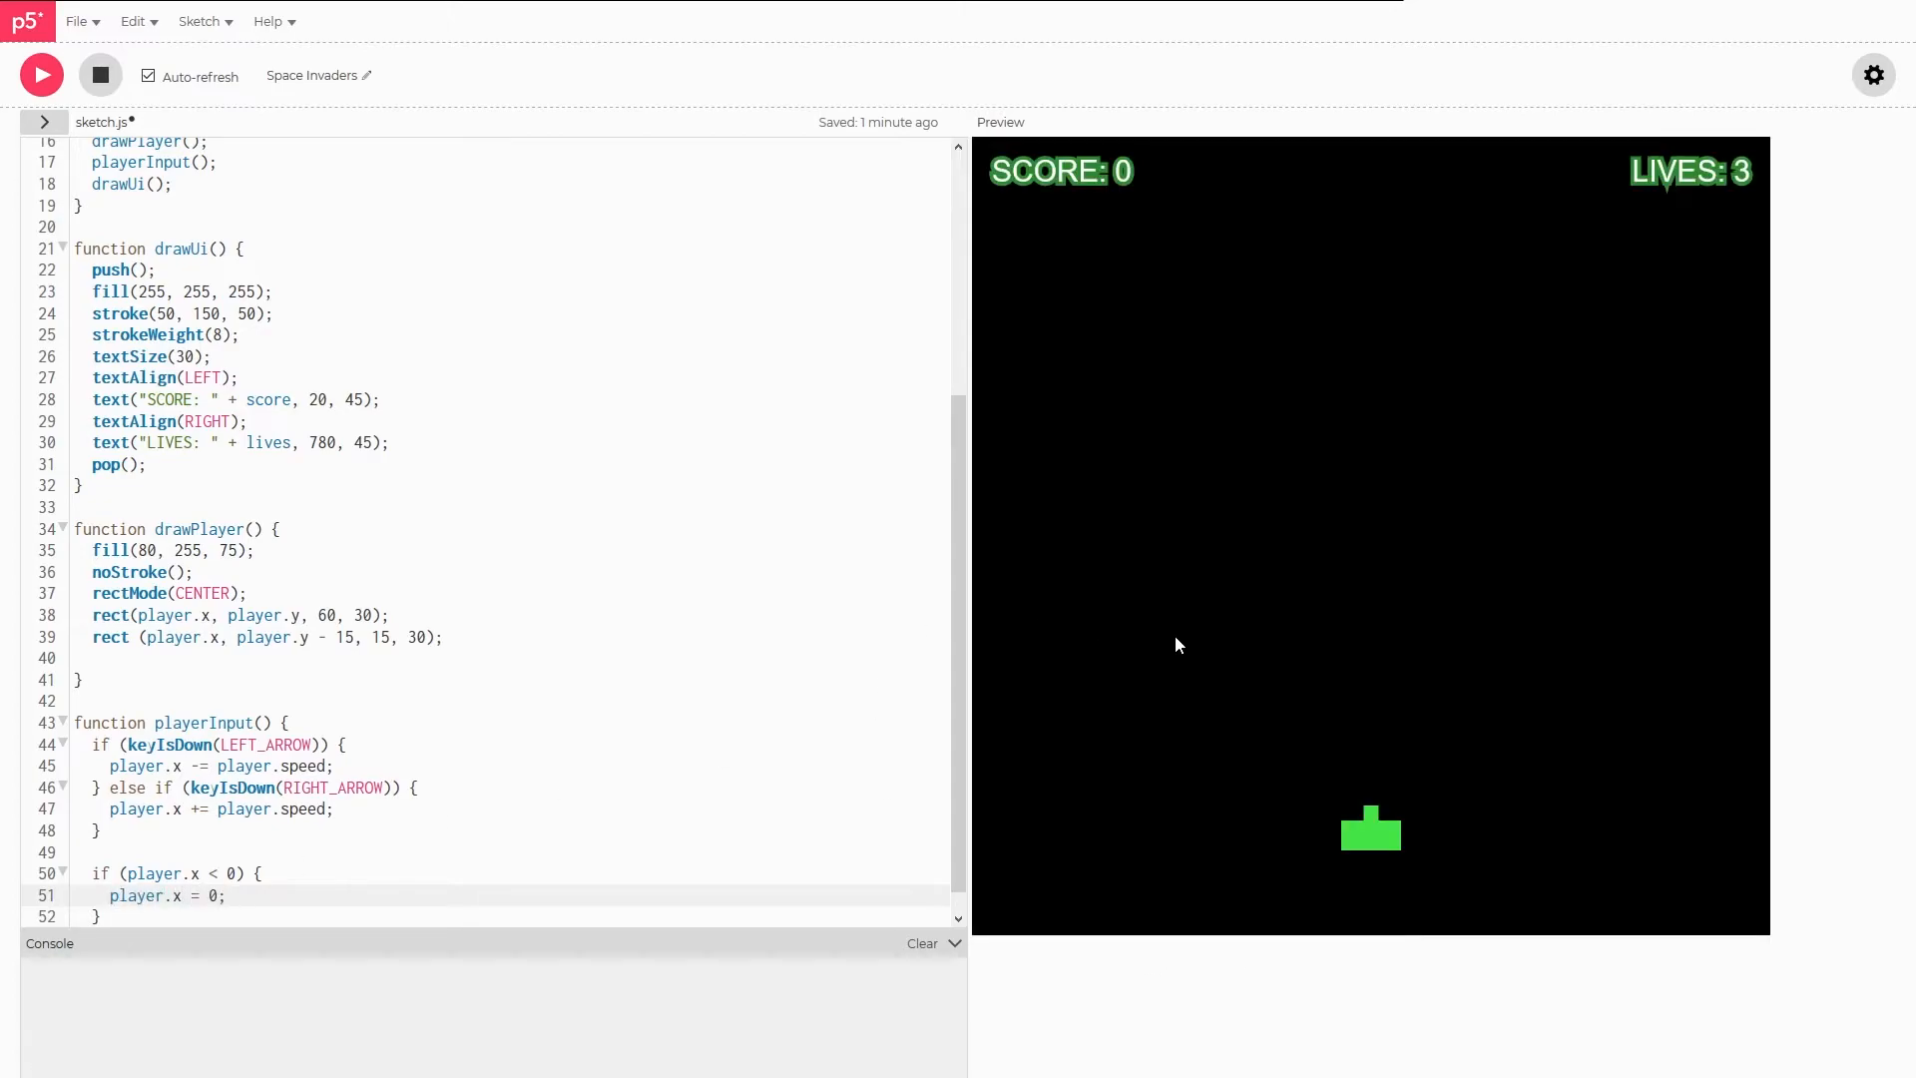
key(Left)
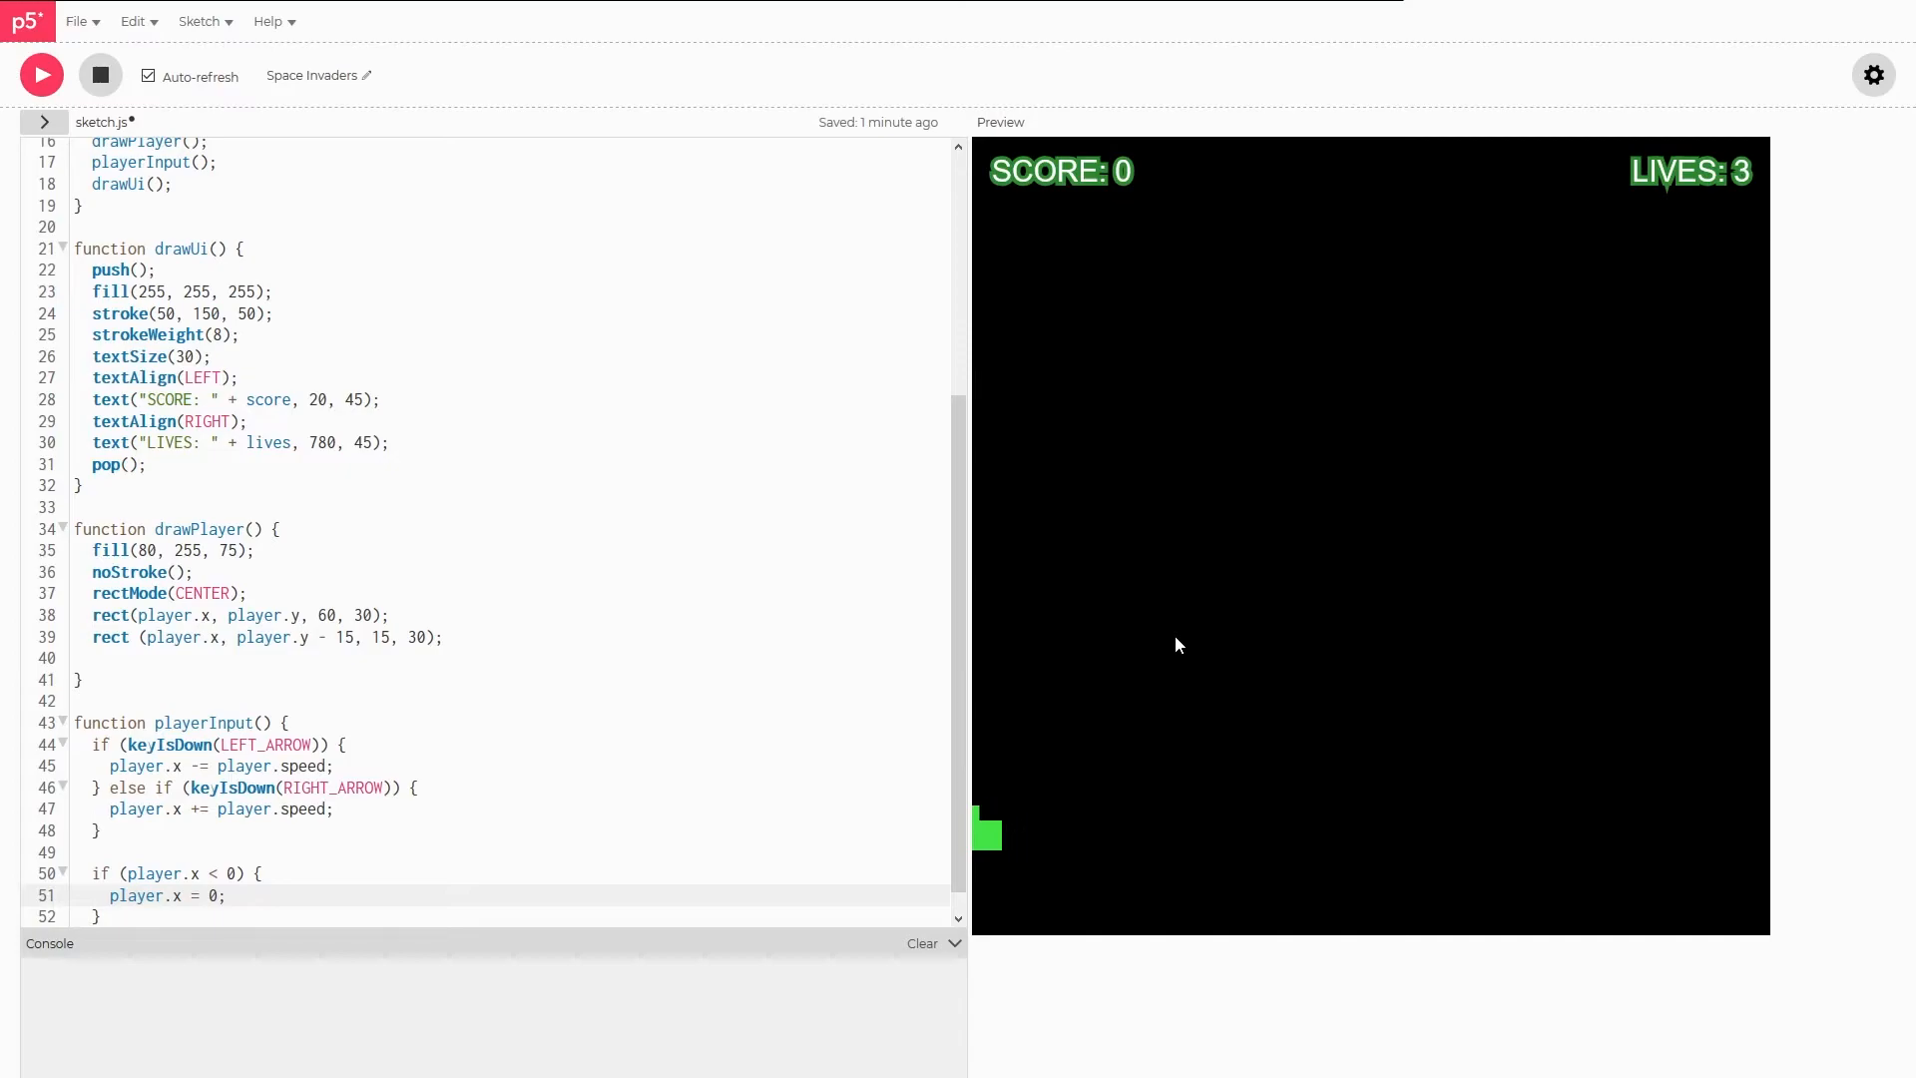
mouse_move(997, 831)
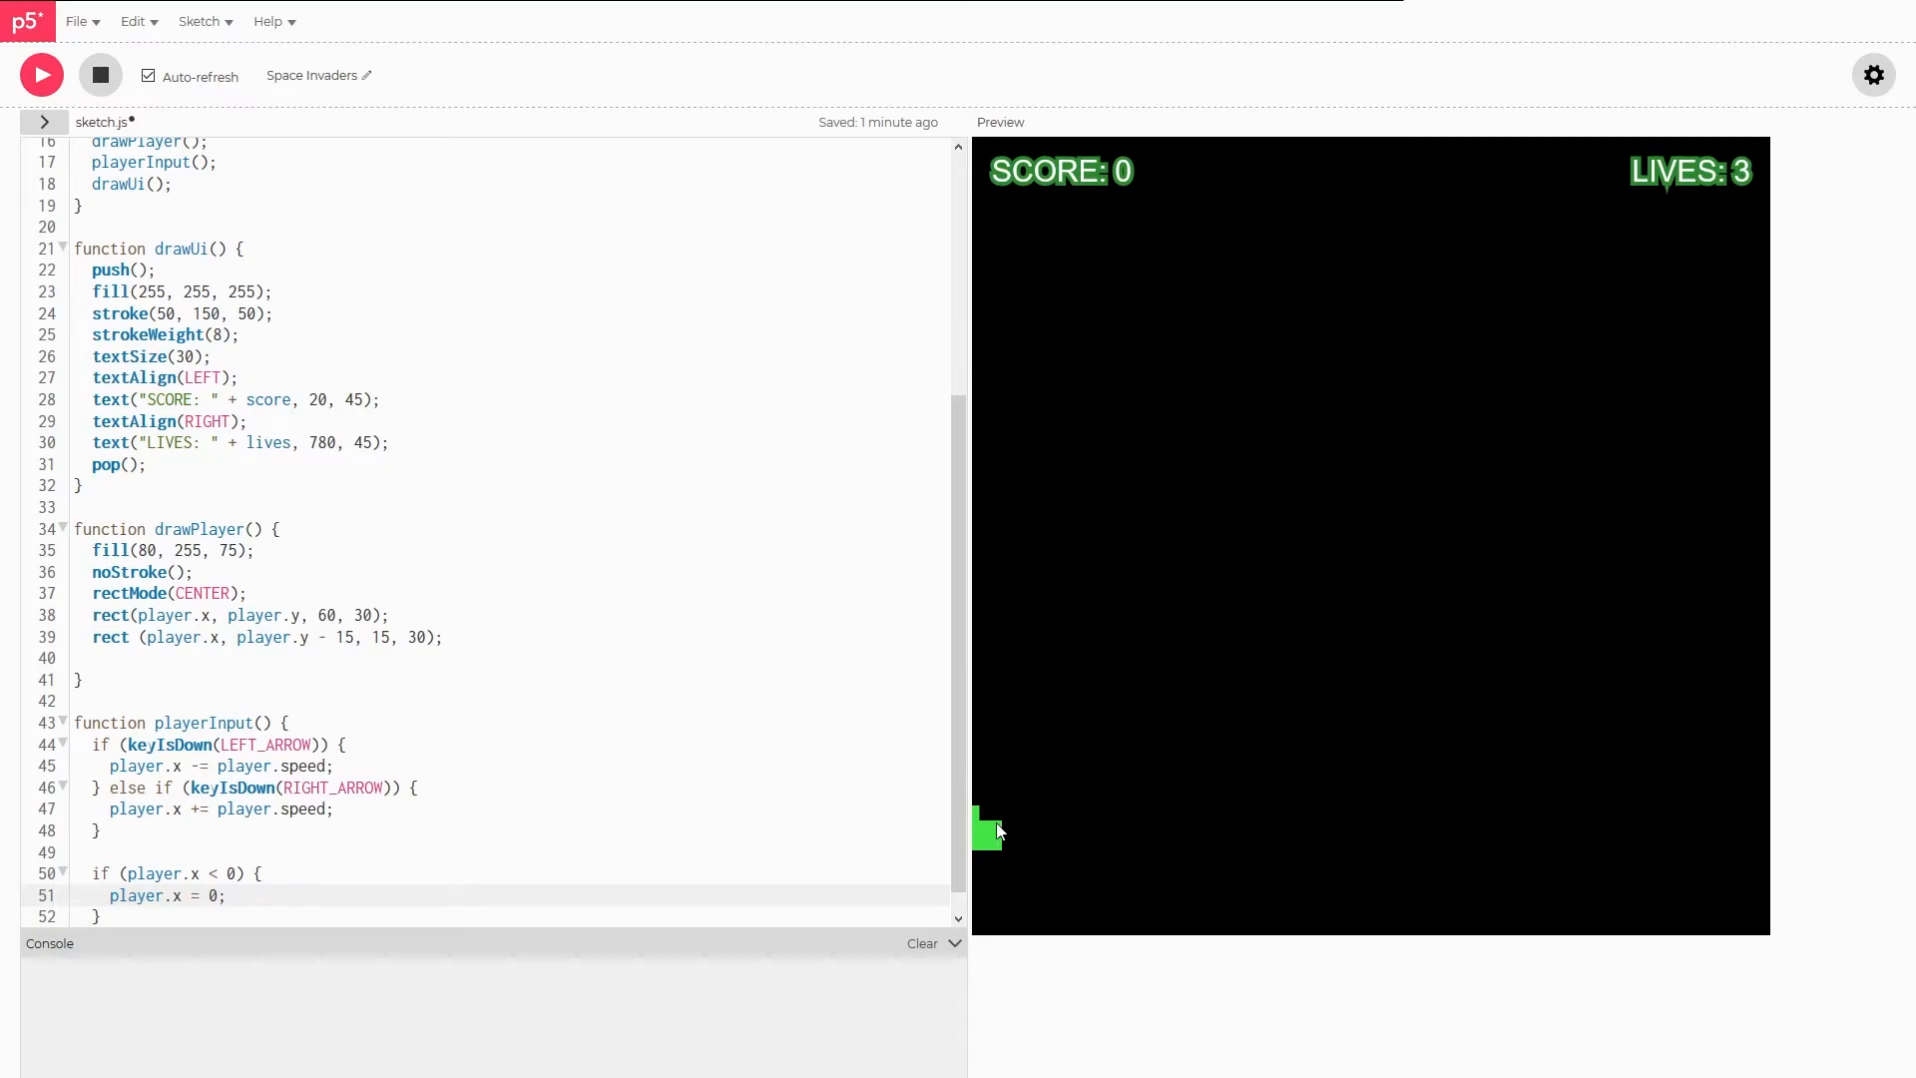
mouse_move(981, 840)
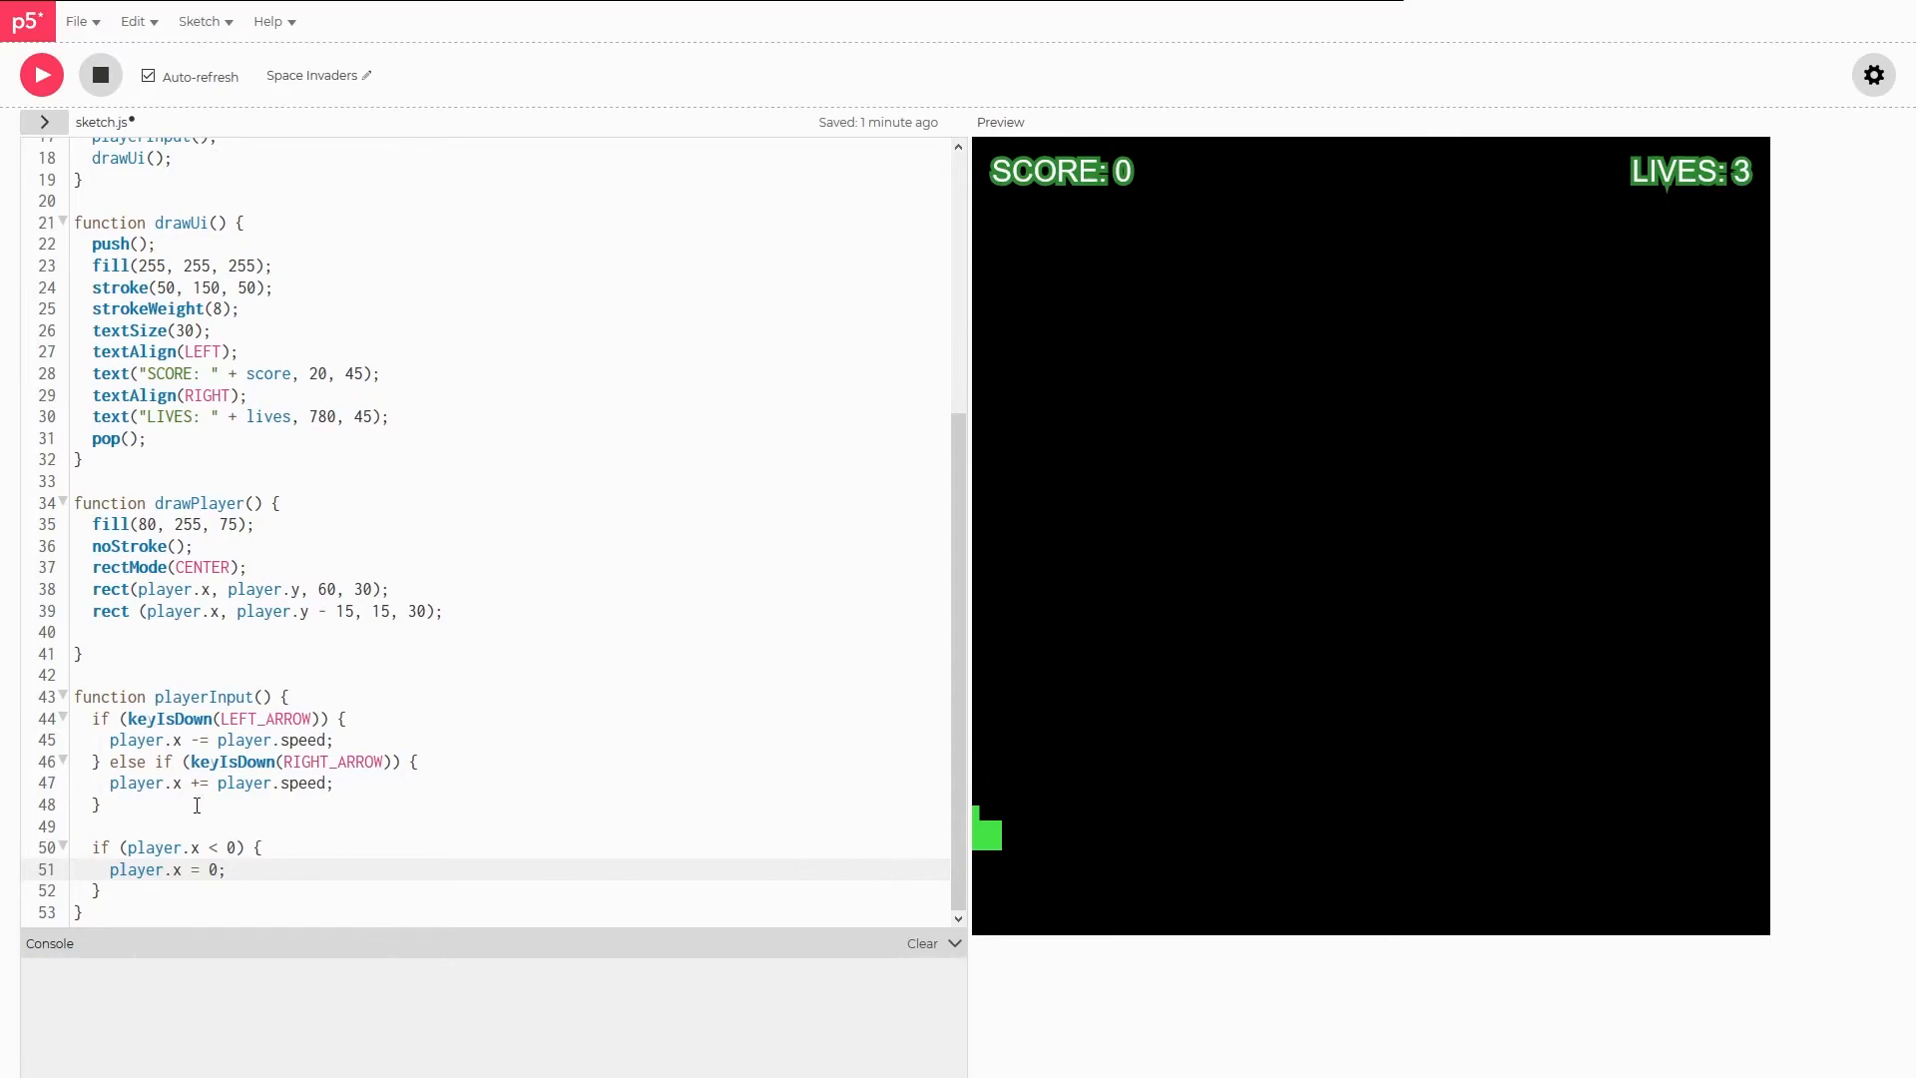
- Add width: 60, use player.width in rect(), and clamp the left edge at player.width/2
text(- 30)
click(509, 588)
text(p)
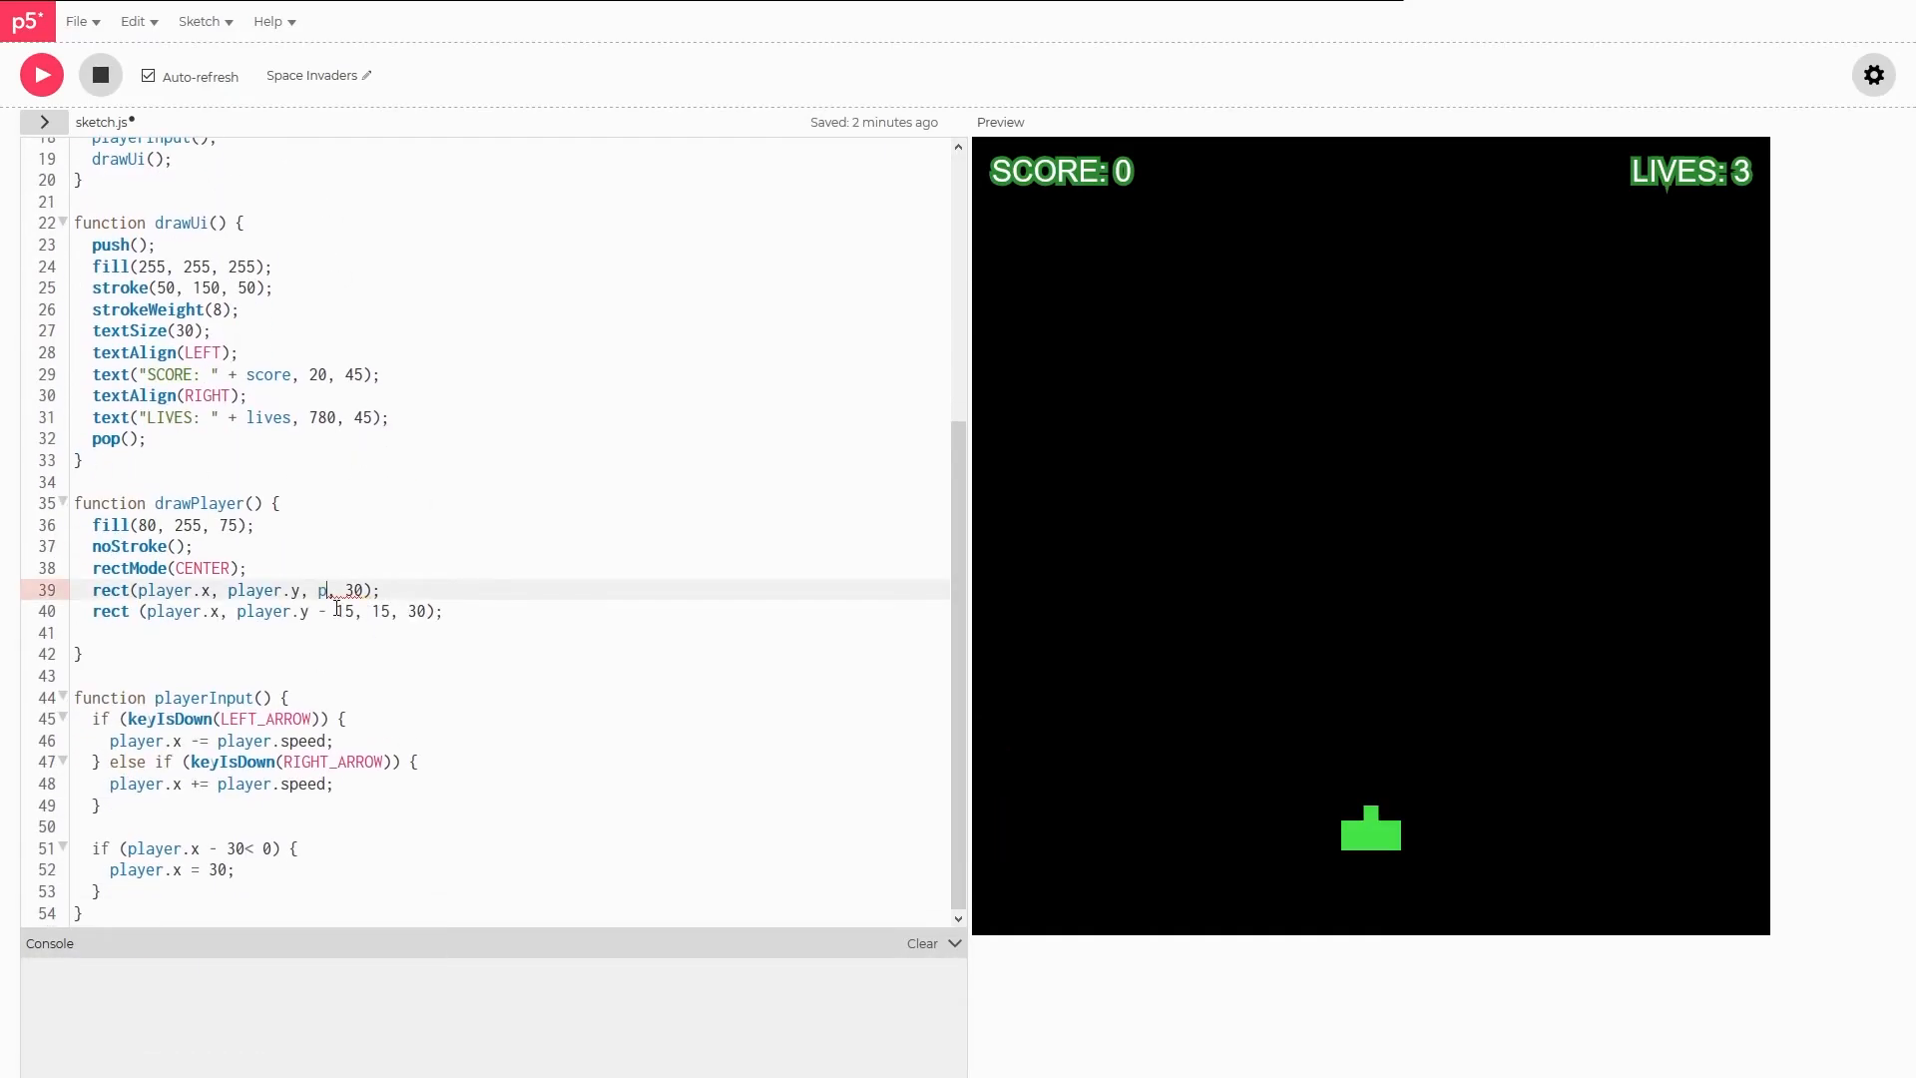
text(layer.width)
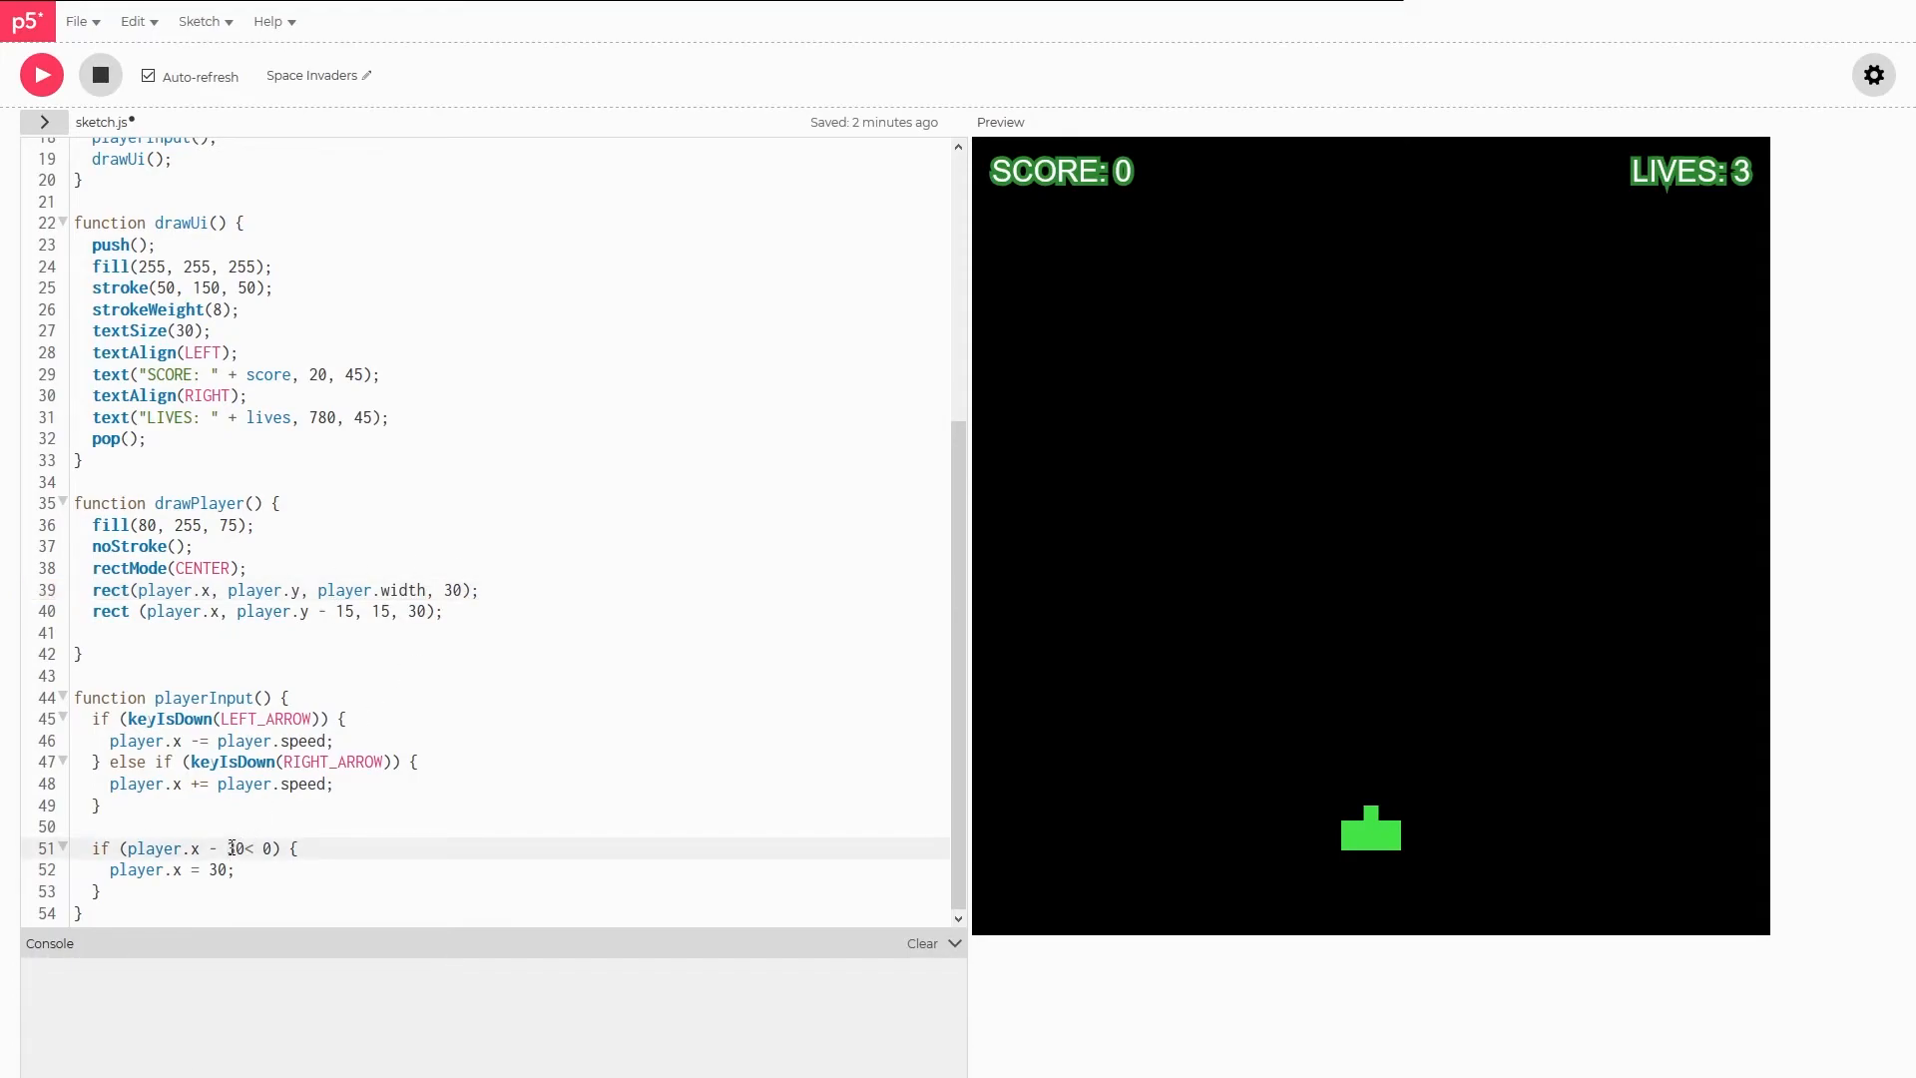
text(player)
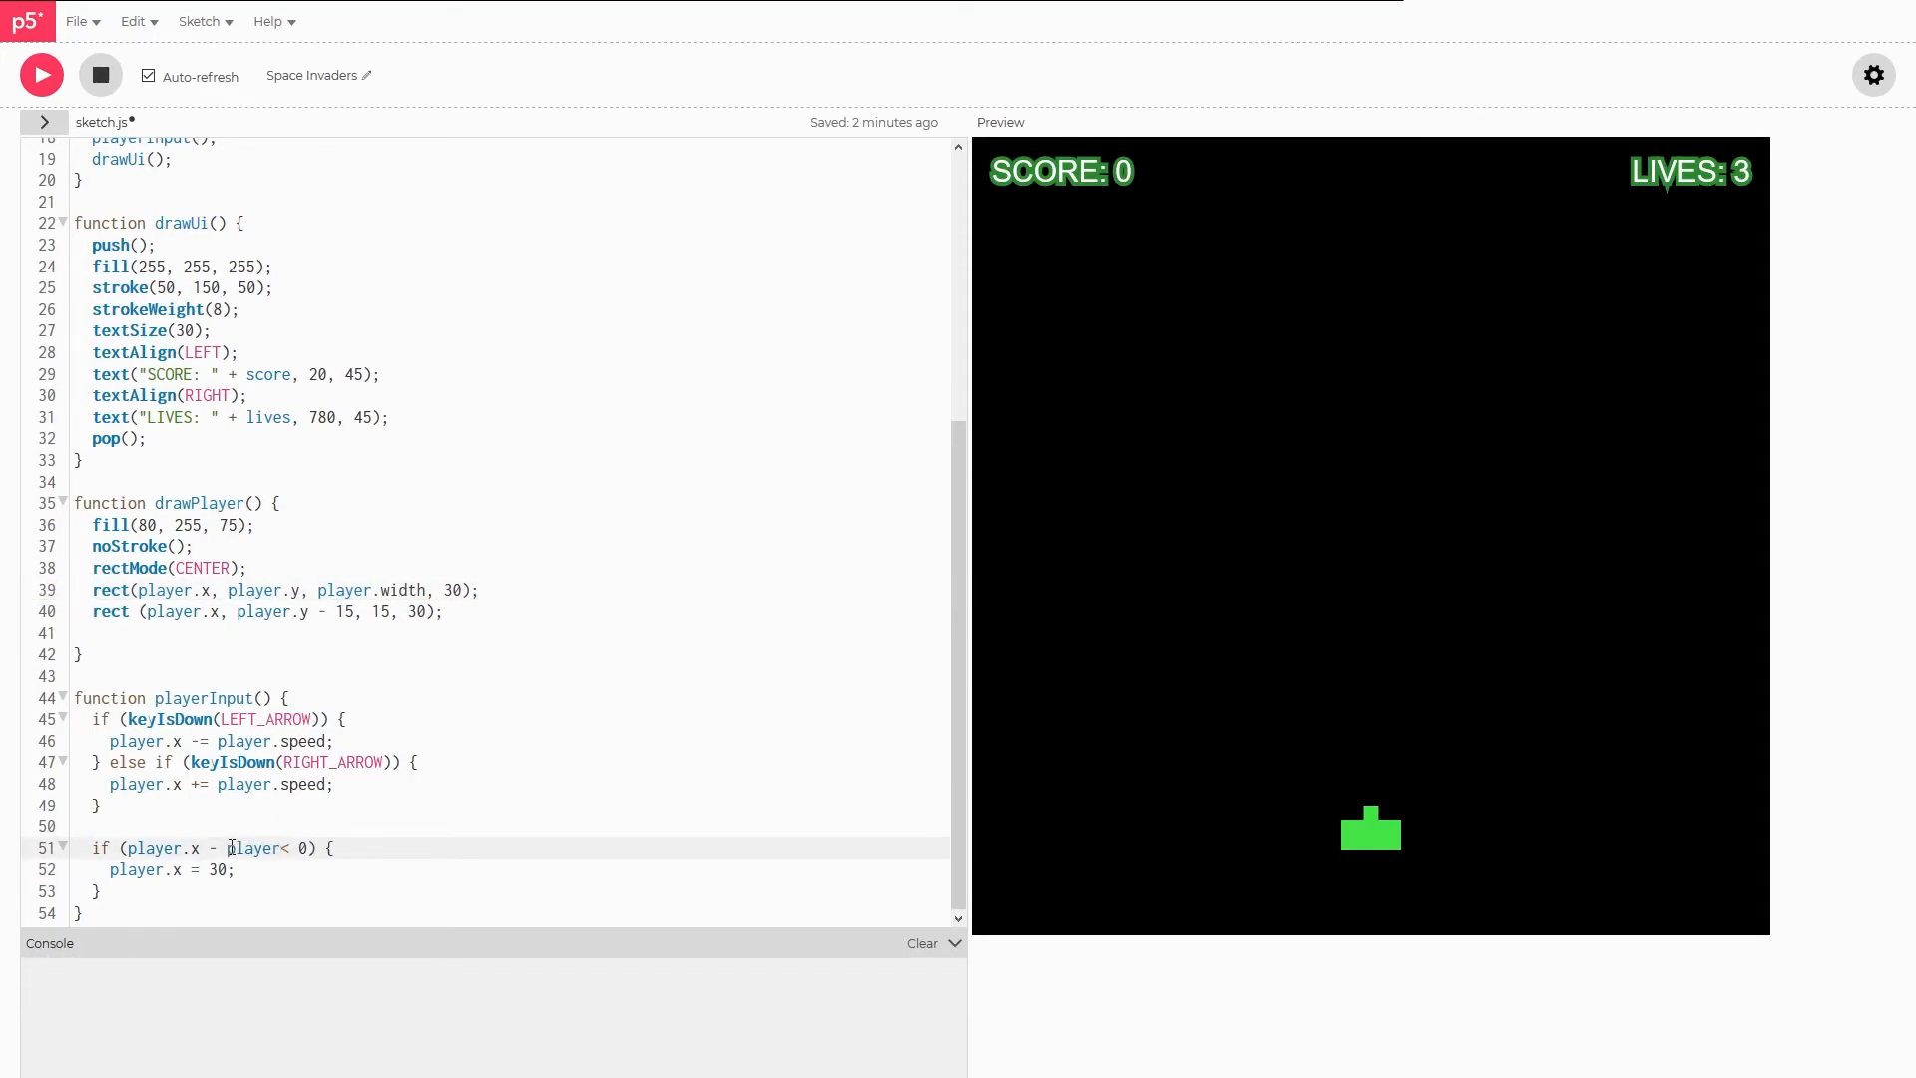
text(.width/2)
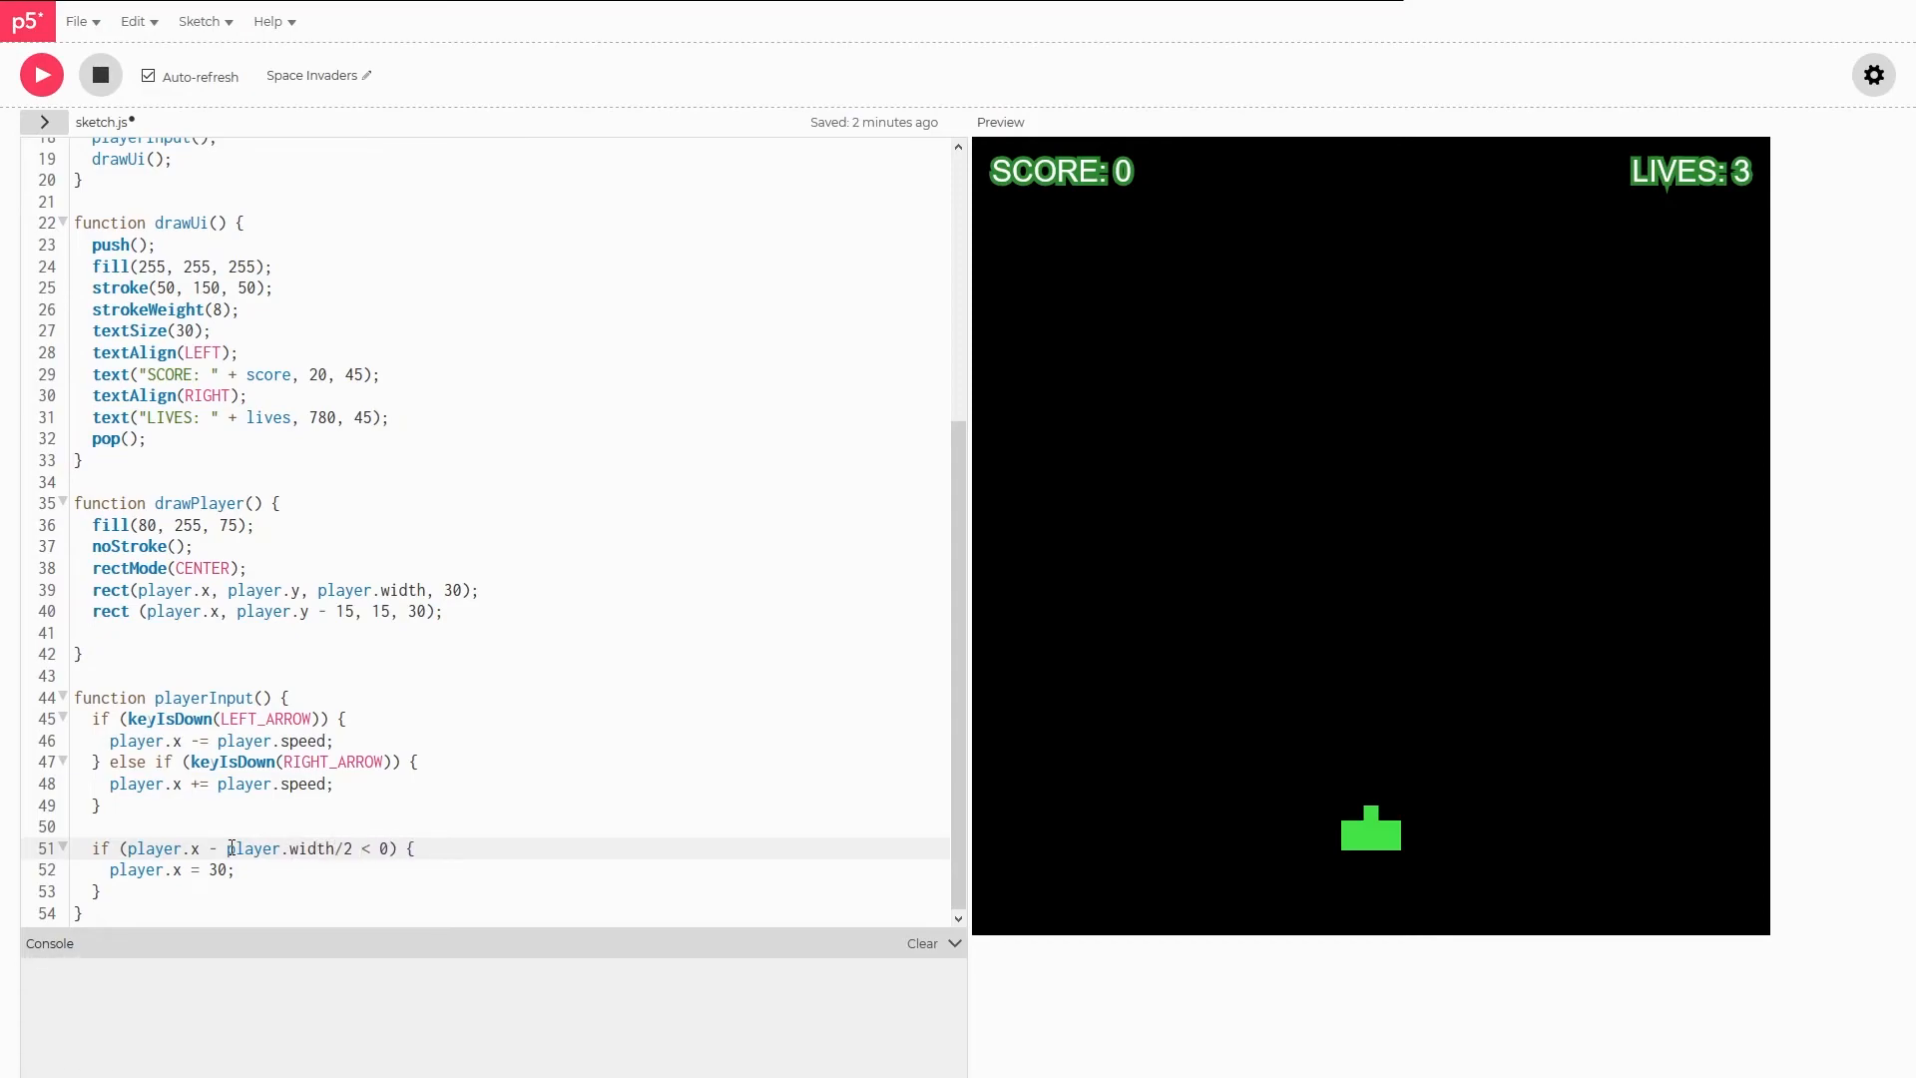
text(player.)
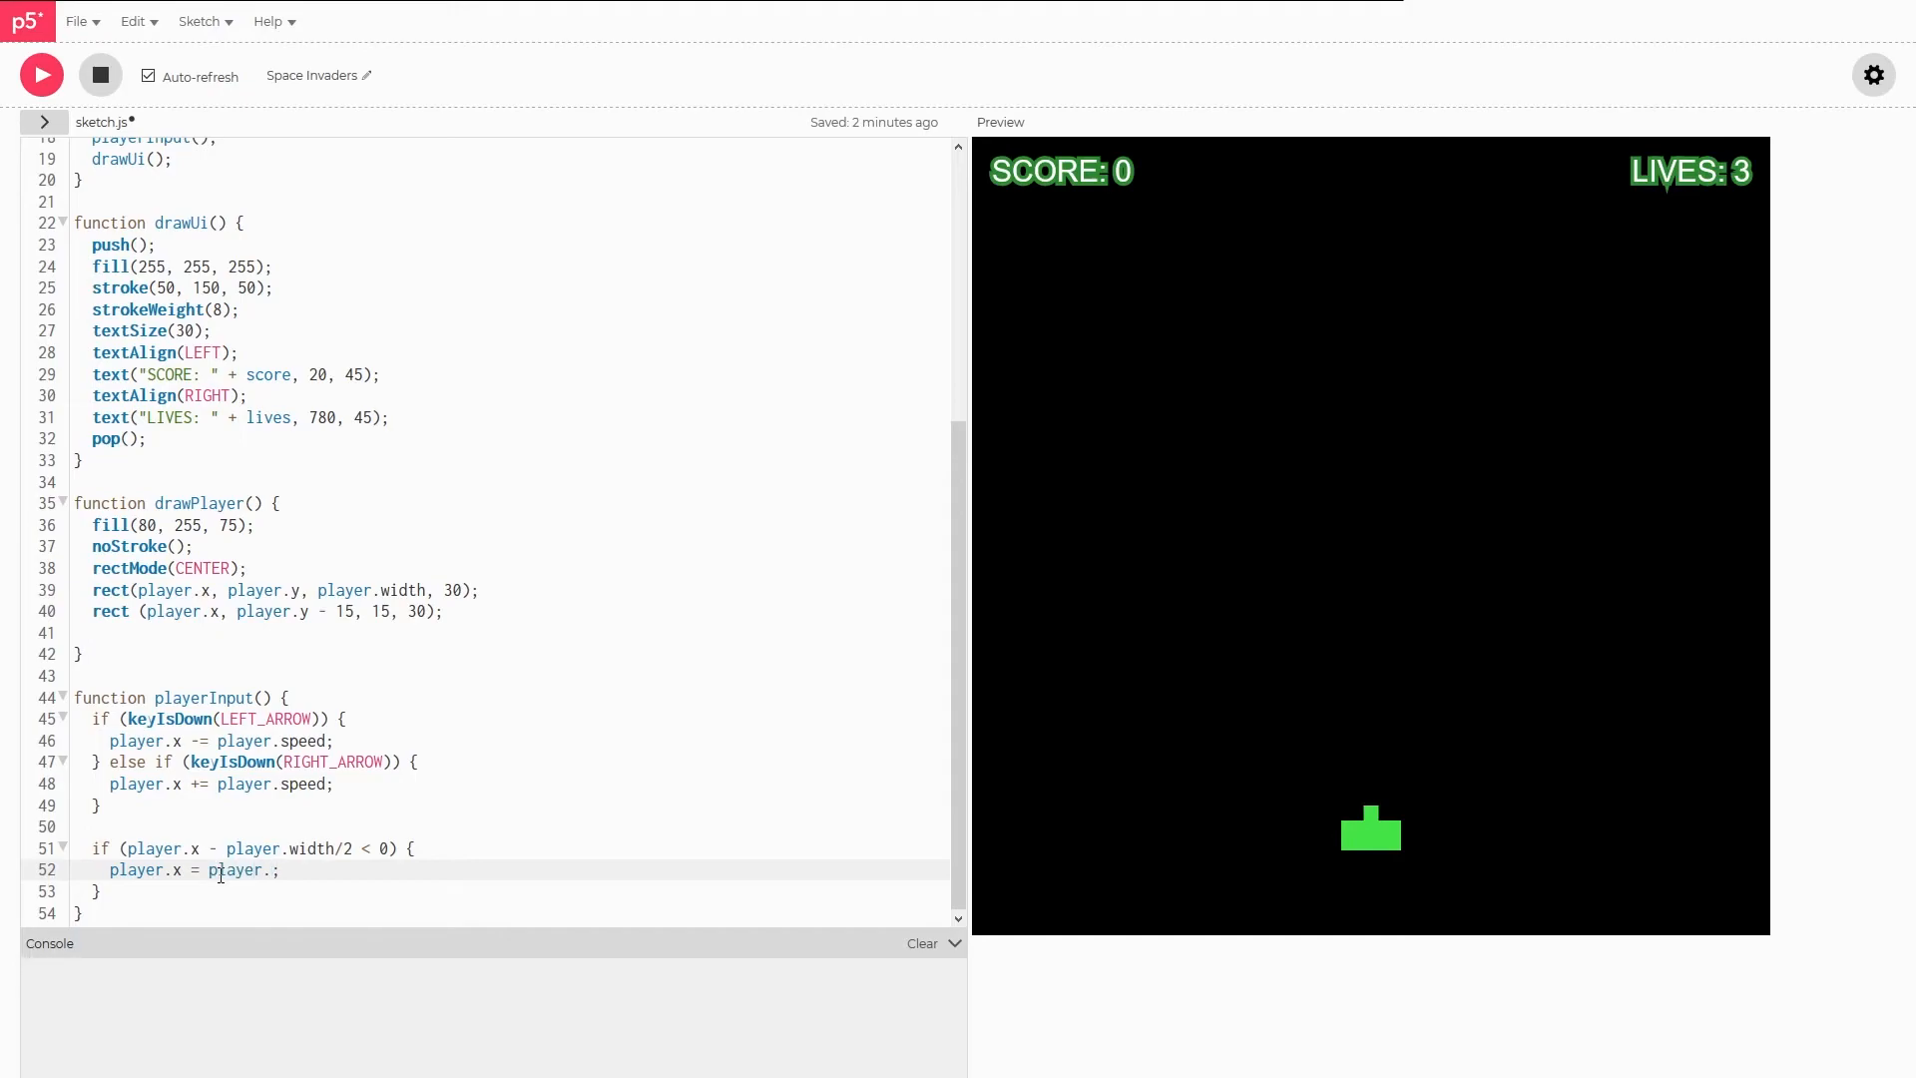
text(width/2)
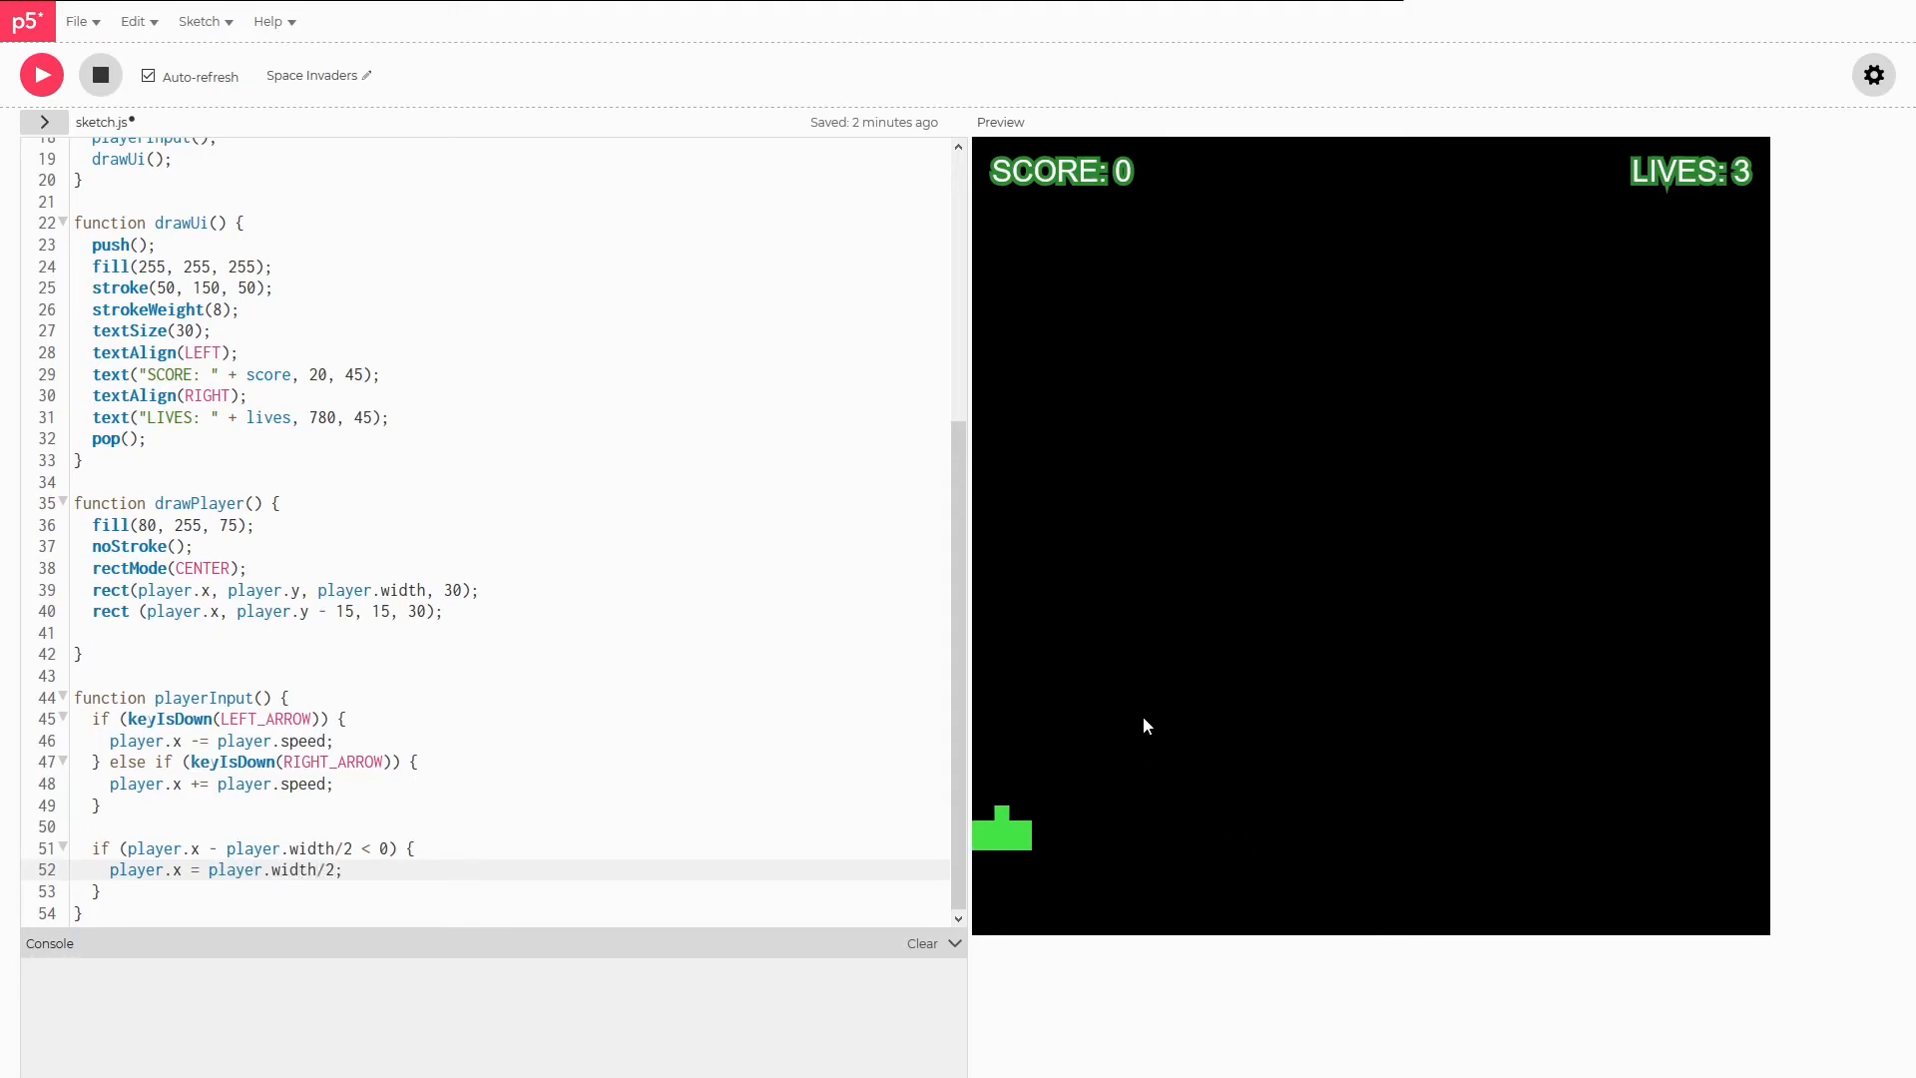
drag(210, 849, 372, 849)
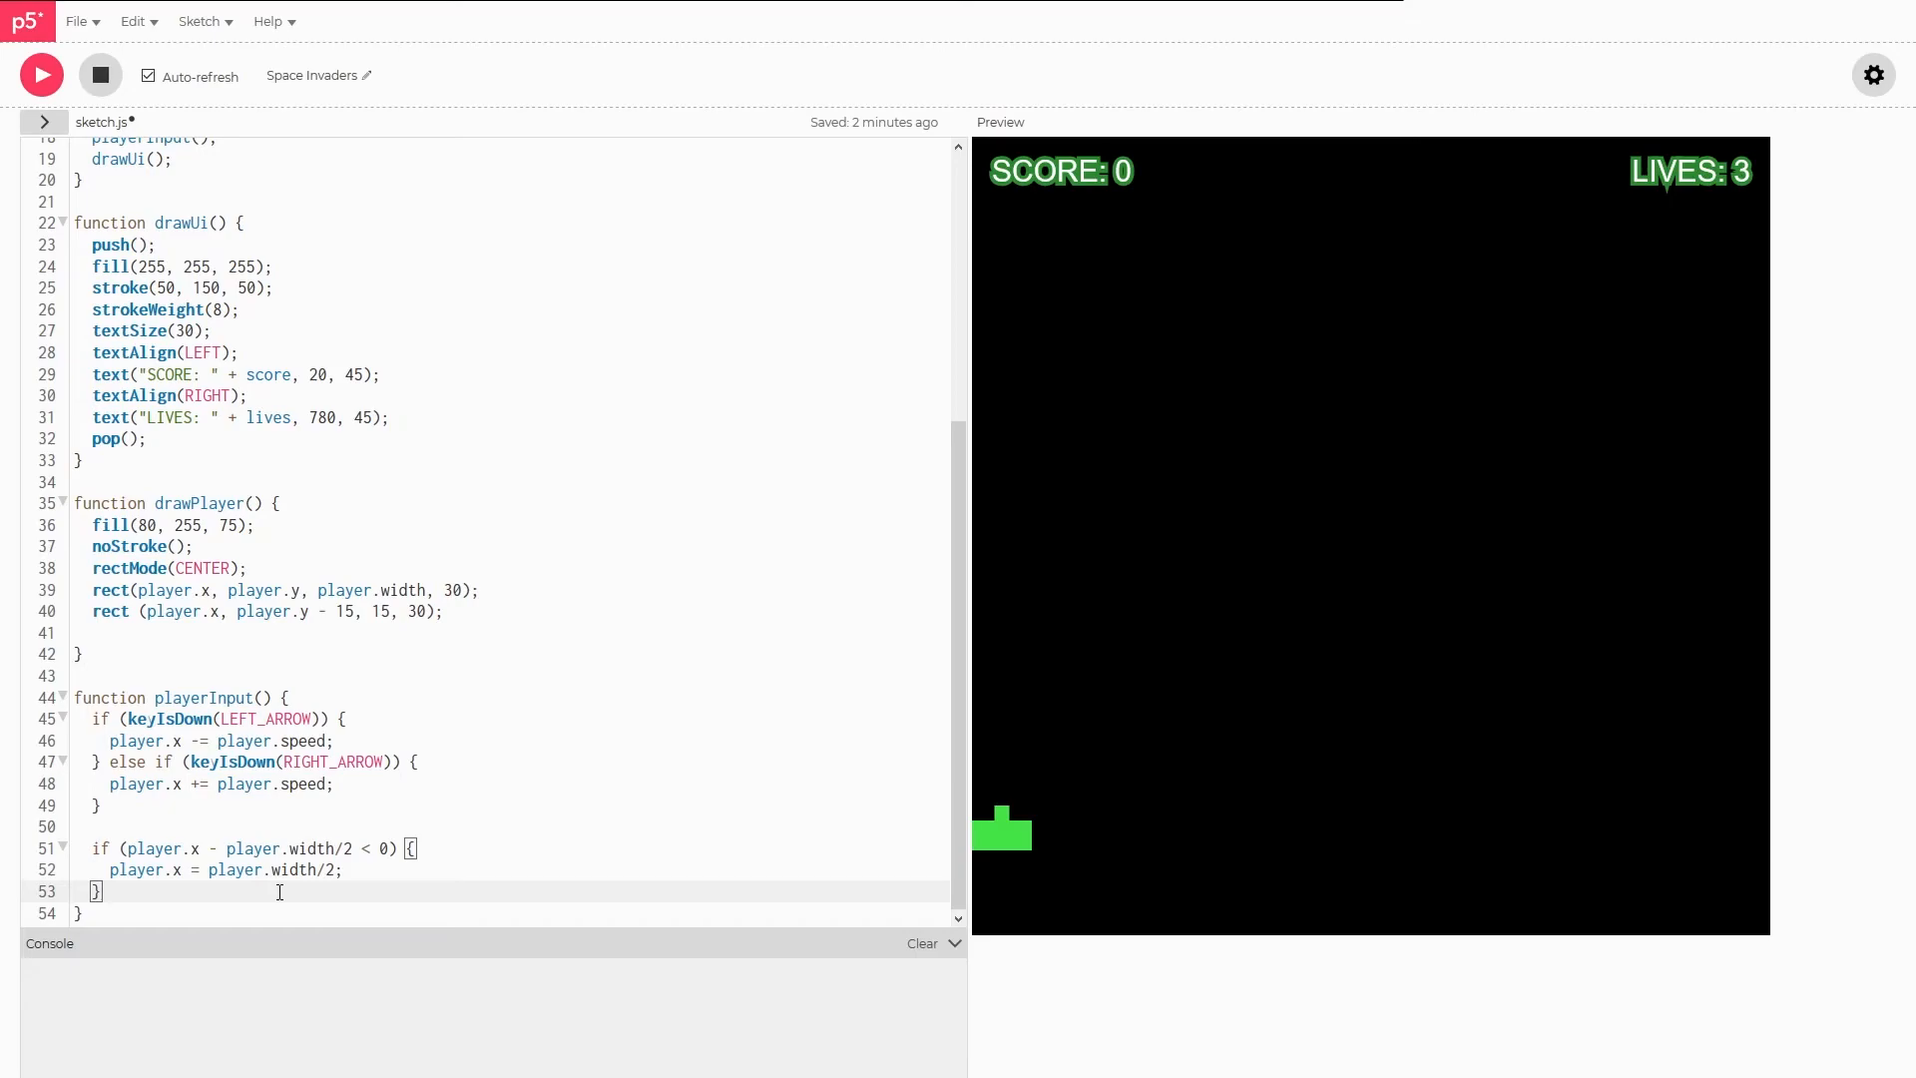
mouse_move(1723, 138)
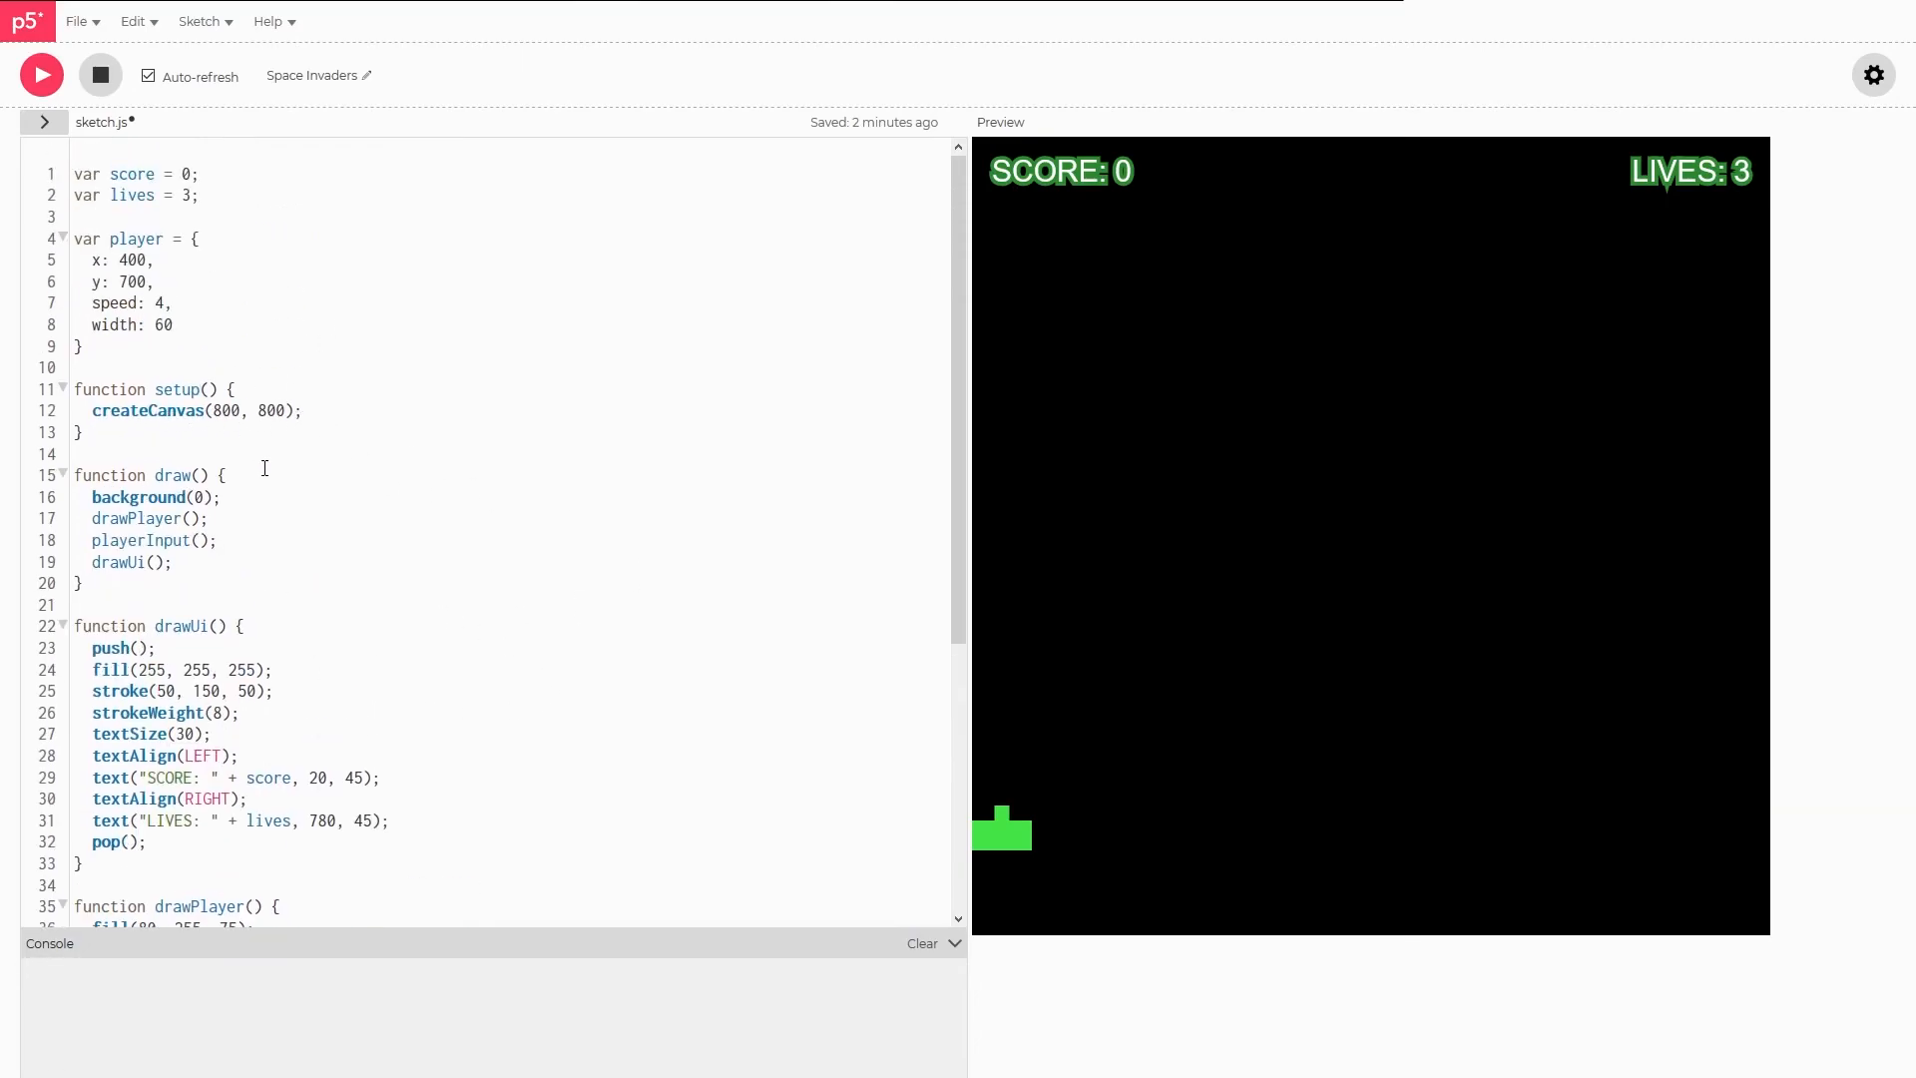
- Scroll back to the playerInput function and save sketch.js
scroll(down, 3)
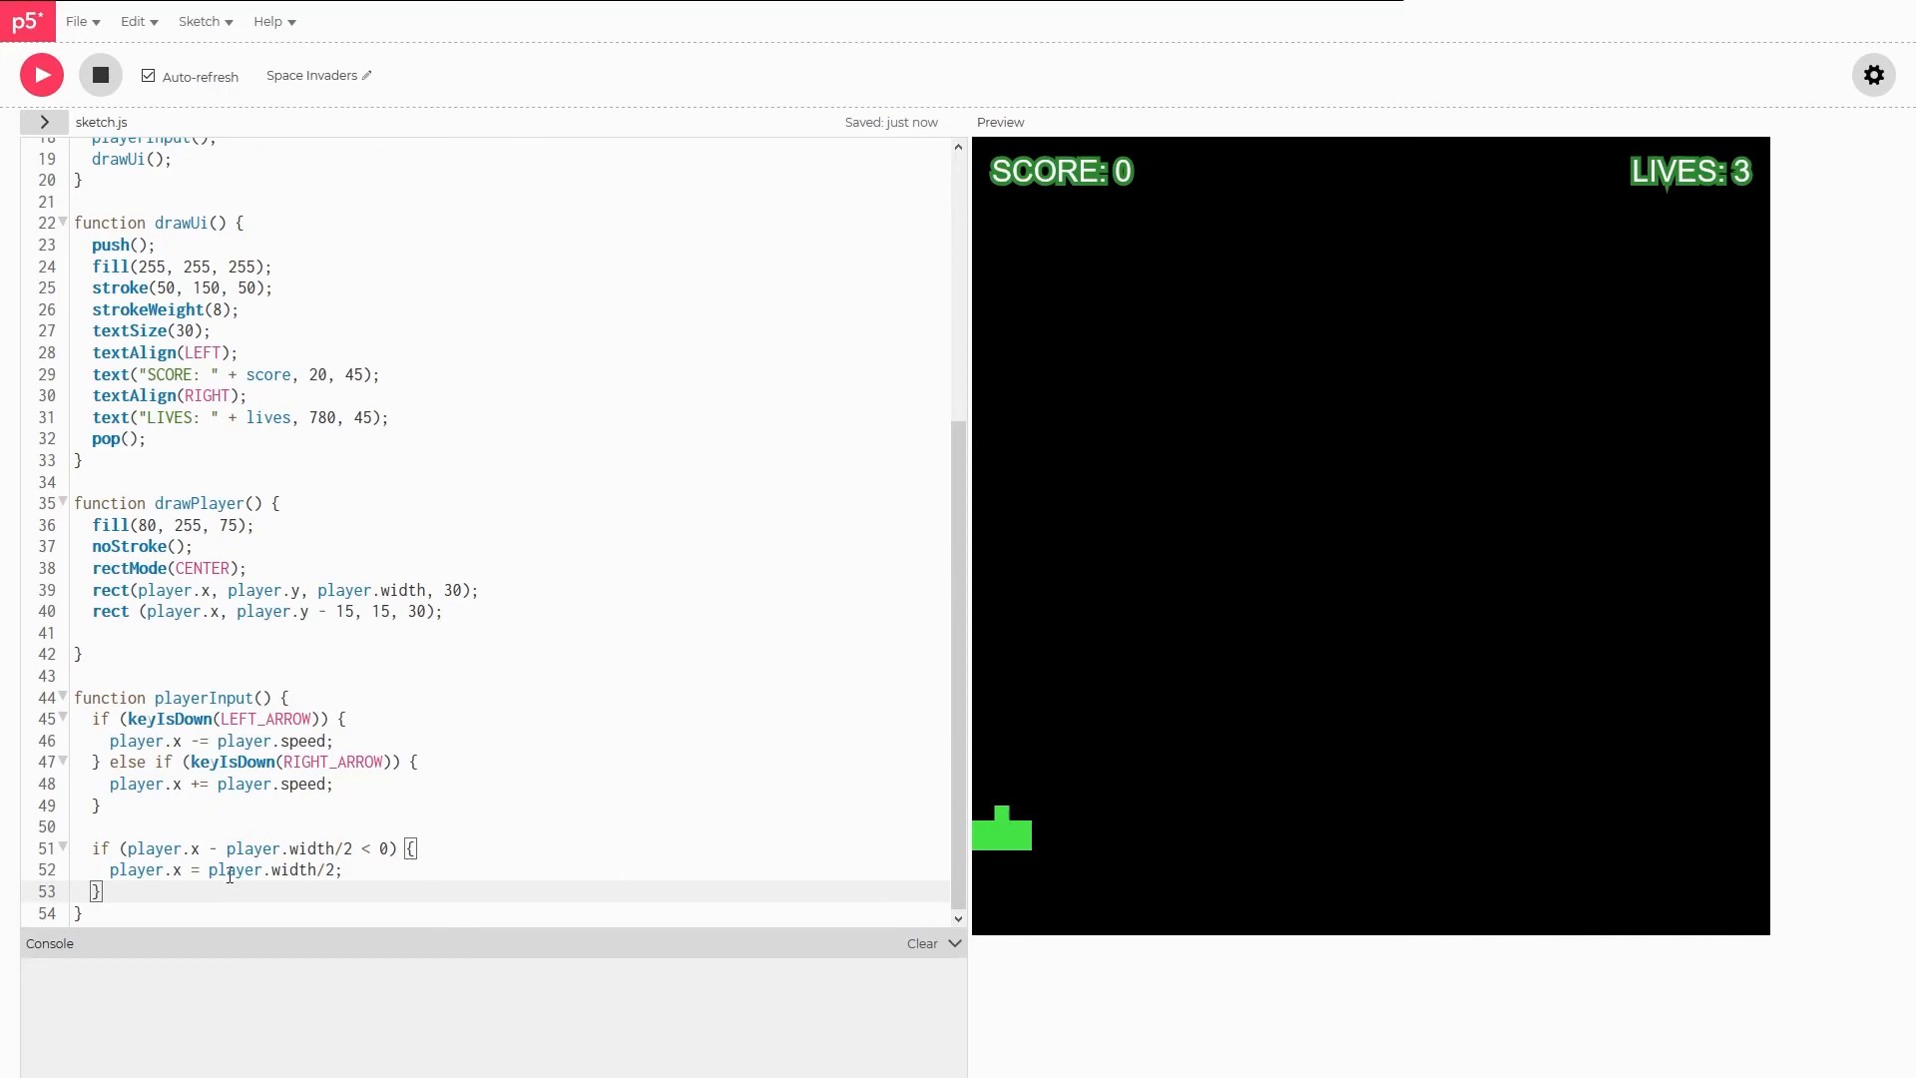
mouse_move(182, 894)
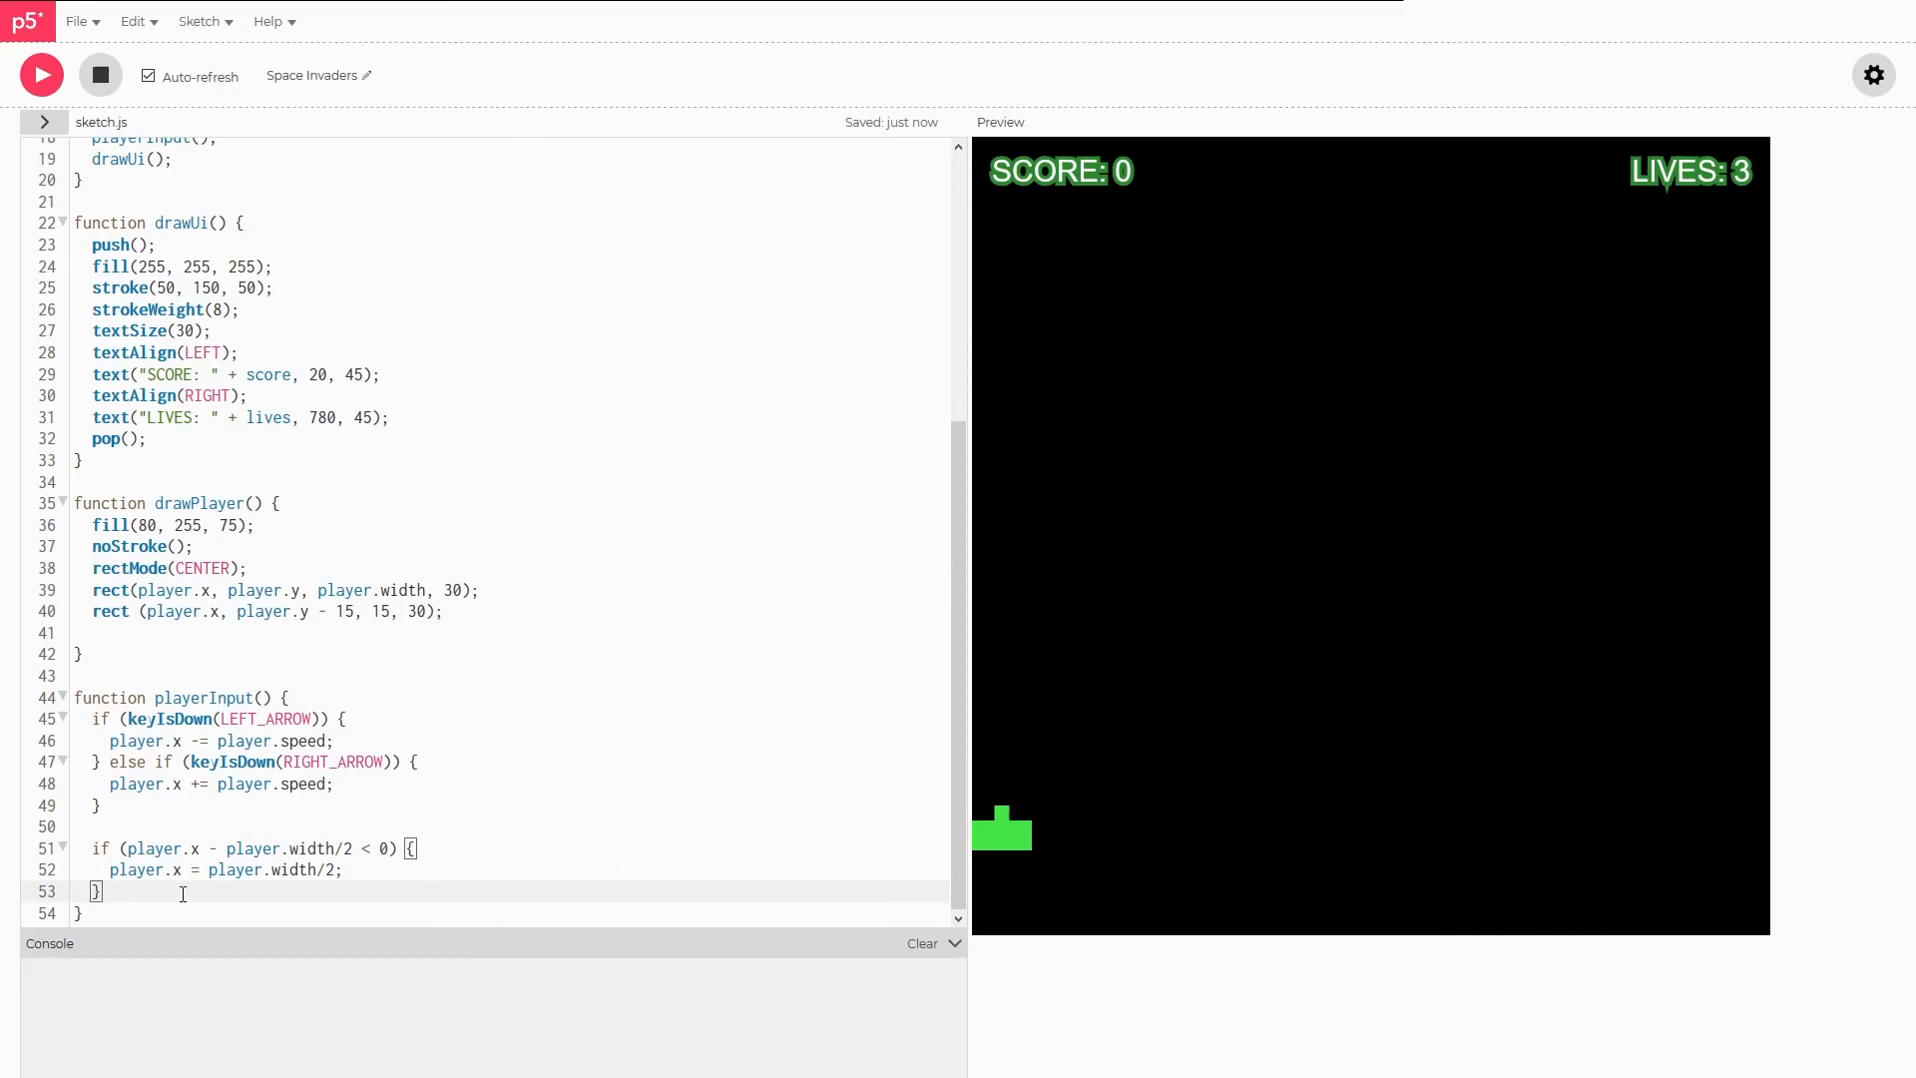
- Add else if (player.x + player.width/2 > width) setting player.x = width - player.width
text(else if (player.x)
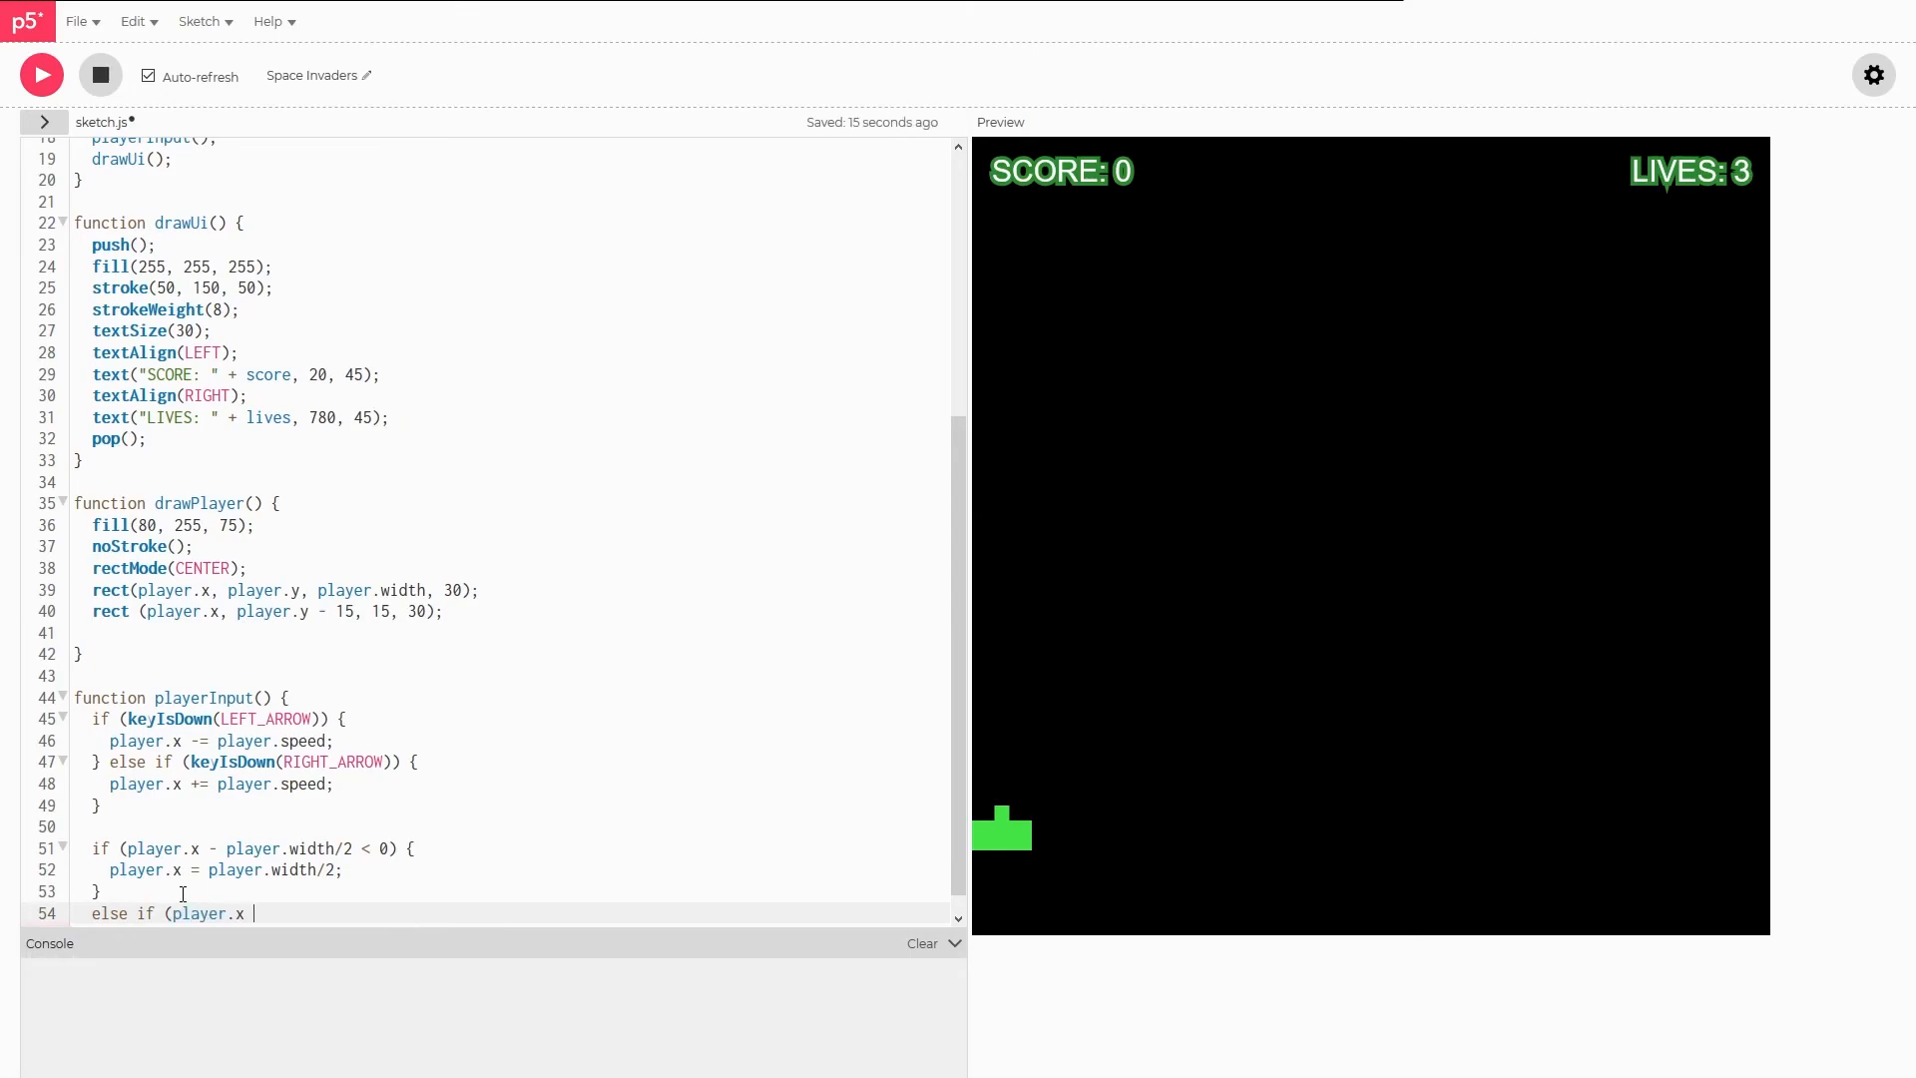
text(+ player.wi)
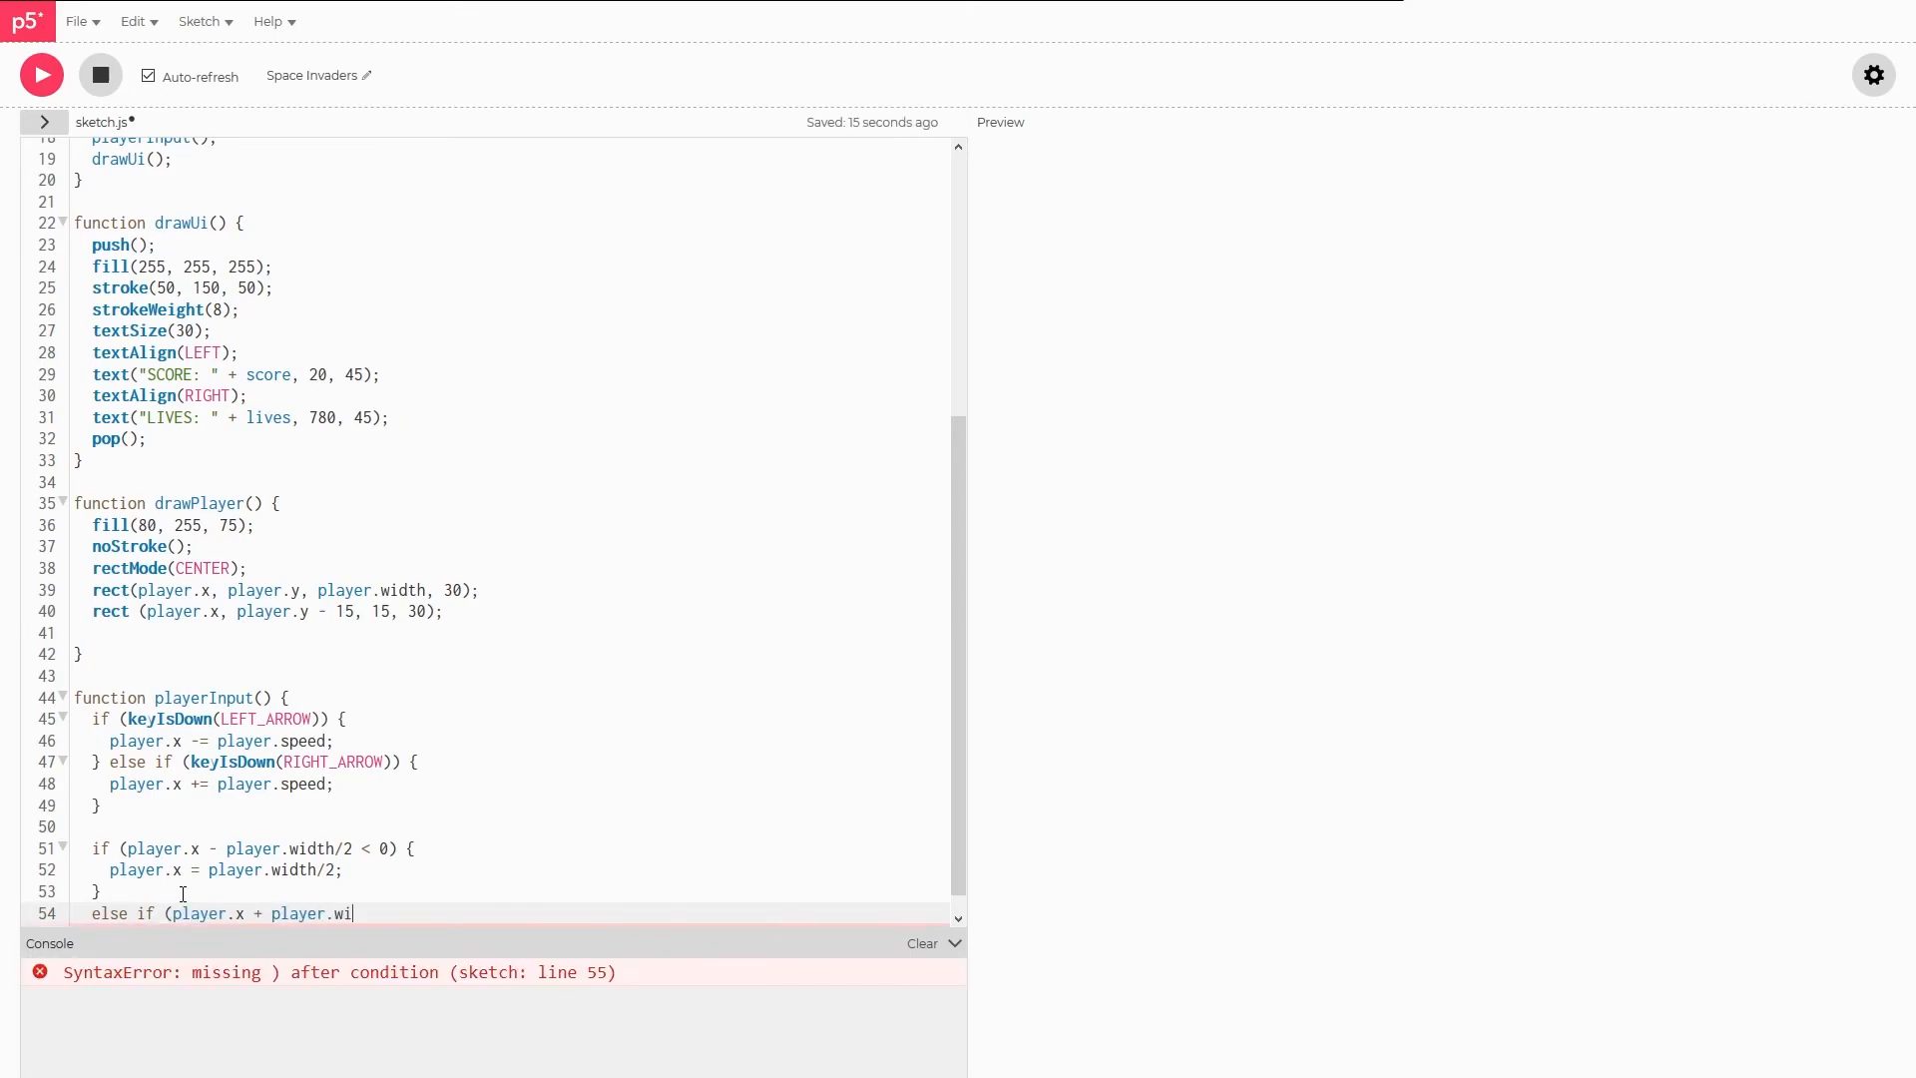
text(dth/2 <)
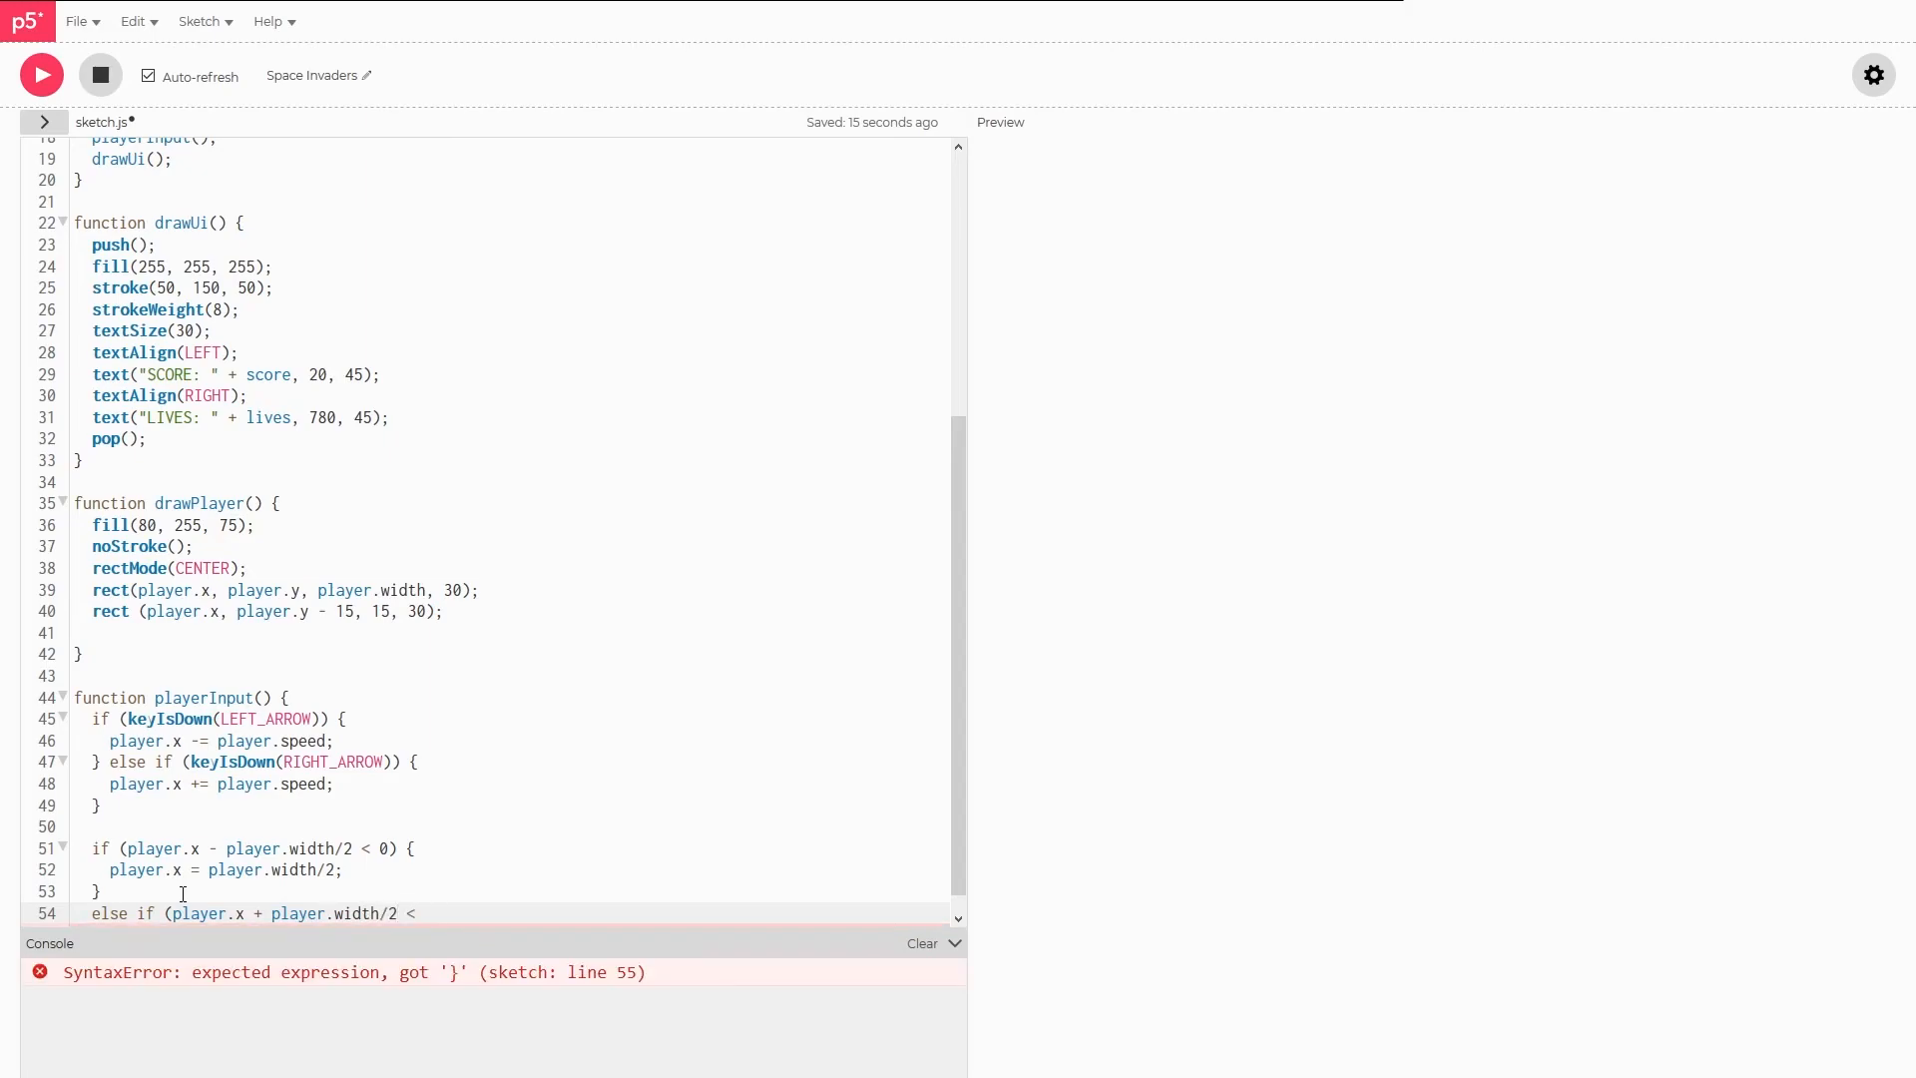
text(>)
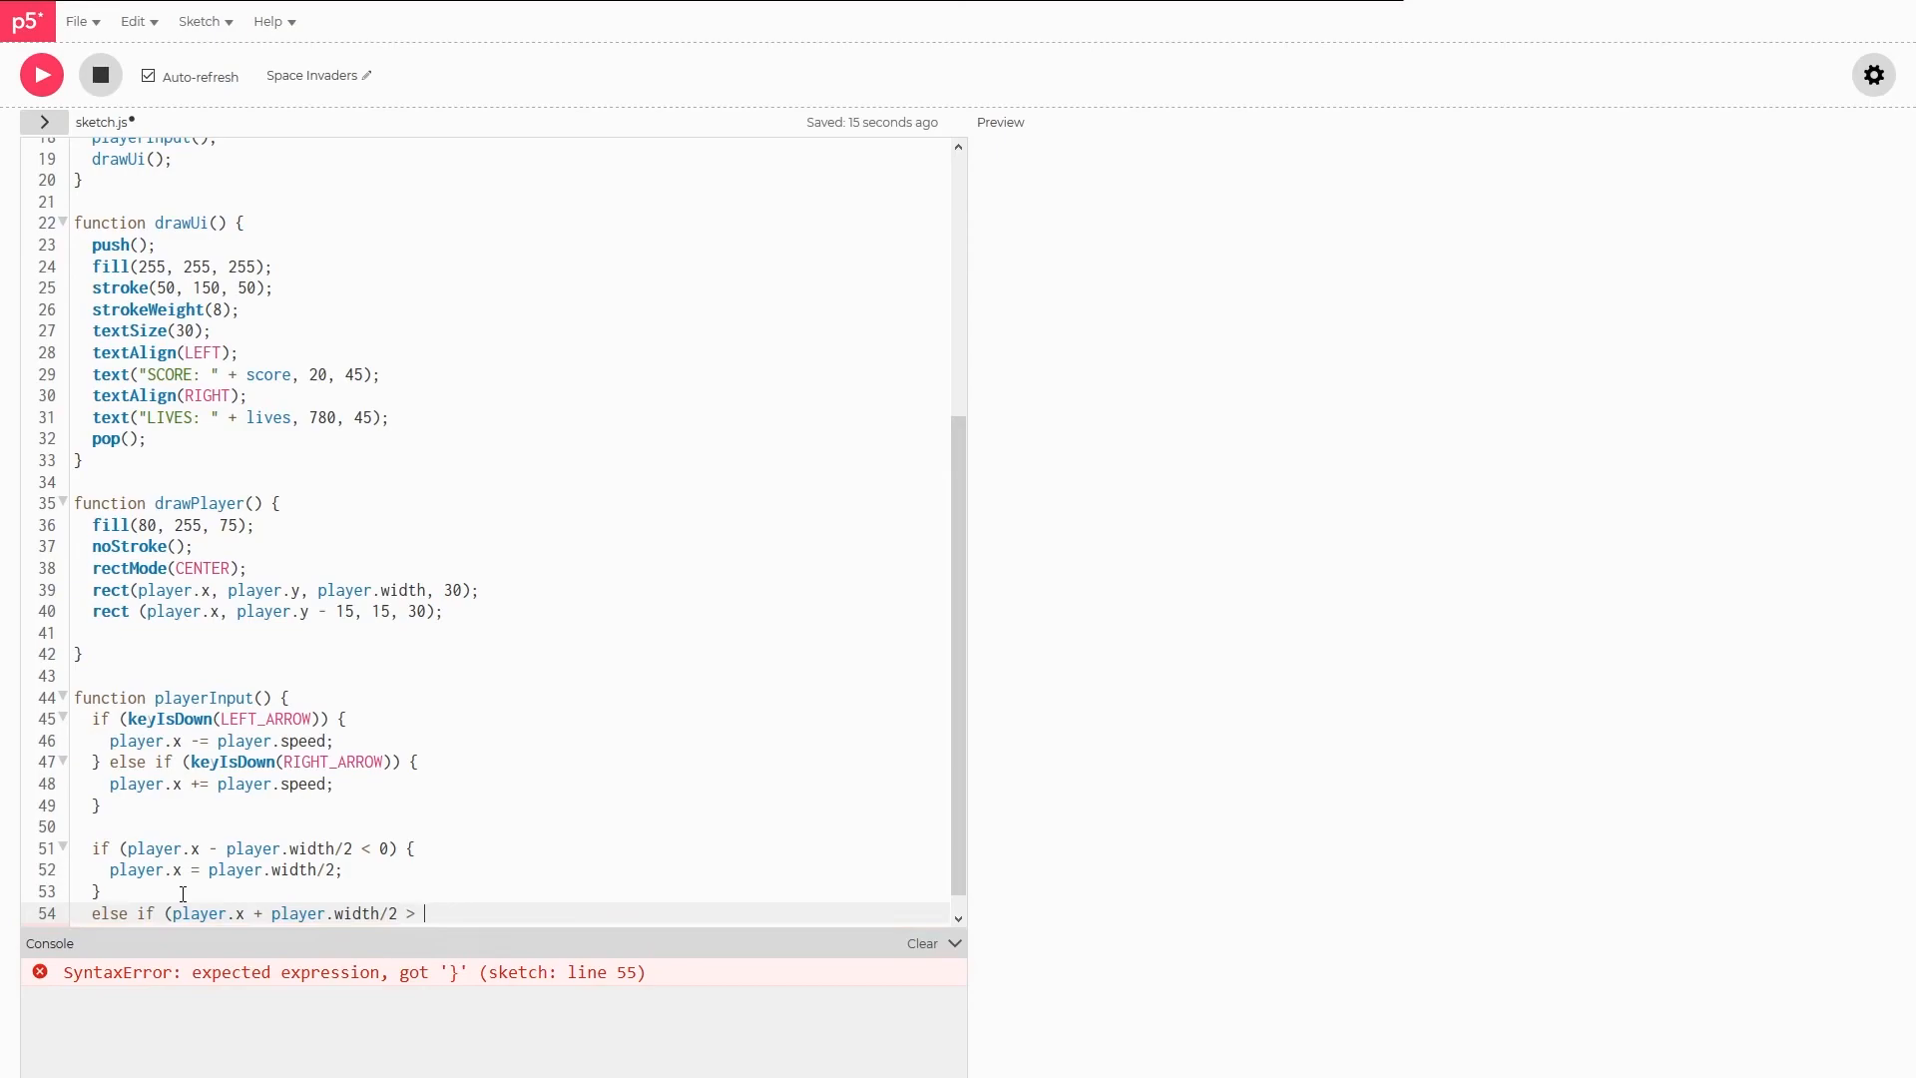
text(width) {)
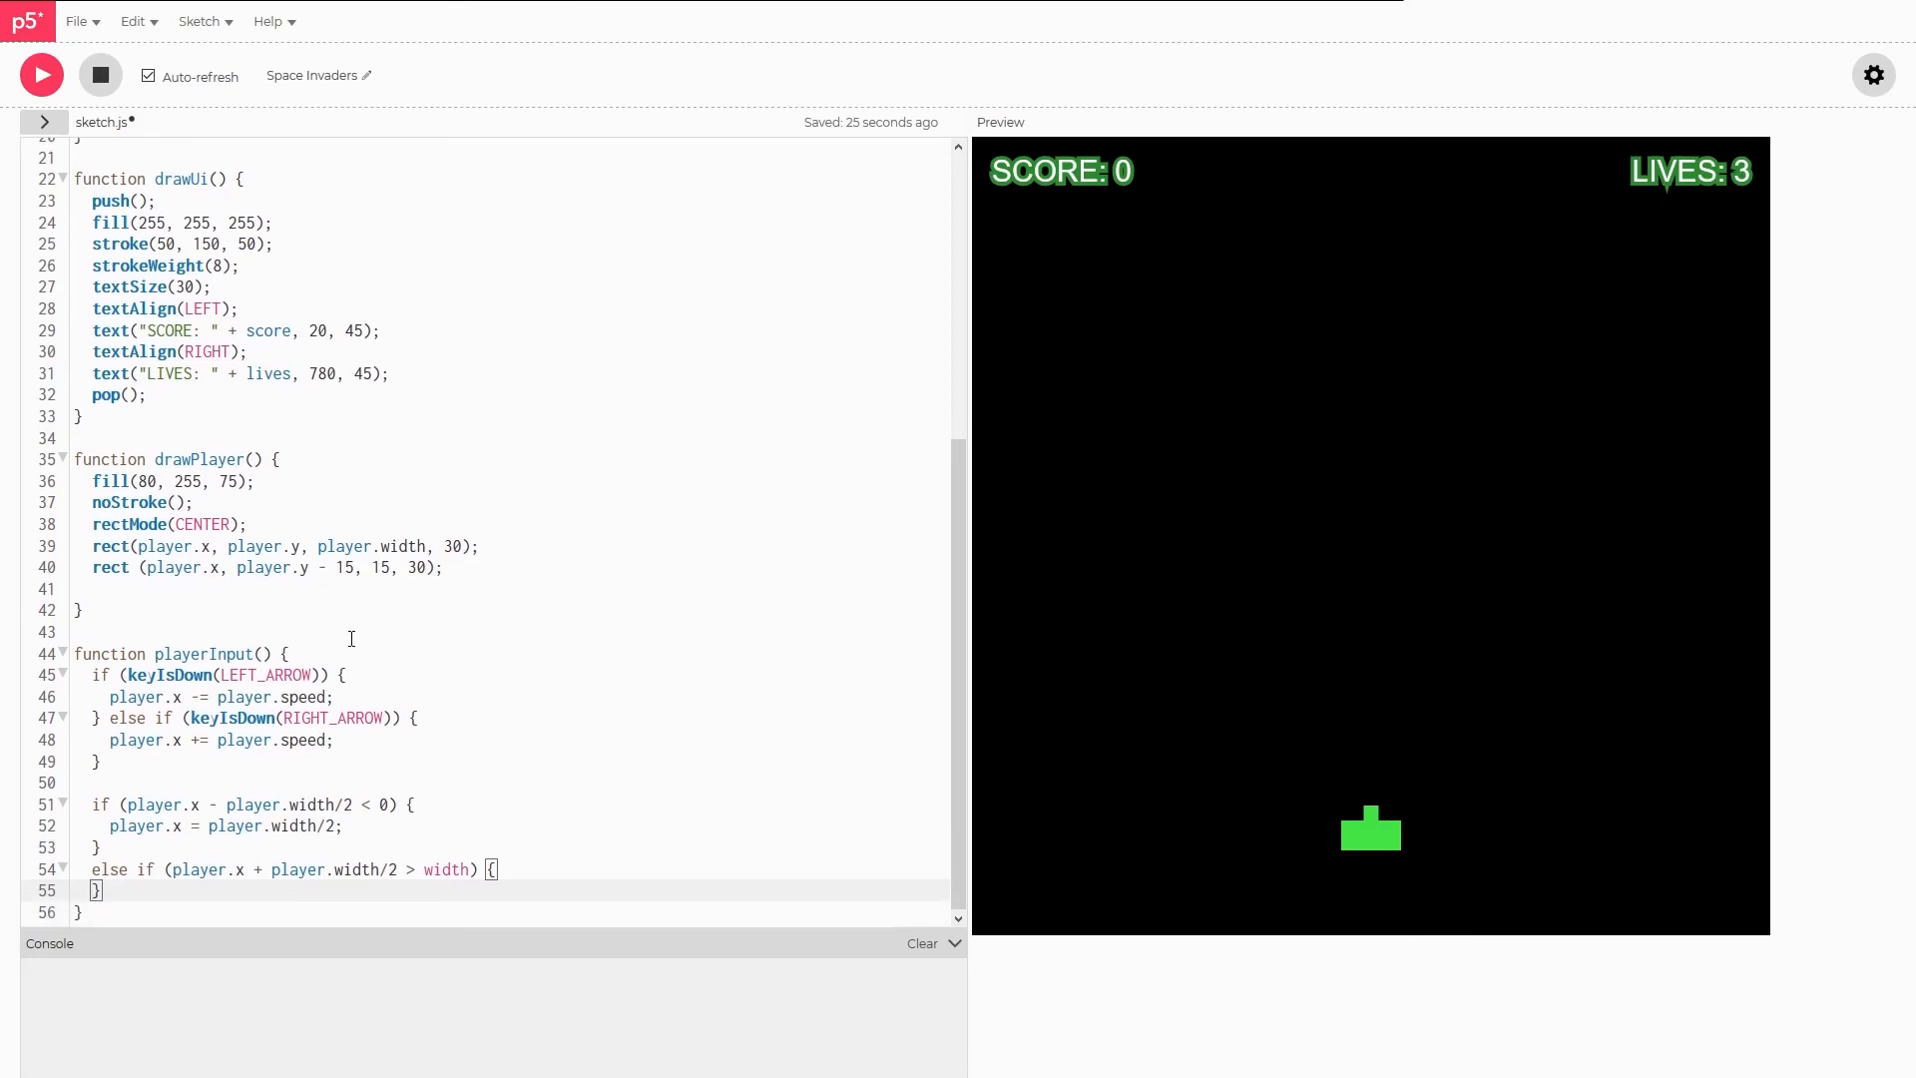
text(player.x)
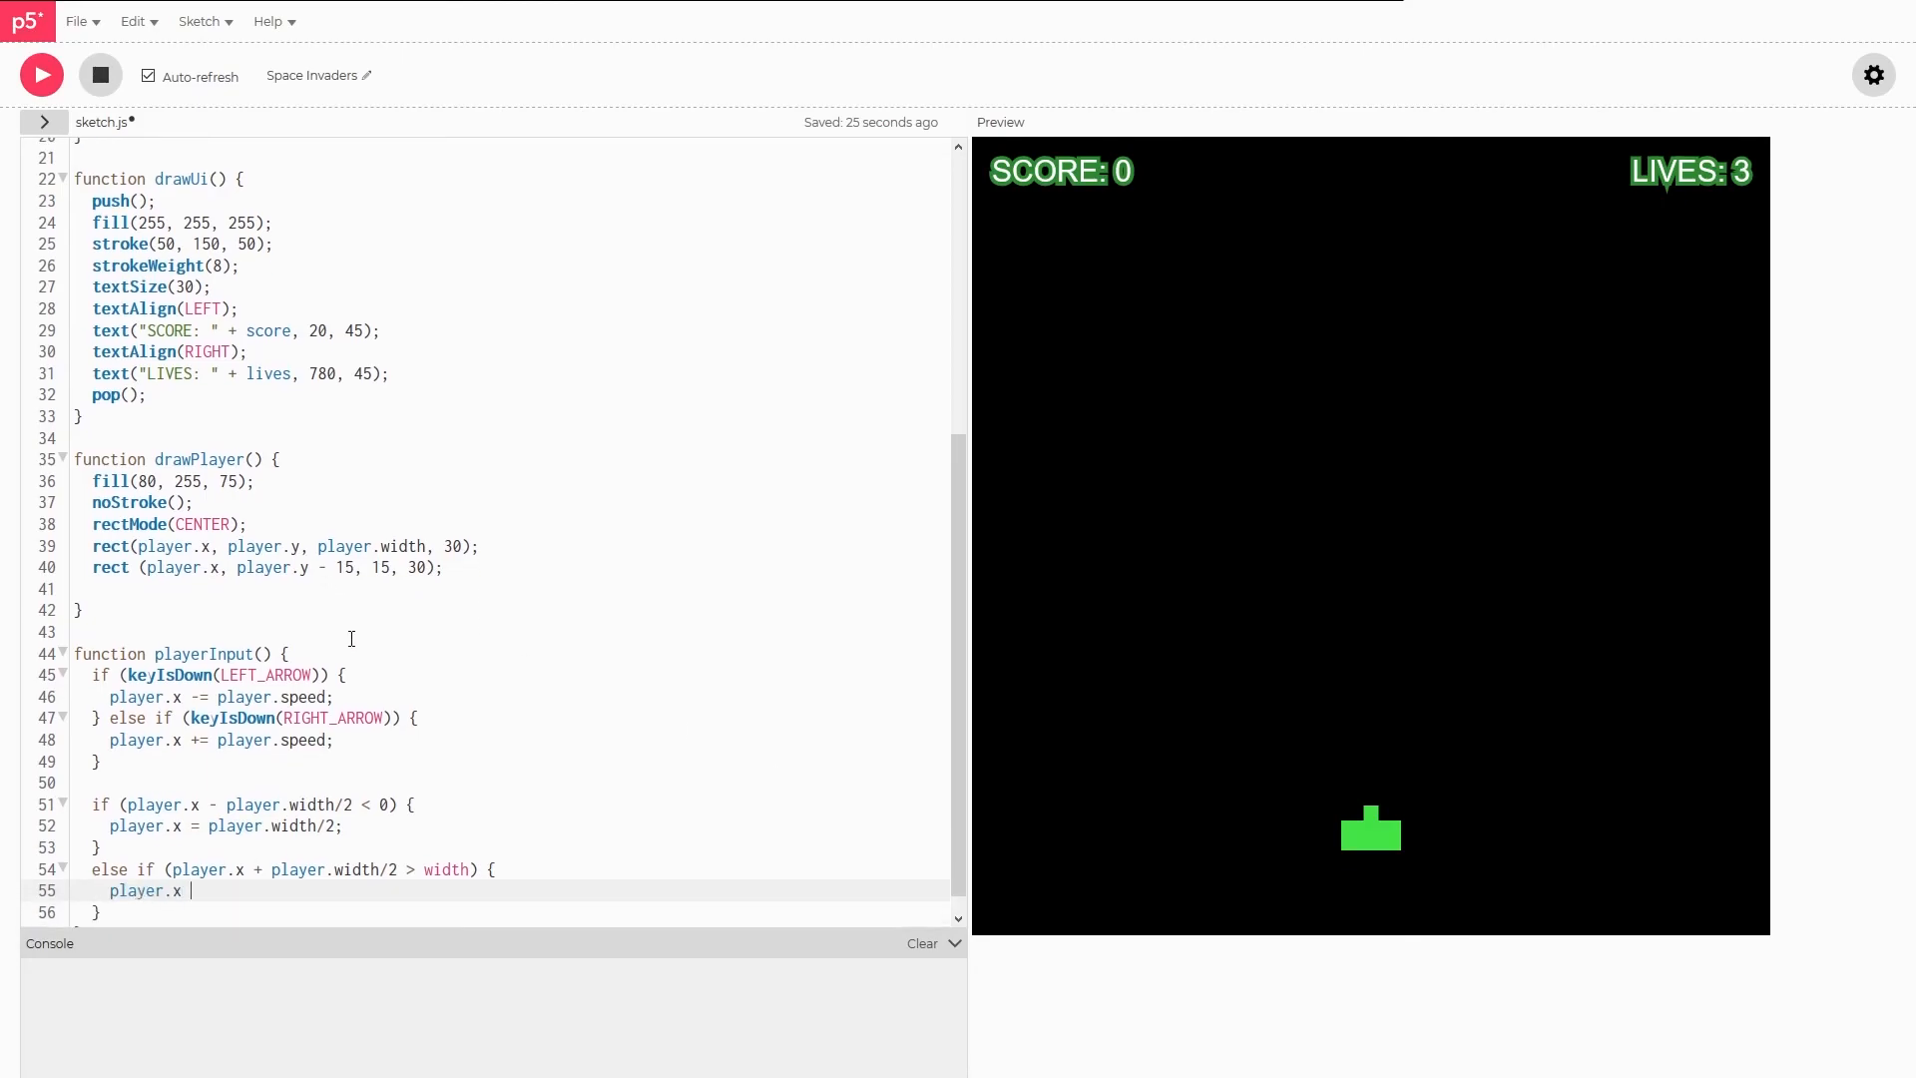
text(=)
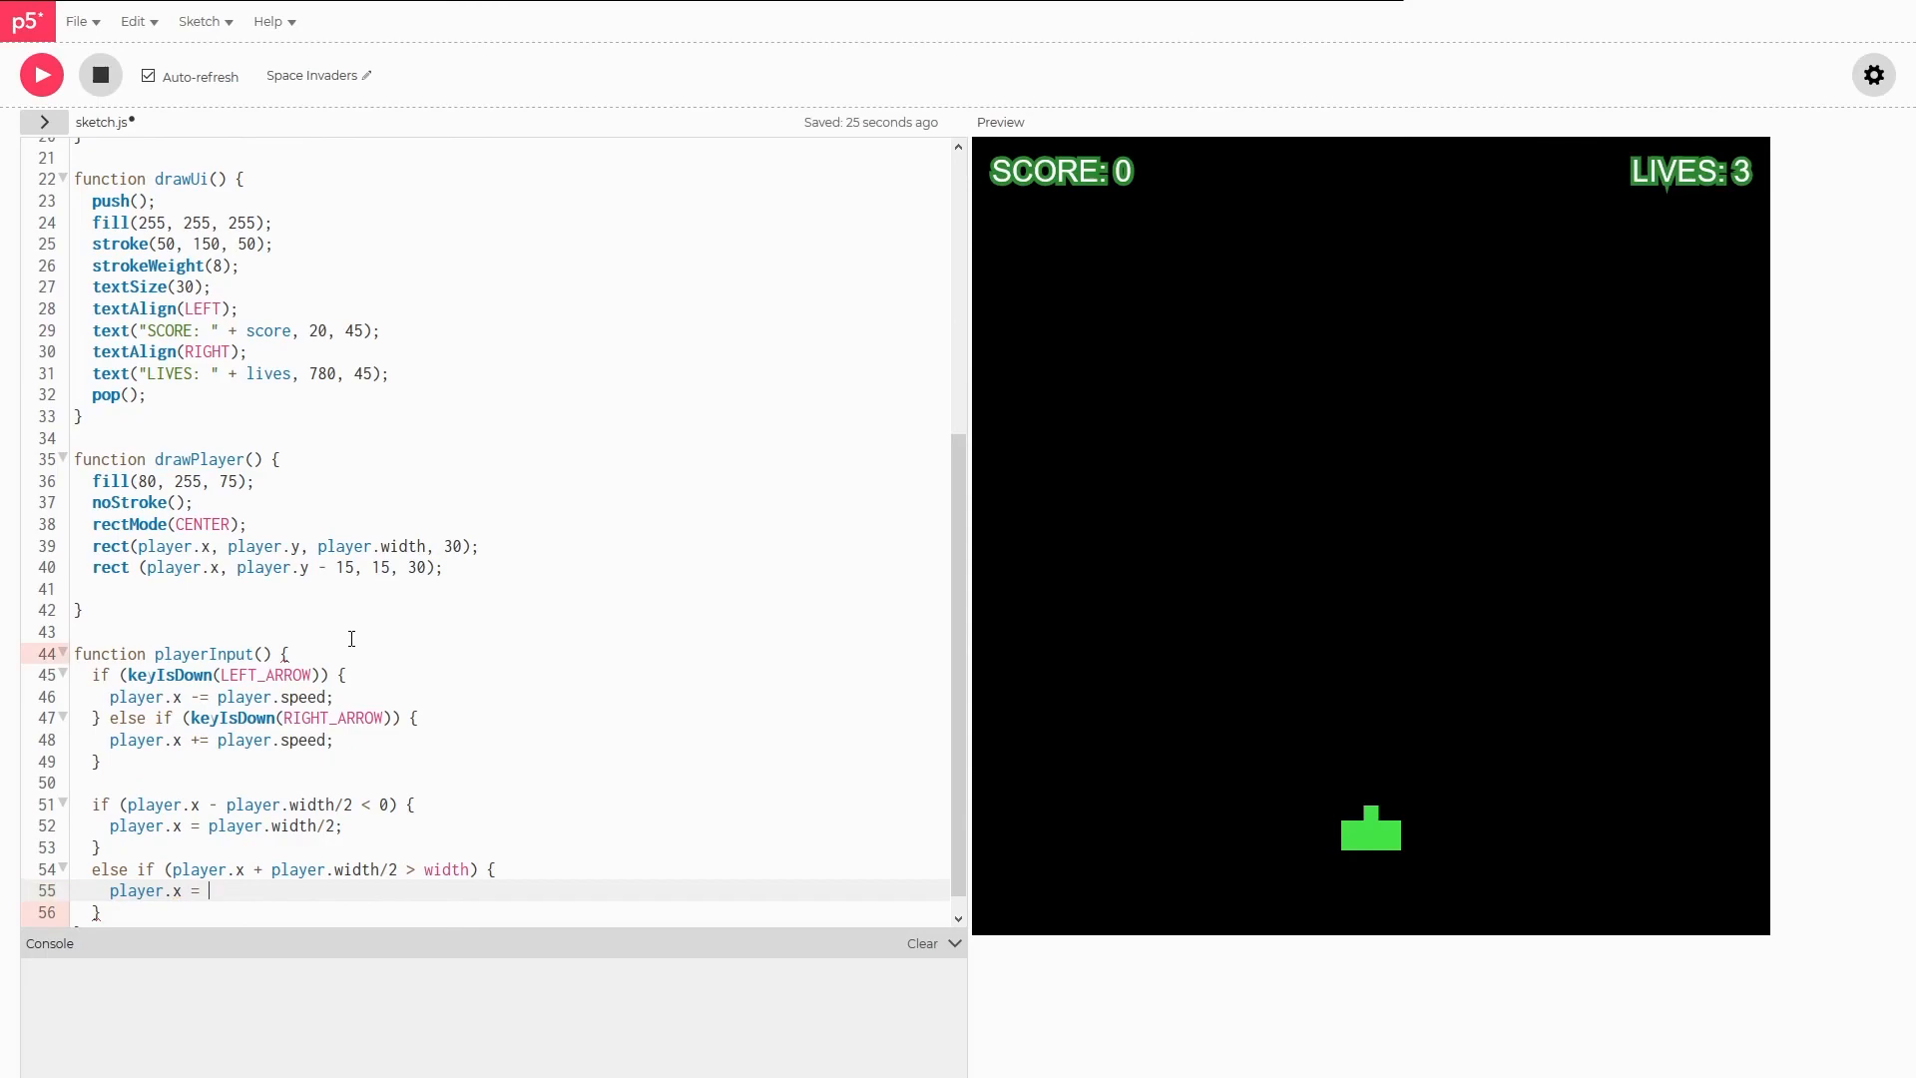
text(width -)
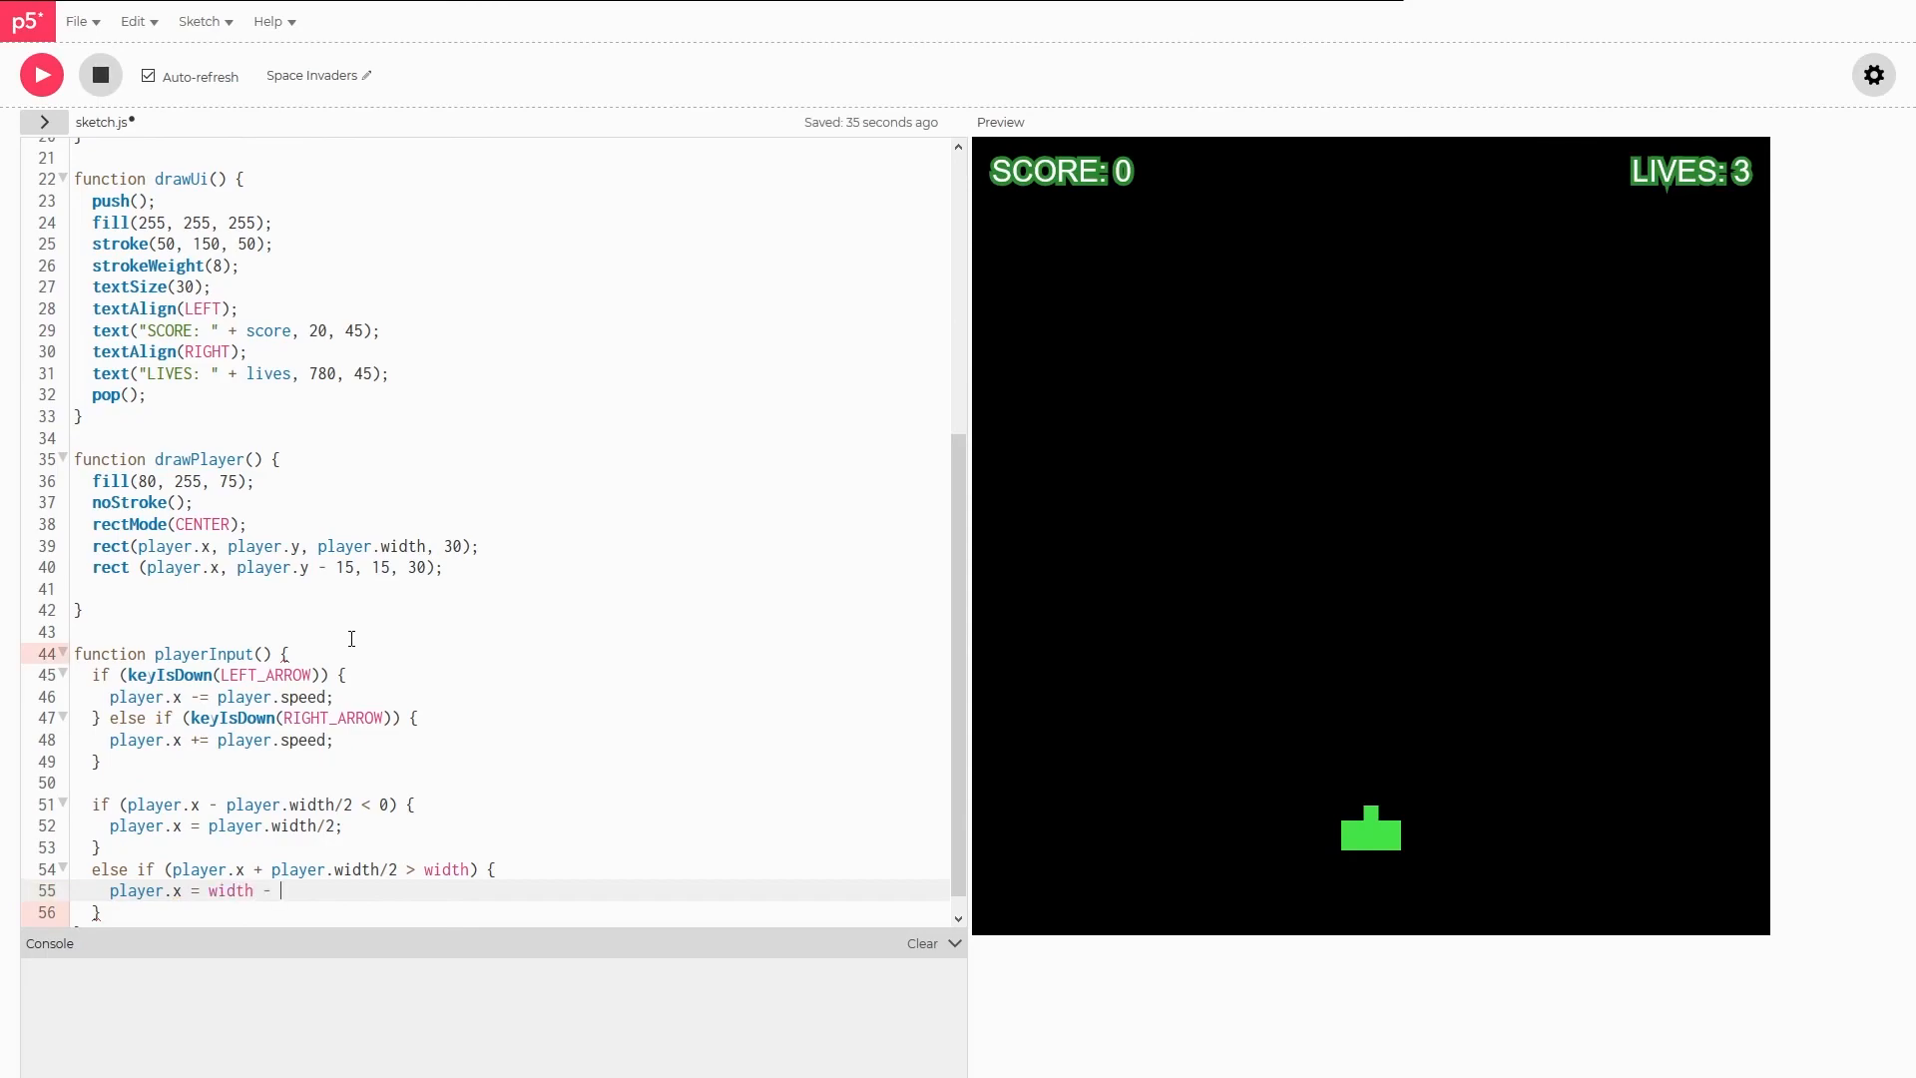
text(player.width/2;)
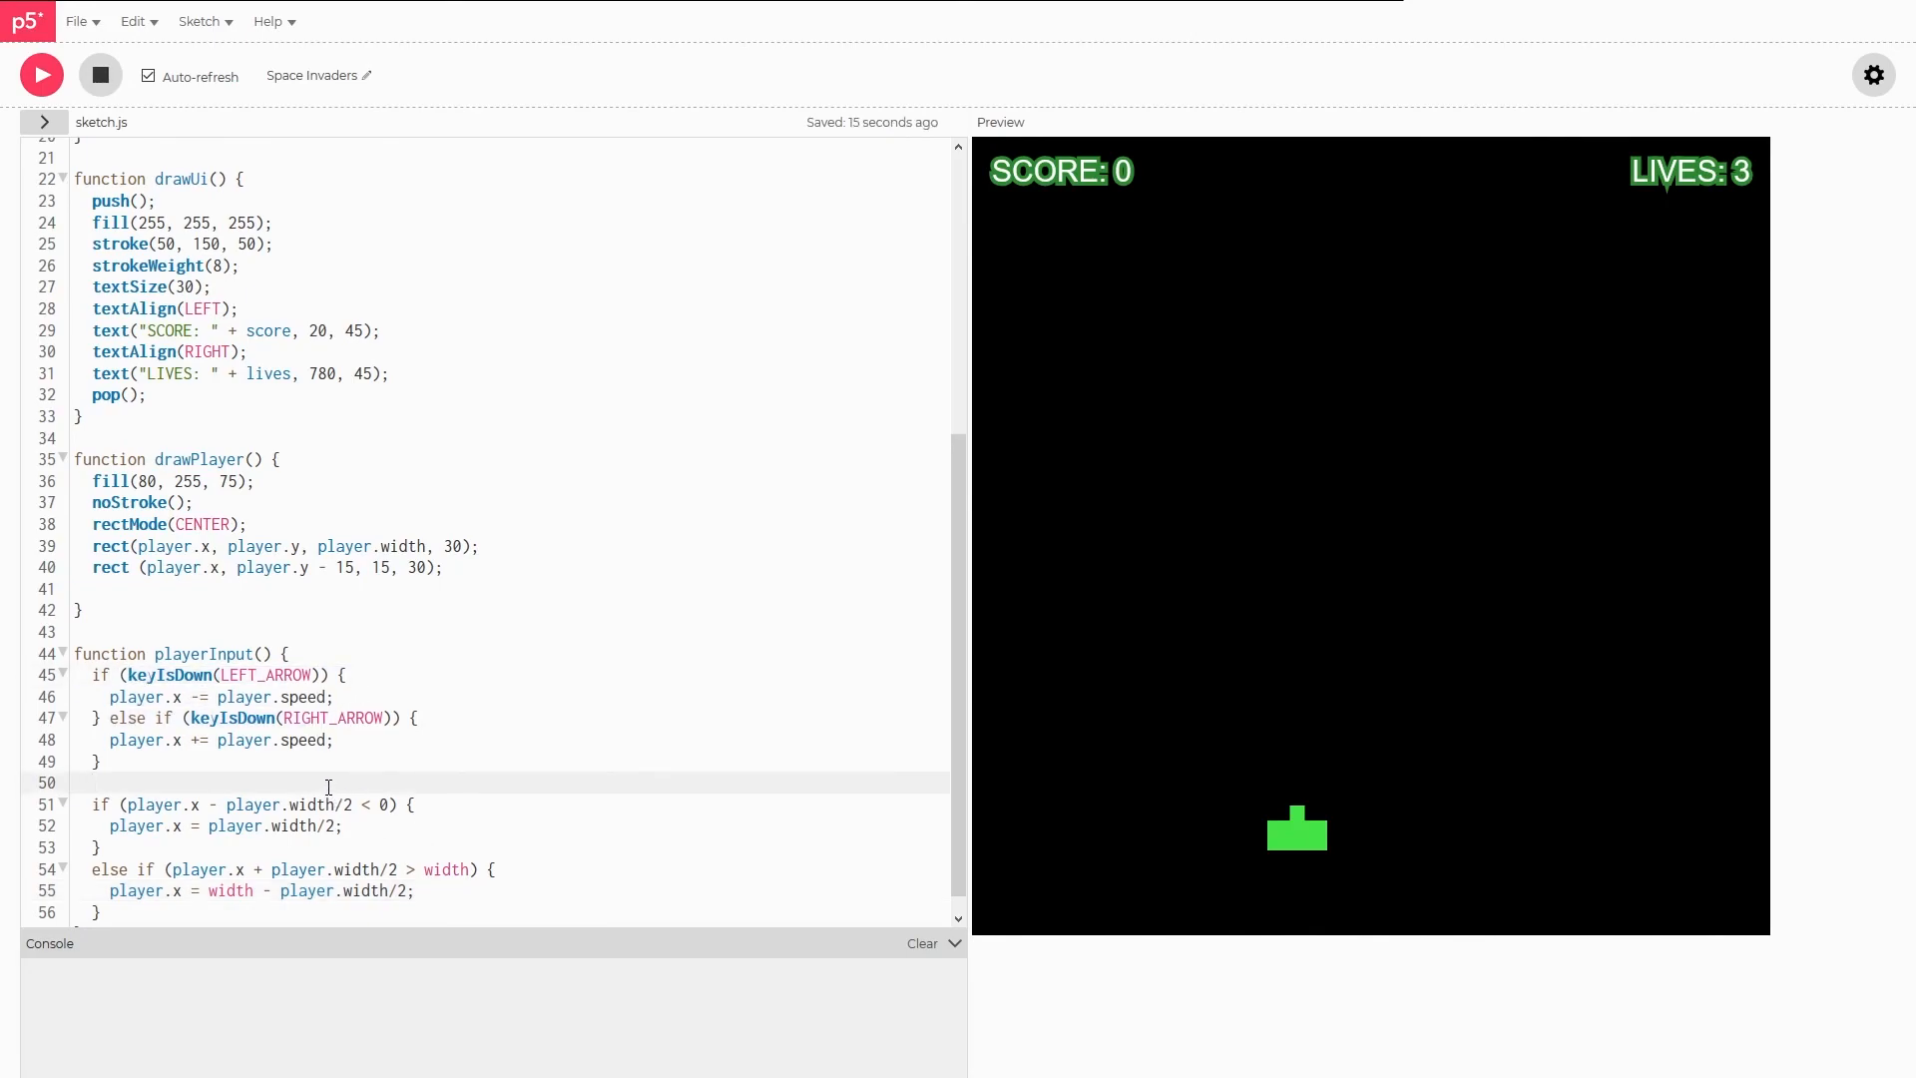
mouse_move(1416, 862)
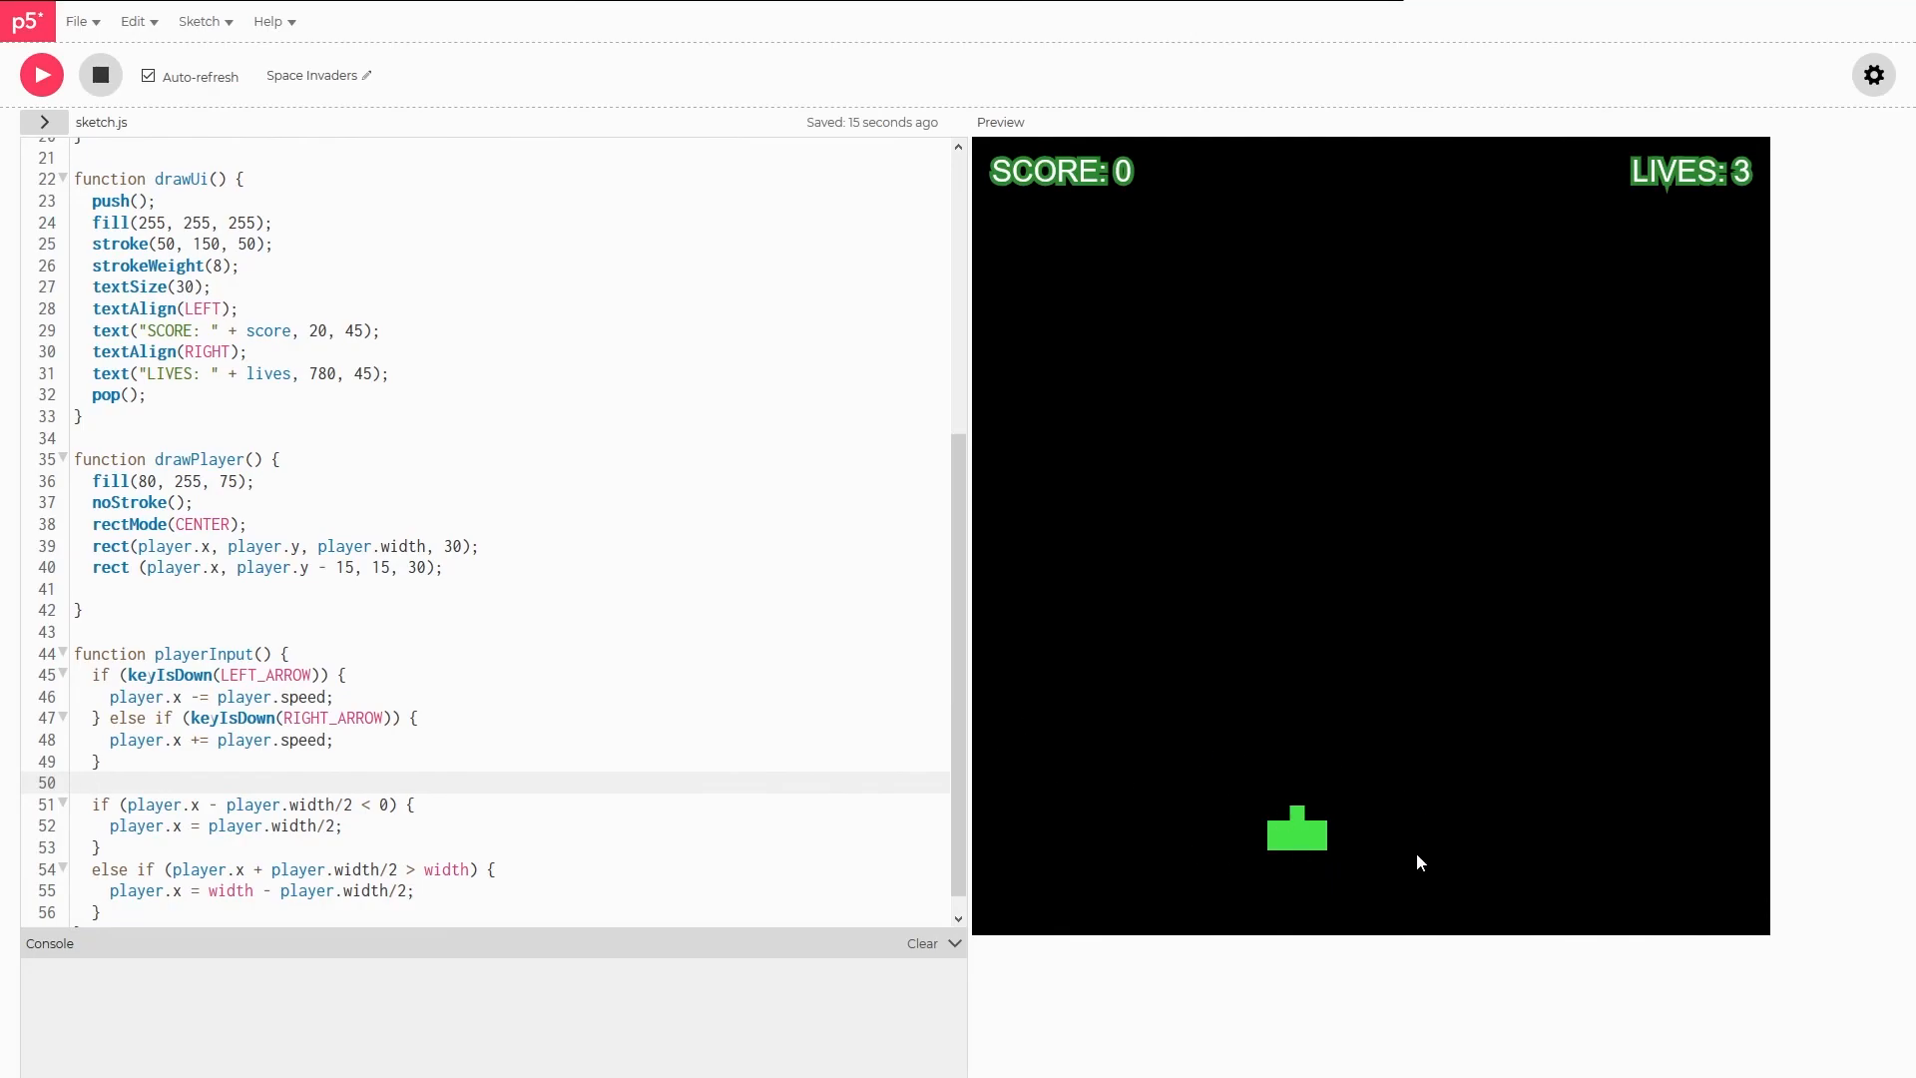